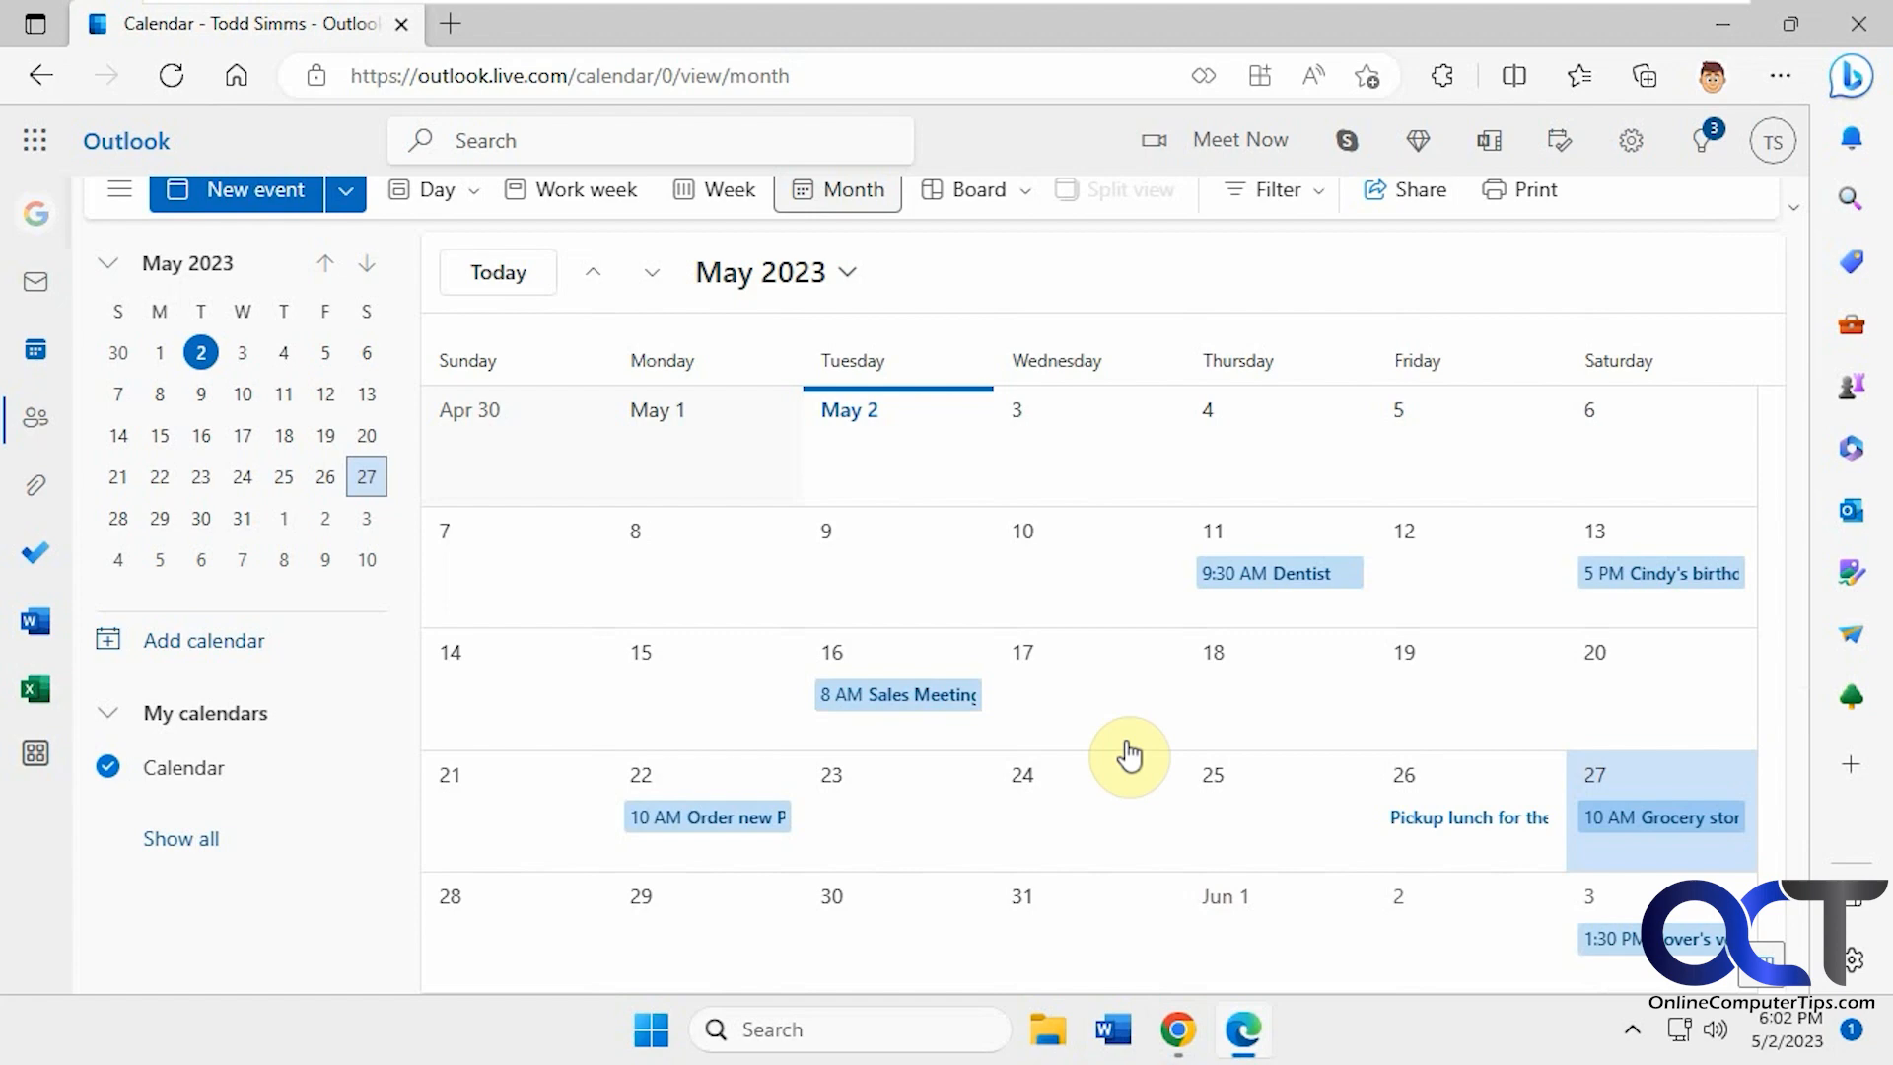
mouse_move(975, 505)
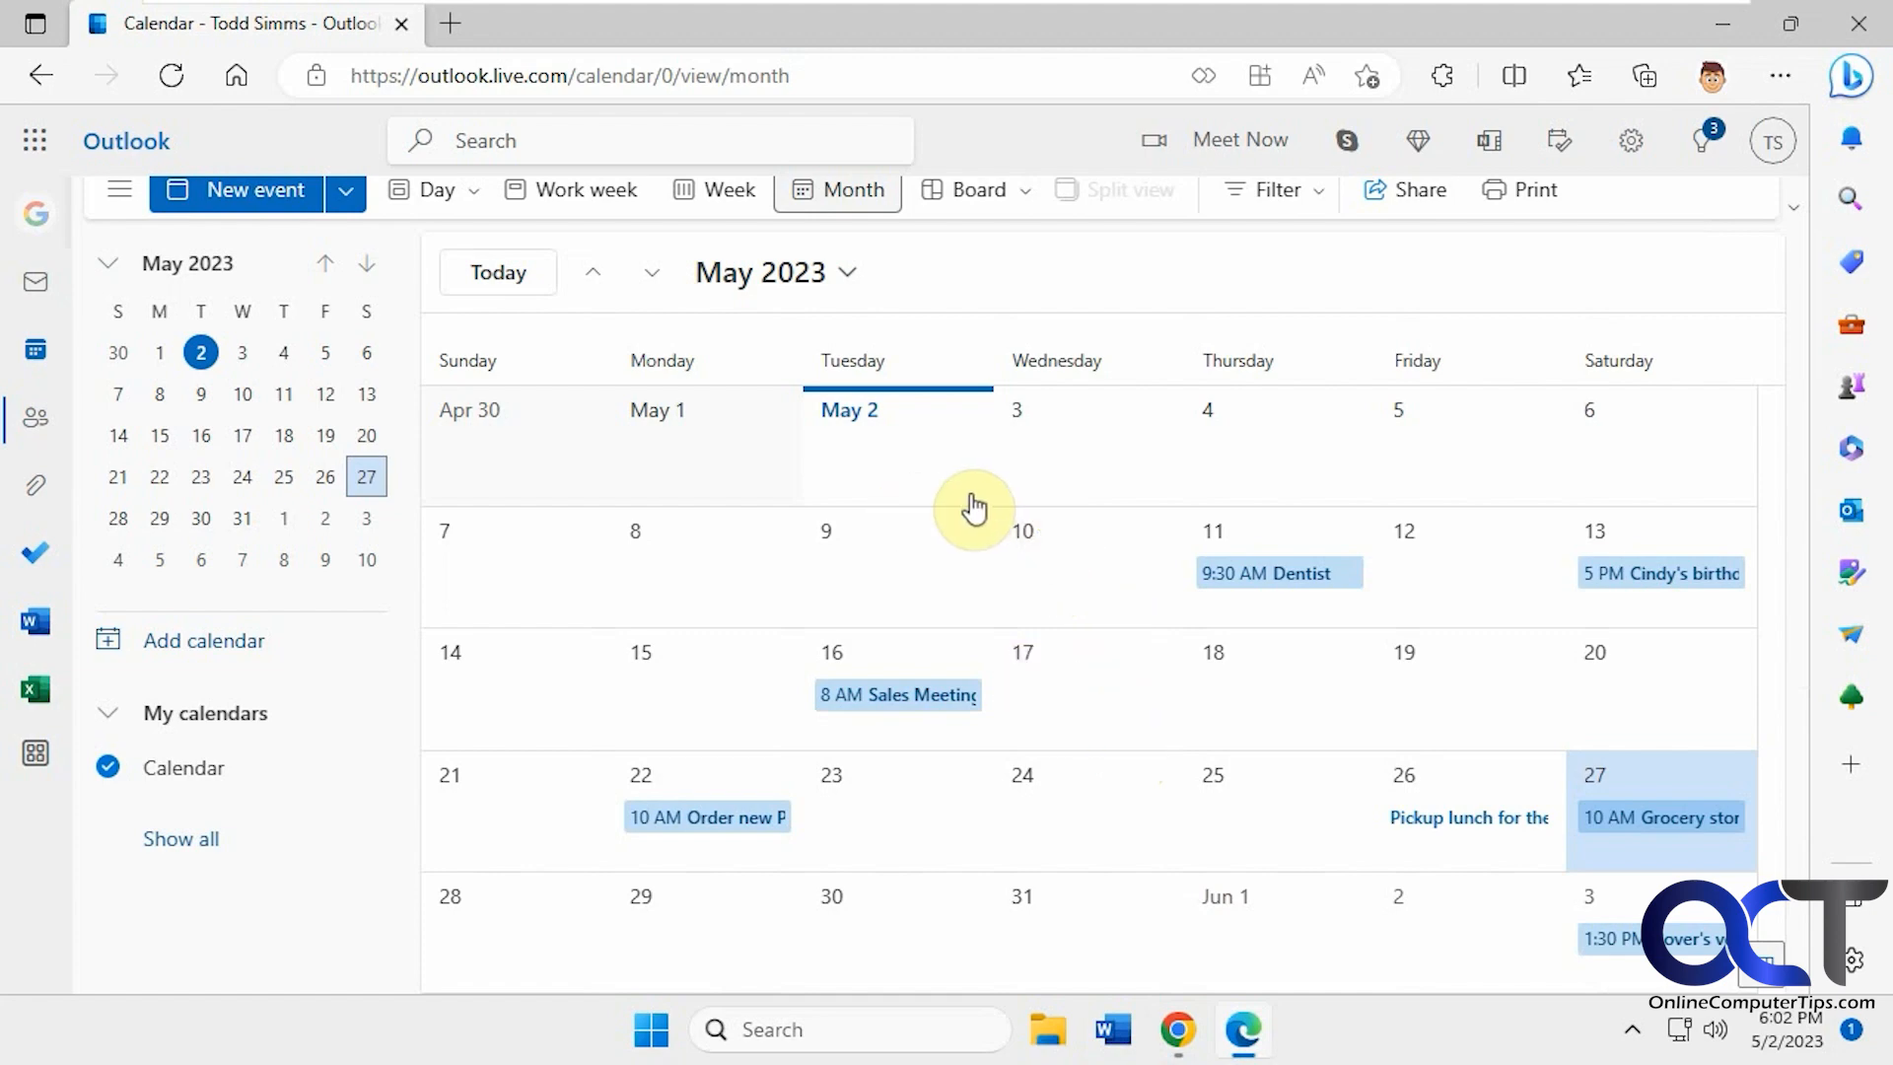
mouse_move(958, 502)
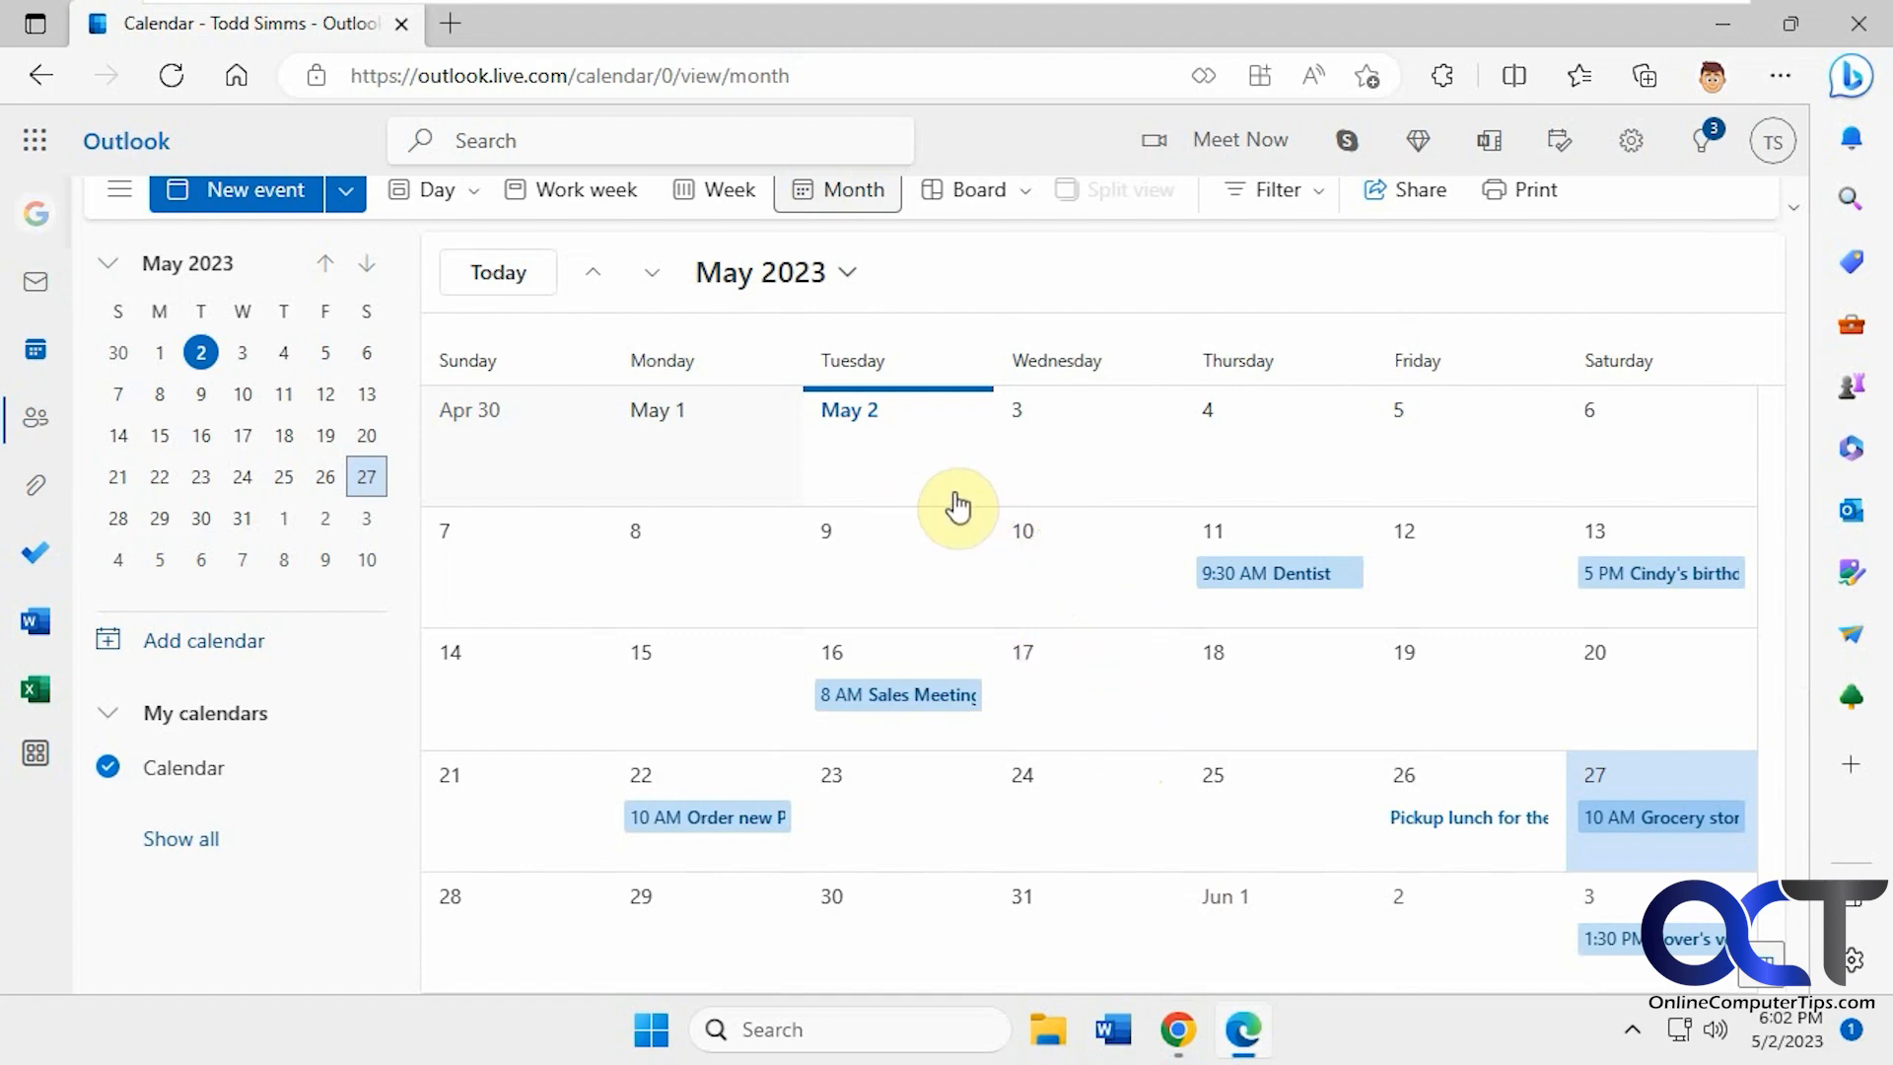
mouse_move(725, 389)
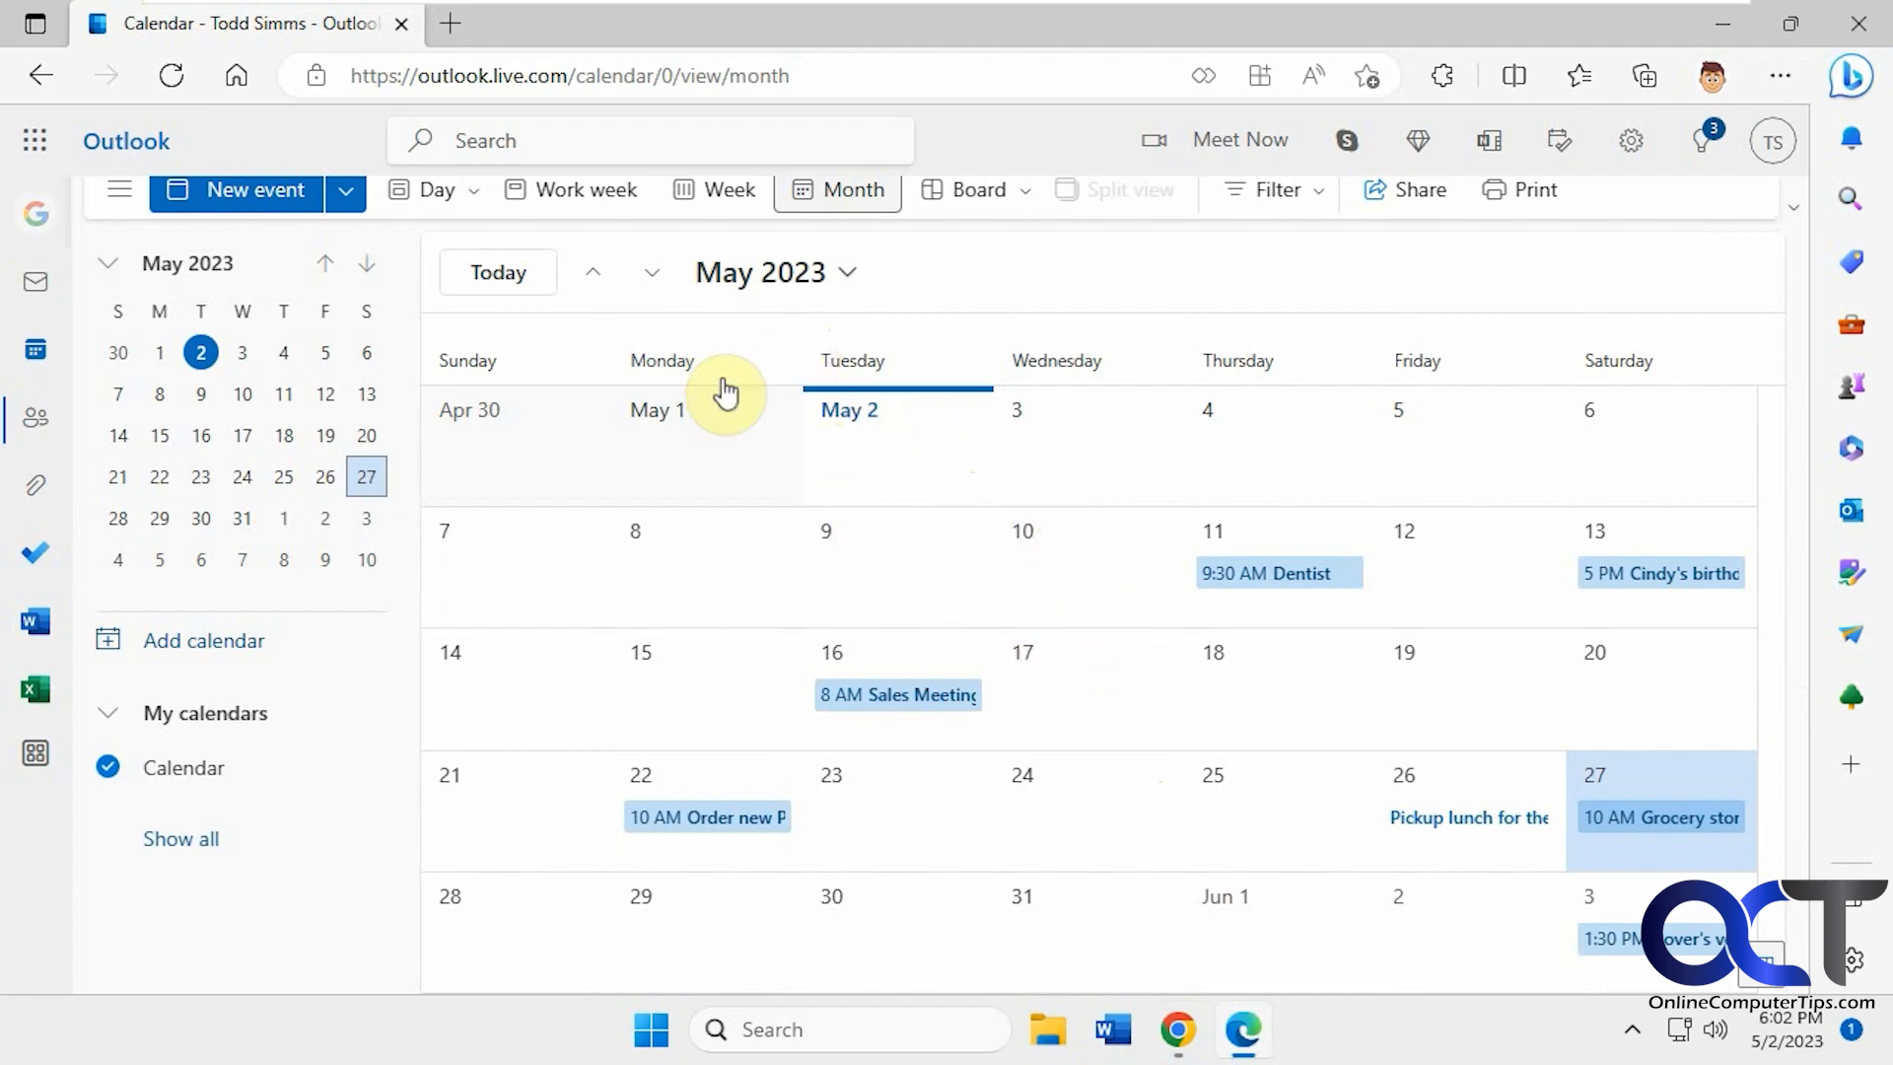
Glance at Google Calendar, then return to the Outlook calendar
click(1177, 1028)
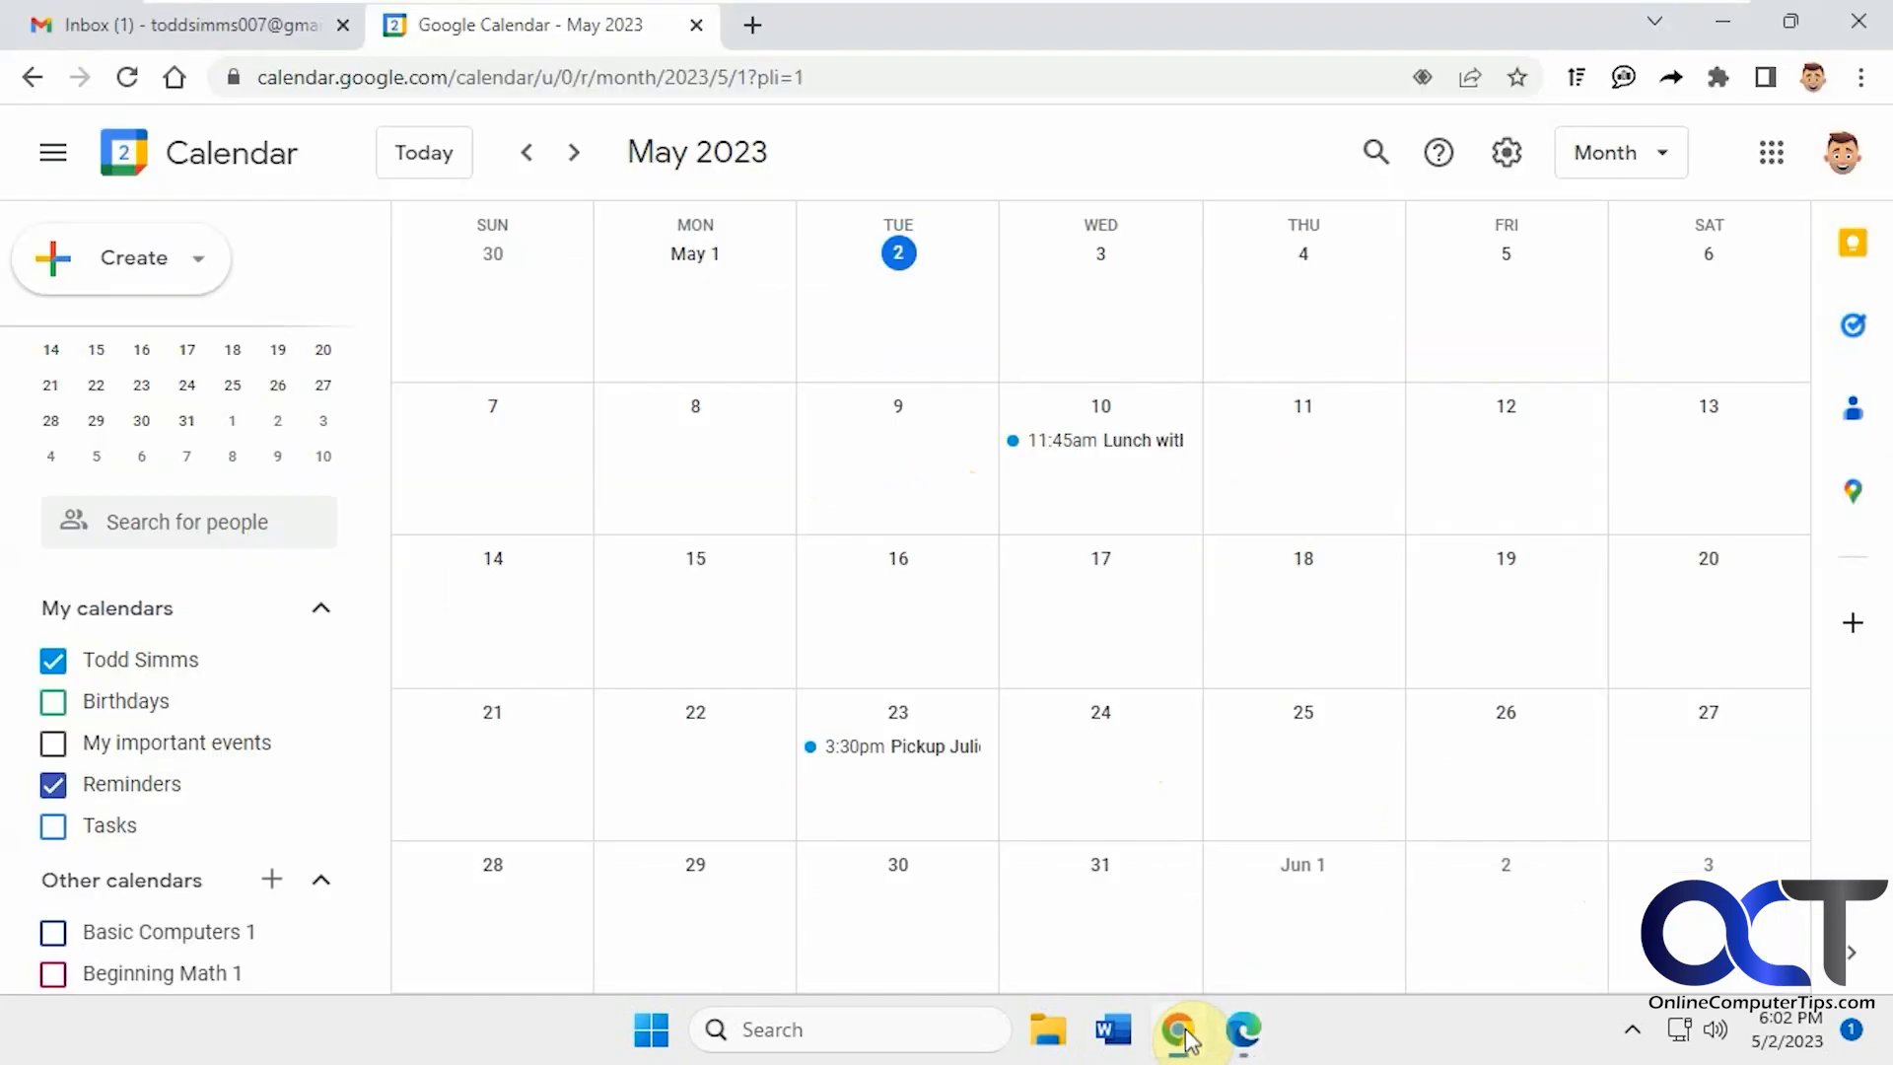
mouse_move(265, 280)
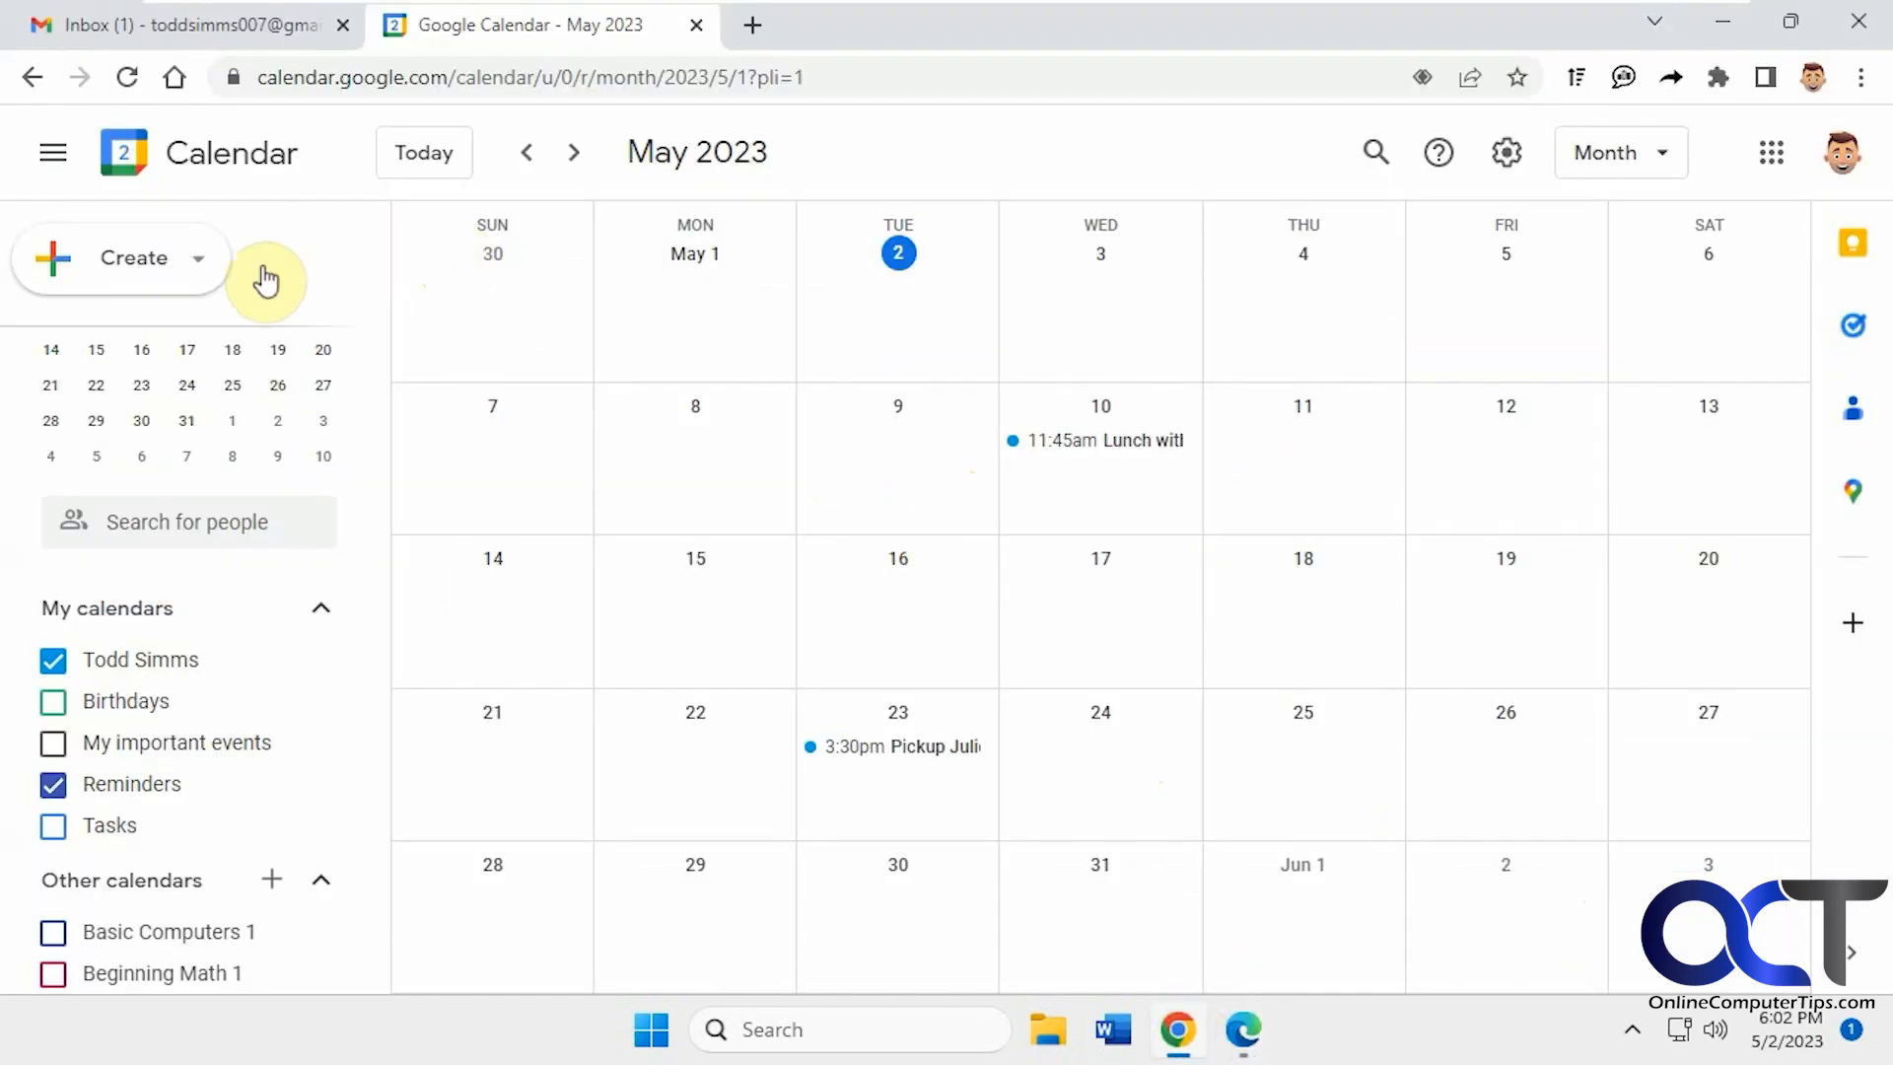
mouse_move(936, 754)
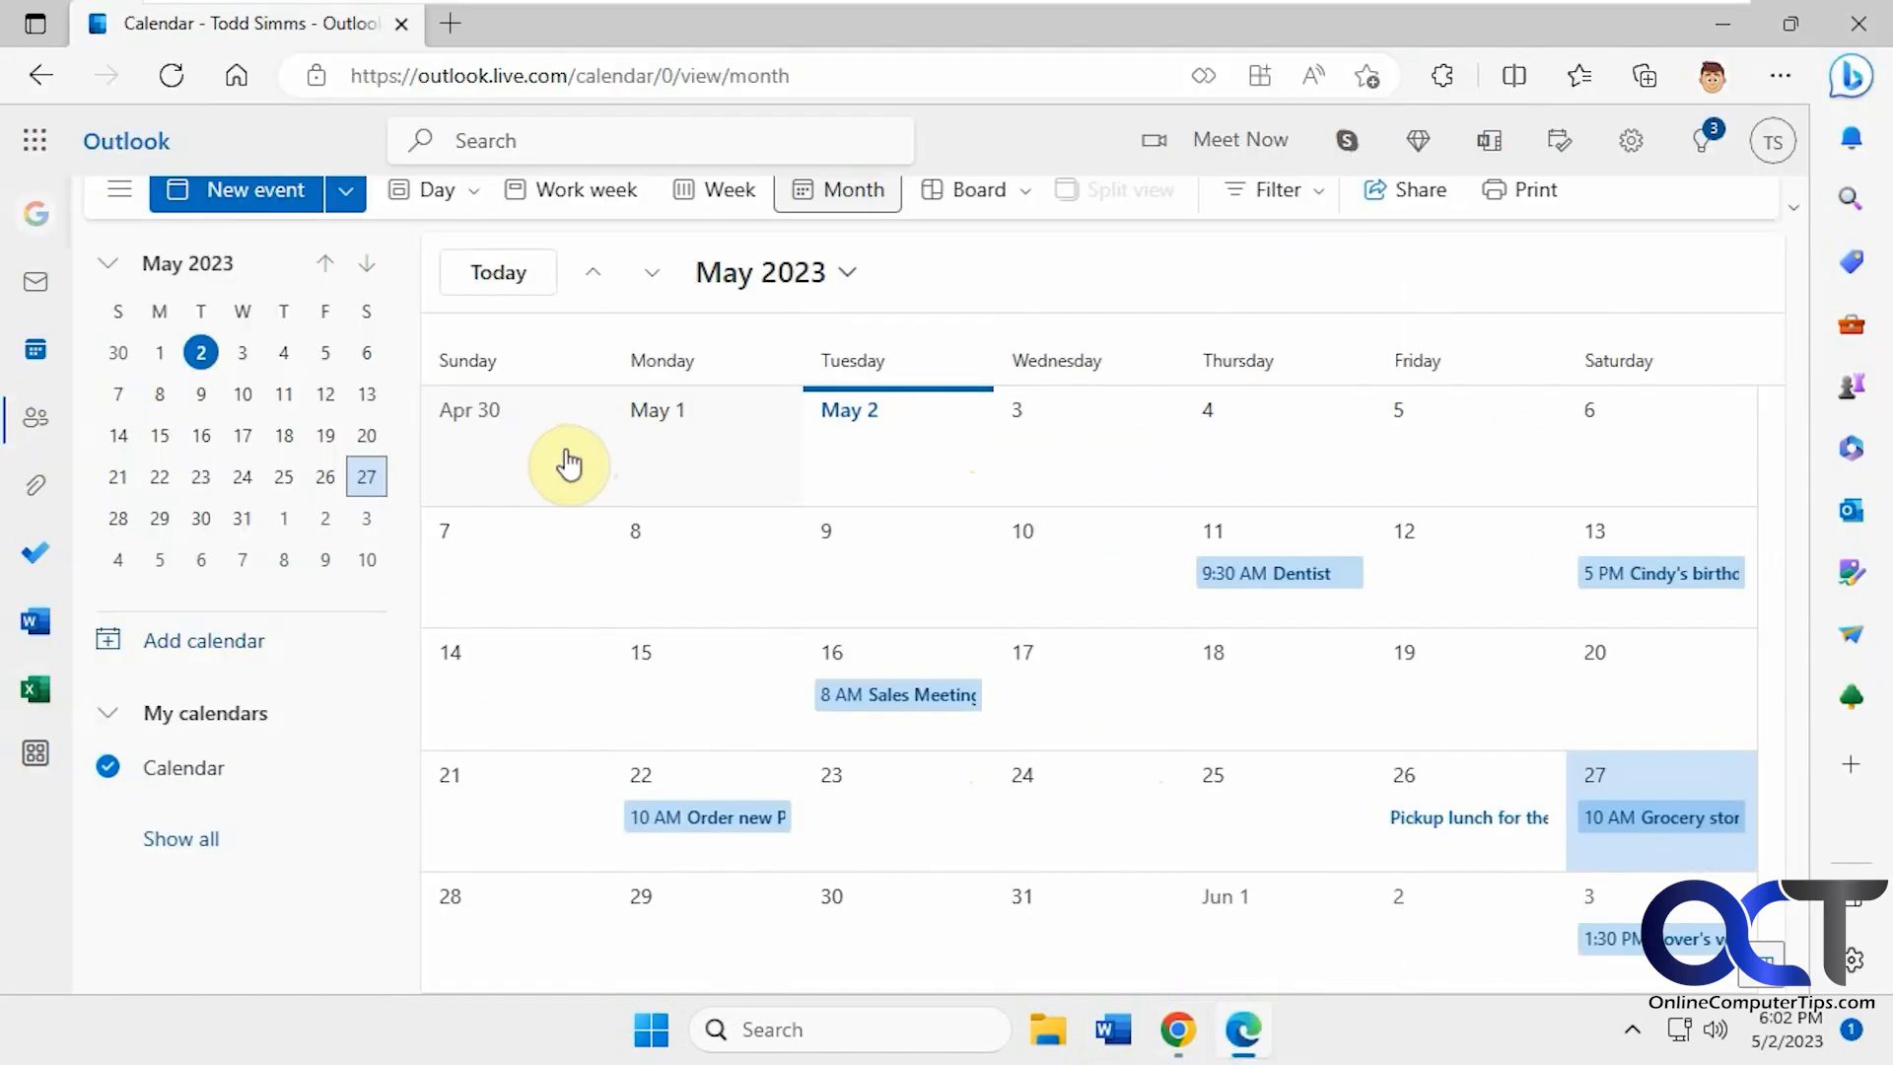
click(537, 23)
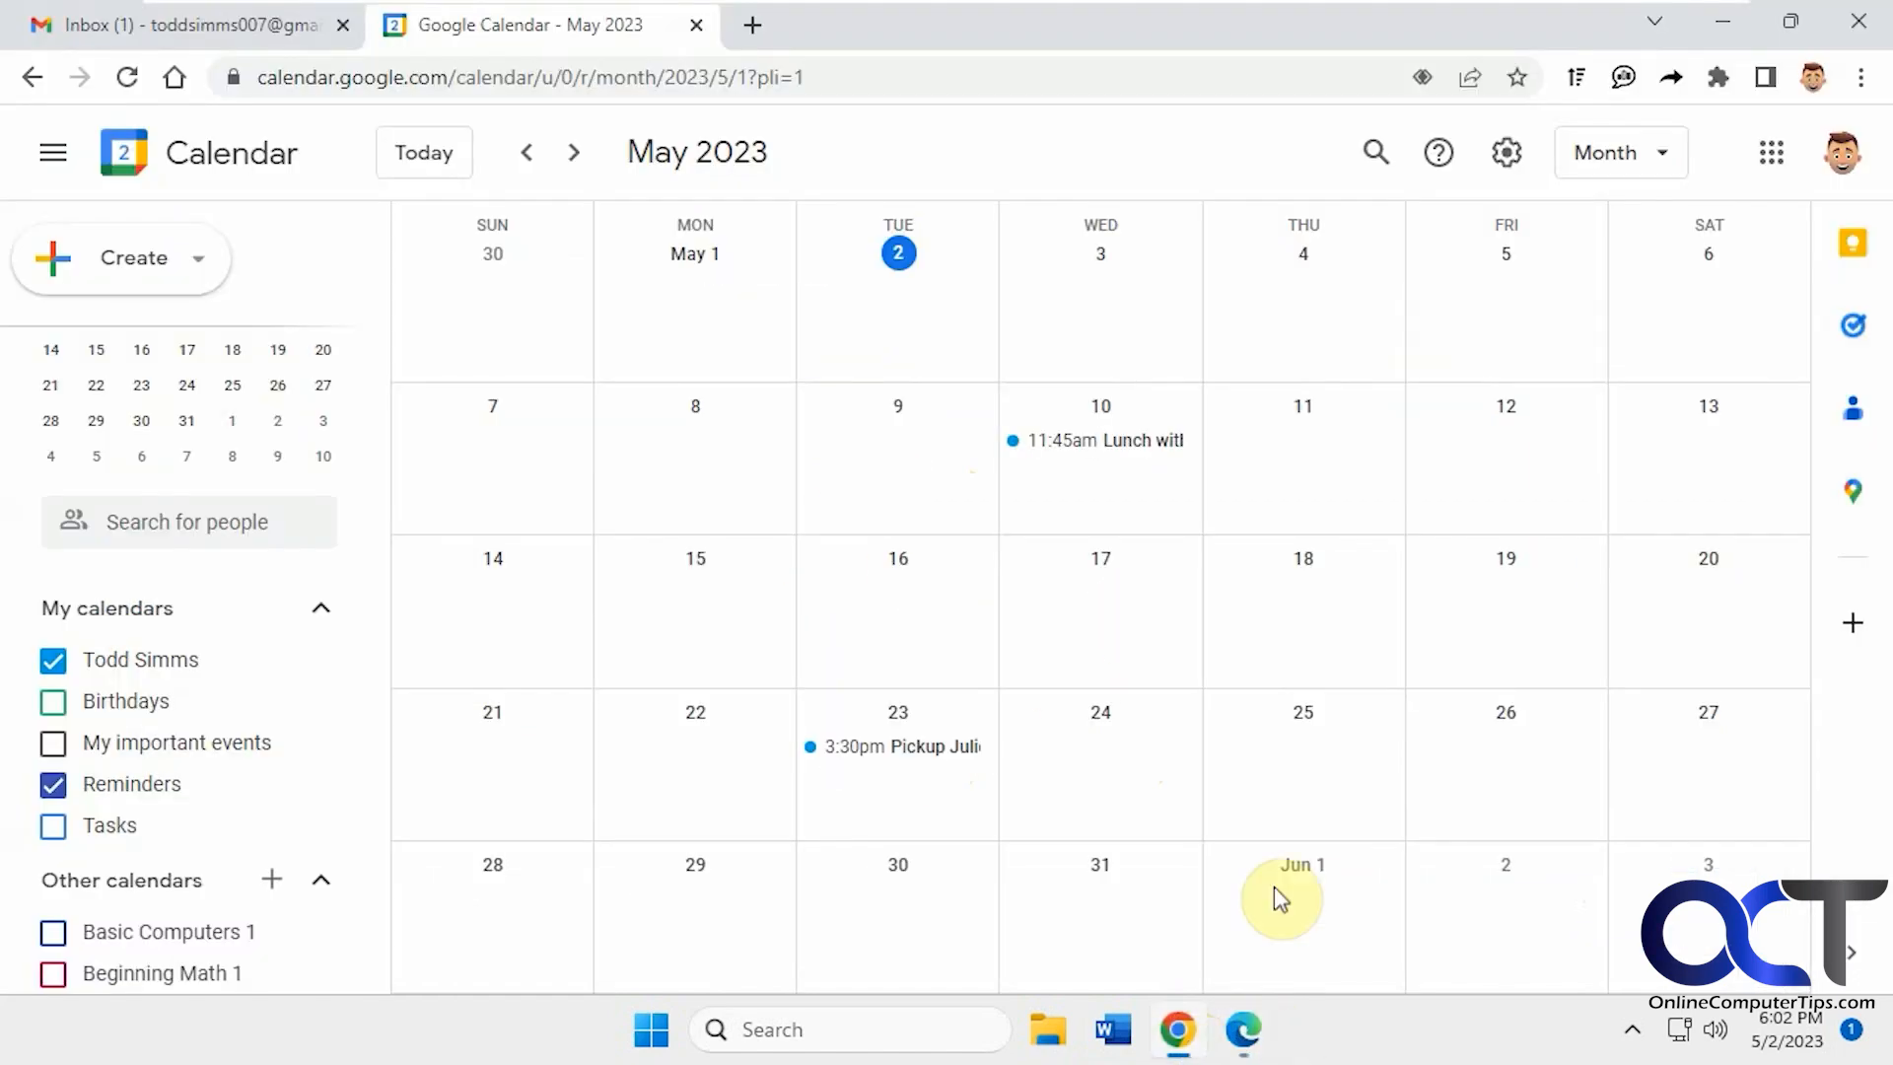
click(1242, 1030)
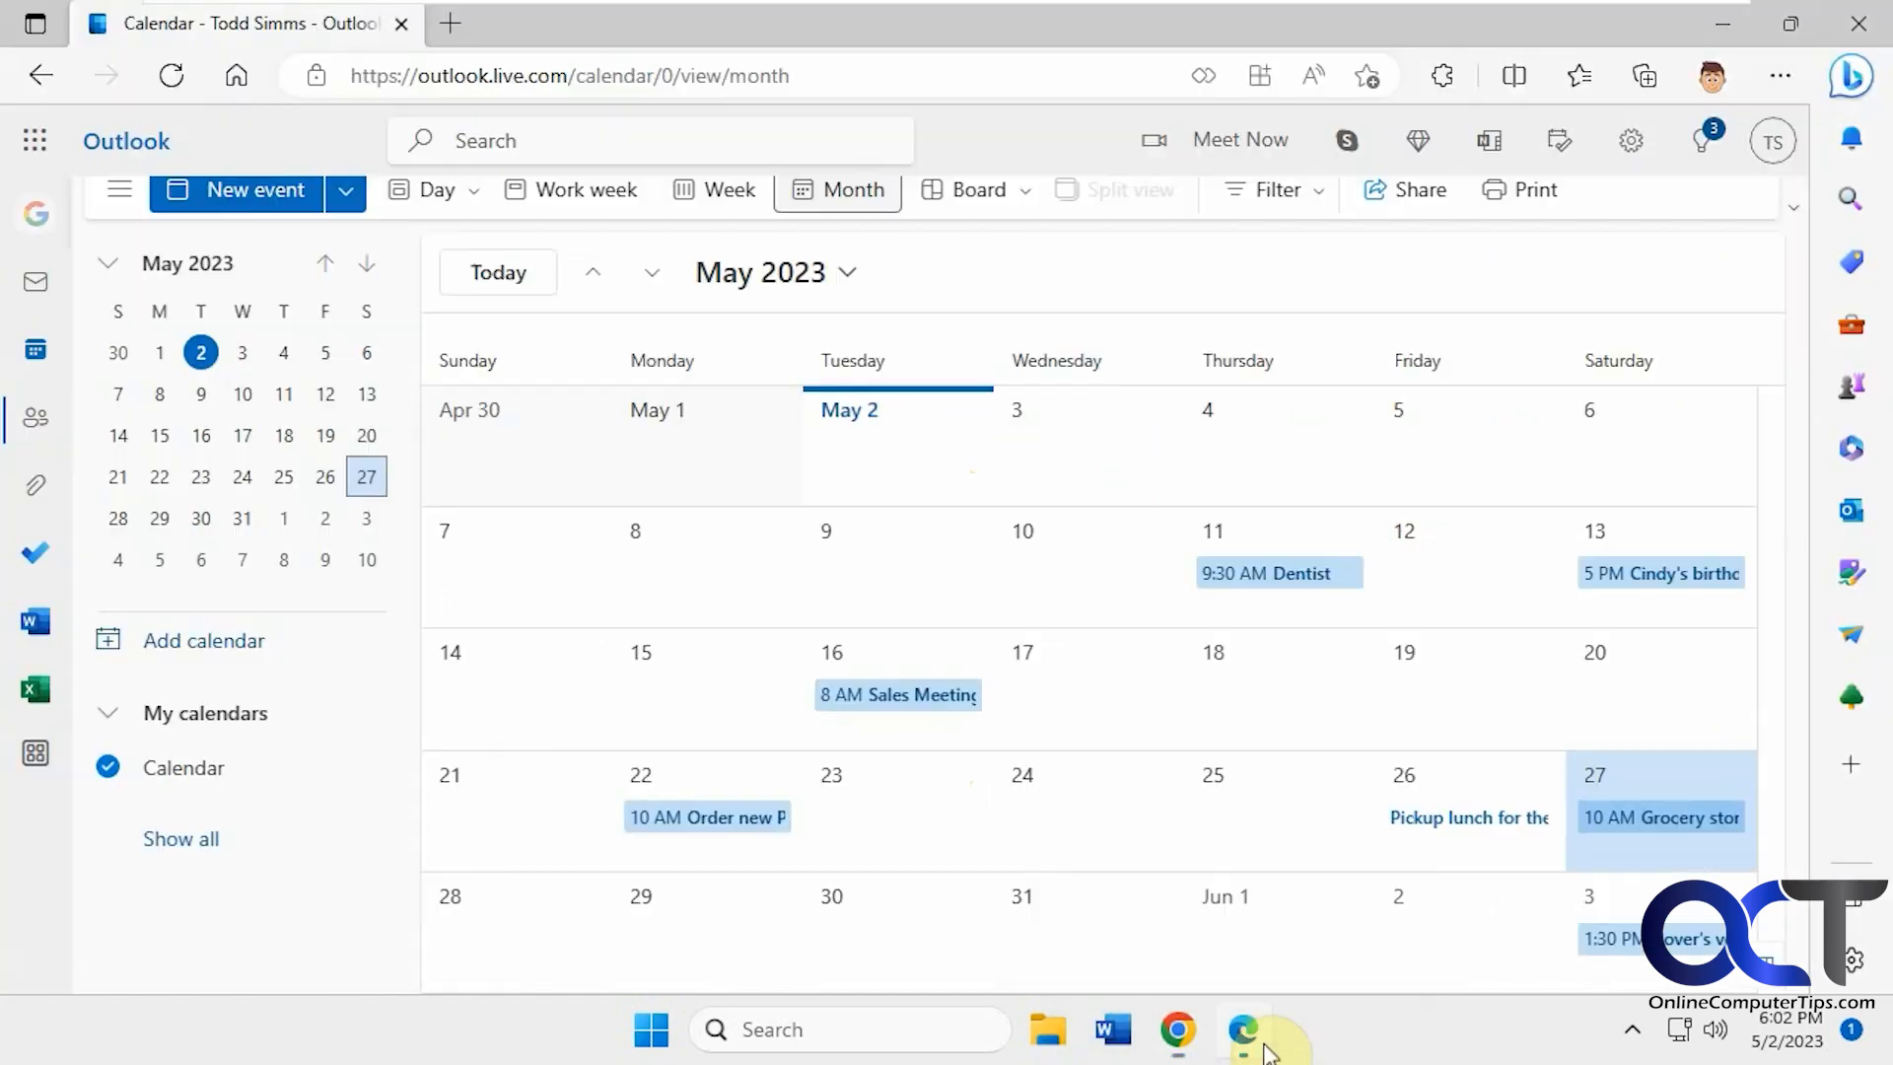
mouse_move(1630, 140)
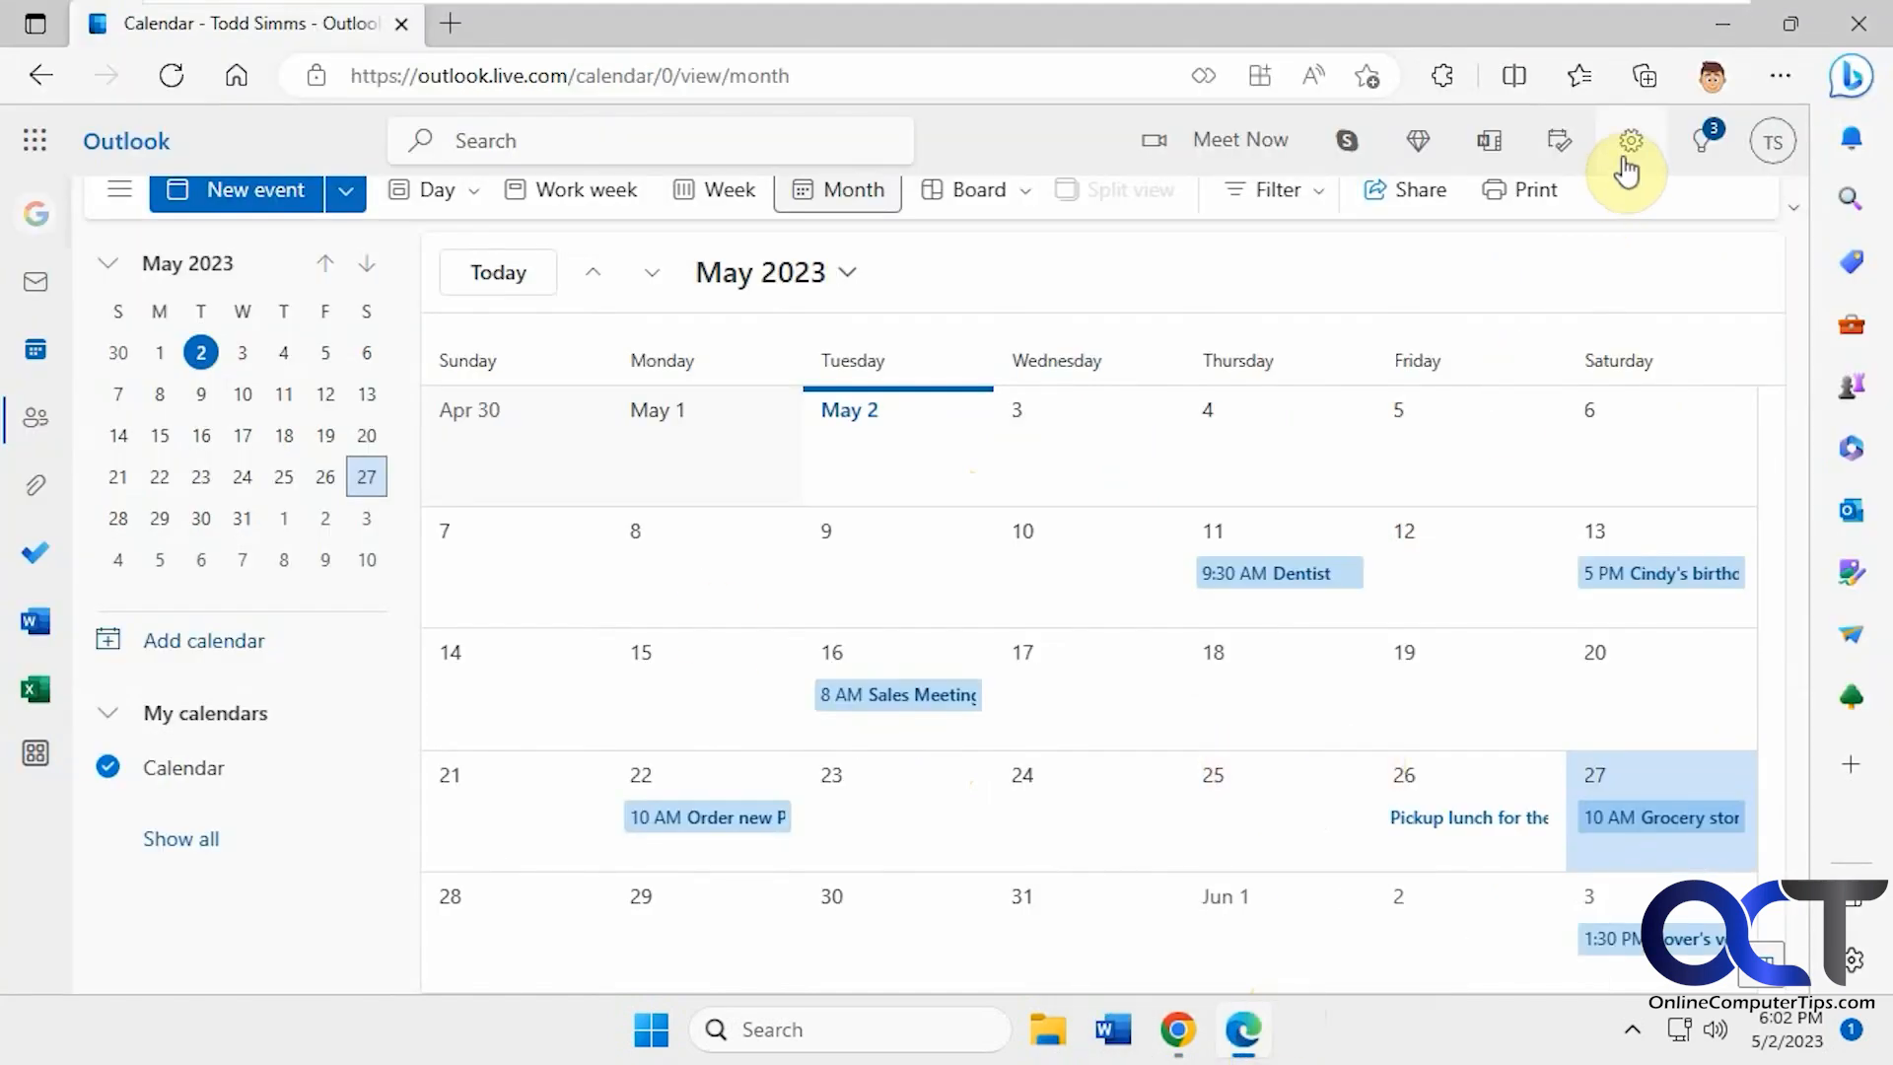
Open Outlook settings at Calendar > Shared calendars, scrolled to Publish a calendar
click(1629, 140)
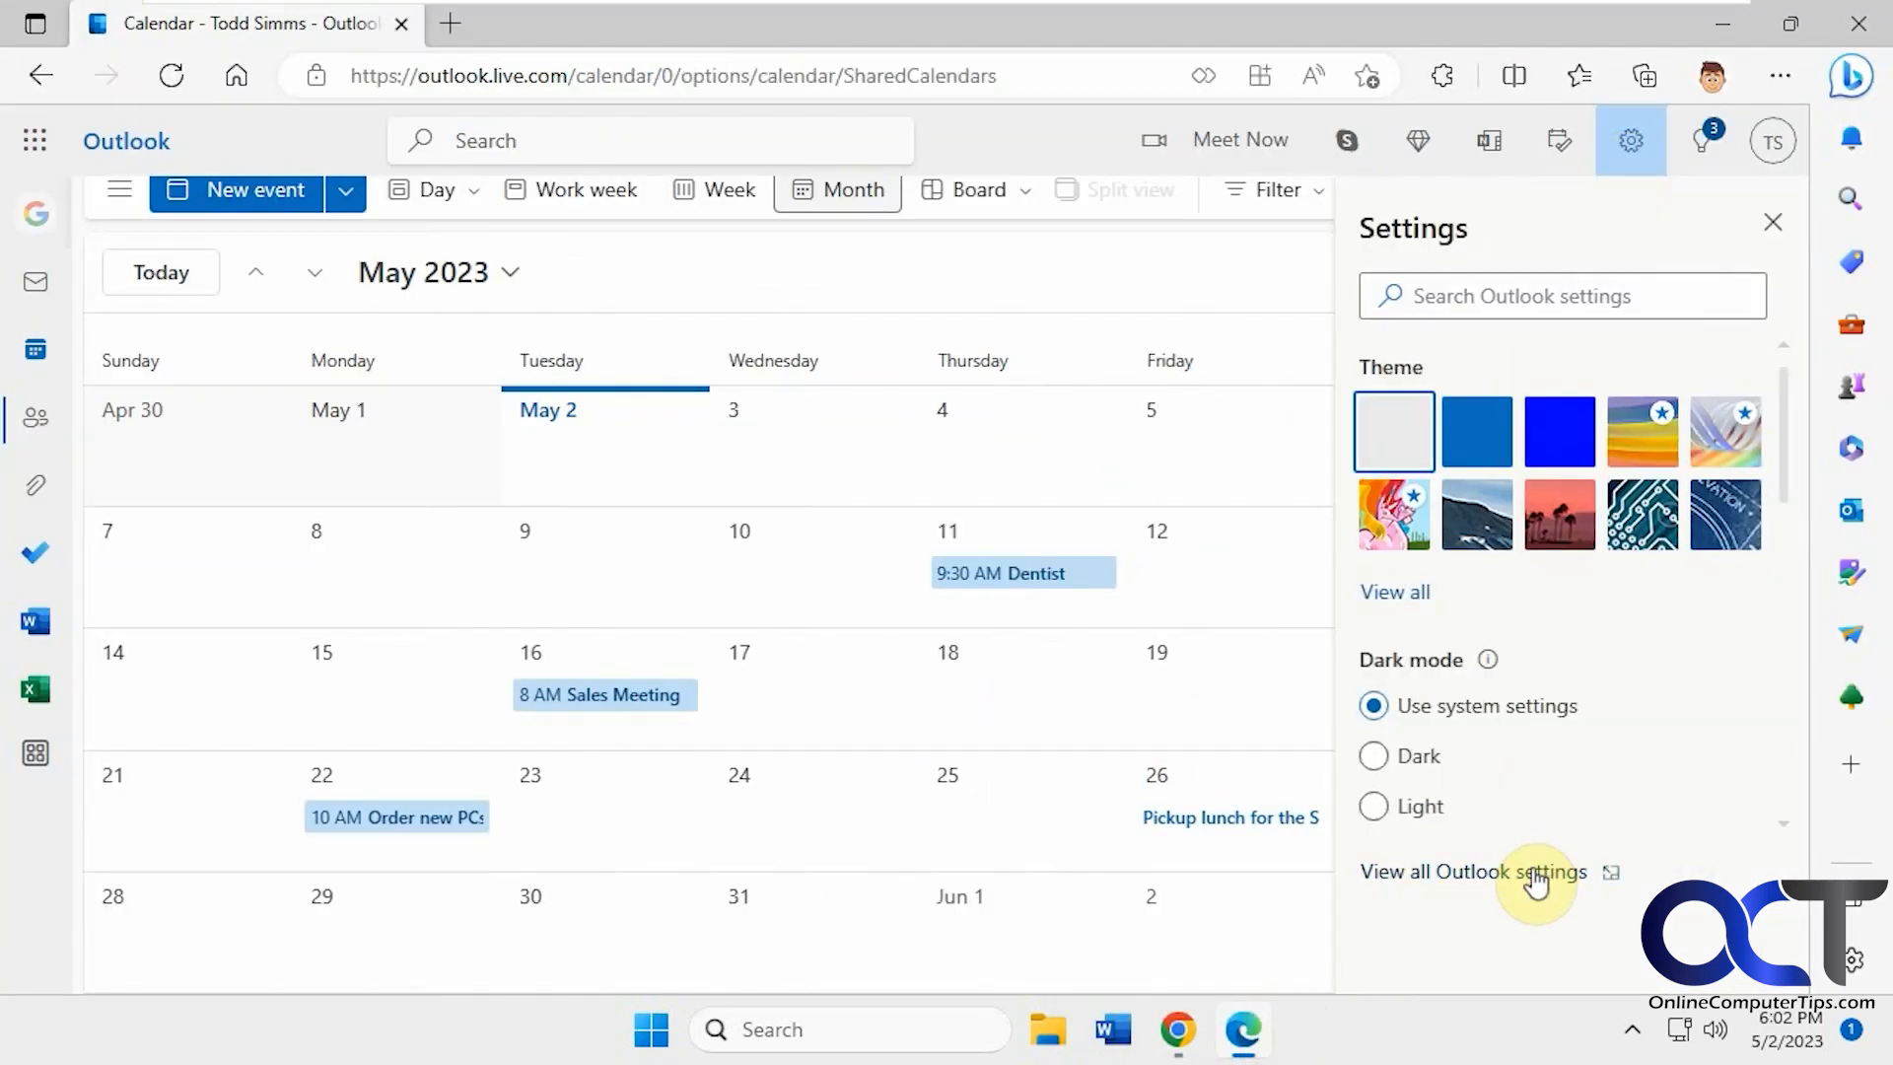
click(1474, 870)
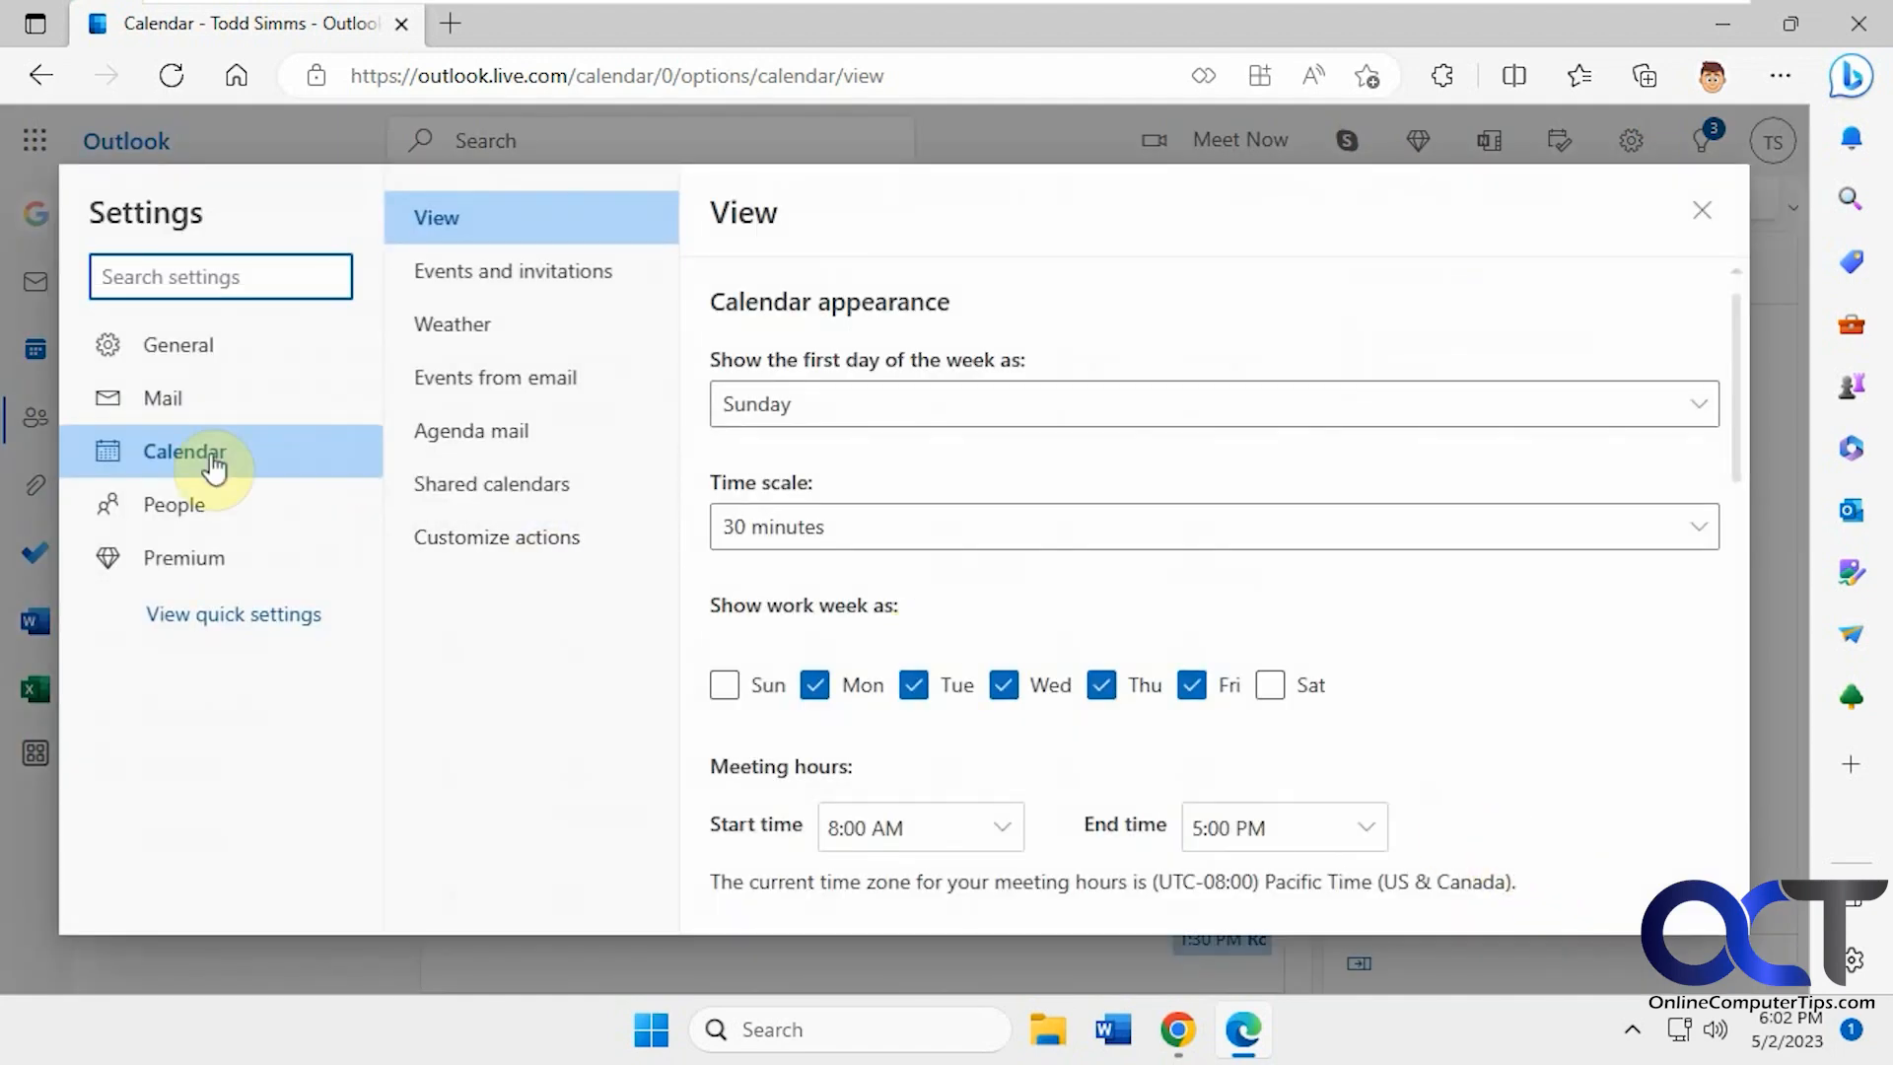
mouse_move(490, 483)
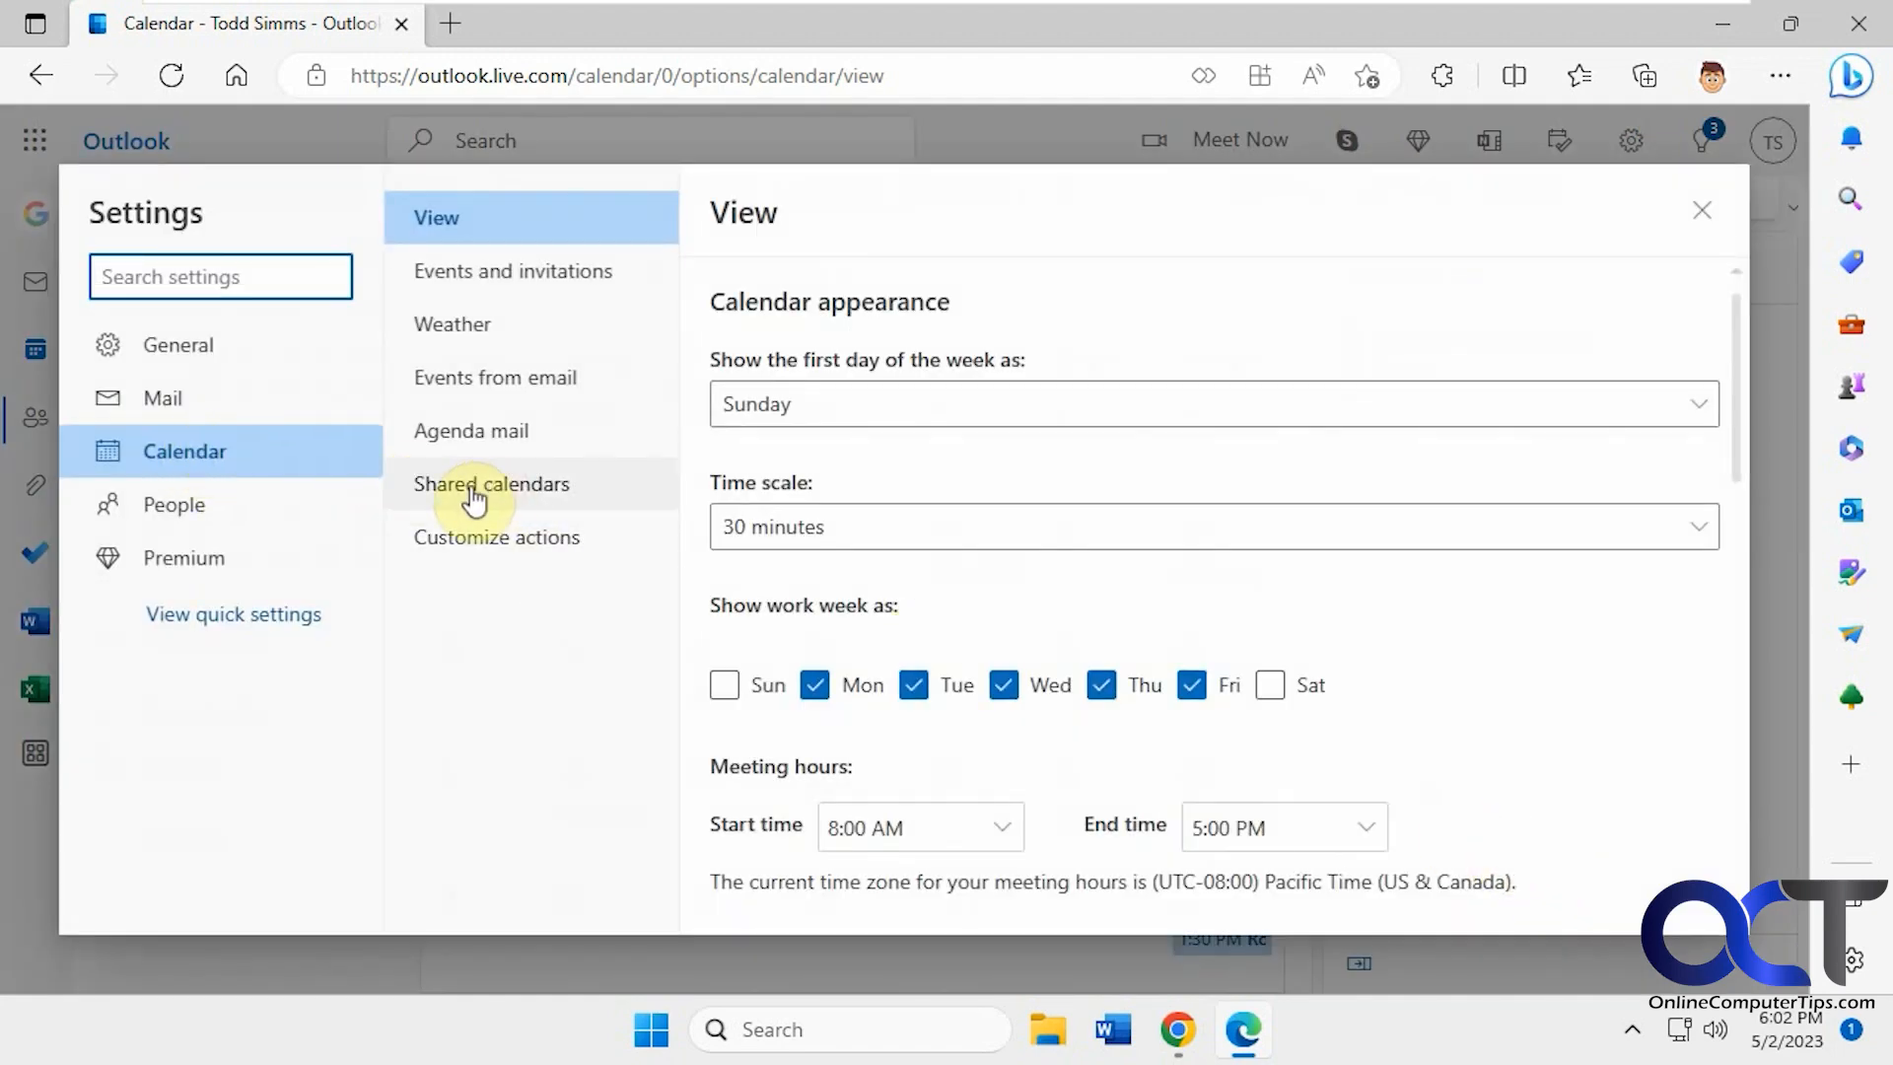
click(491, 484)
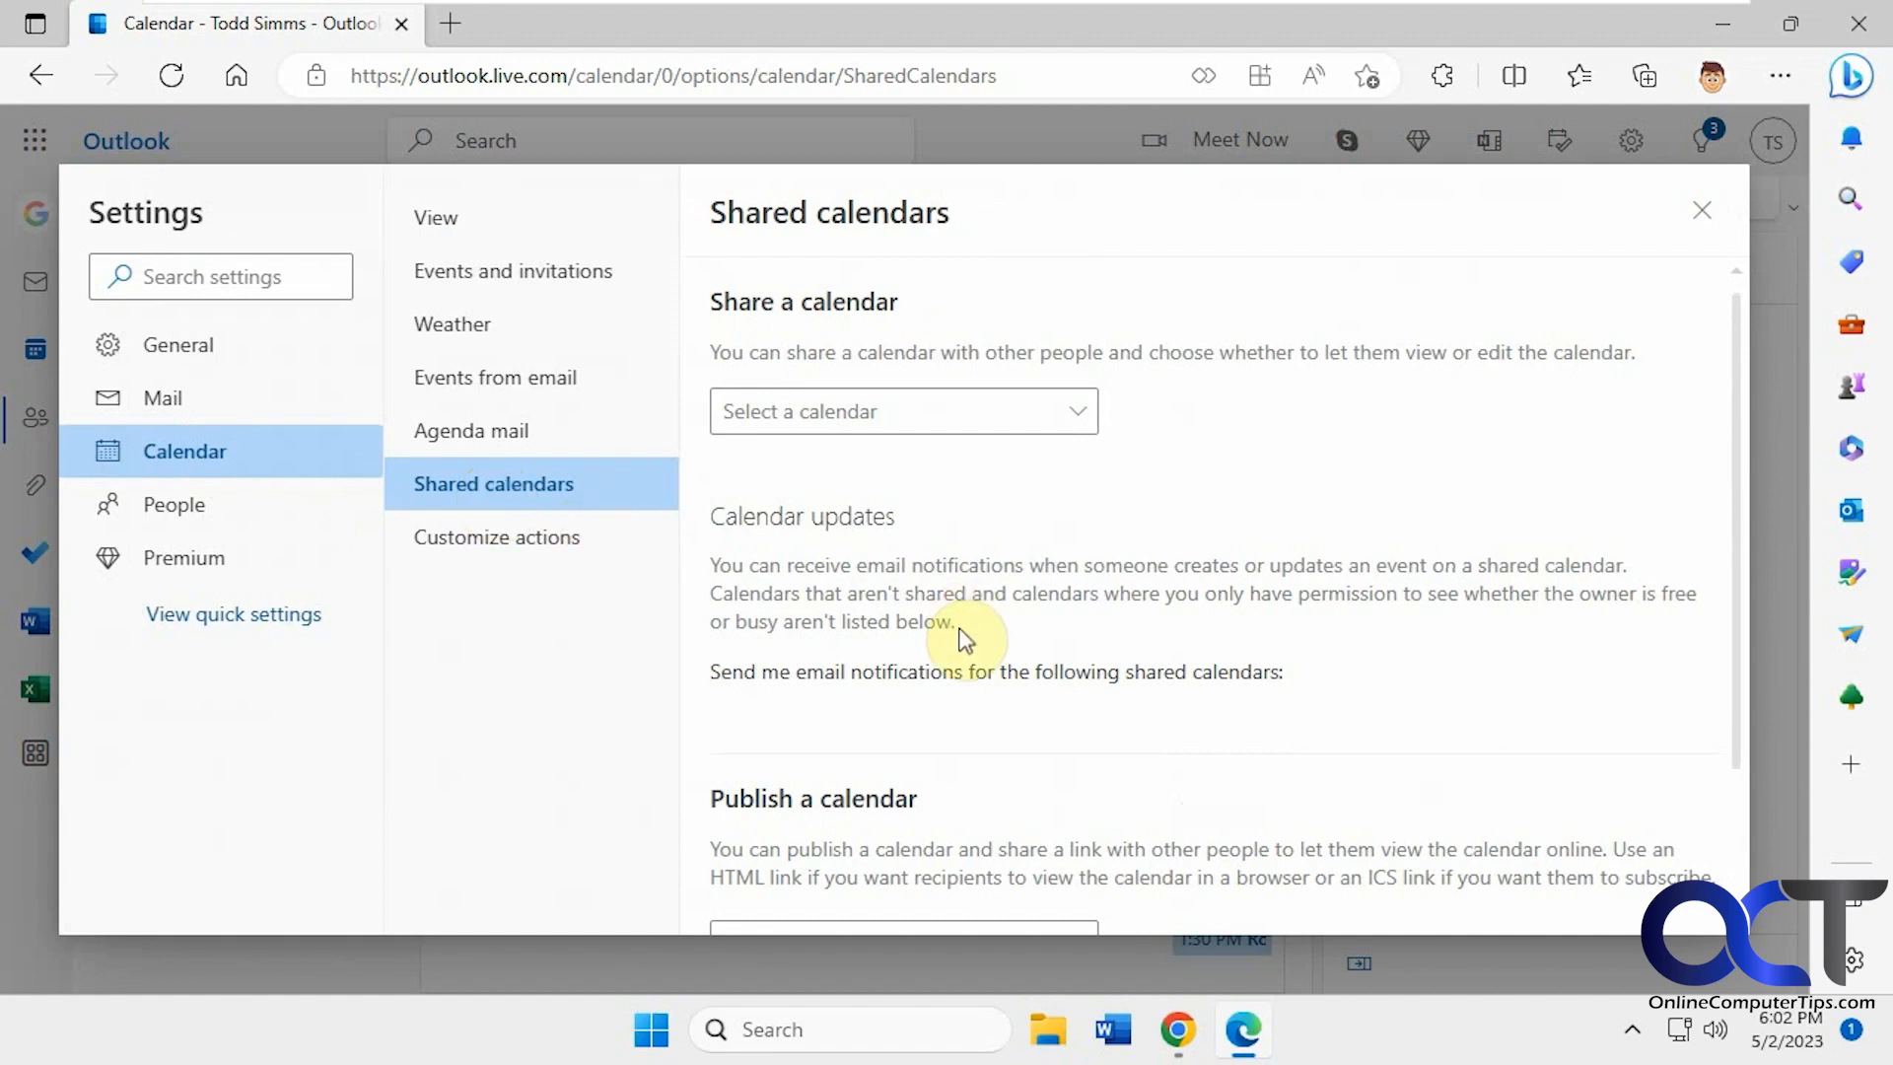
mouse_move(953, 618)
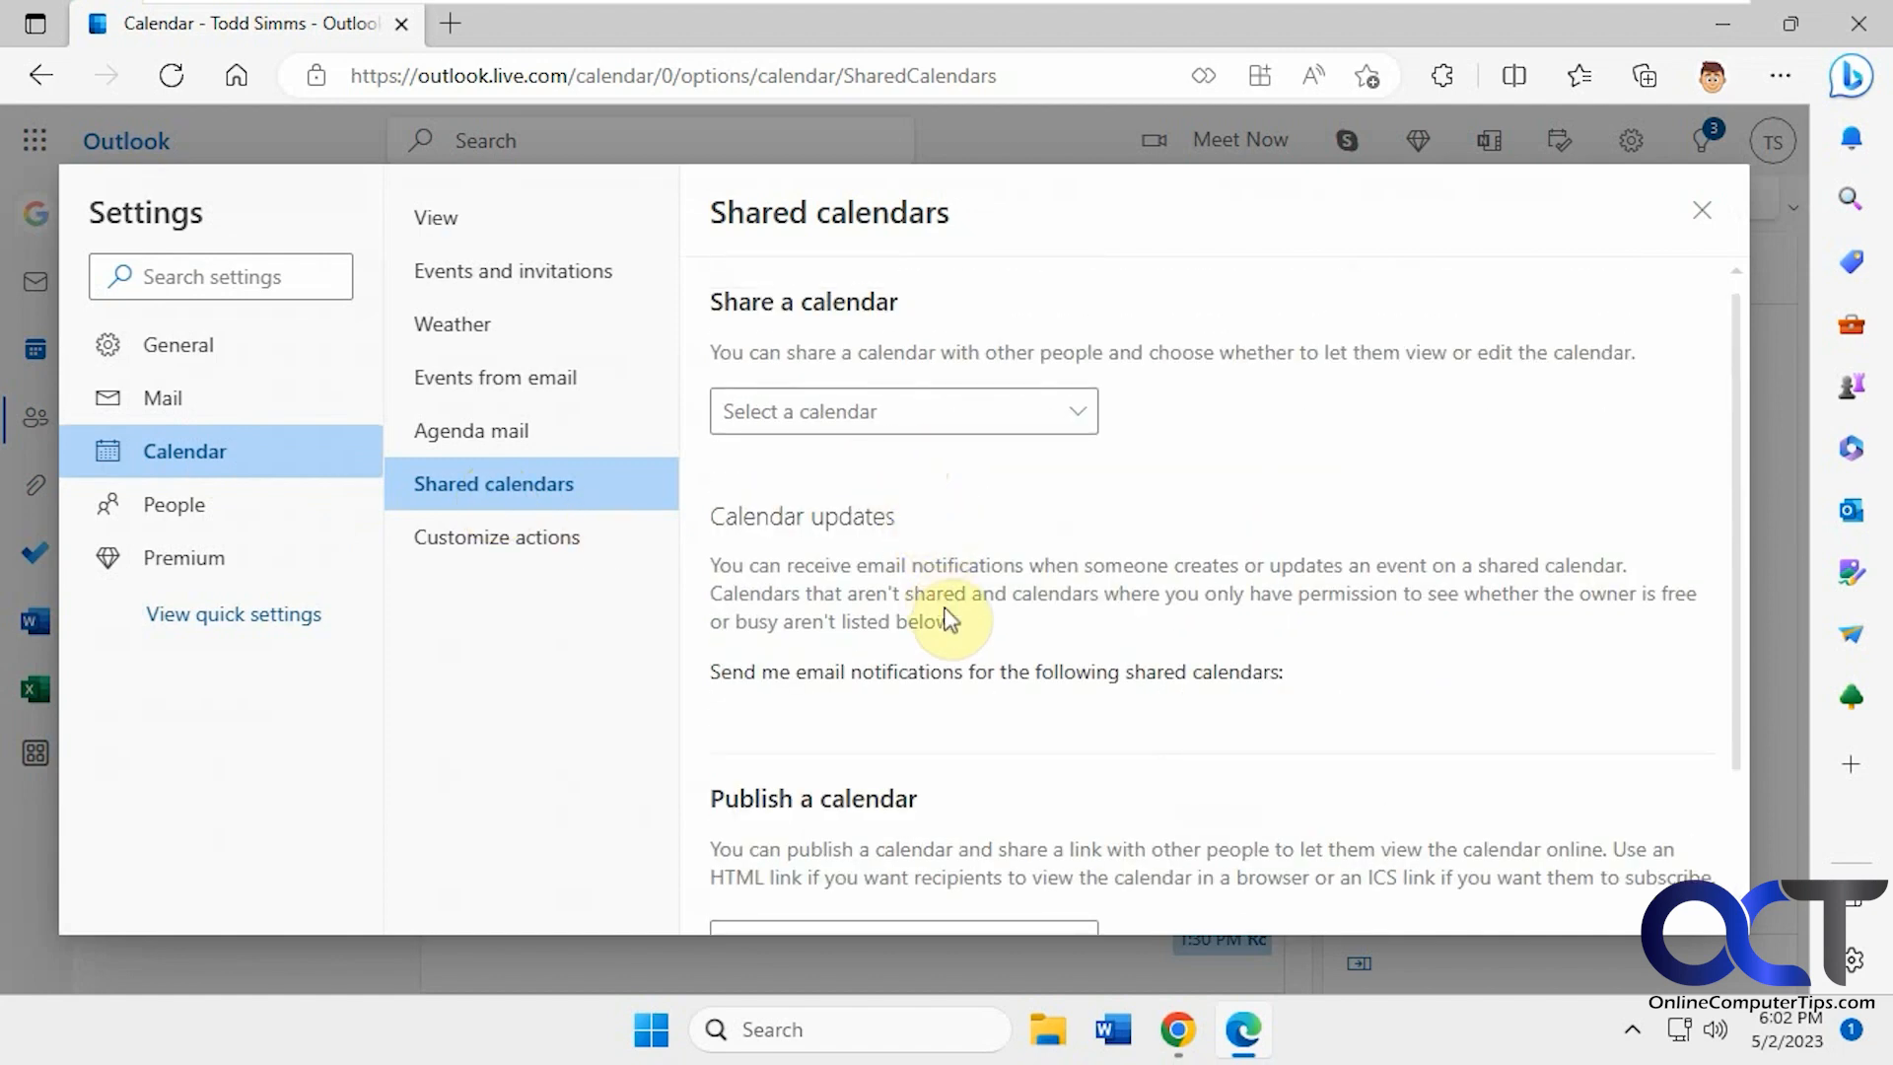
scroll(down, 3)
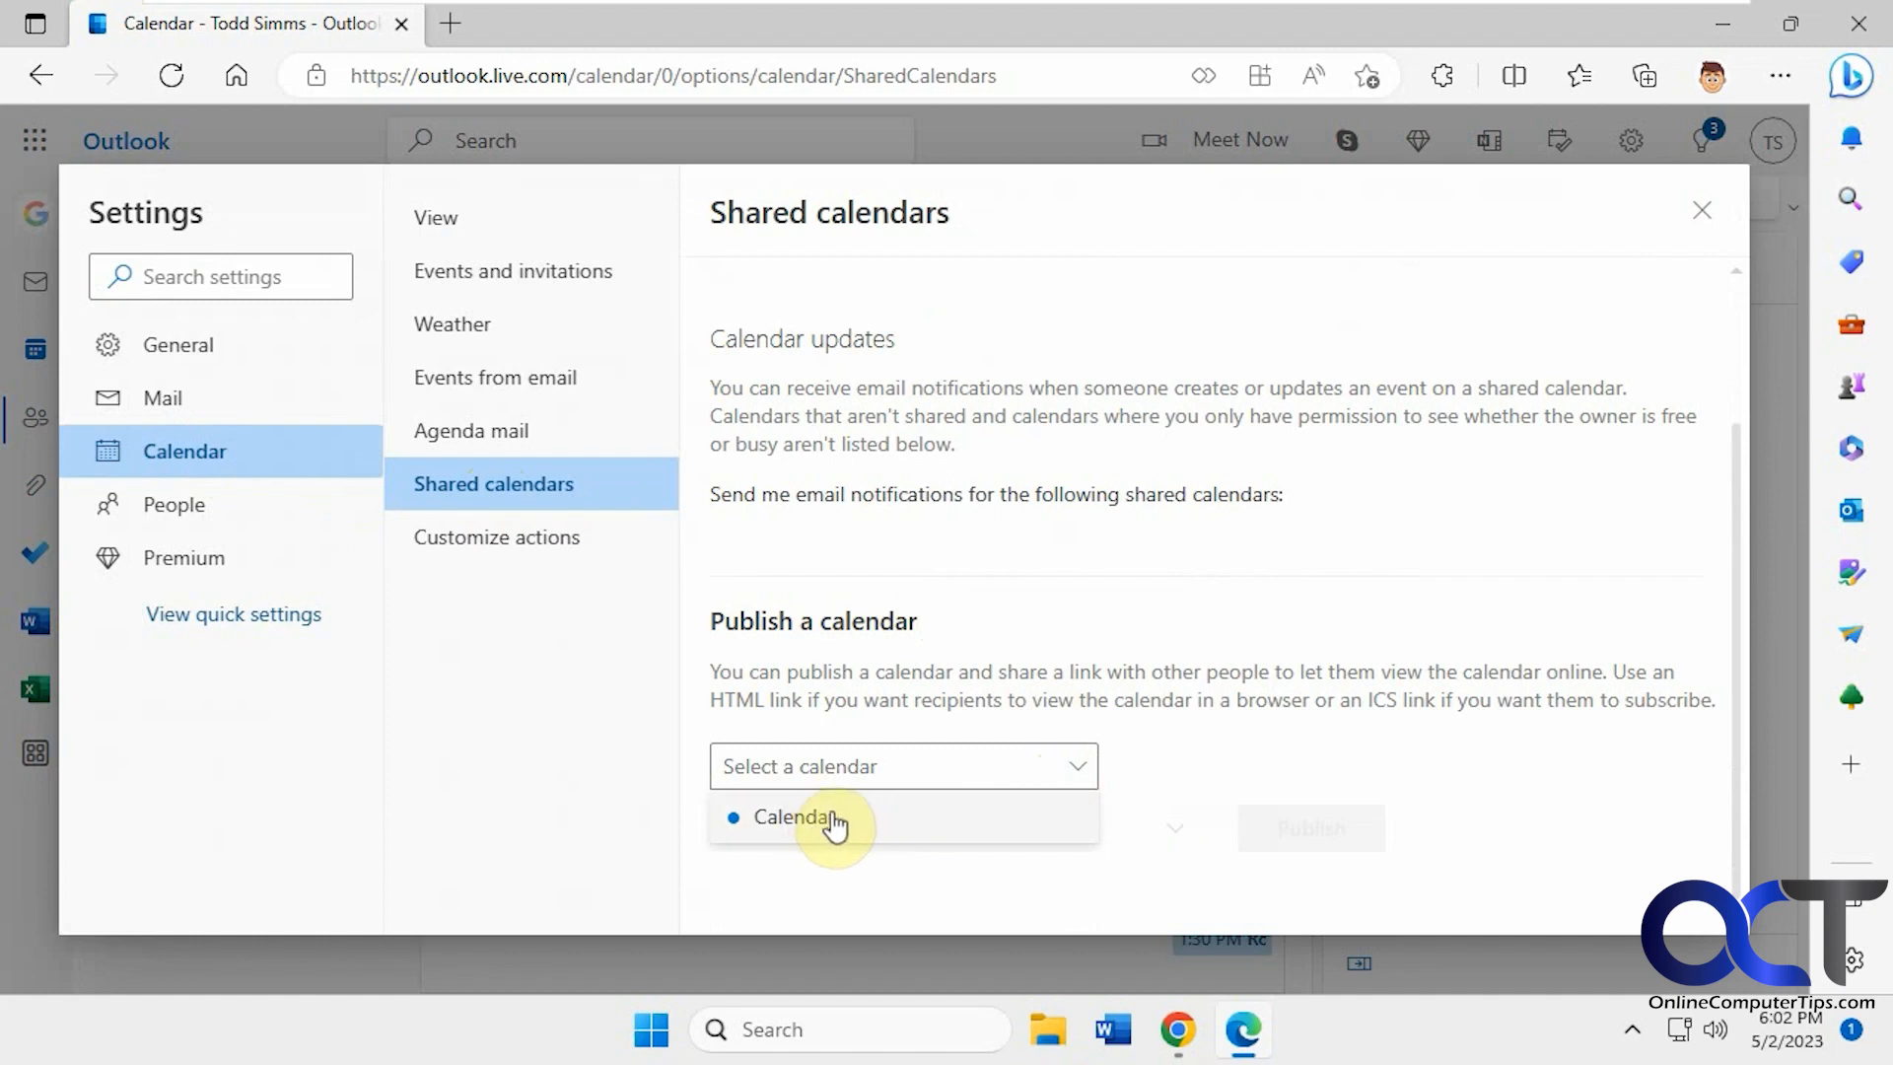
Publish 'Calendar' with 'Can view all details' and copy its ICS link
click(797, 818)
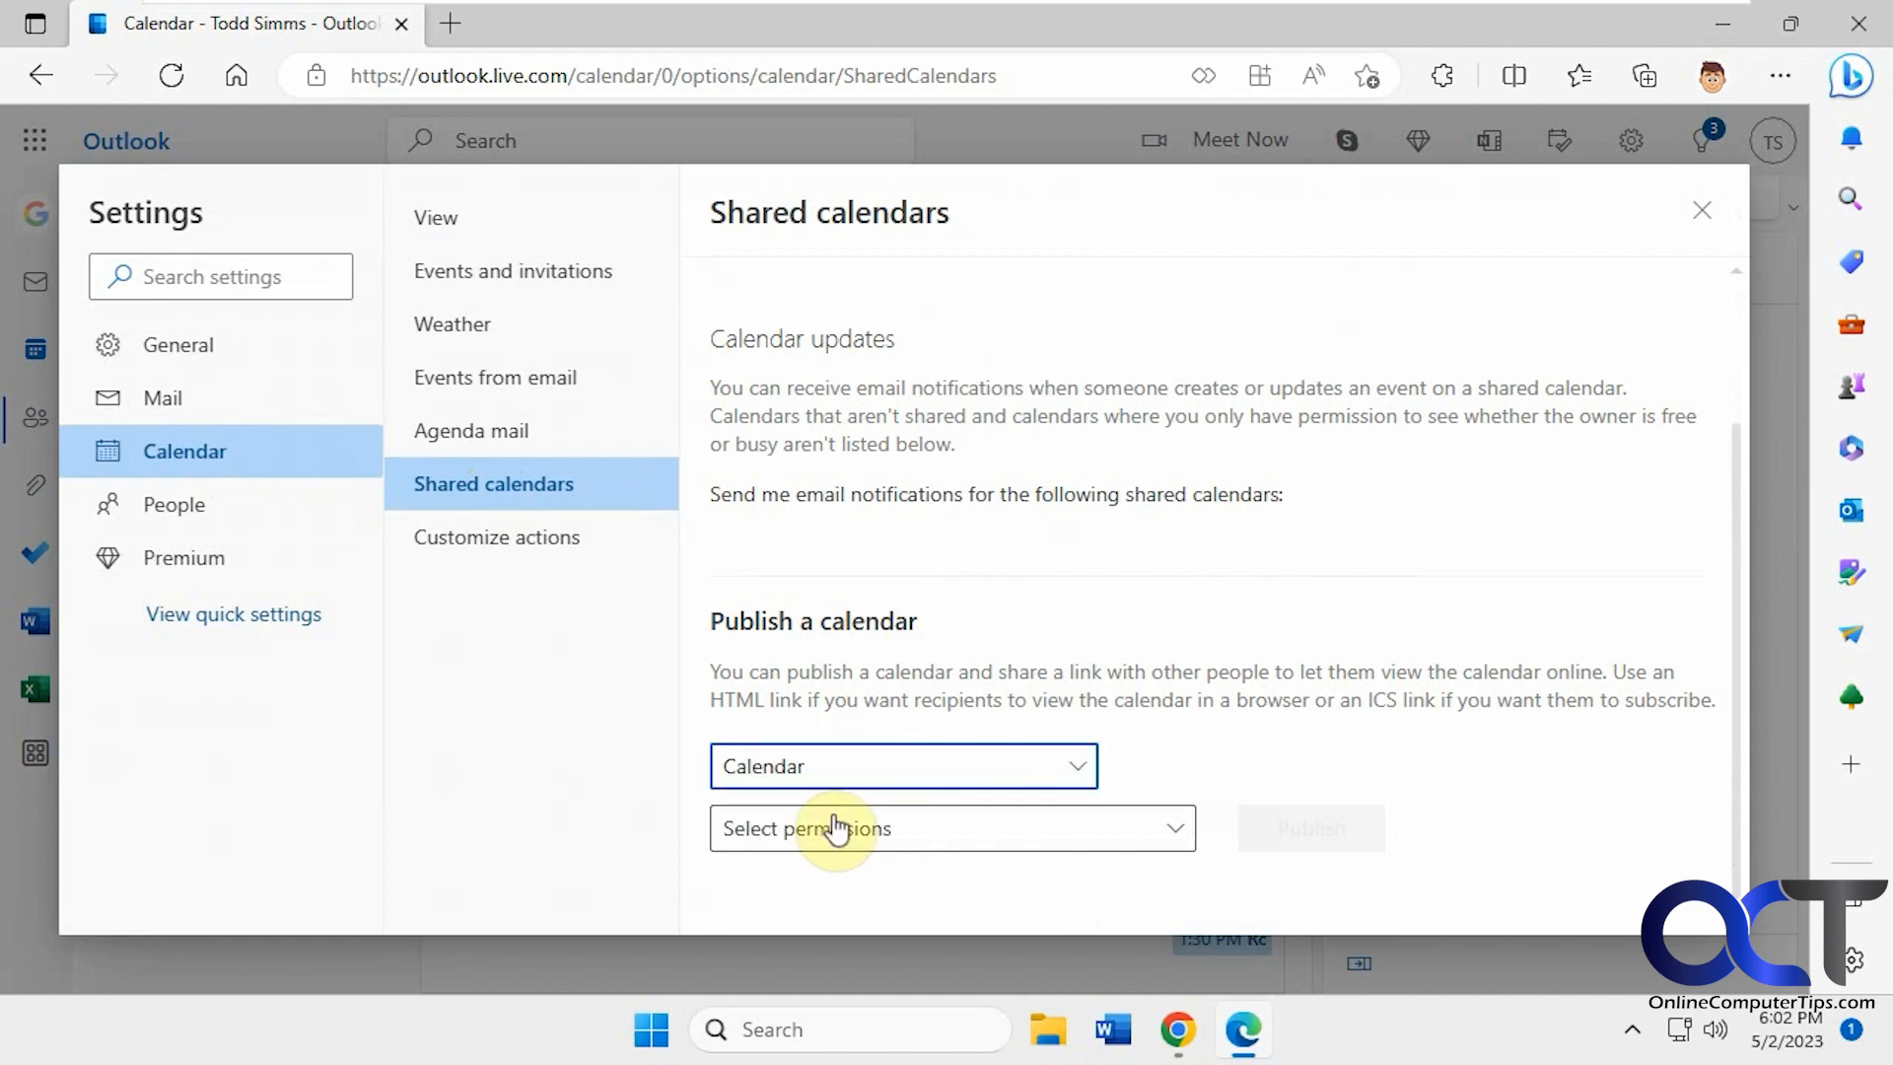
click(951, 827)
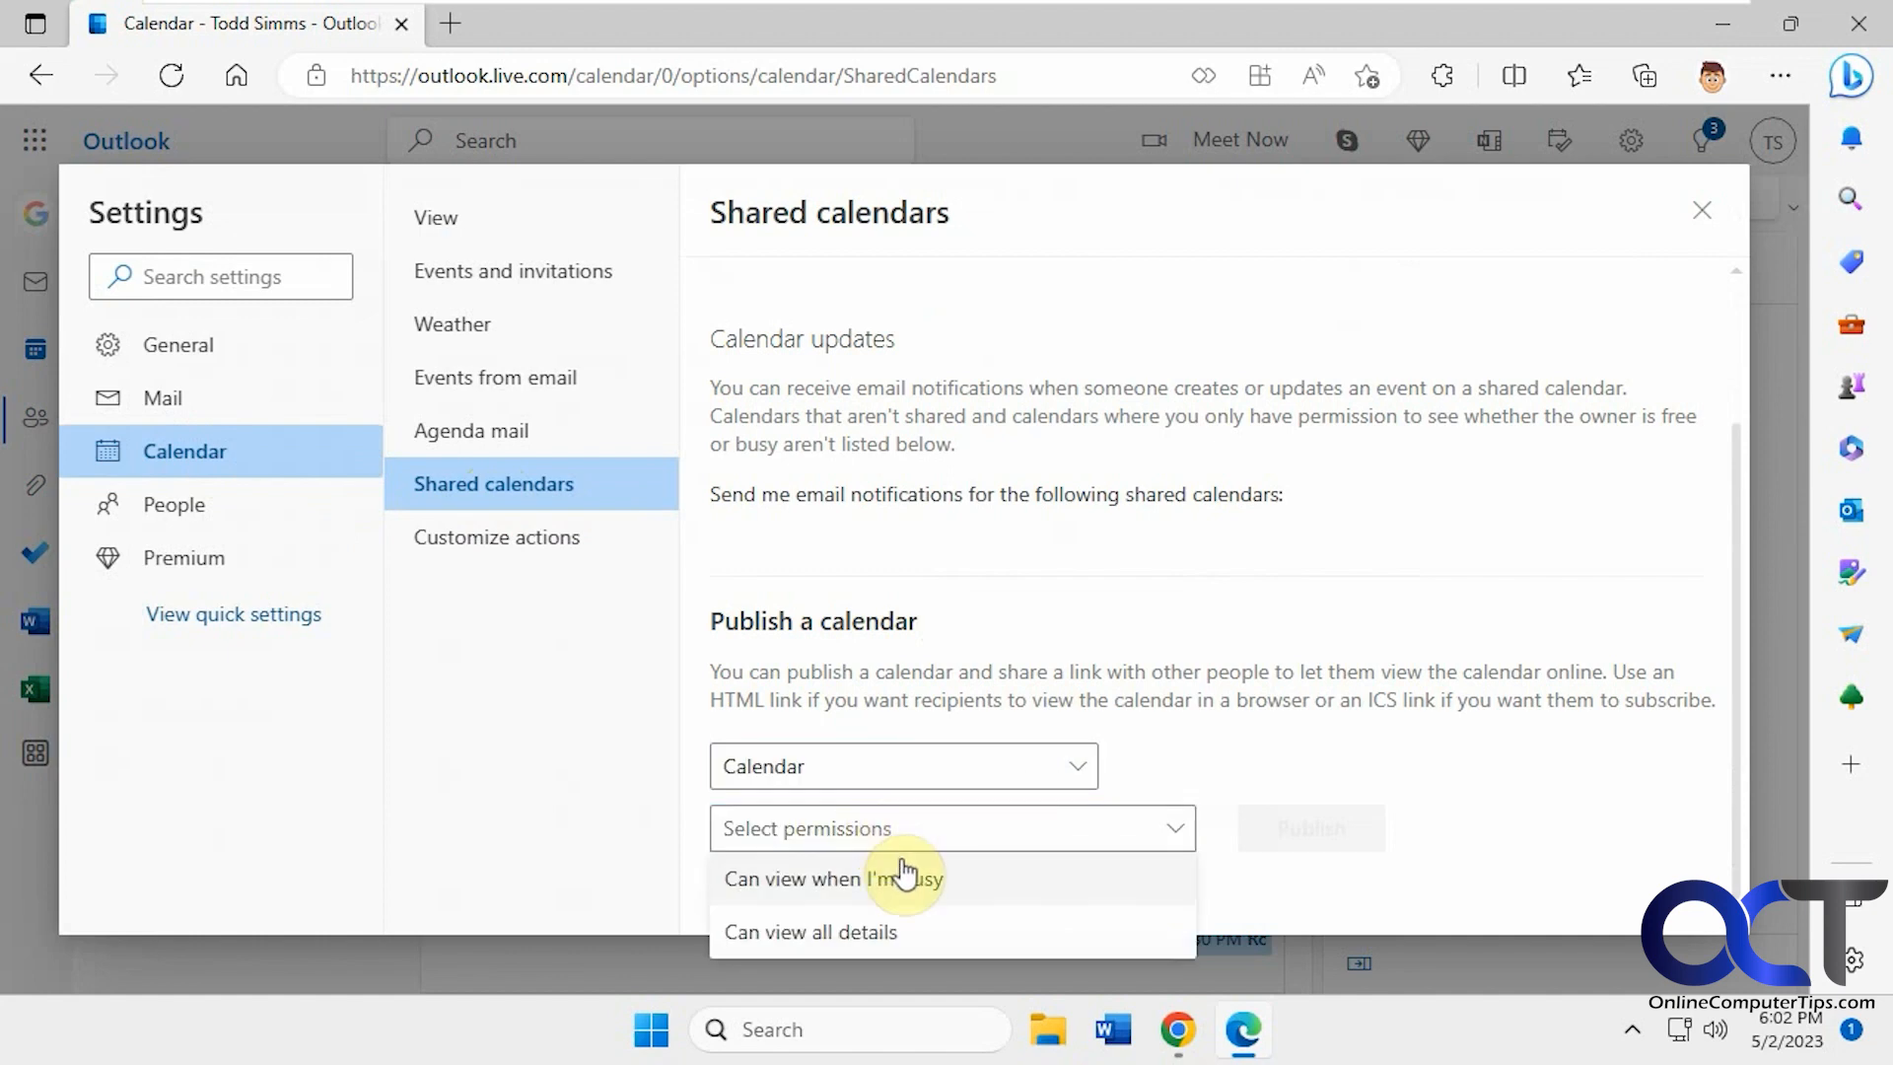
mouse_move(875, 943)
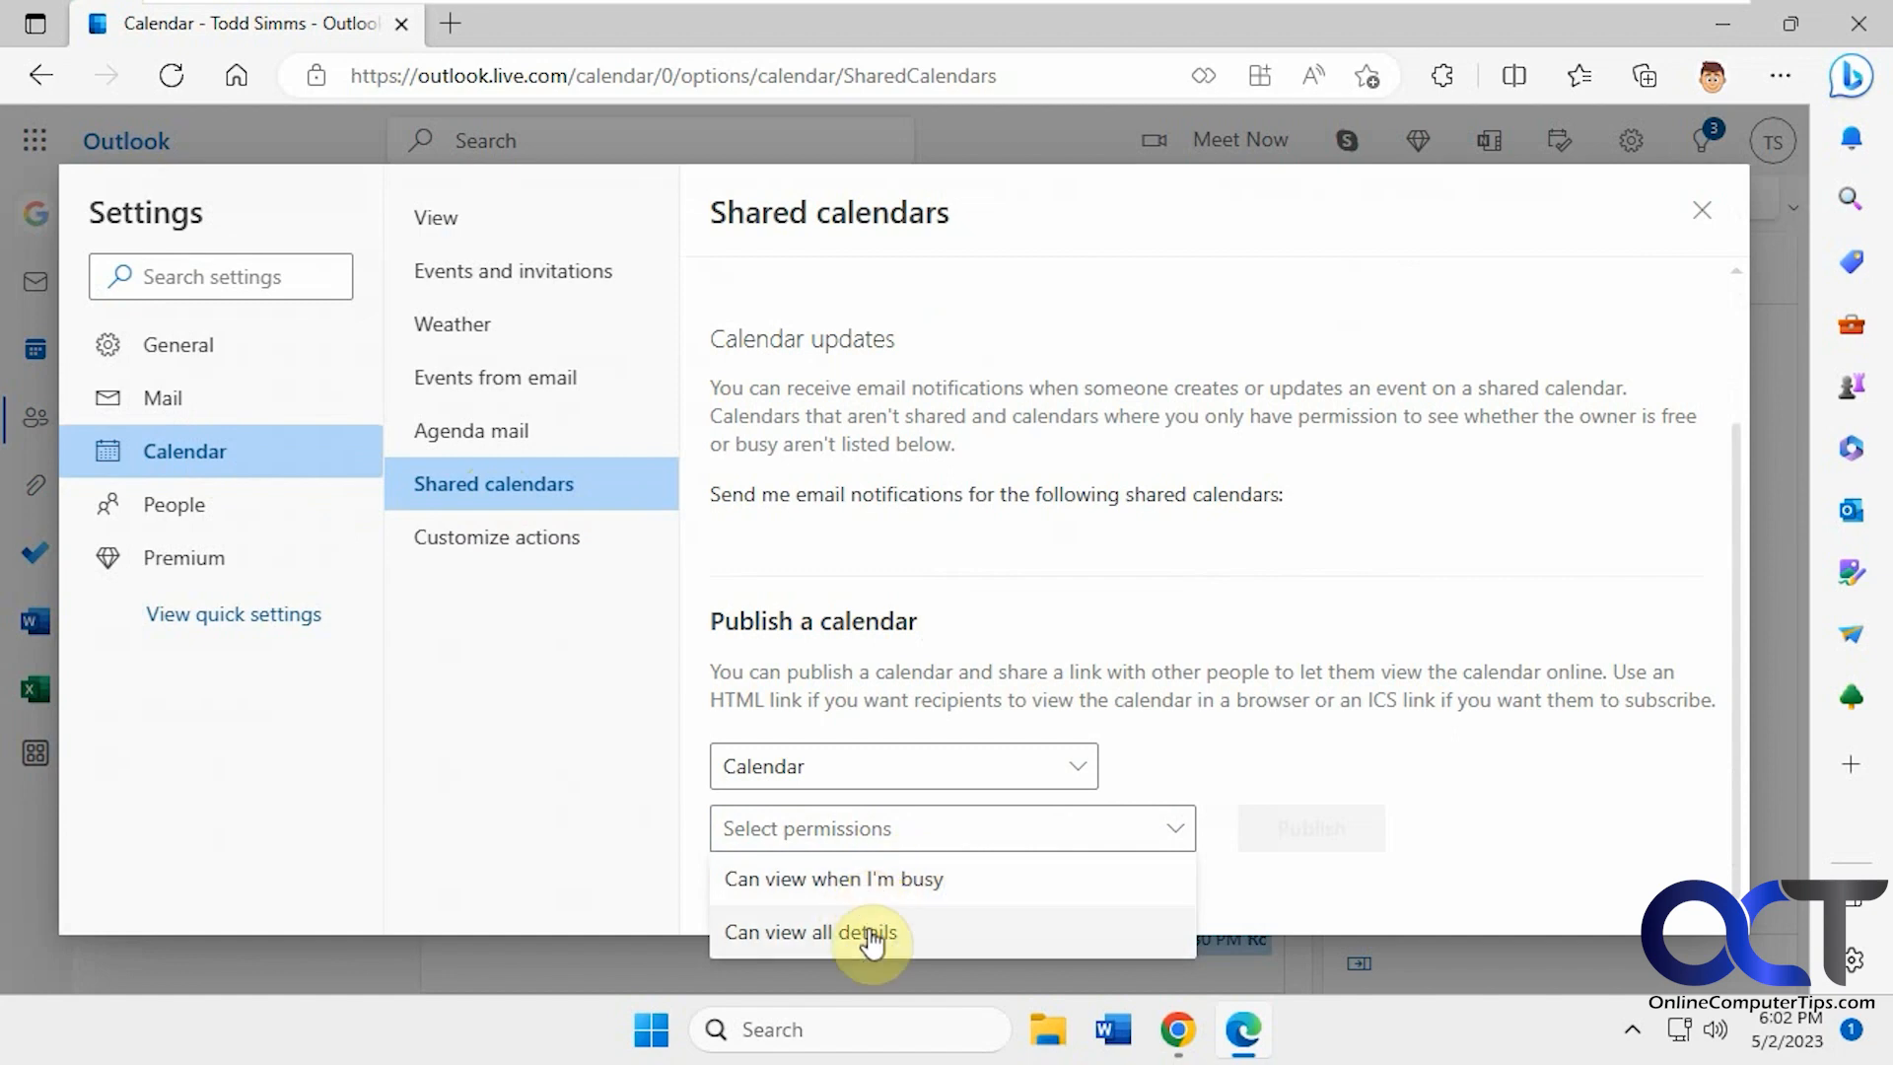
click(810, 931)
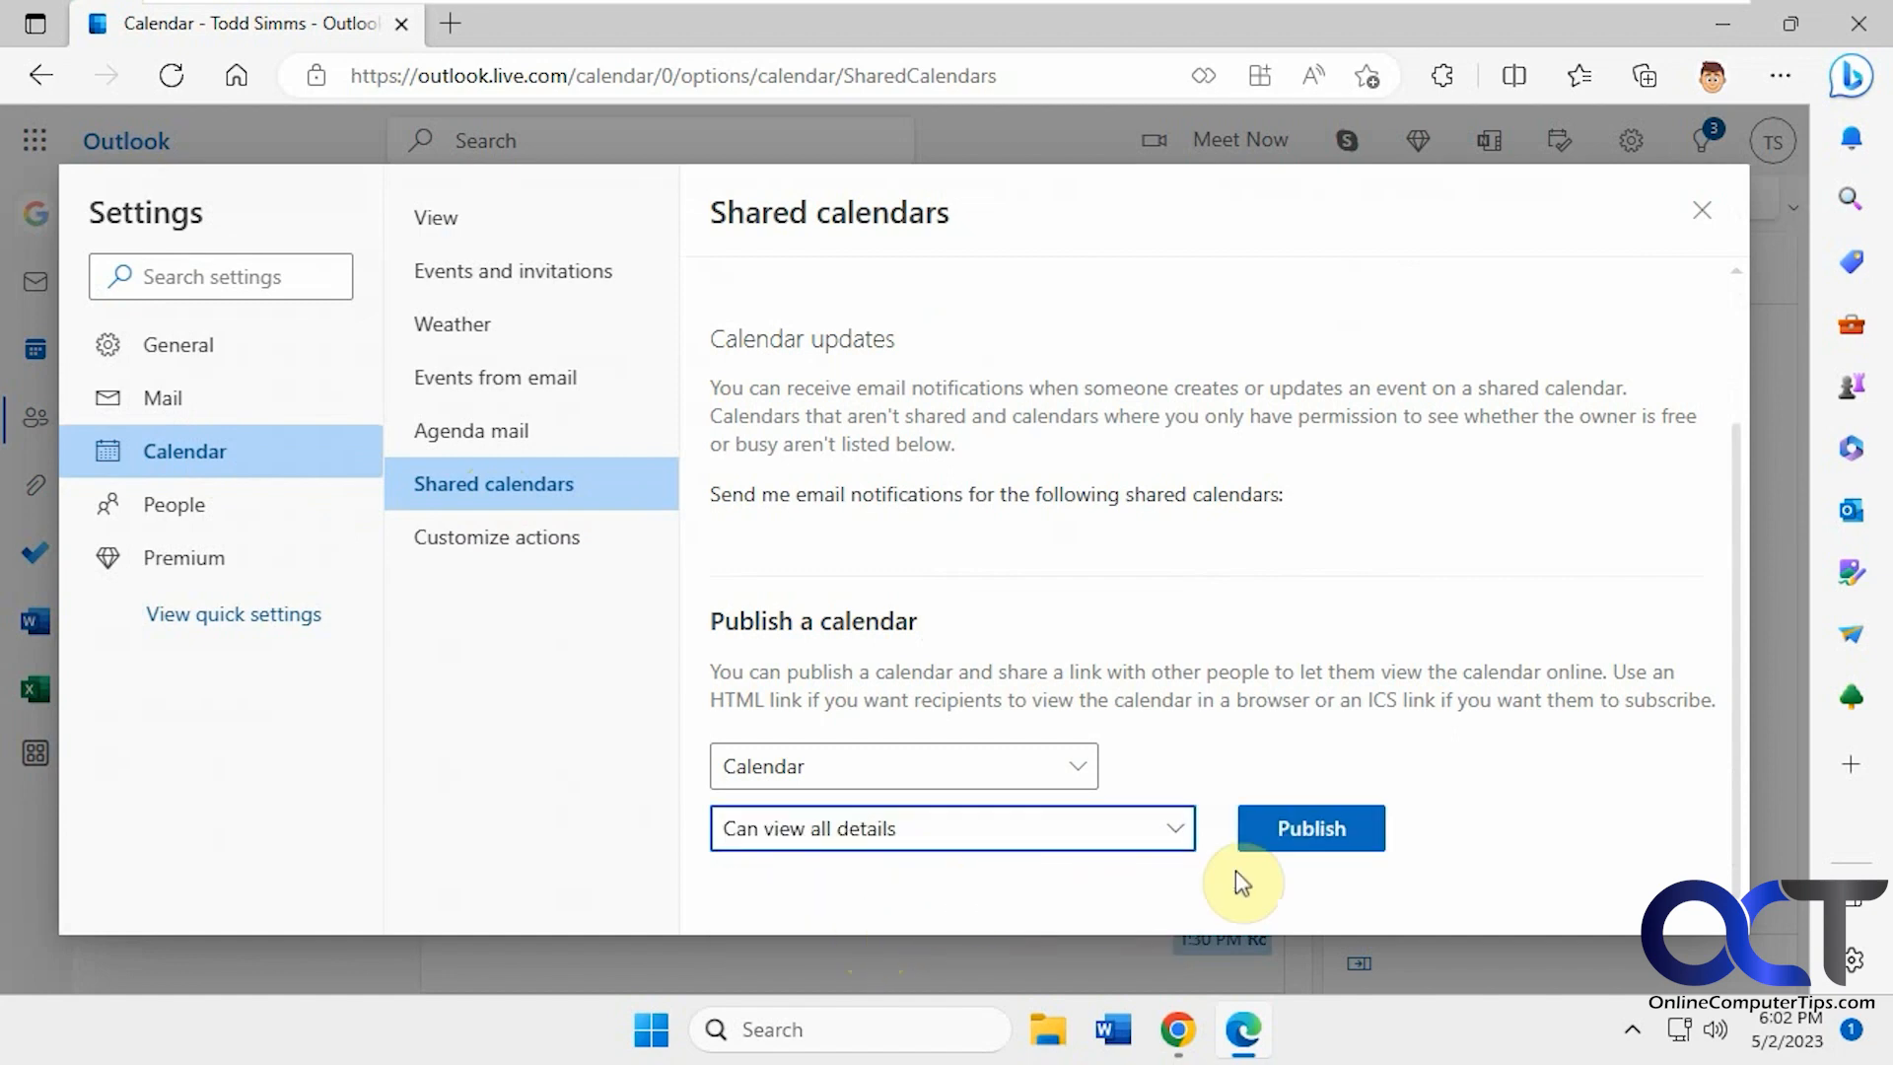
click(1311, 828)
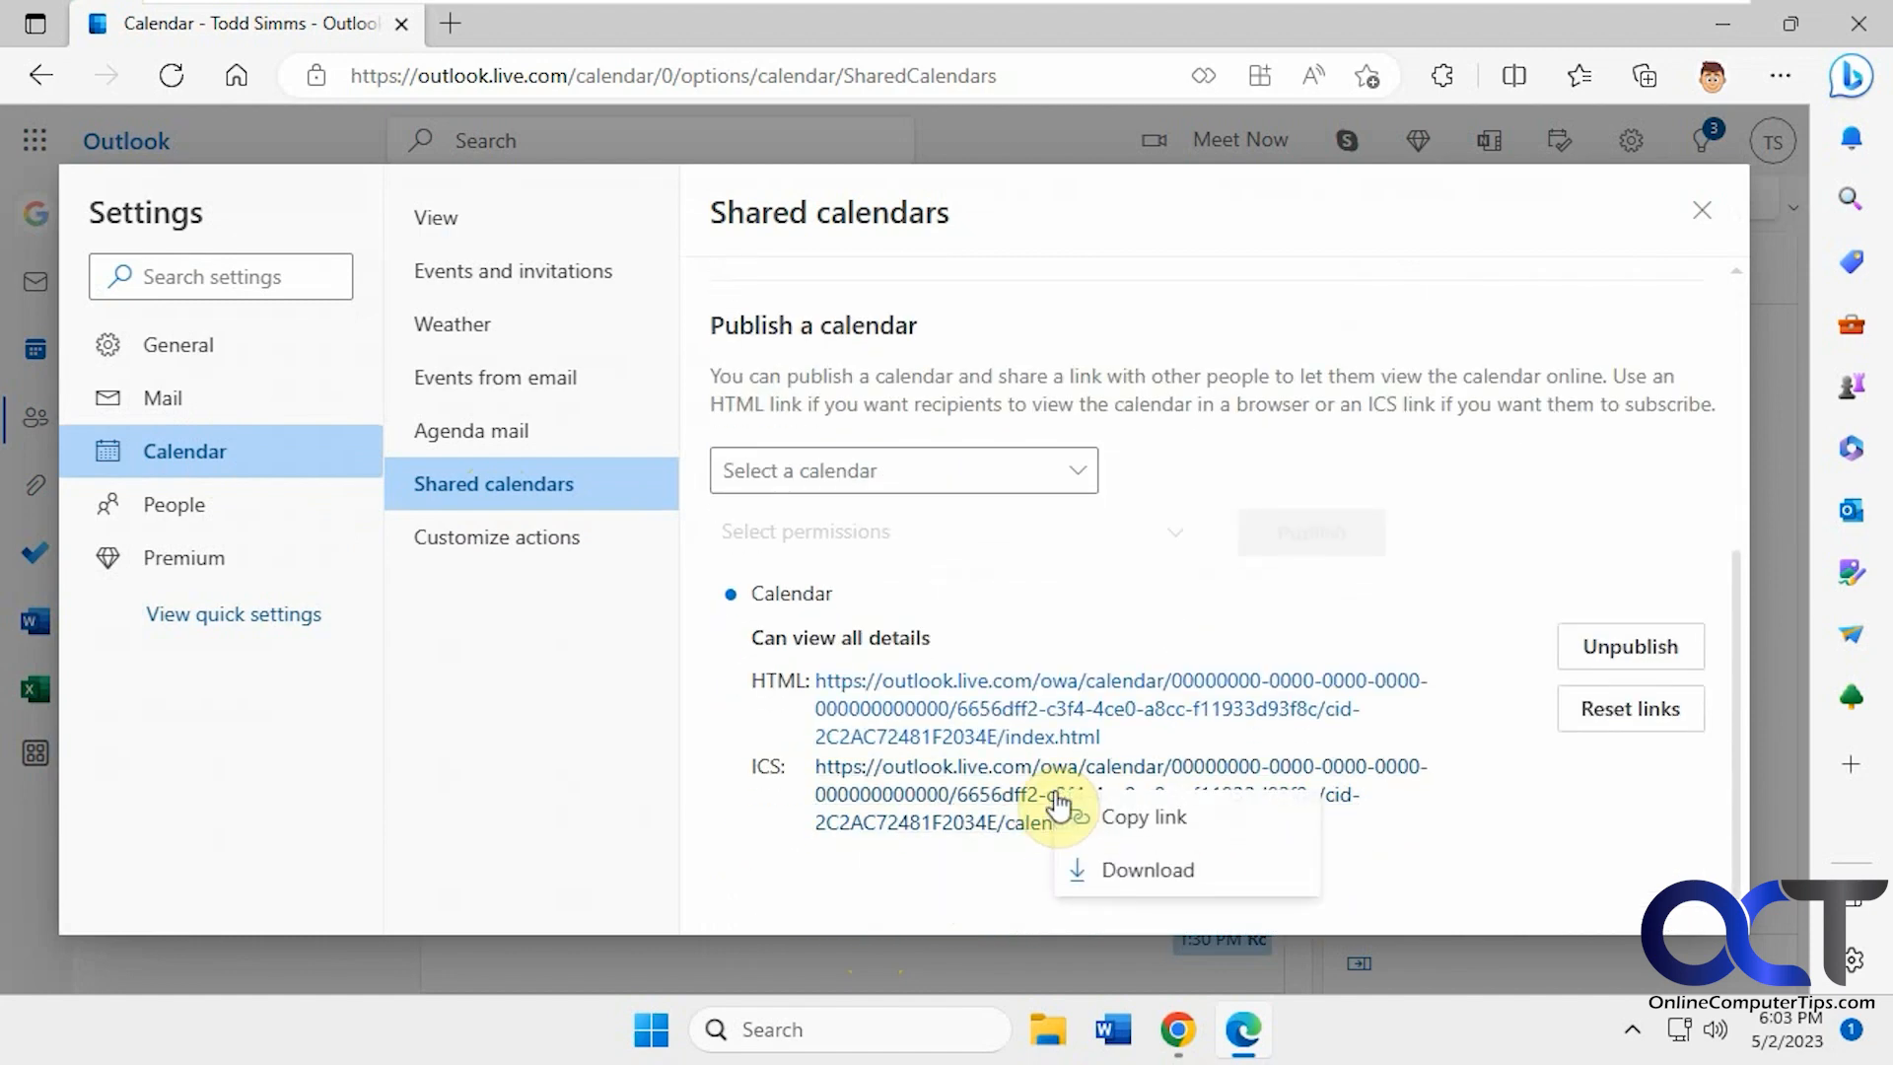
click(1141, 818)
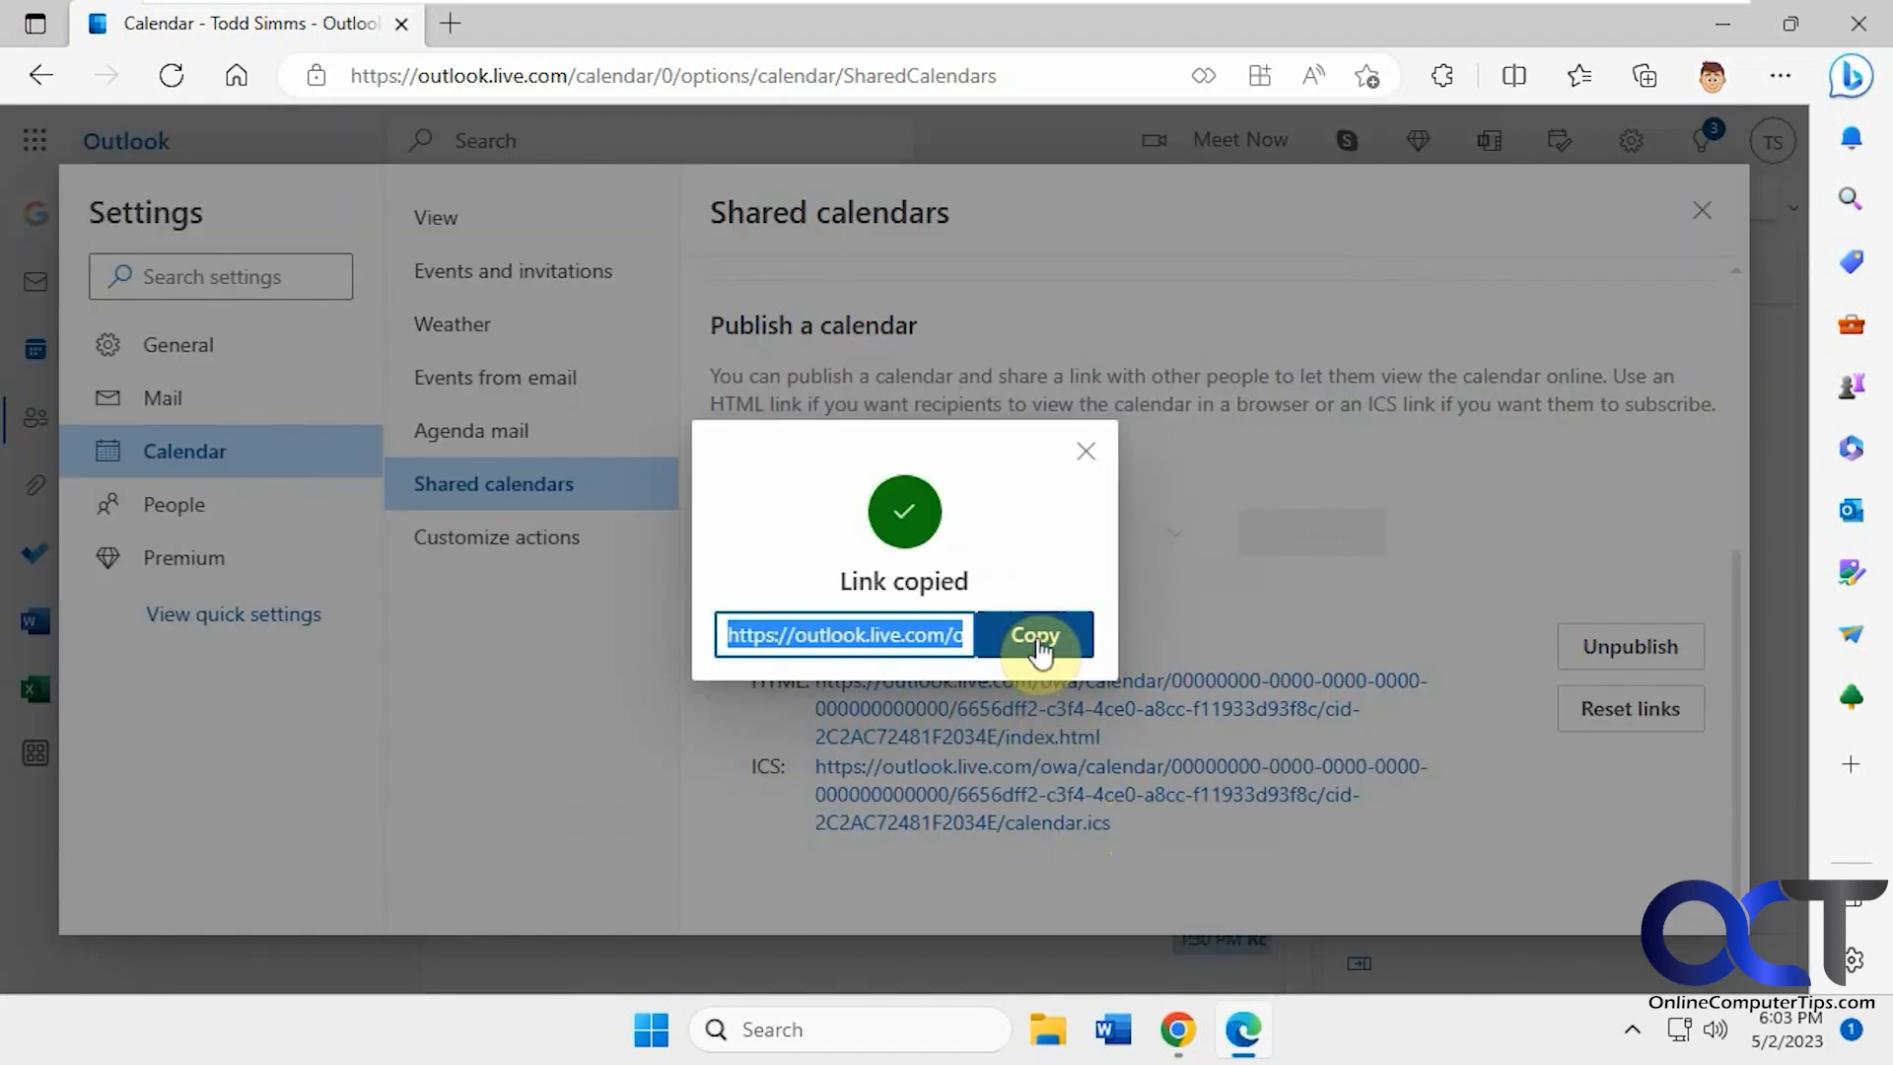
click(1085, 451)
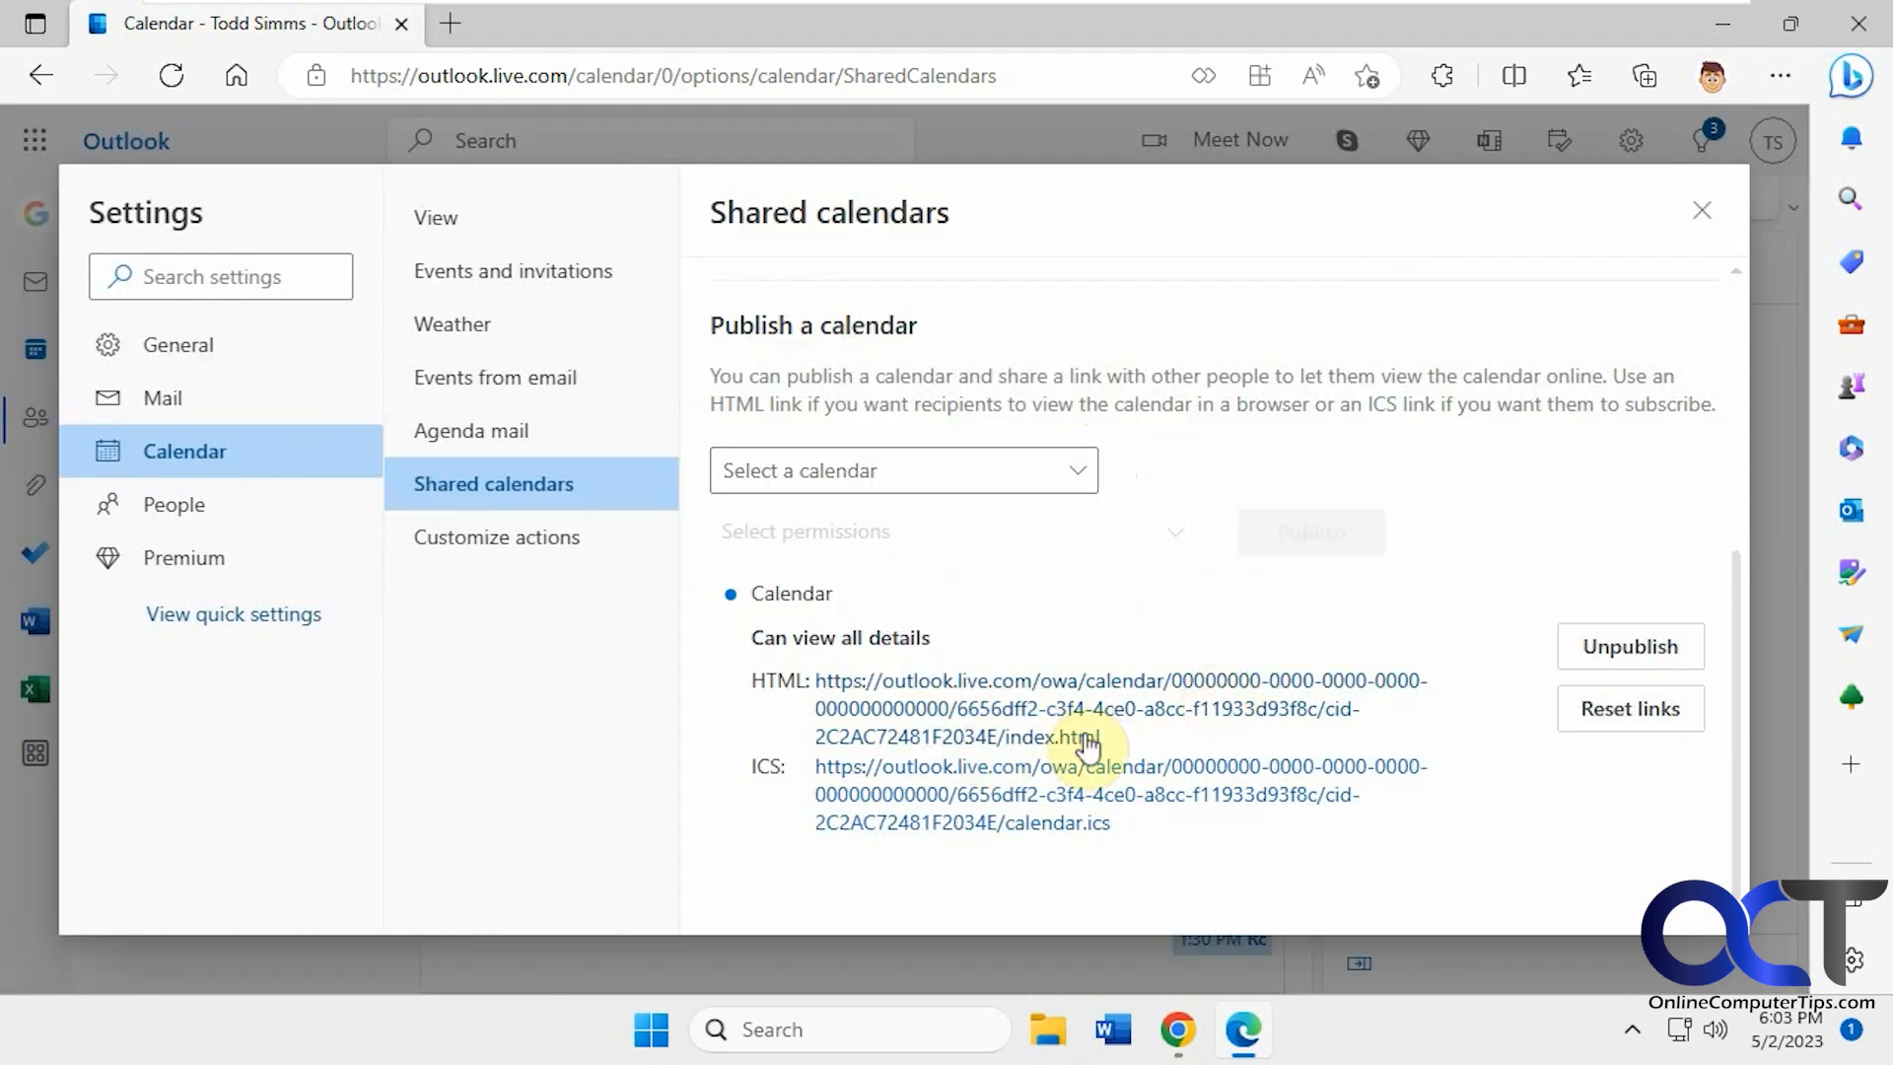
mouse_move(920, 640)
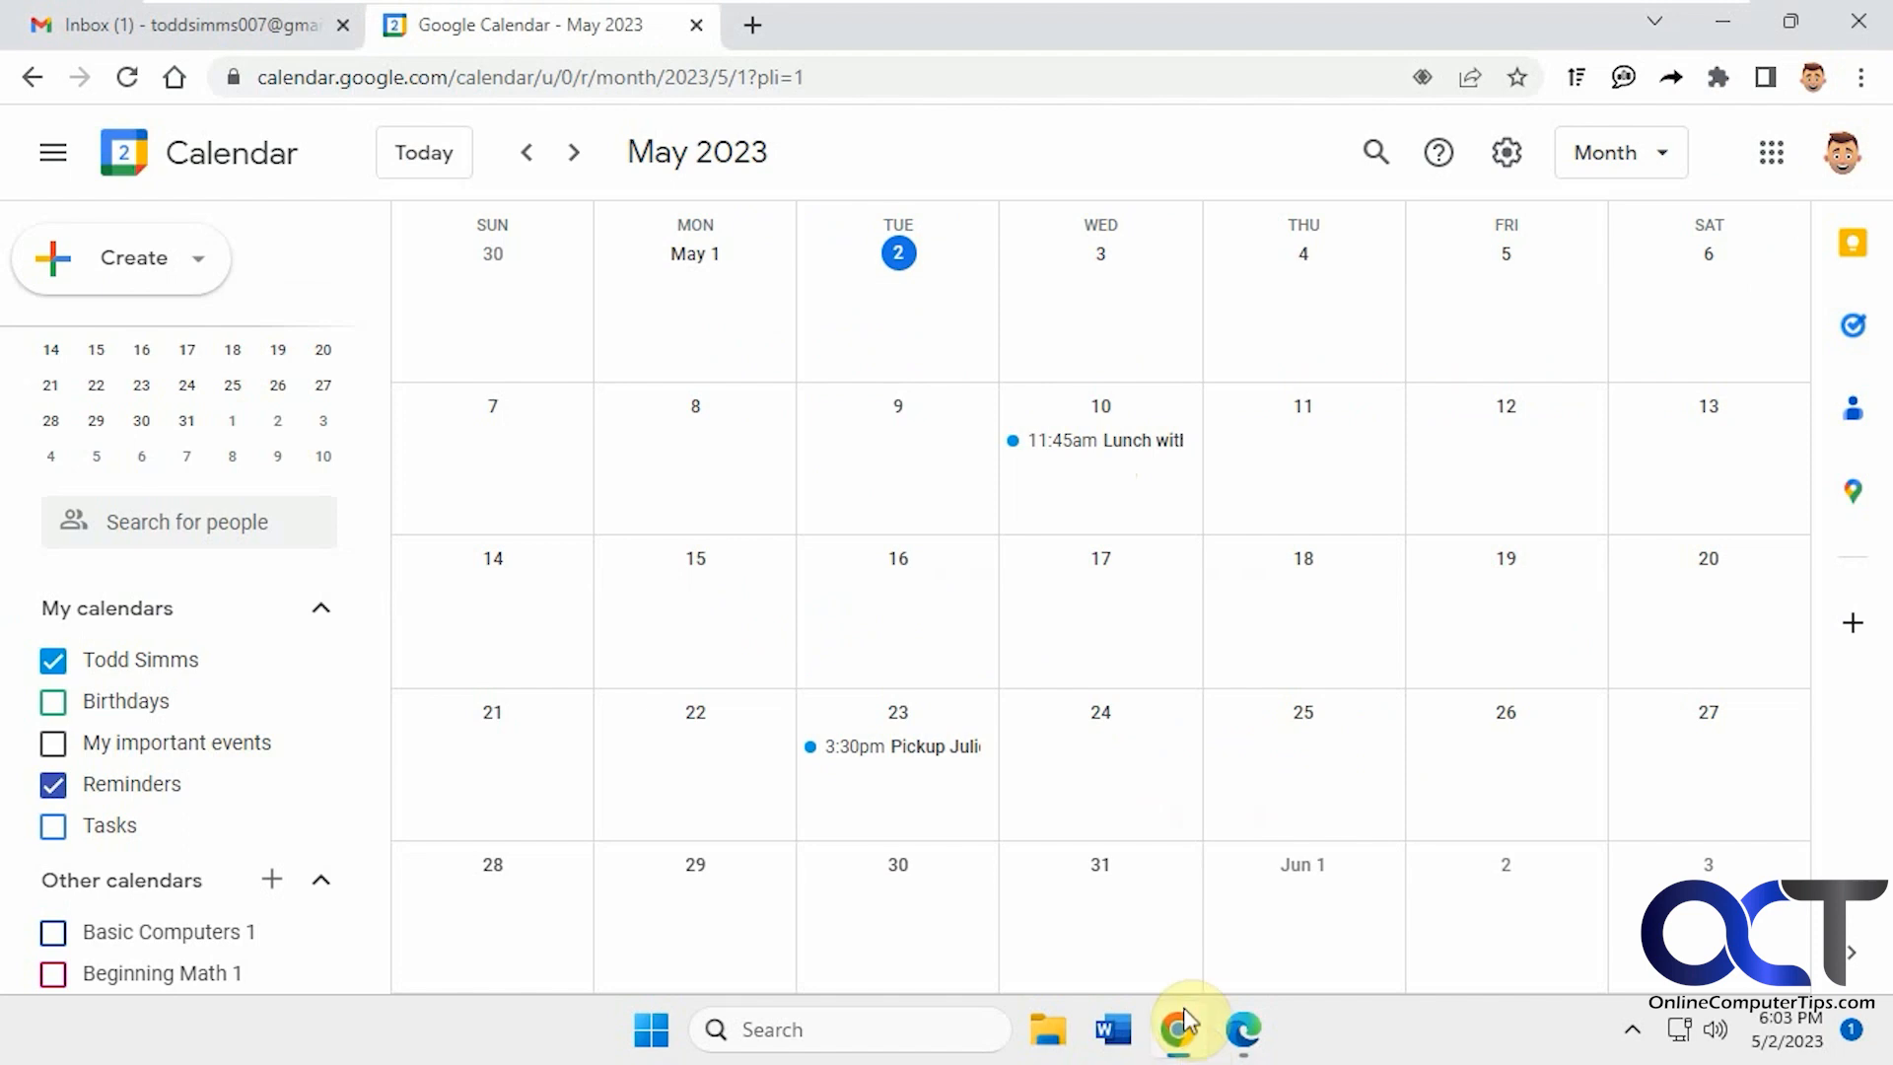
Open the + menu beside Other calendars in the Google Calendar sidebar
scroll(down, 3)
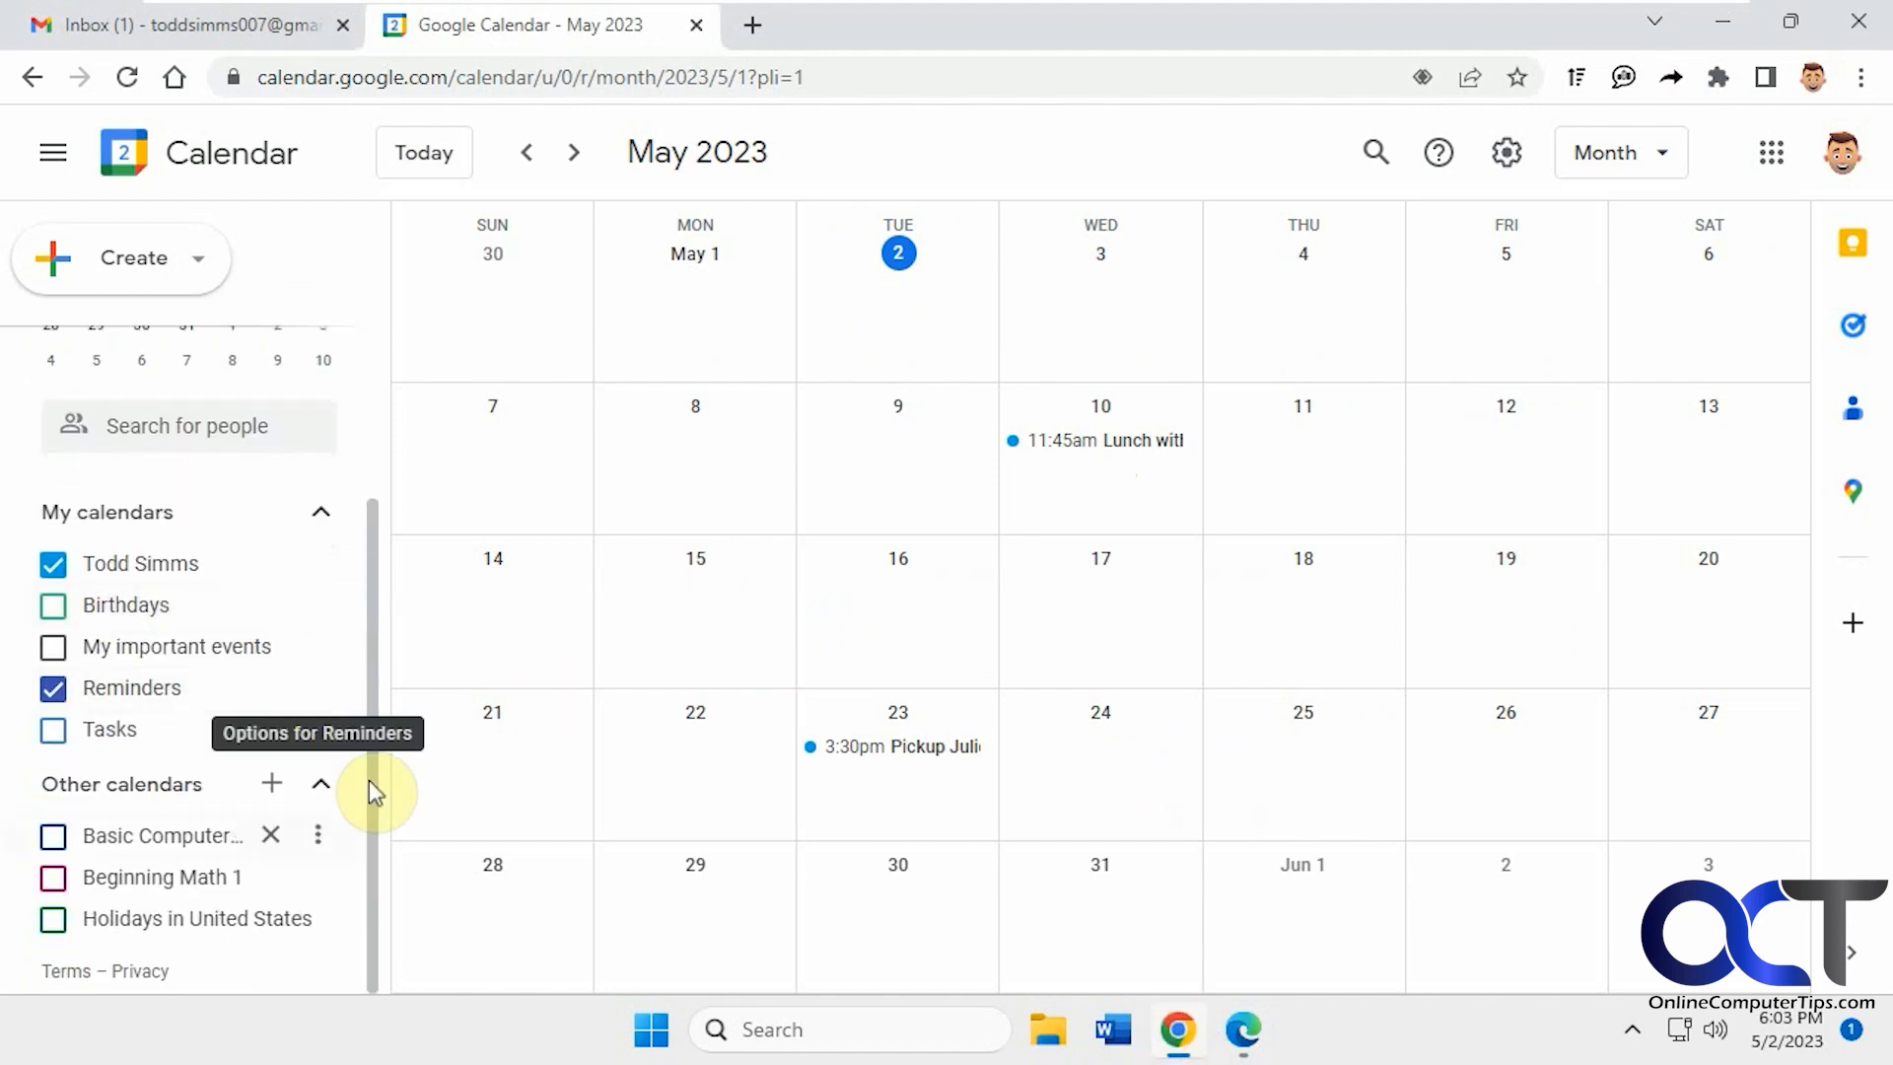
mouse_move(270, 784)
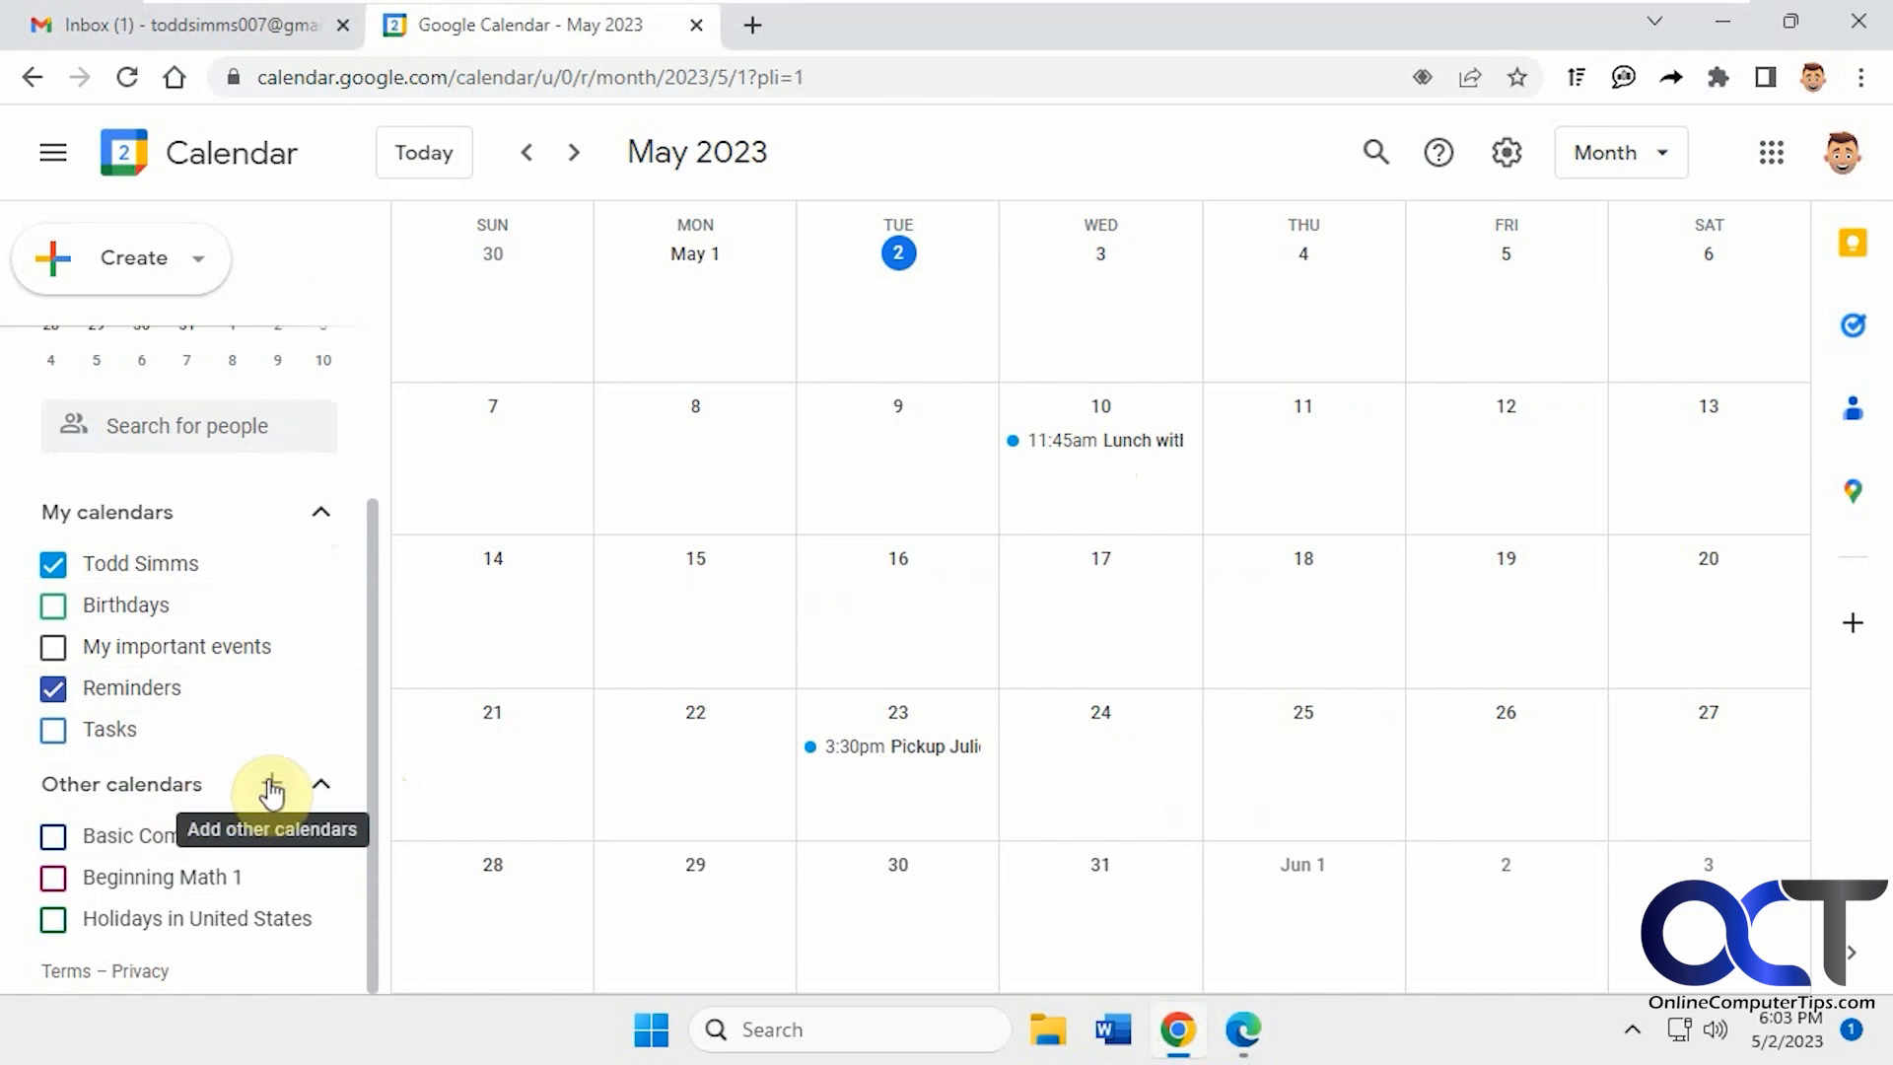
click(270, 784)
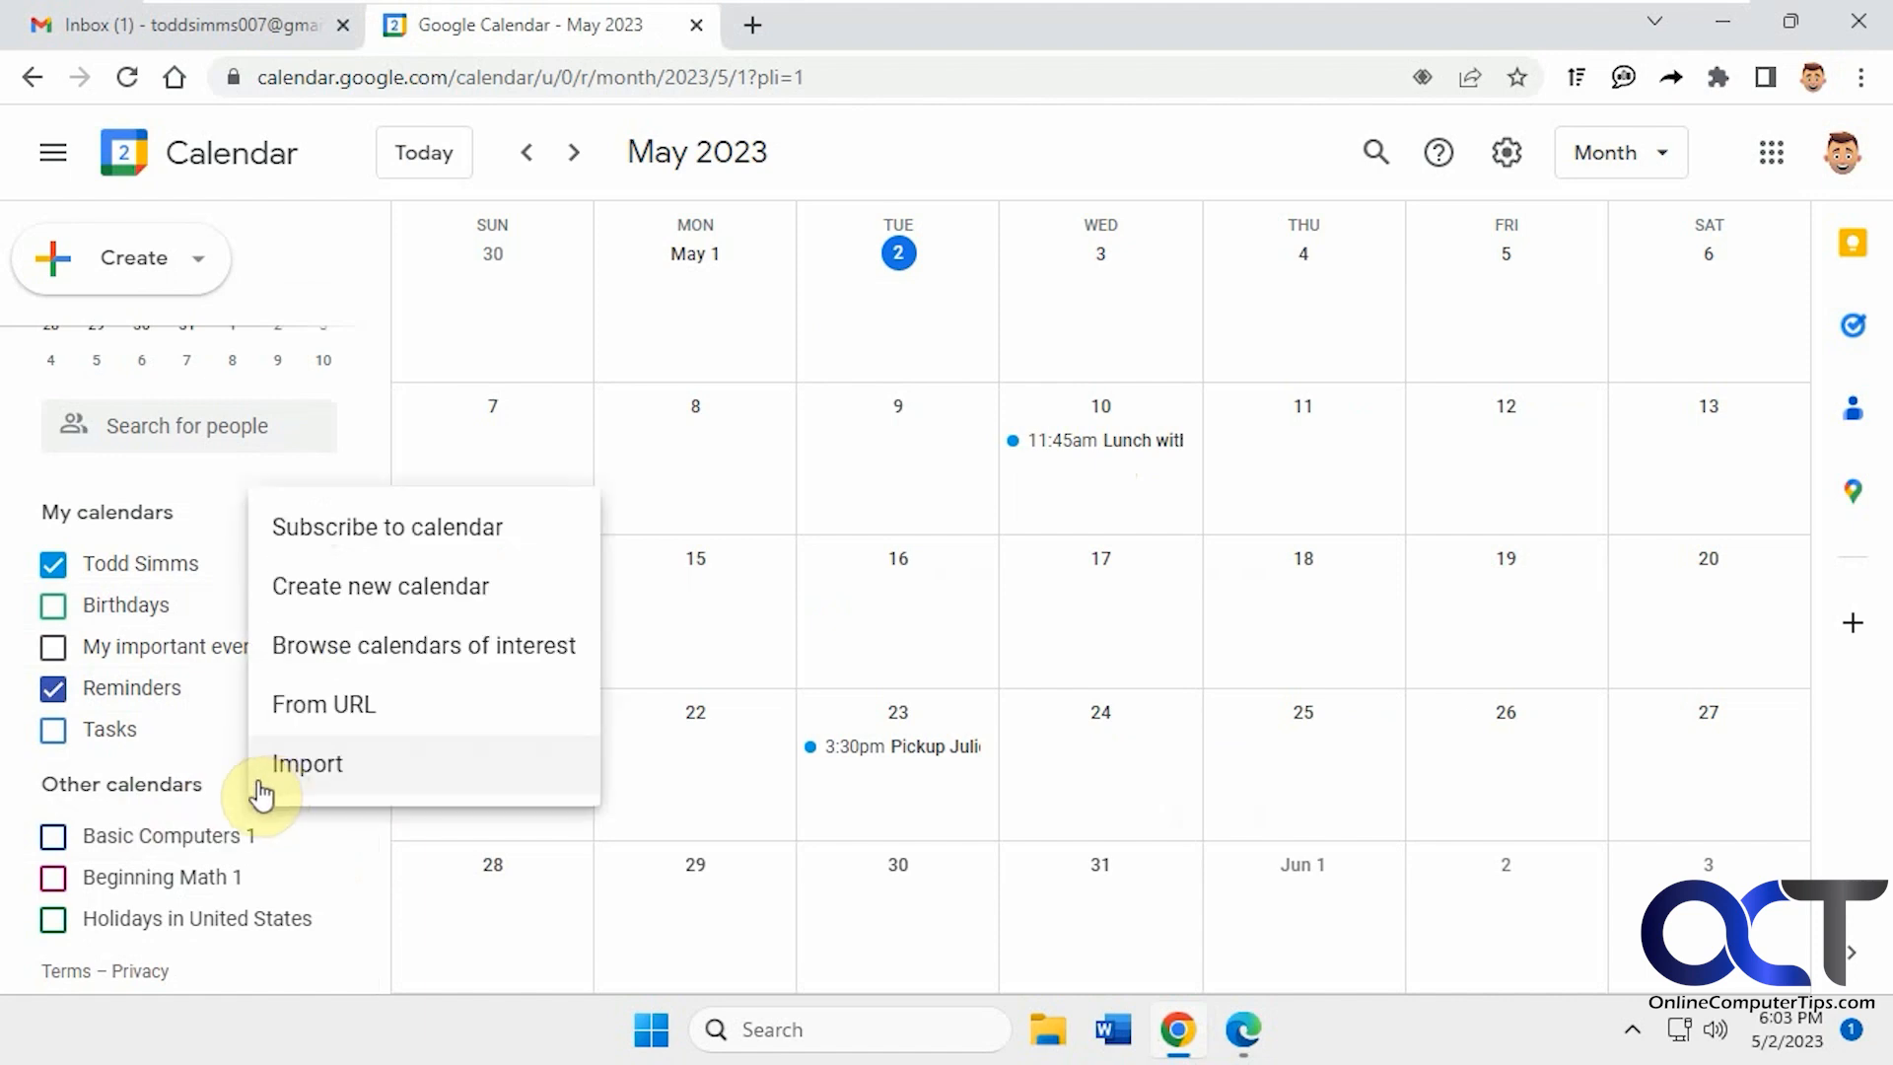
mouse_move(380, 706)
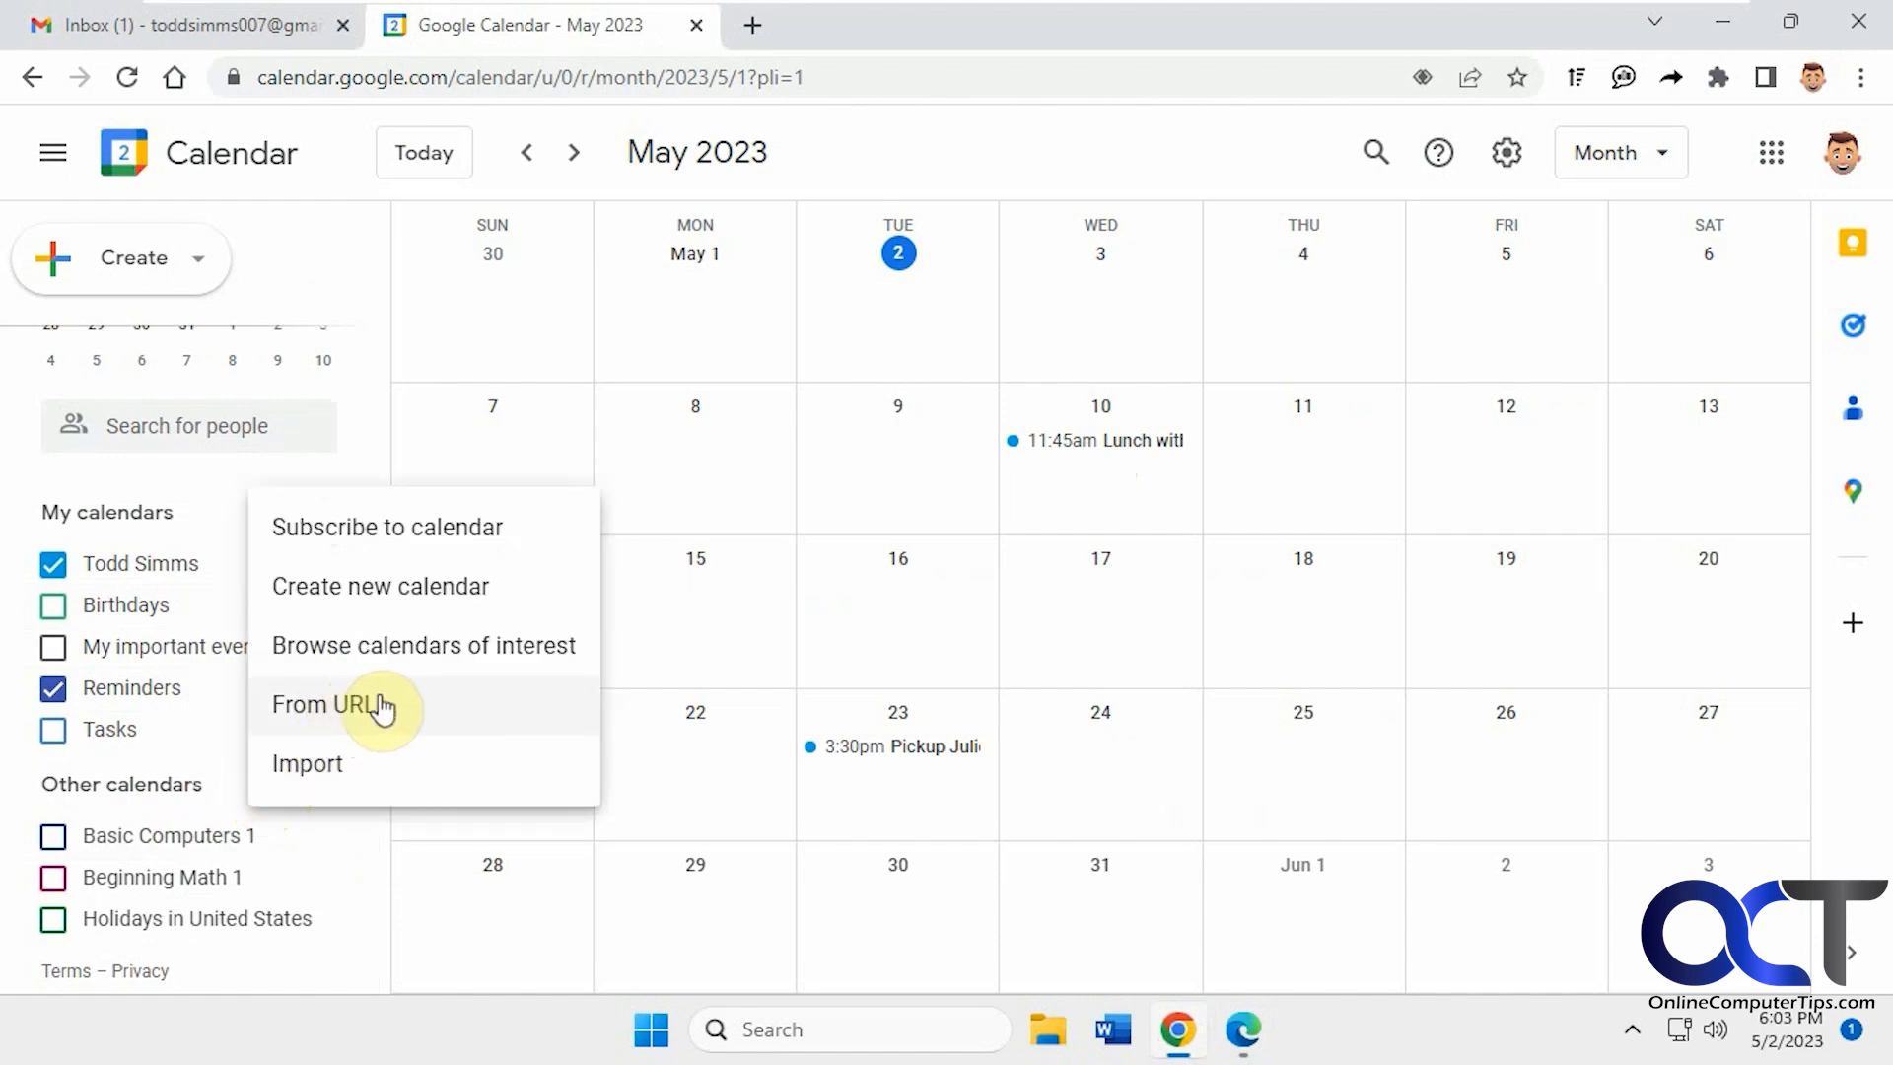
mouse_move(362, 710)
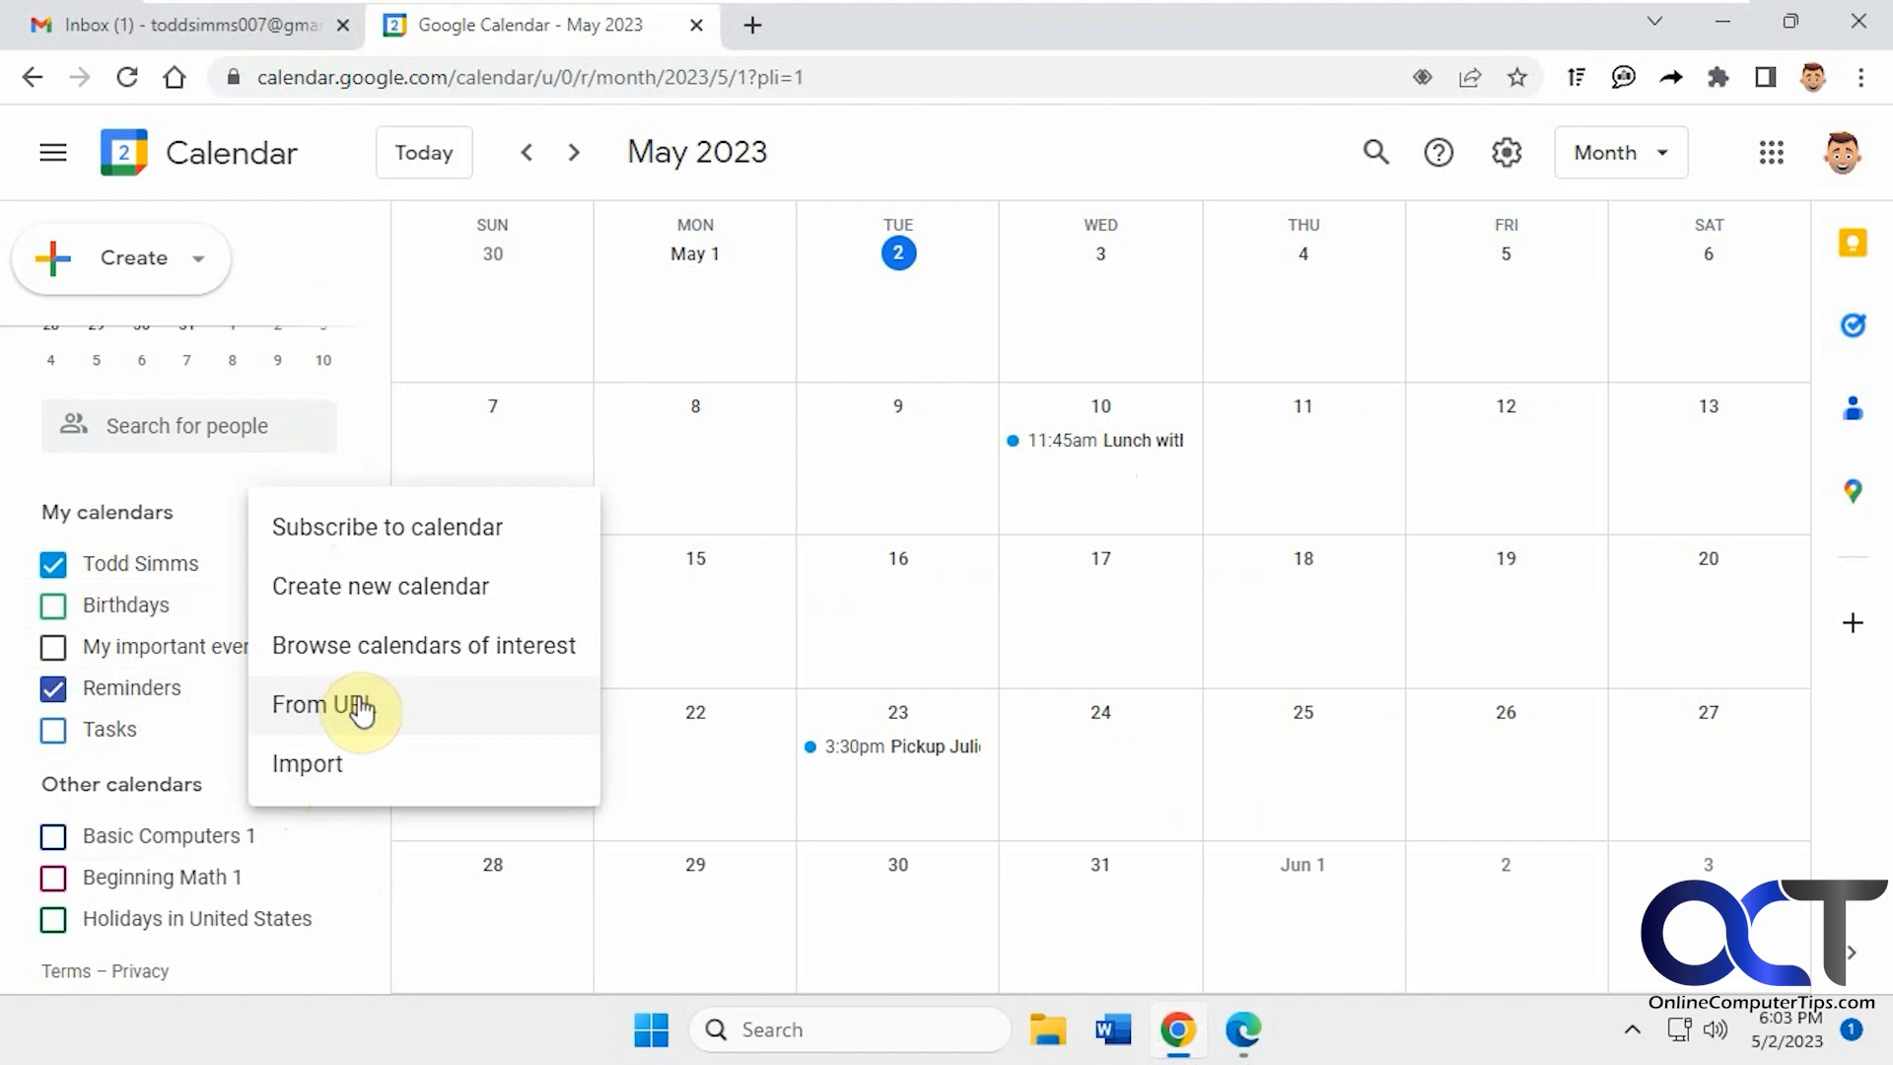
Add a calendar From URL using the pasted Outlook ICS link
click(318, 704)
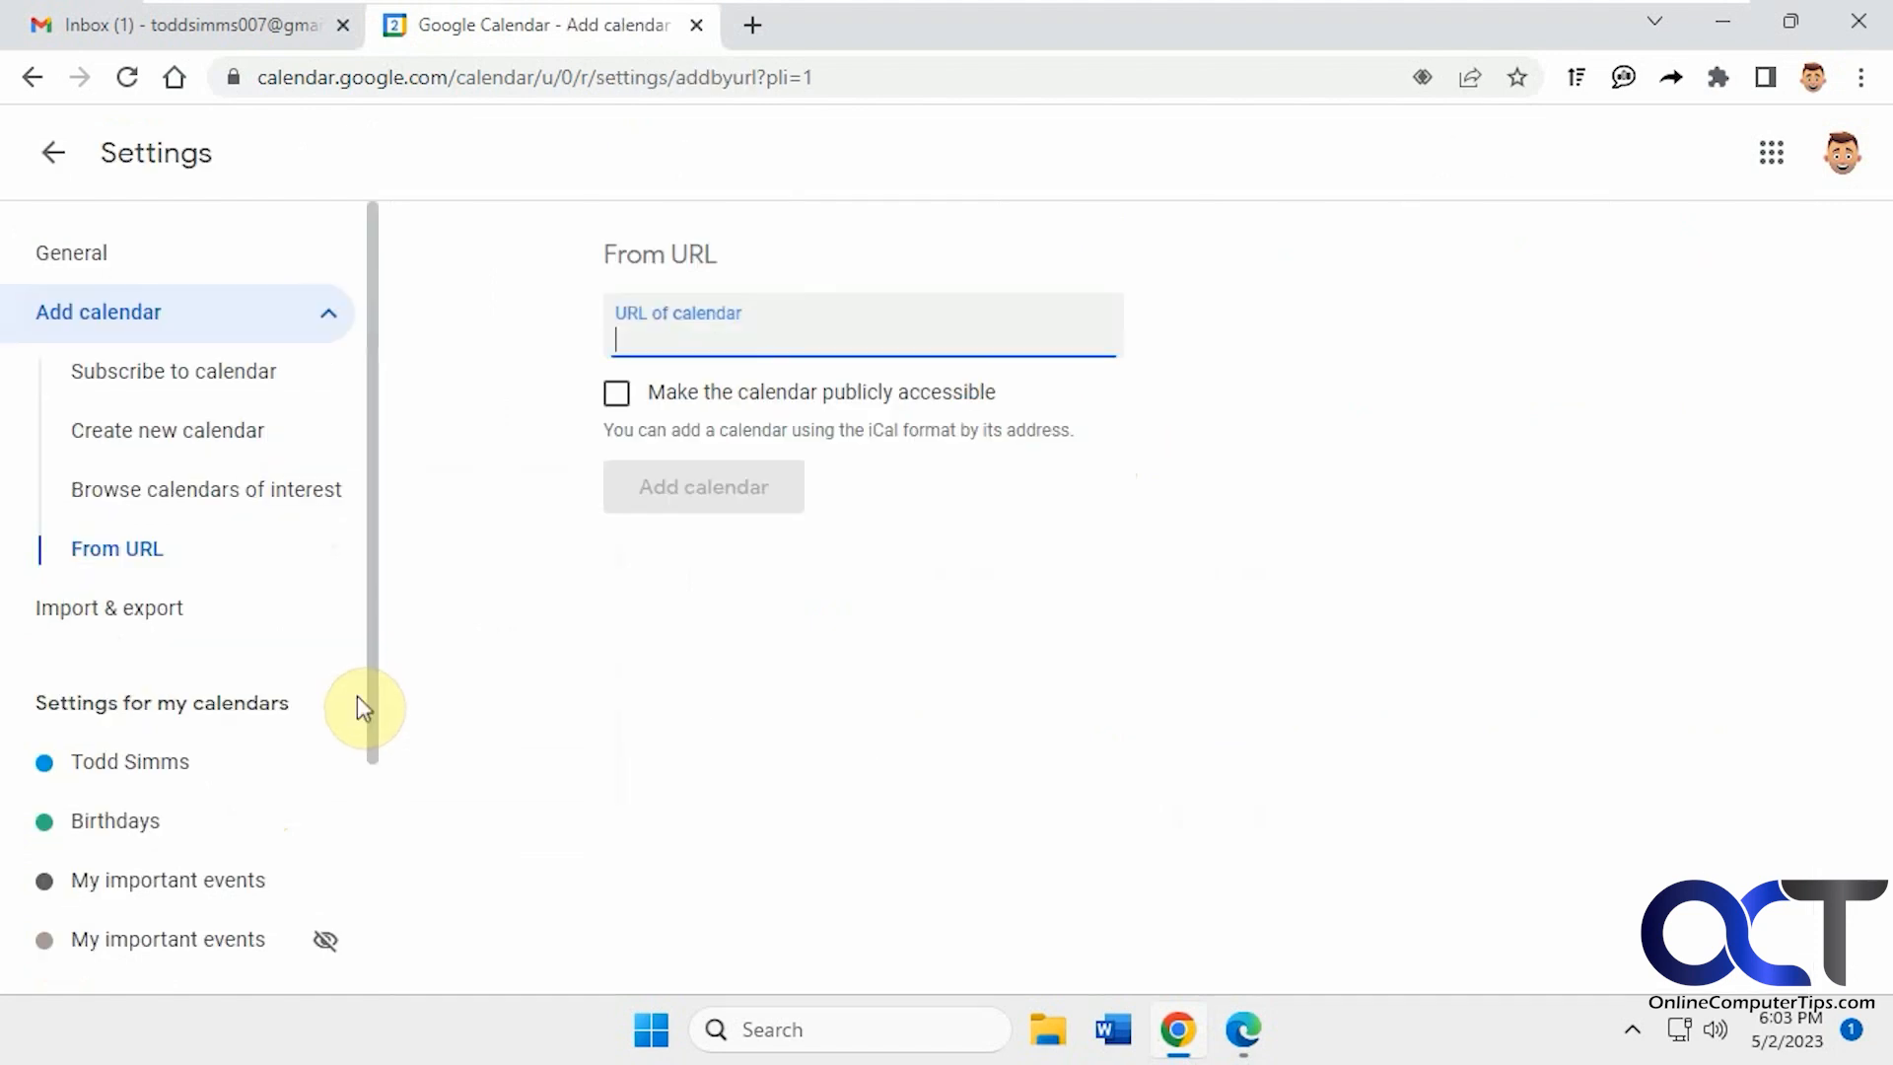
right_click(860, 340)
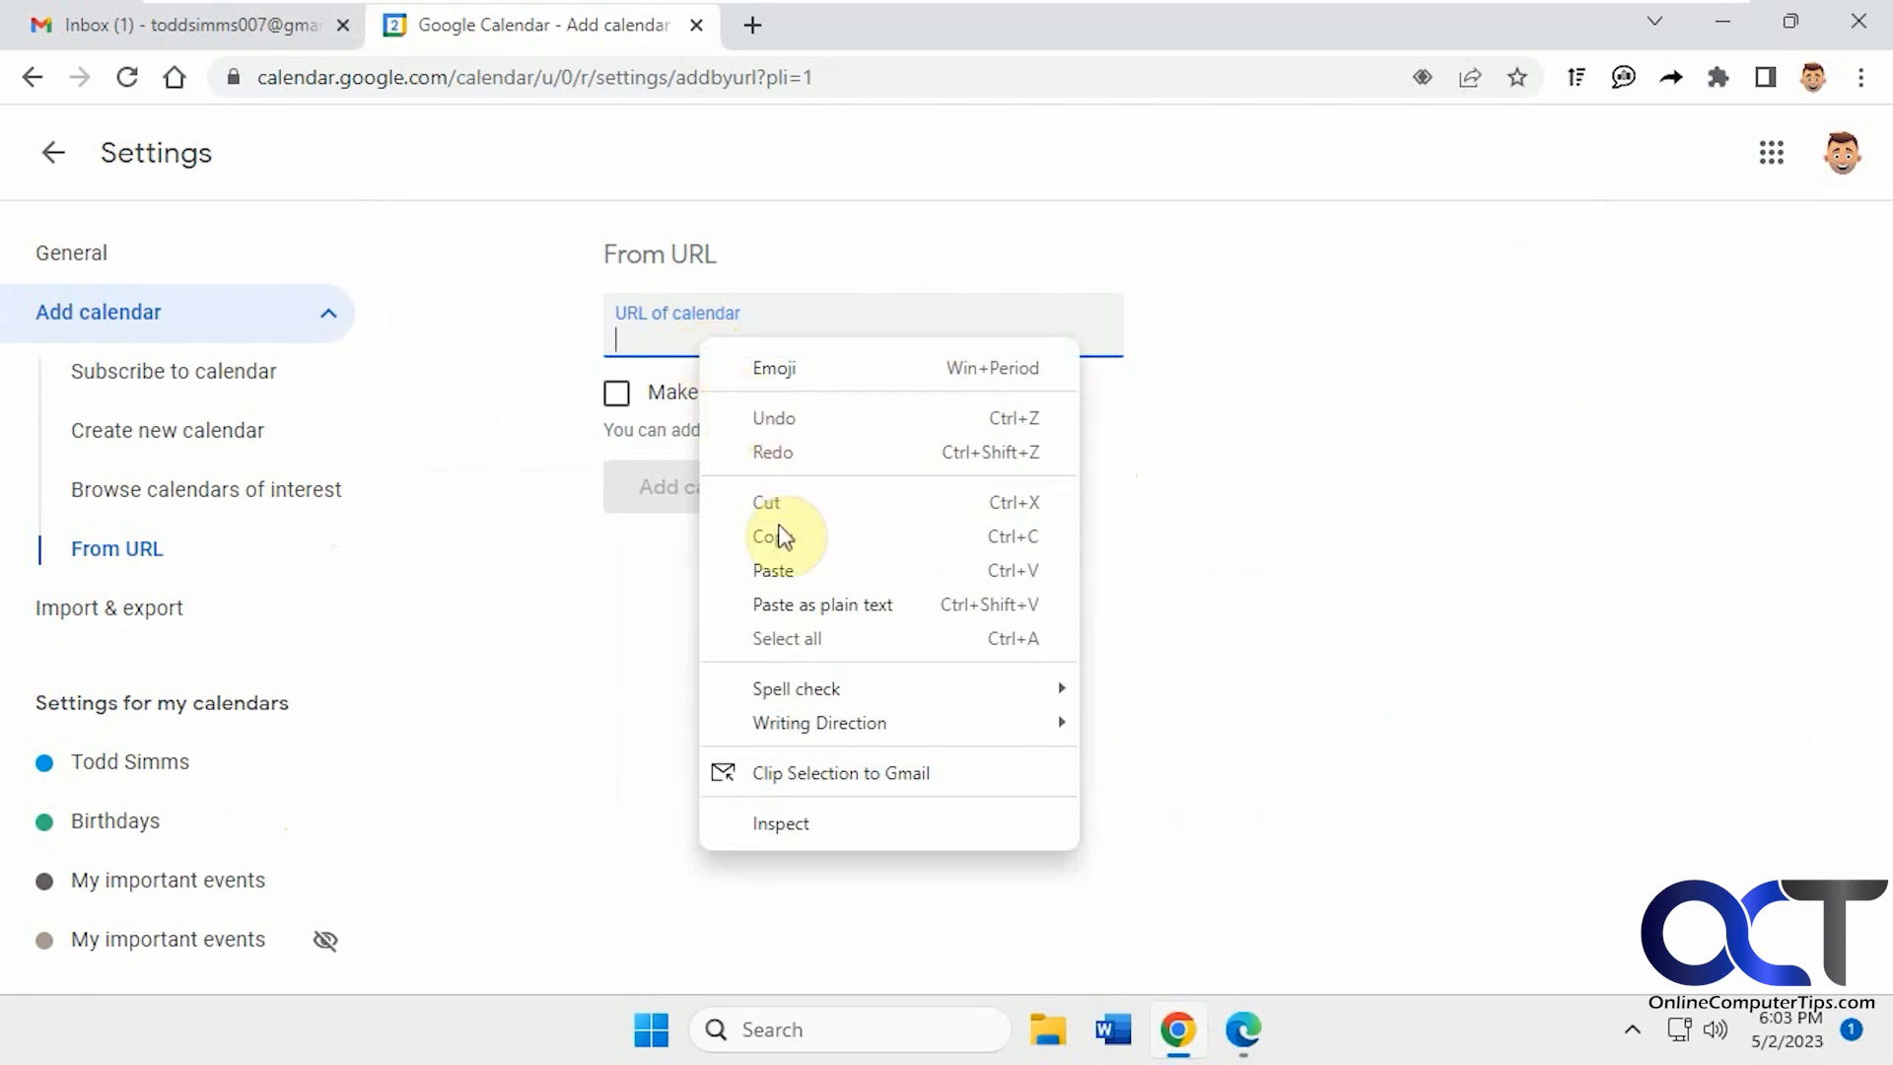
click(773, 570)
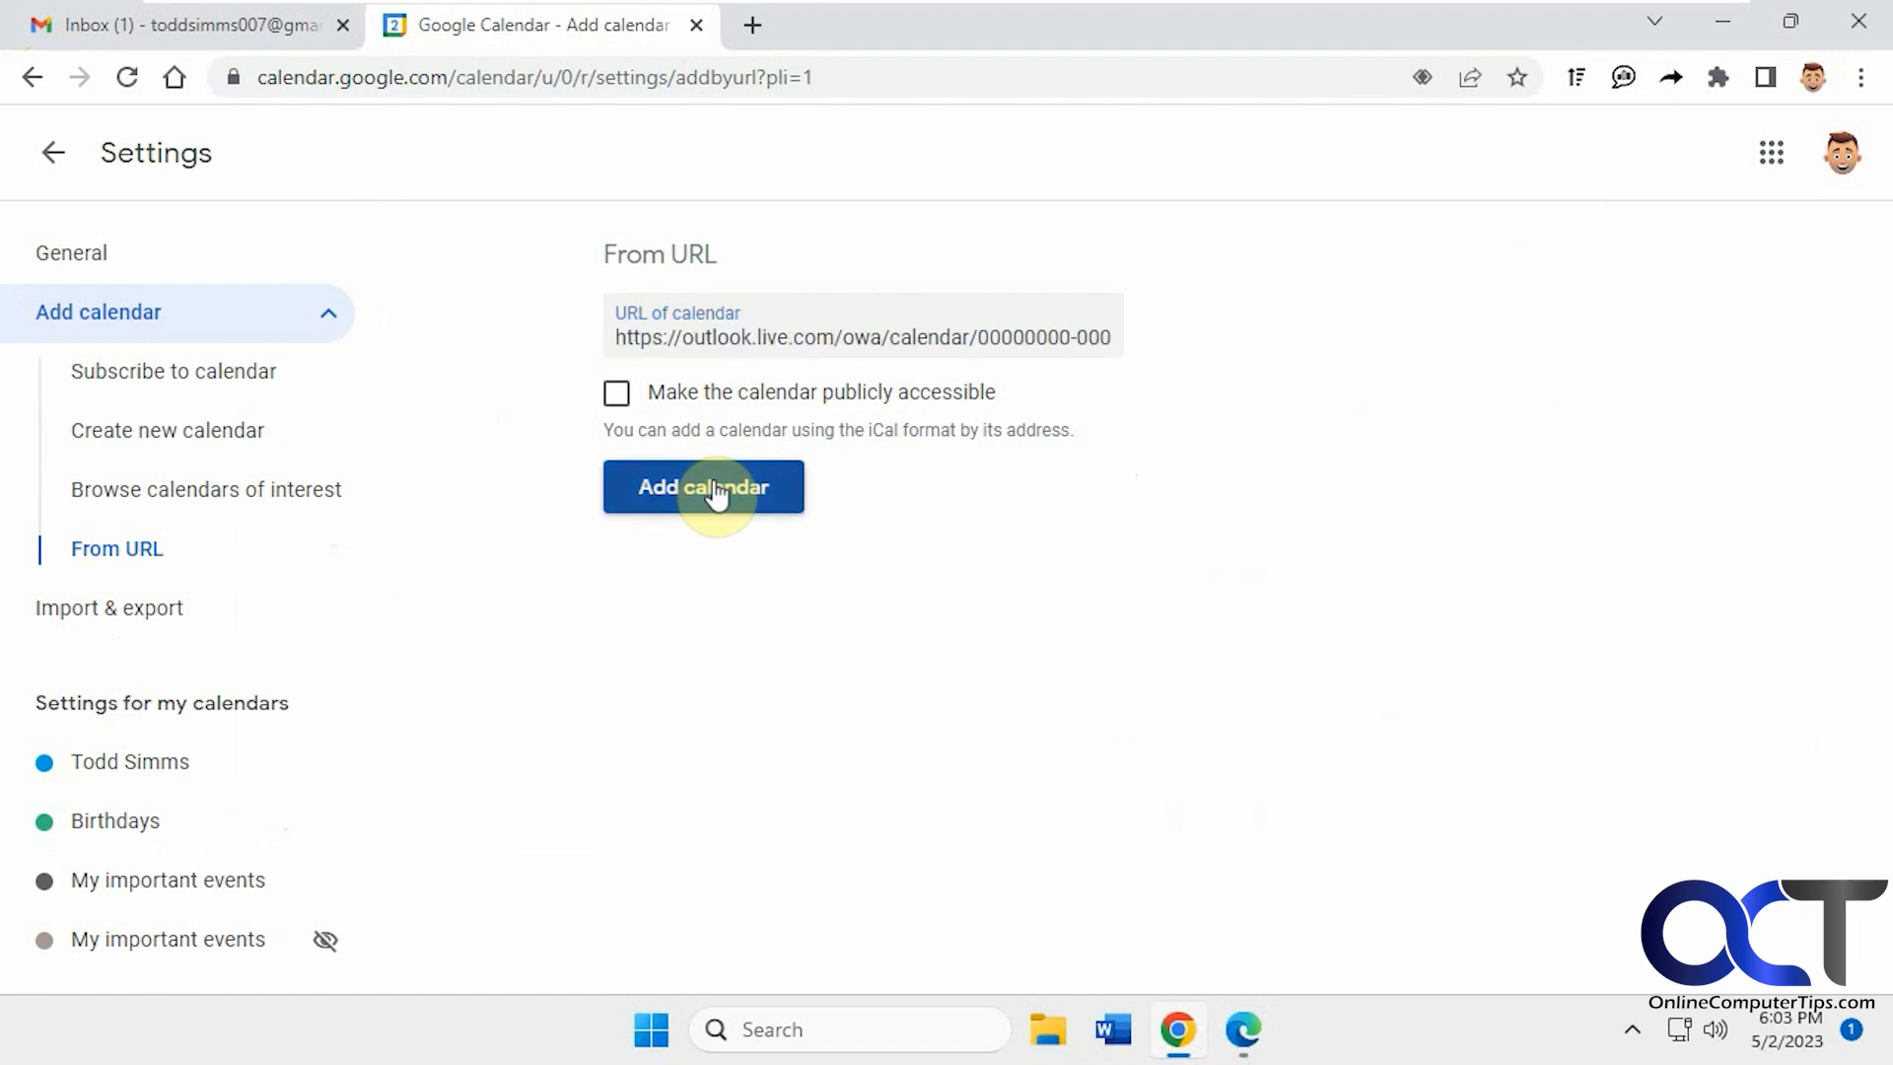
click(703, 486)
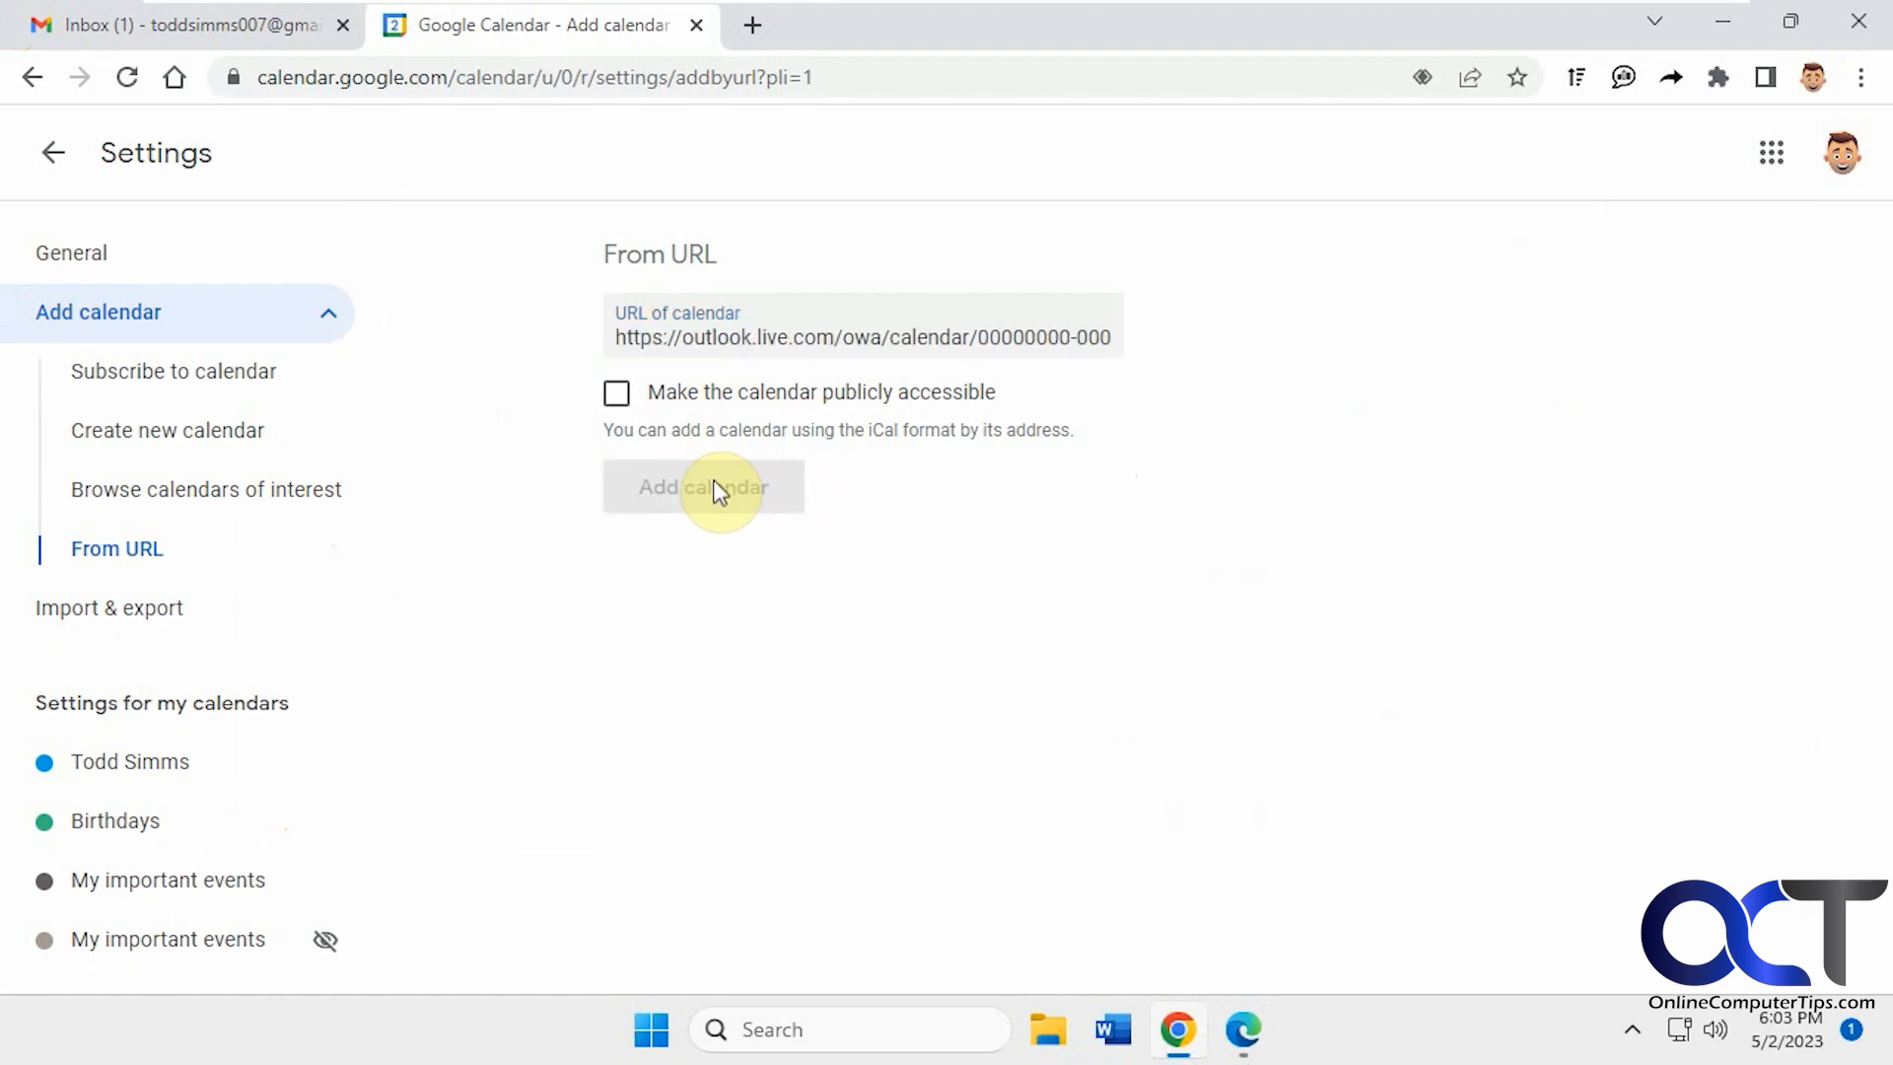
click(703, 486)
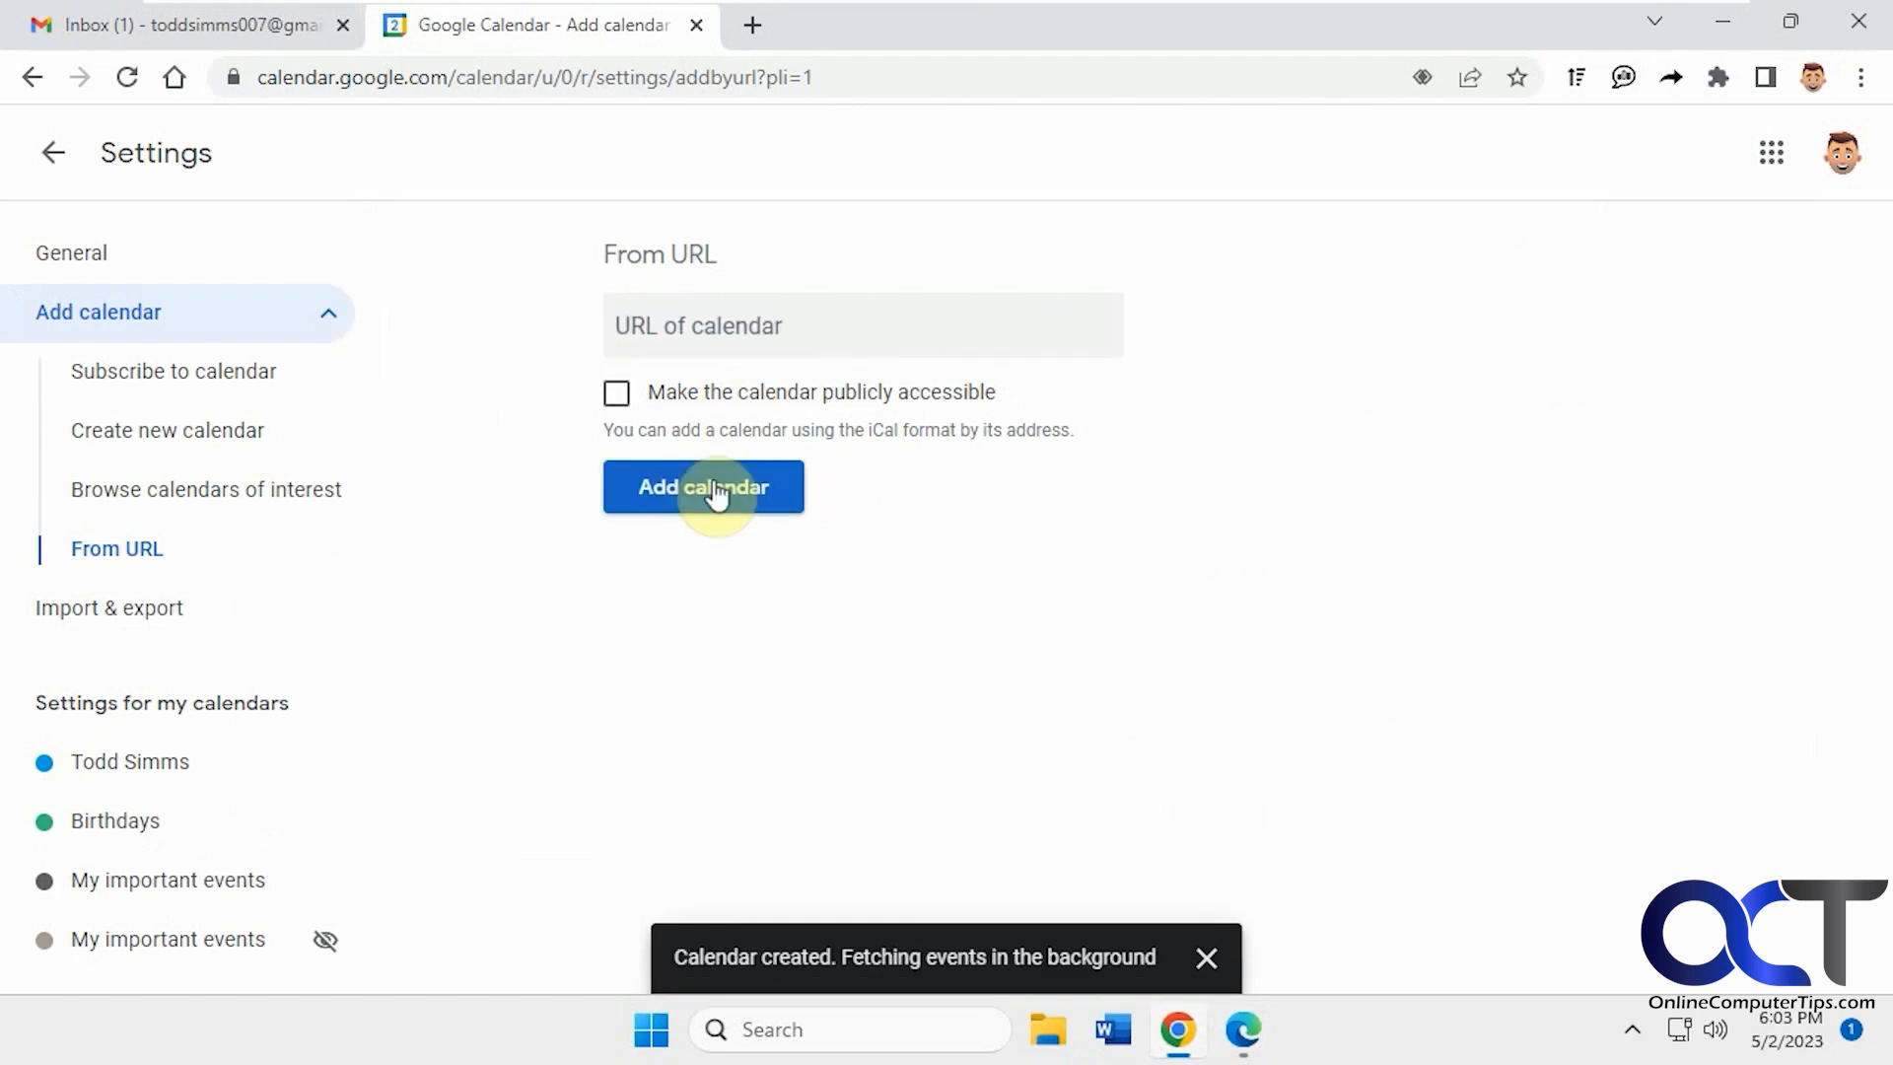
mouse_move(1025, 908)
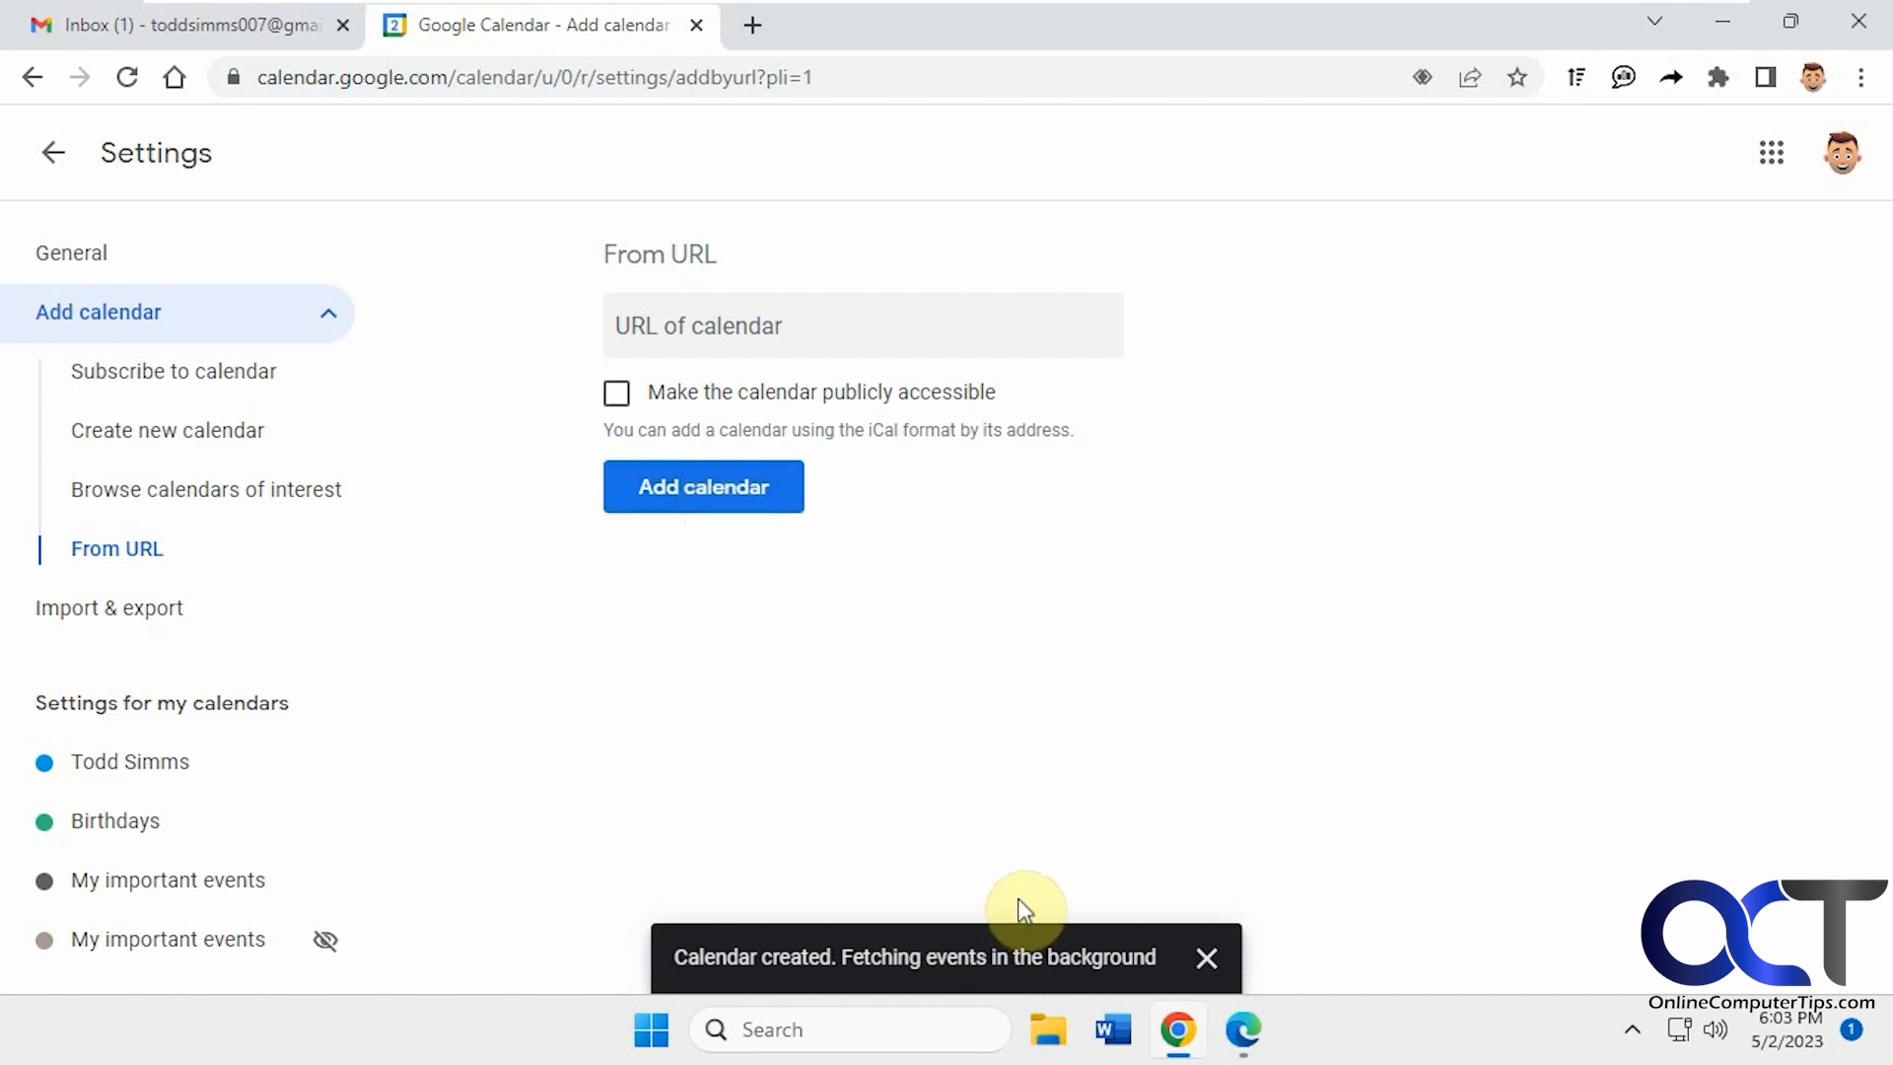
Back in month view, open the options menu for the new 'Calendar' feed
click(52, 152)
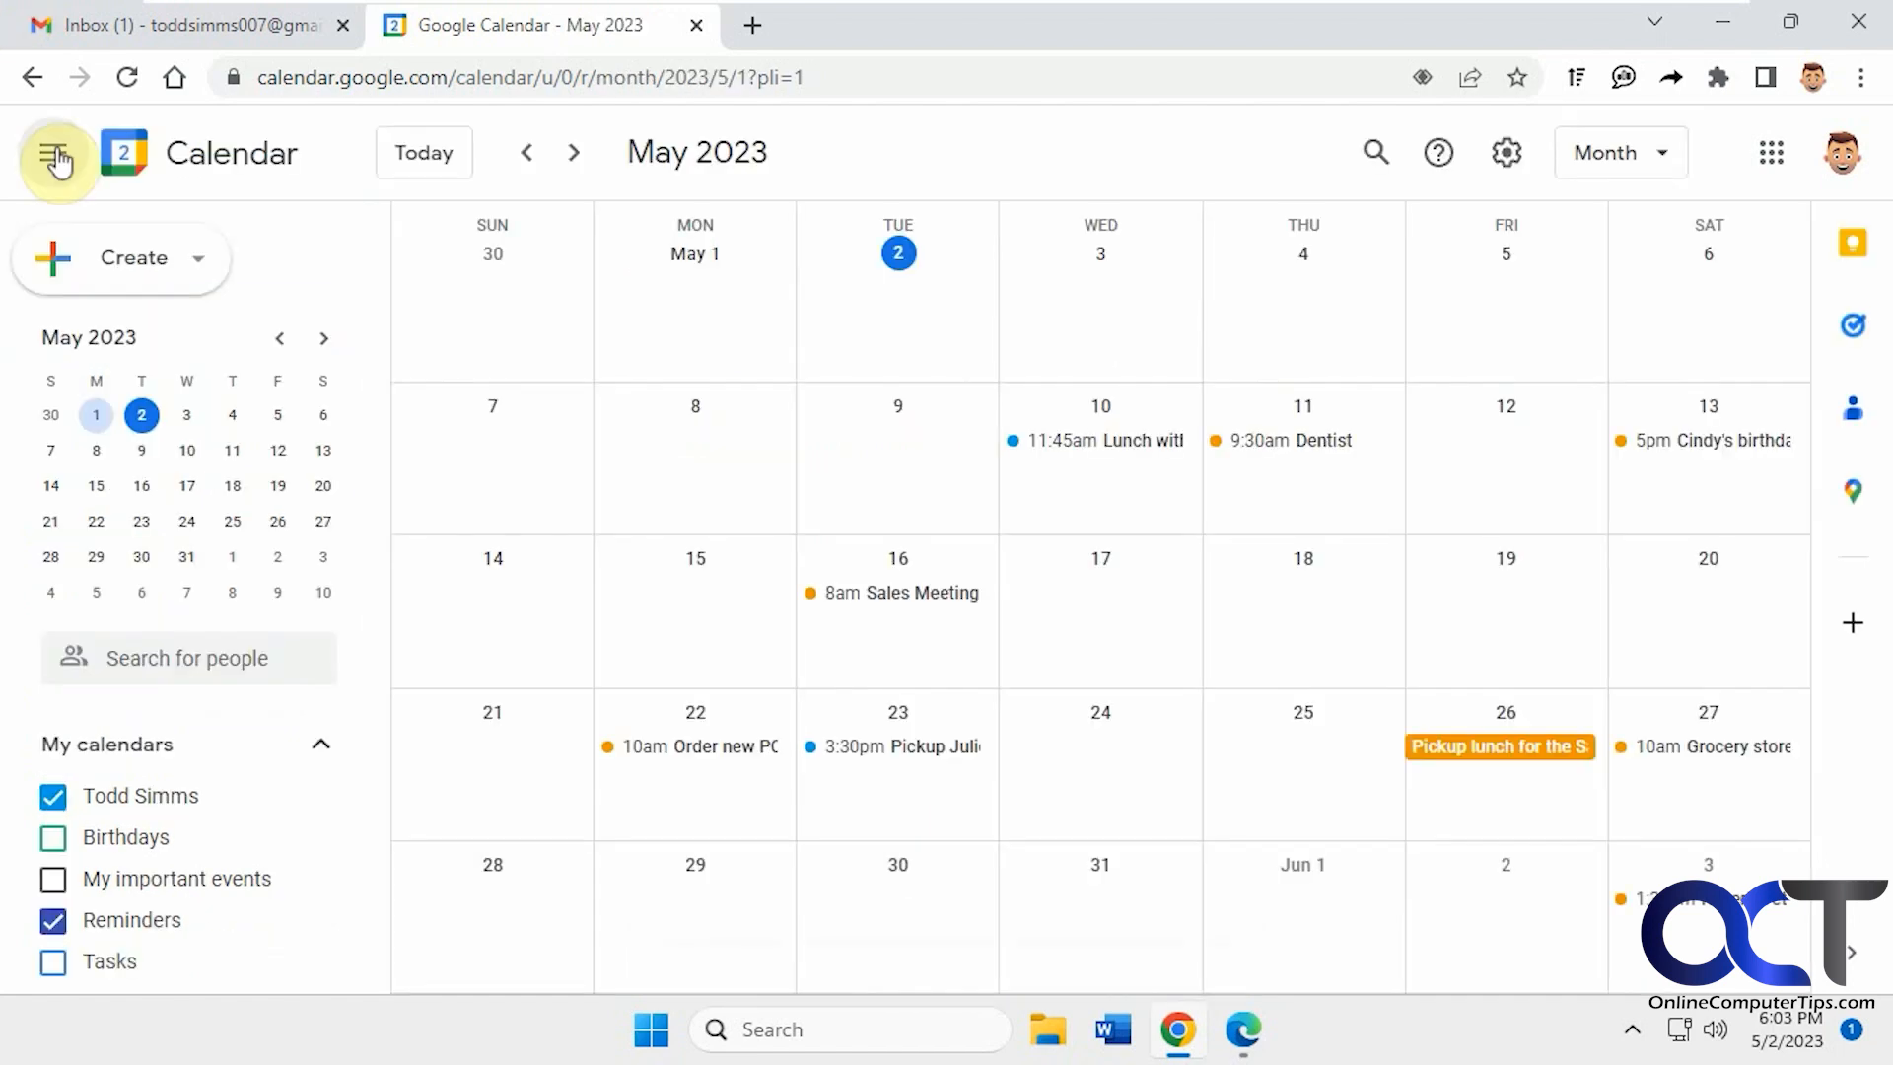
click(575, 152)
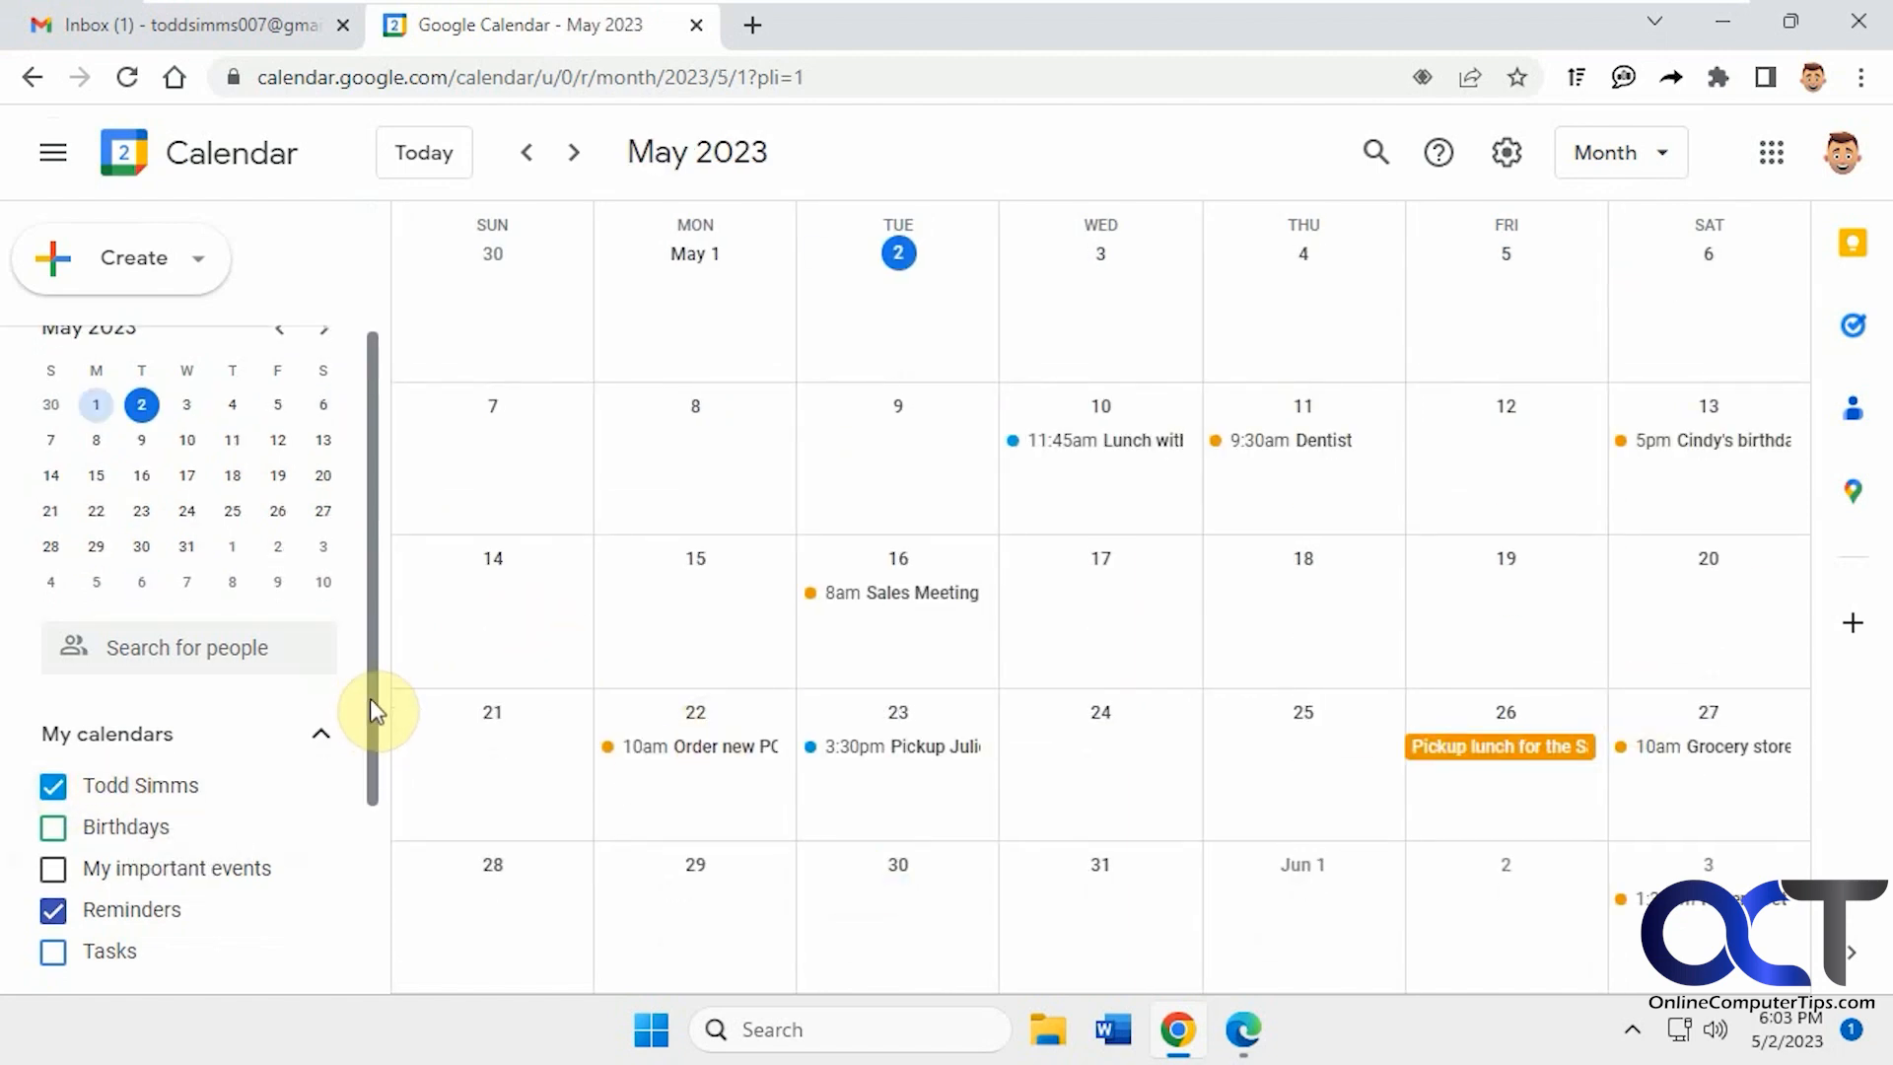
scroll(down, 3)
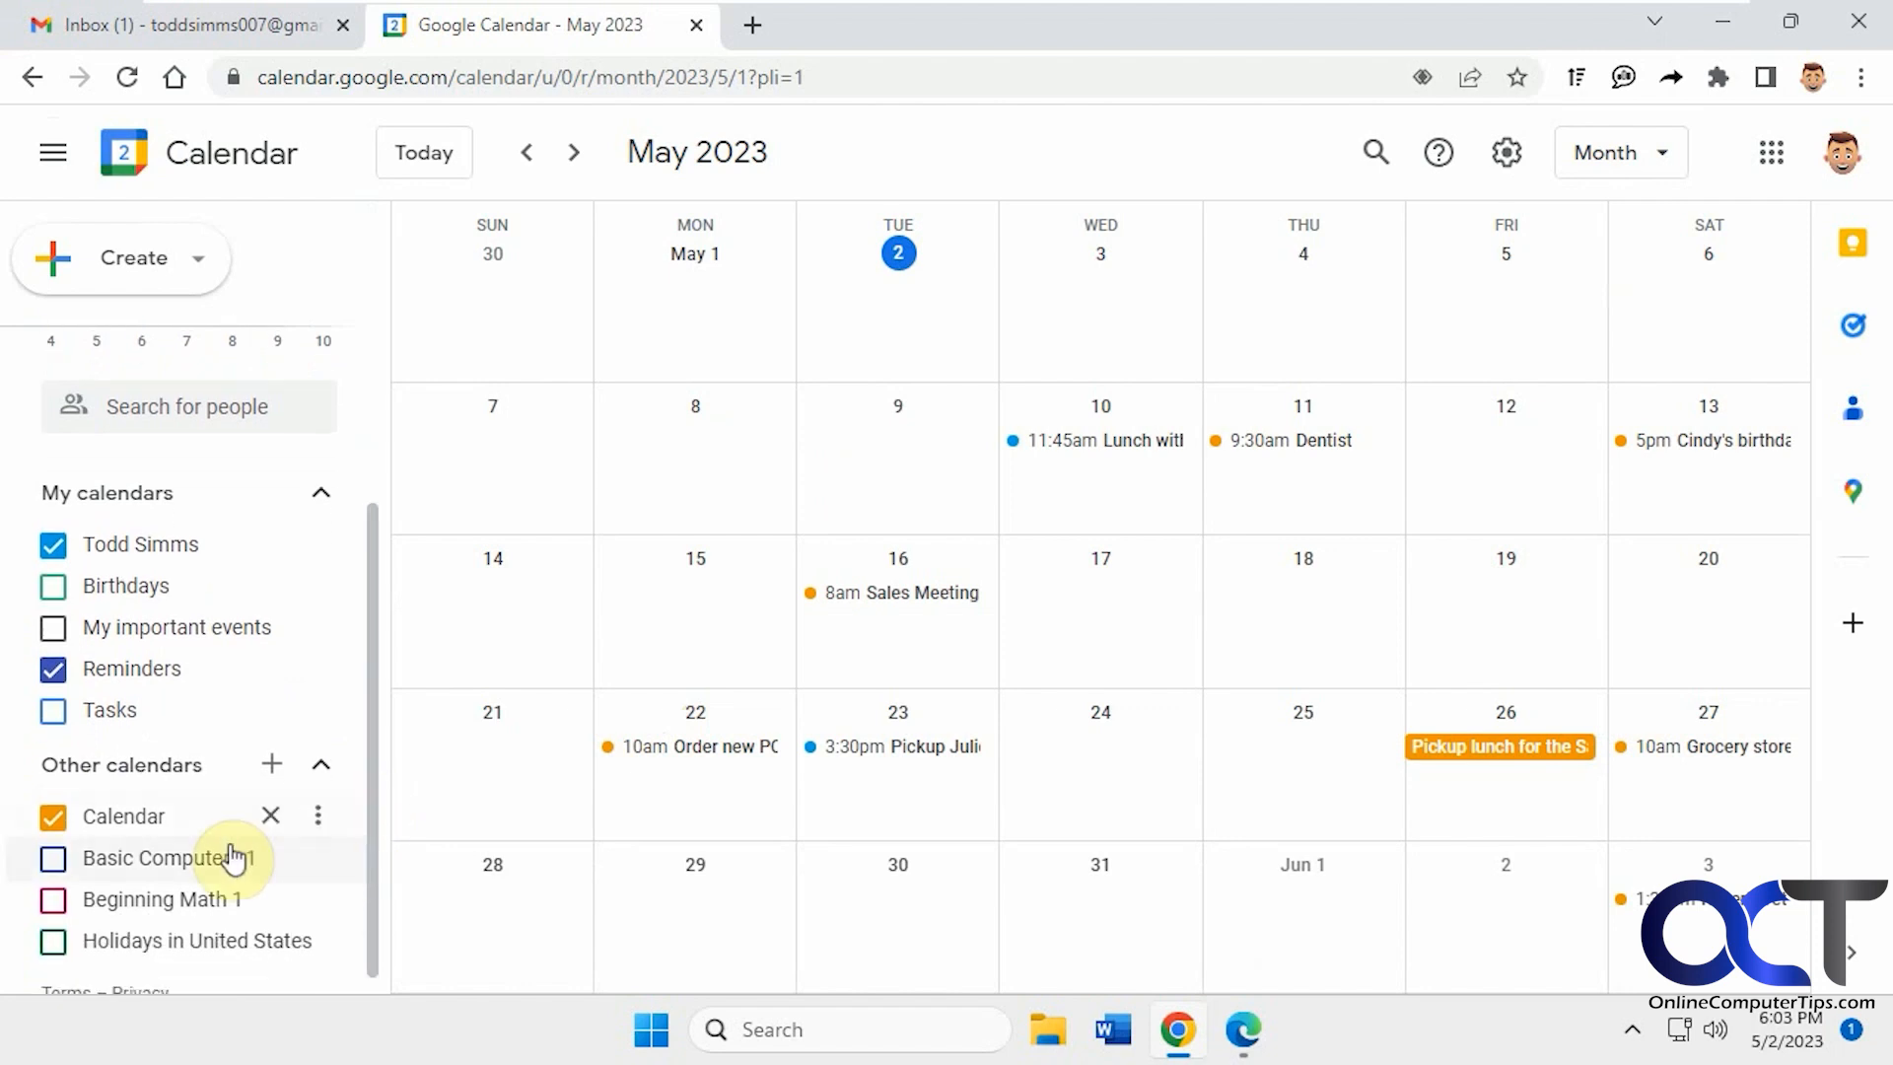
click(318, 816)
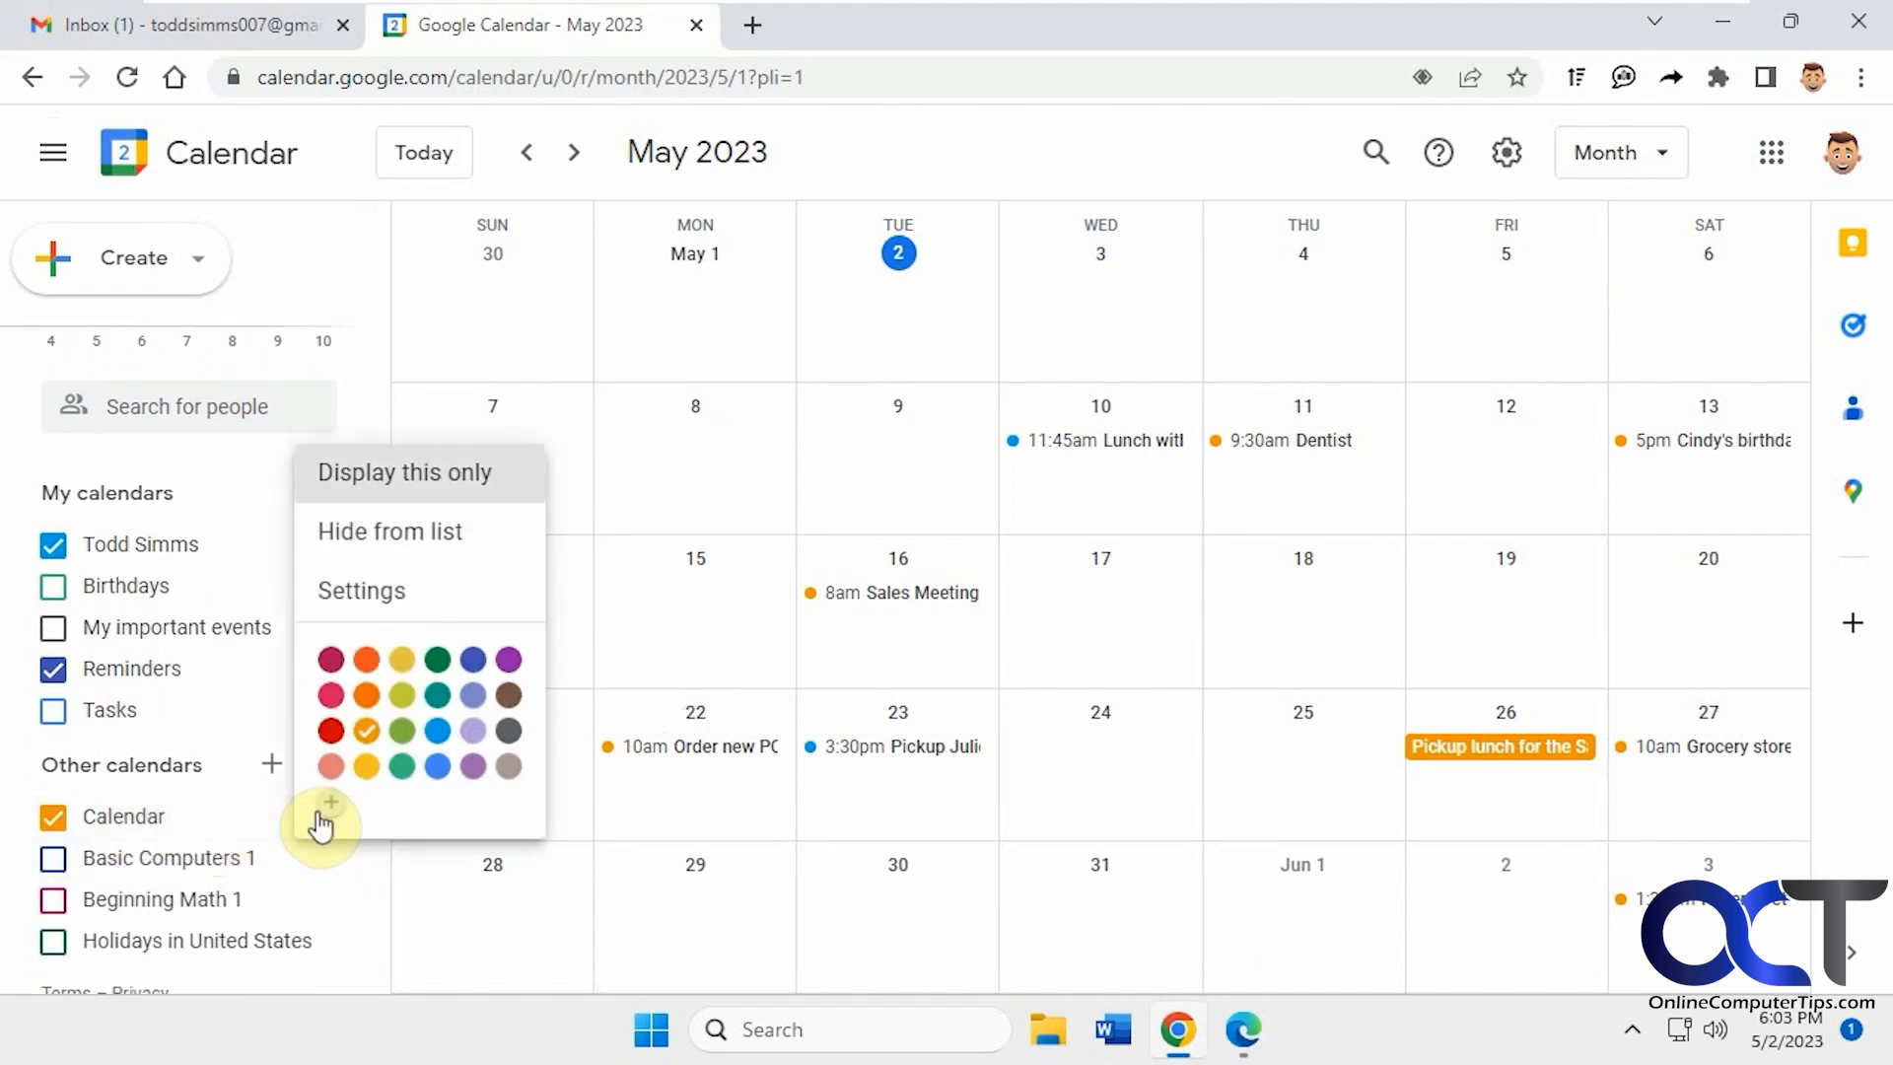
mouse_move(404, 532)
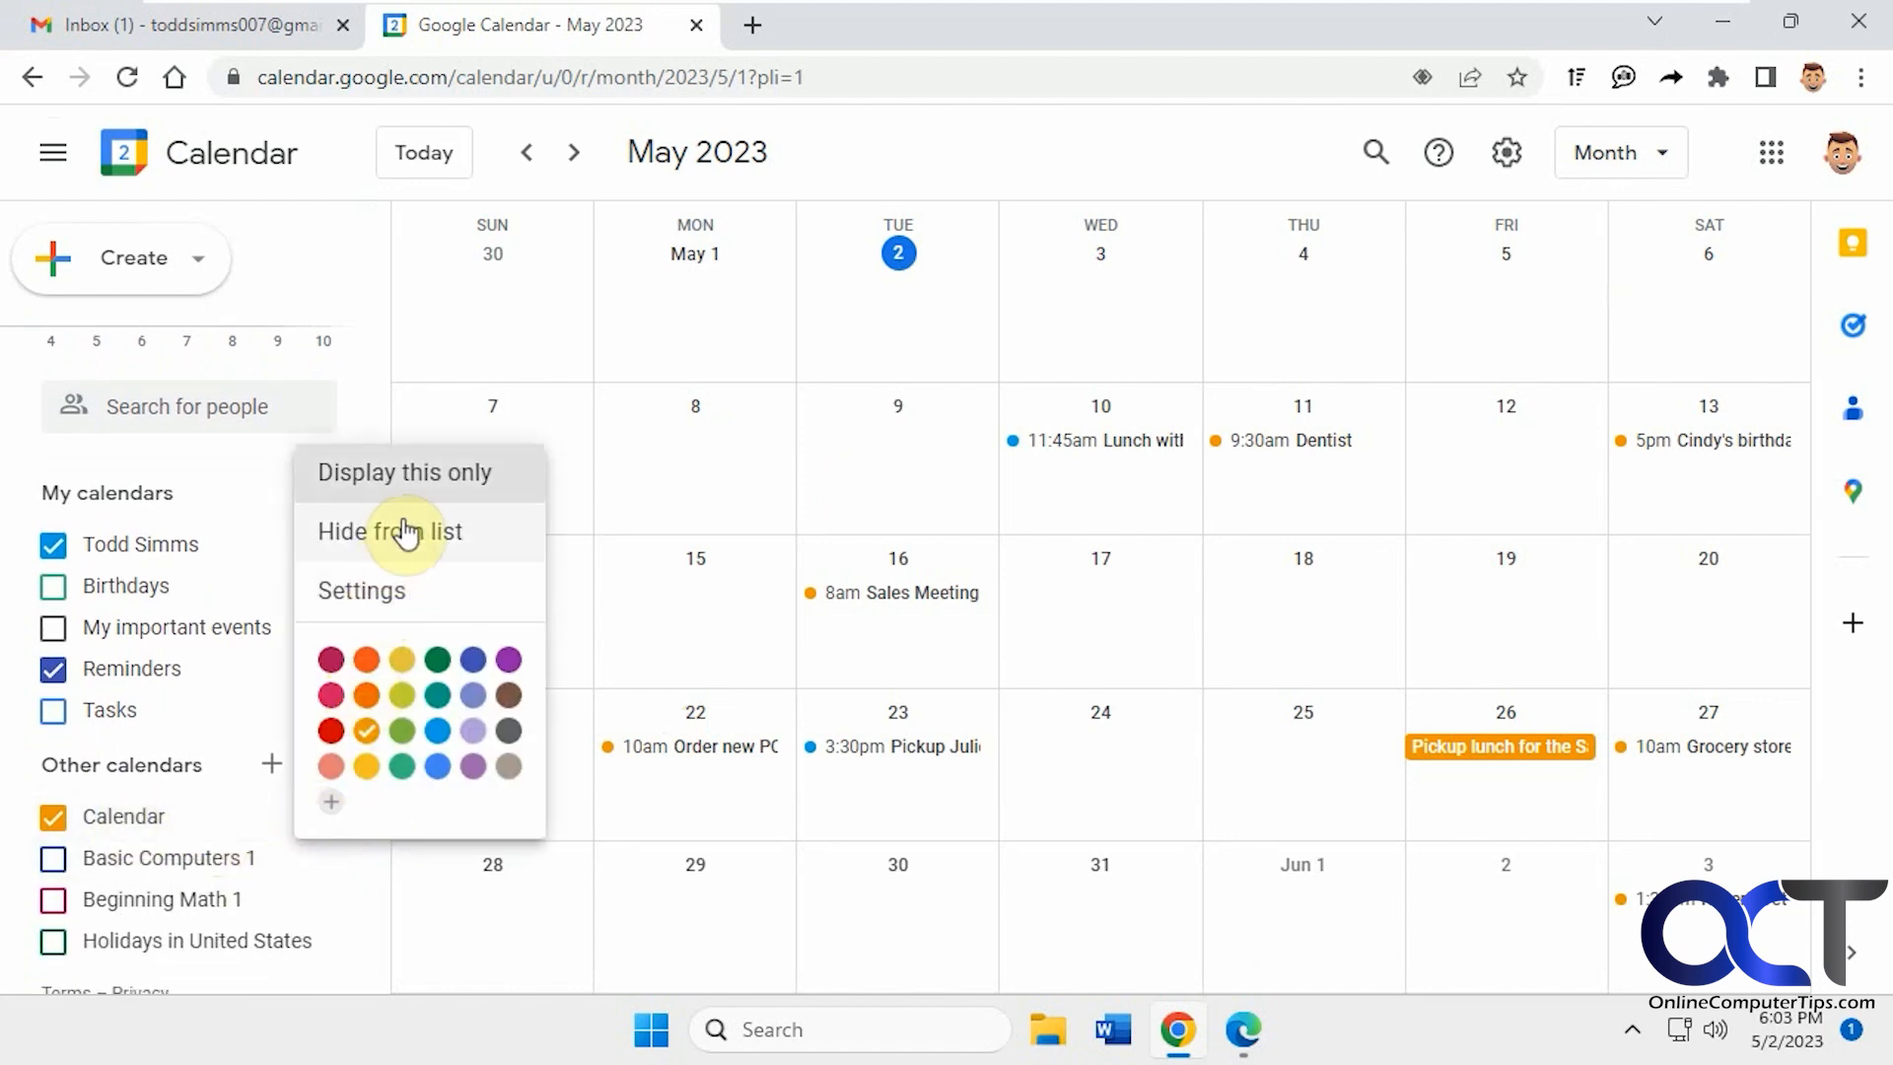
mouse_move(402, 694)
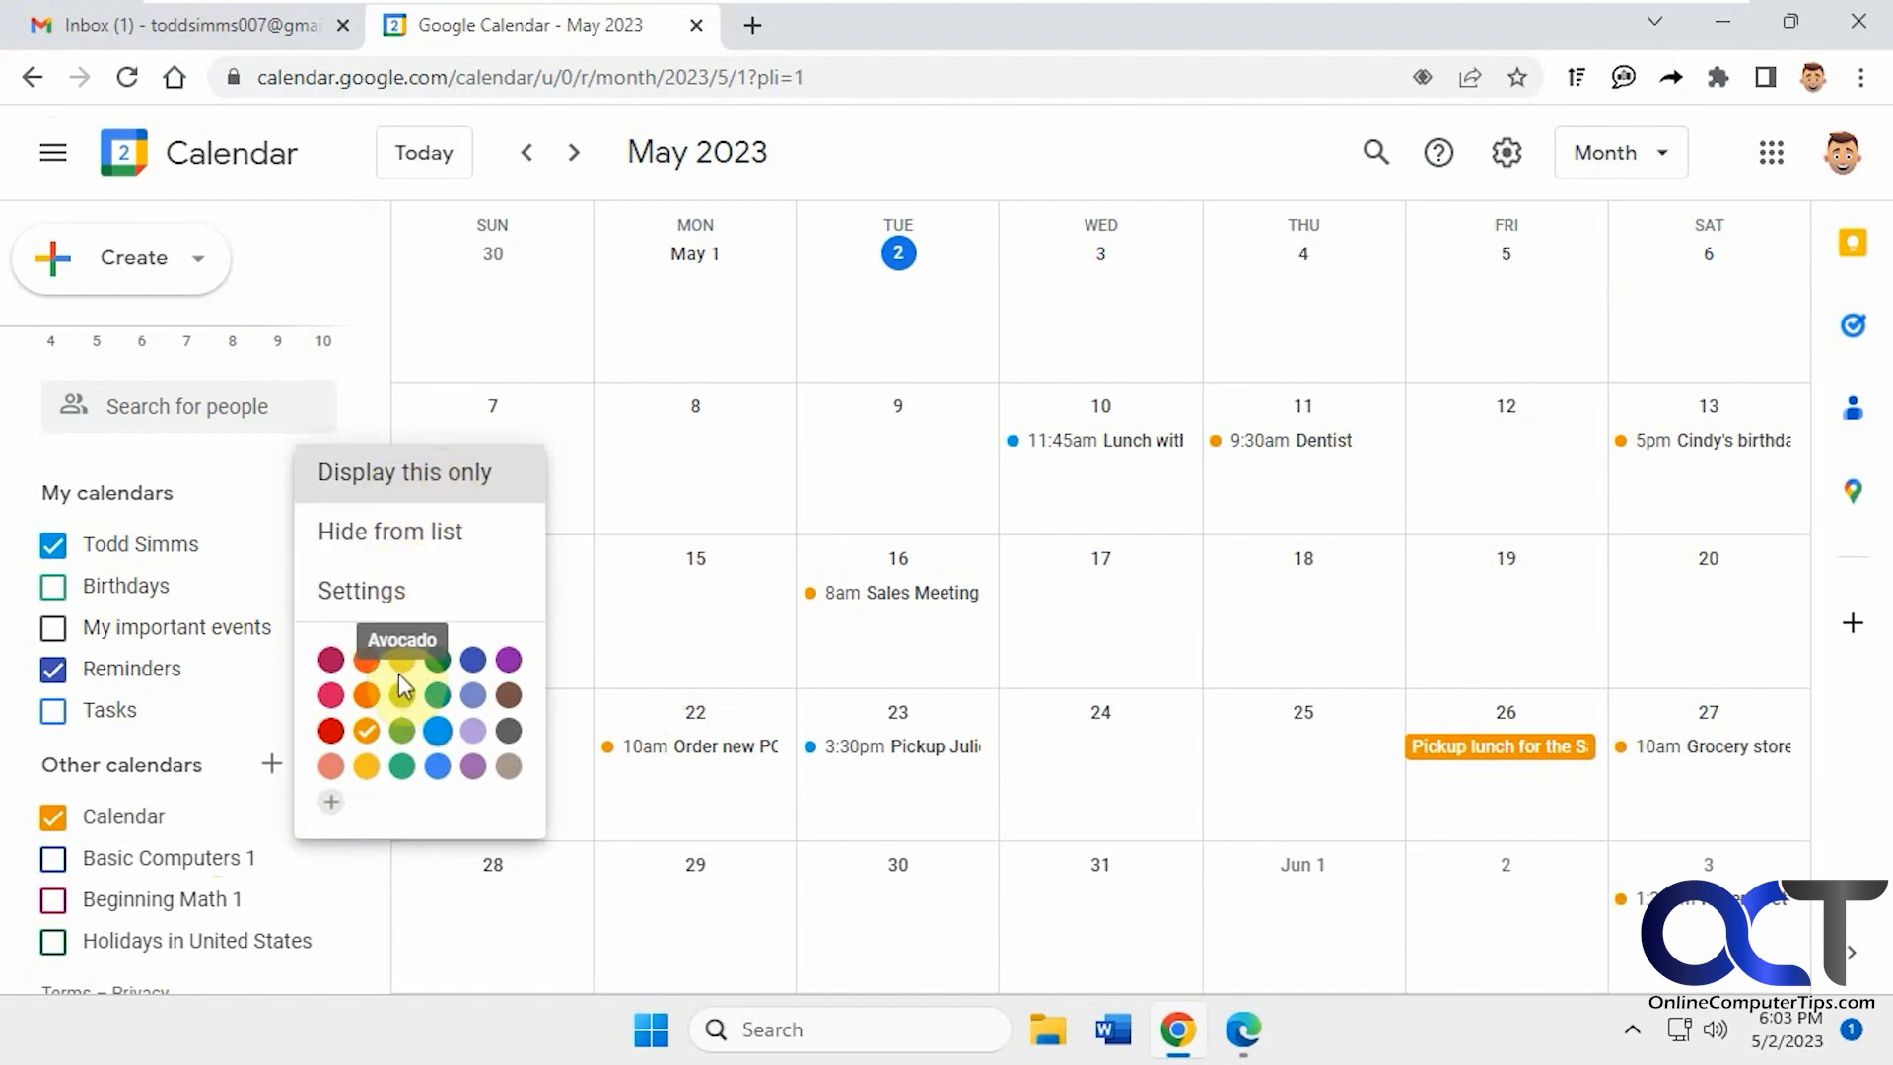
mouse_move(507, 659)
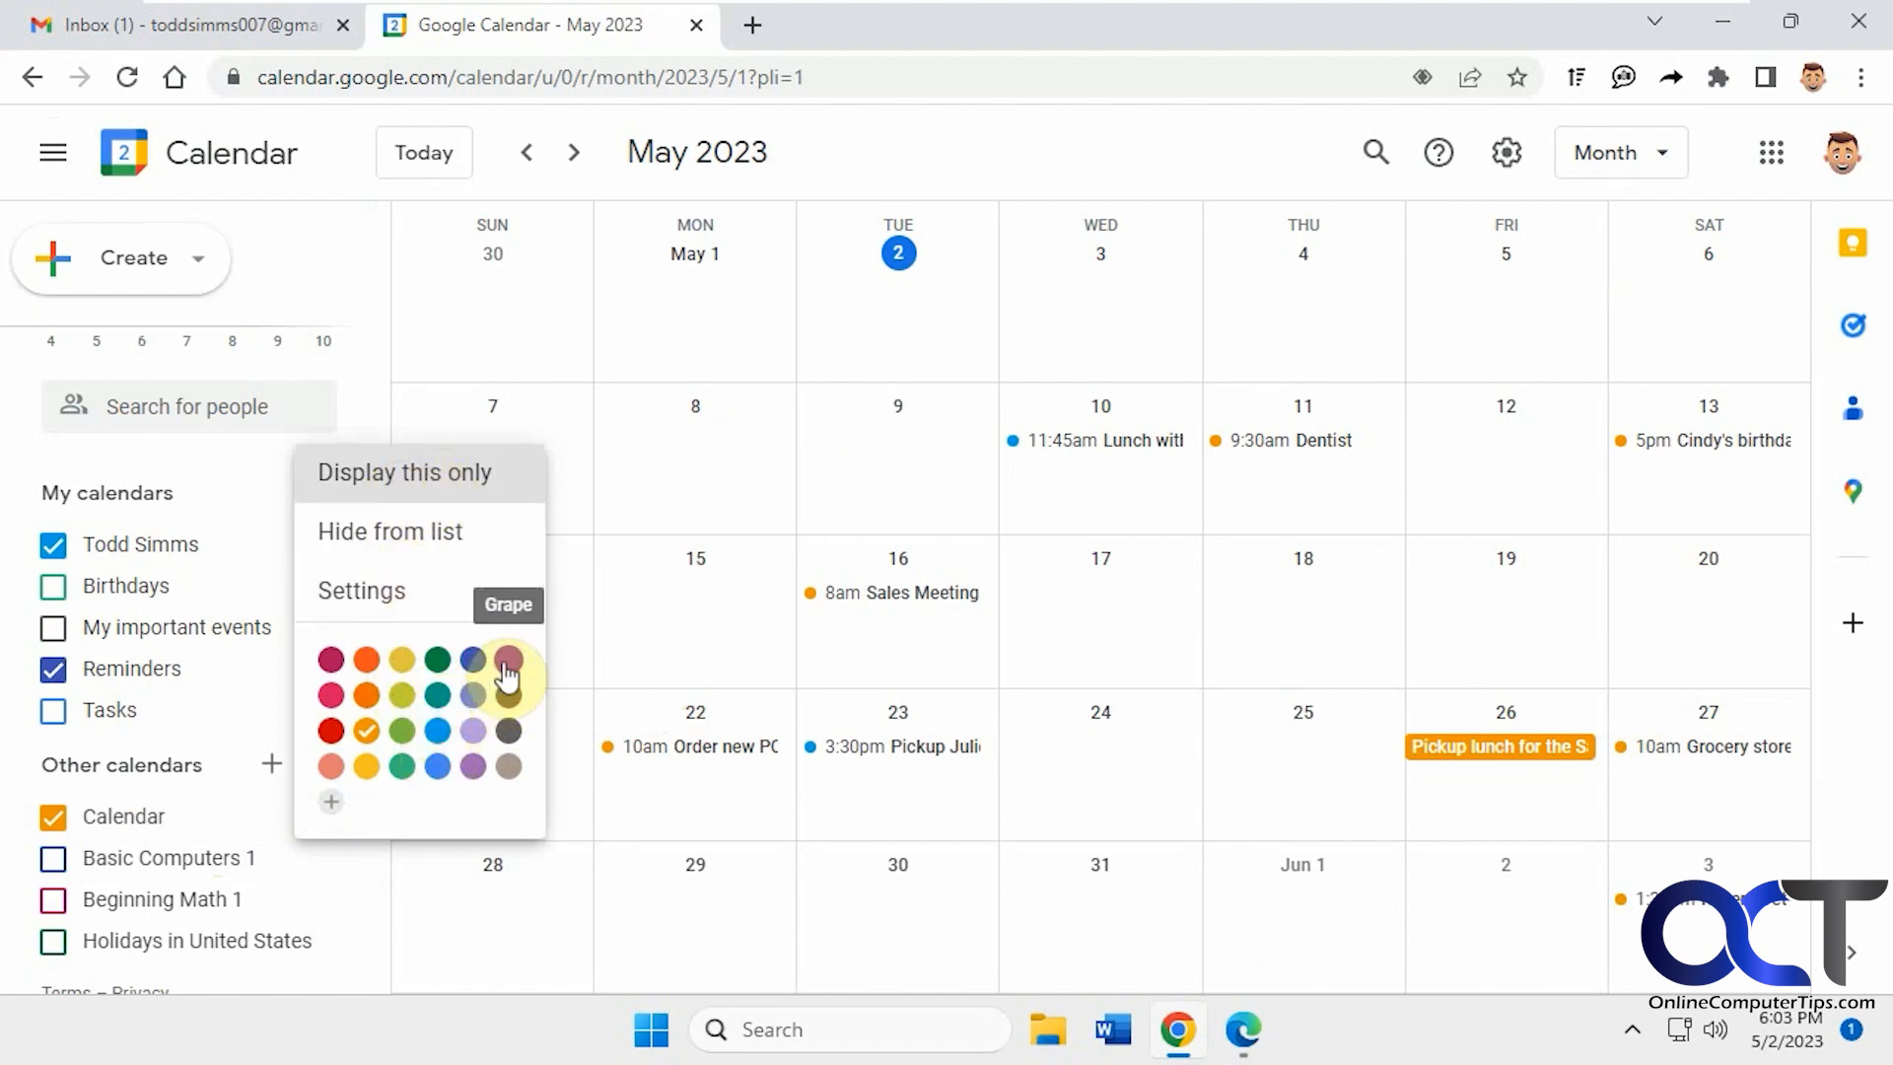
Colour the subscribed feed Grape and rename it 'Outlook Calendar' in its settings
click(506, 660)
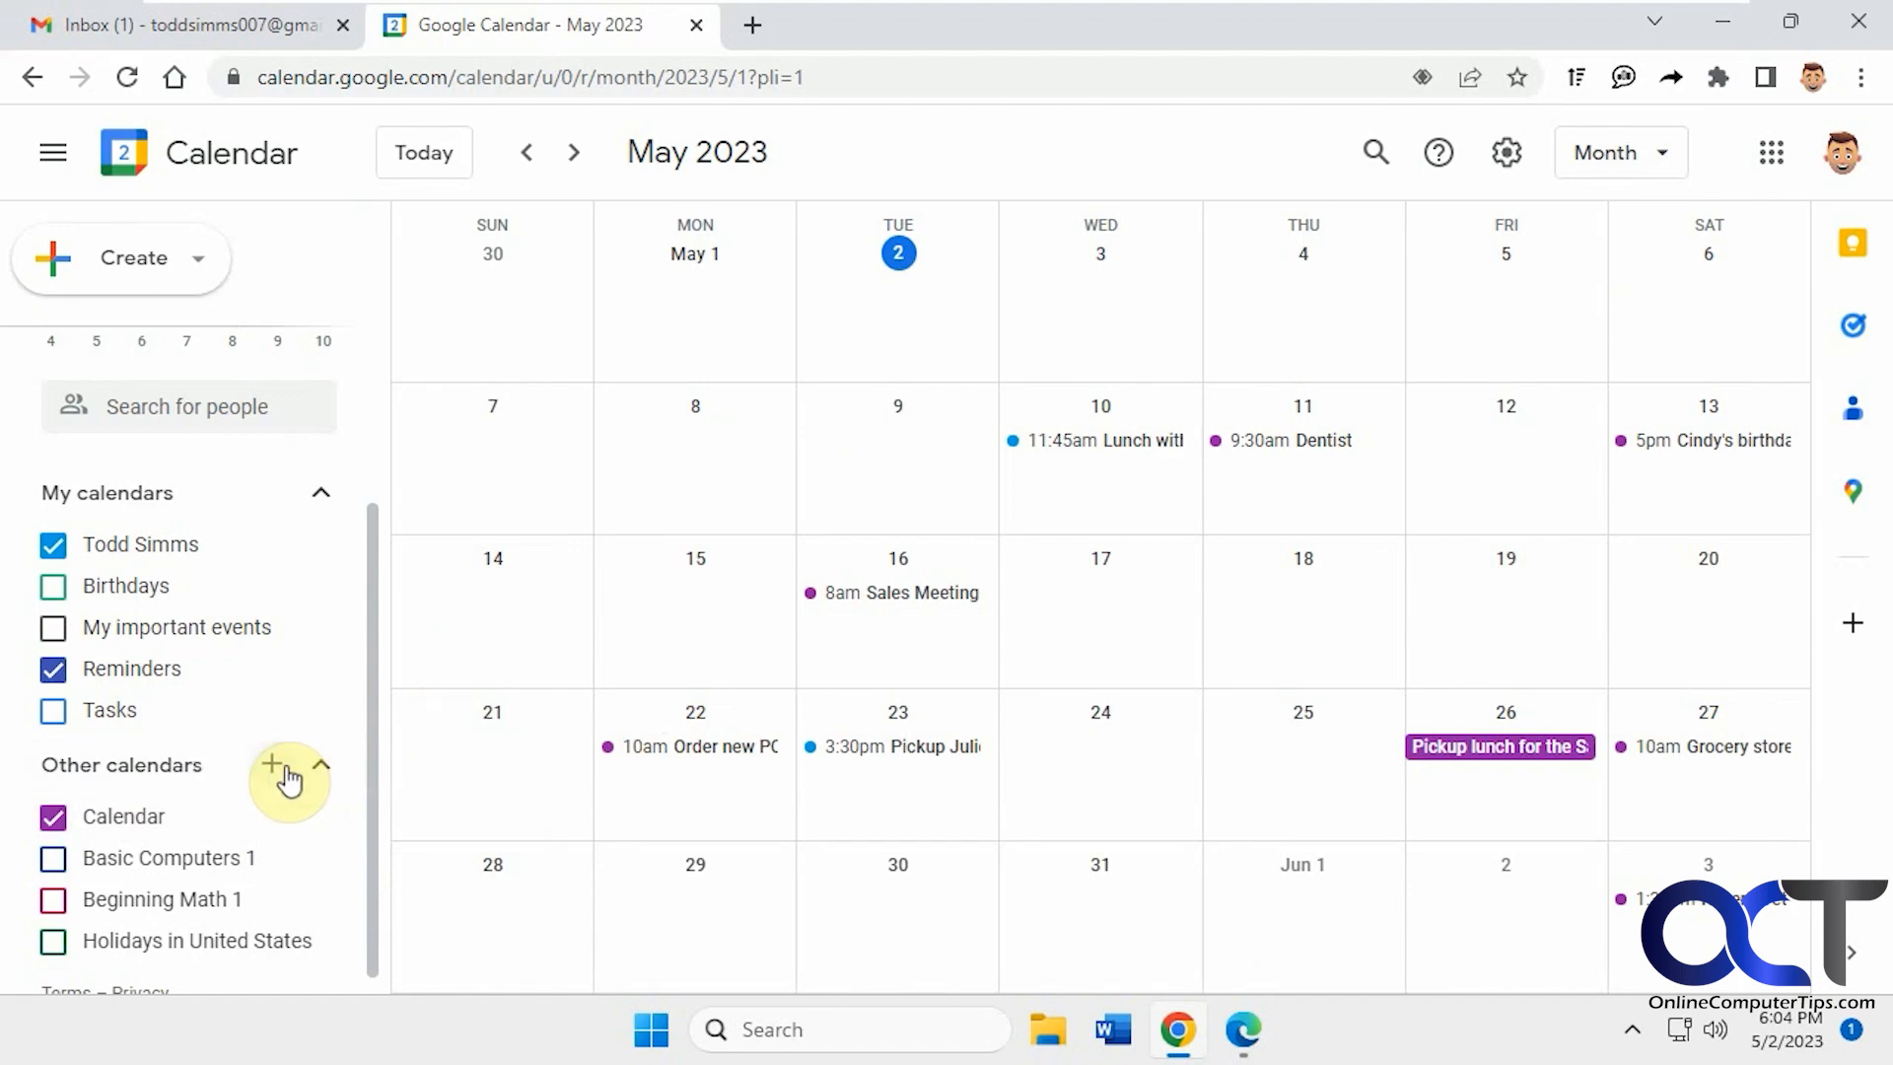
mouse_move(327, 821)
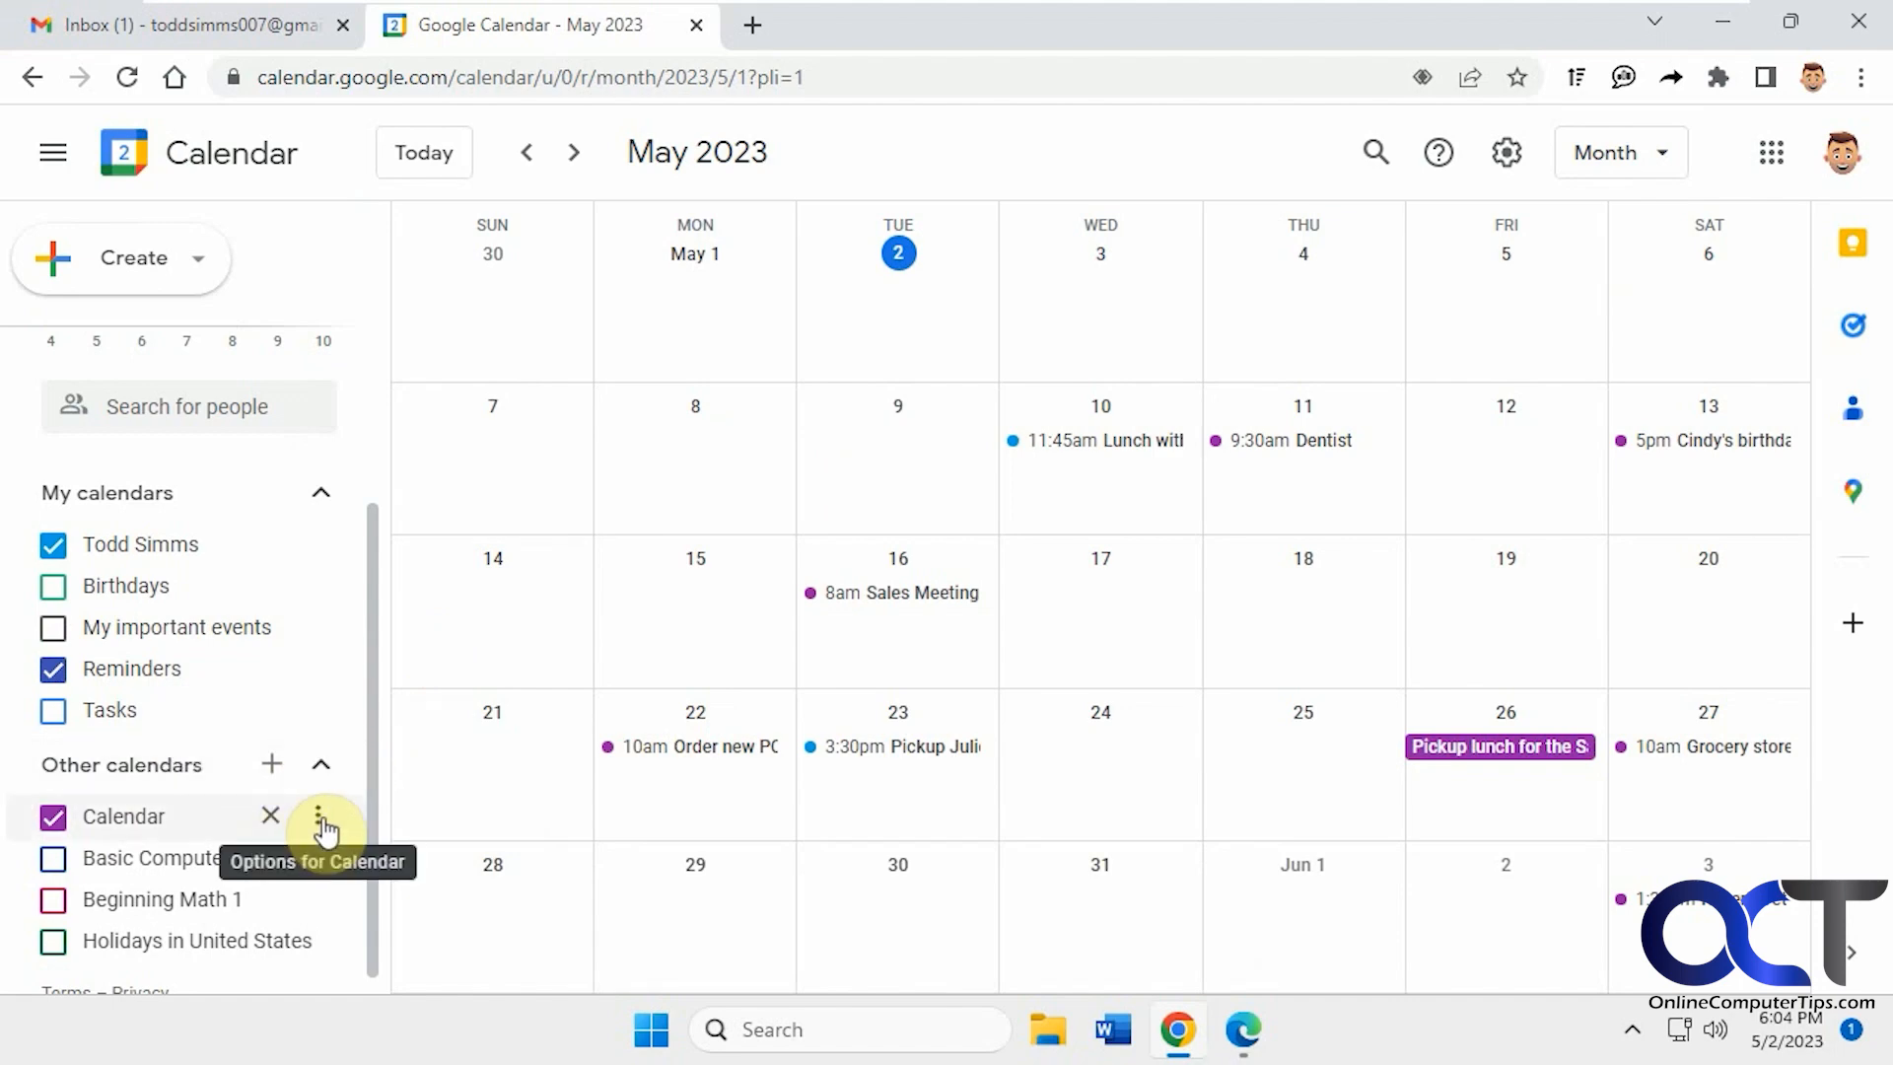
click(327, 816)
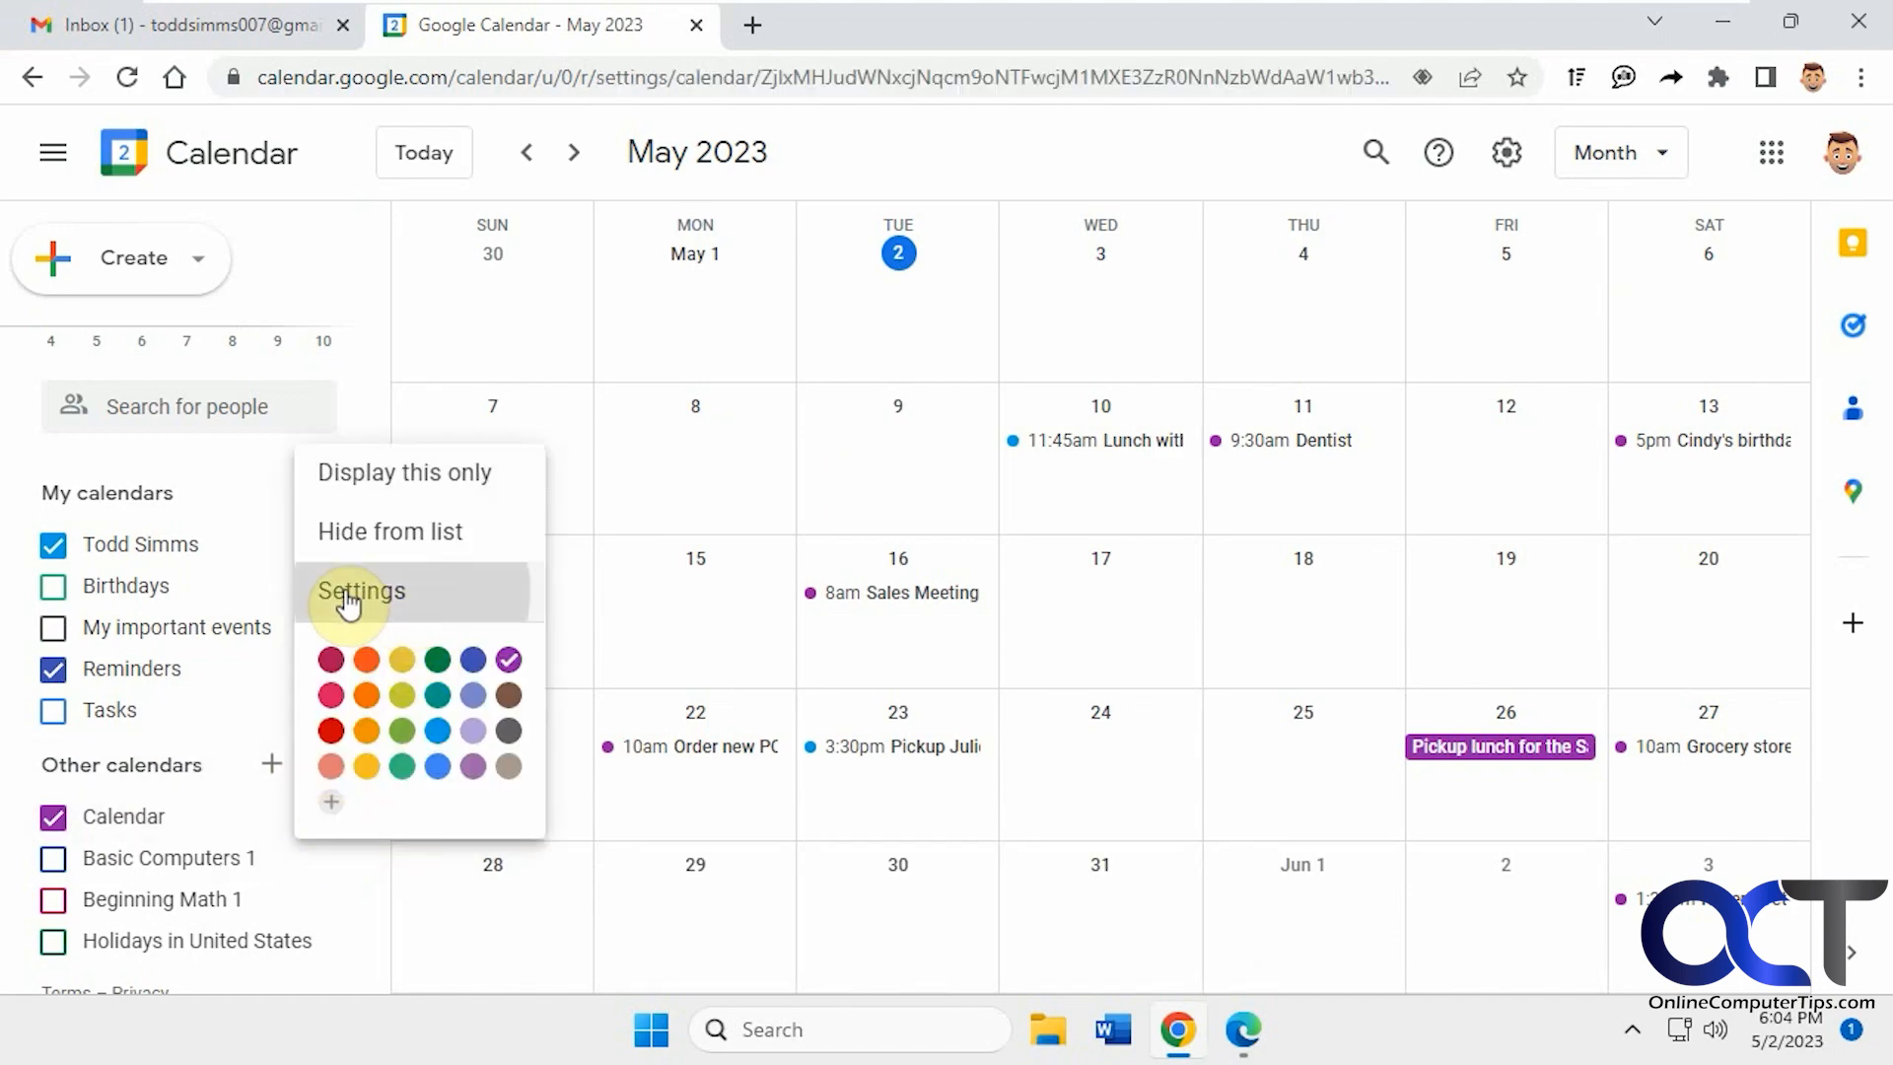
click(360, 591)
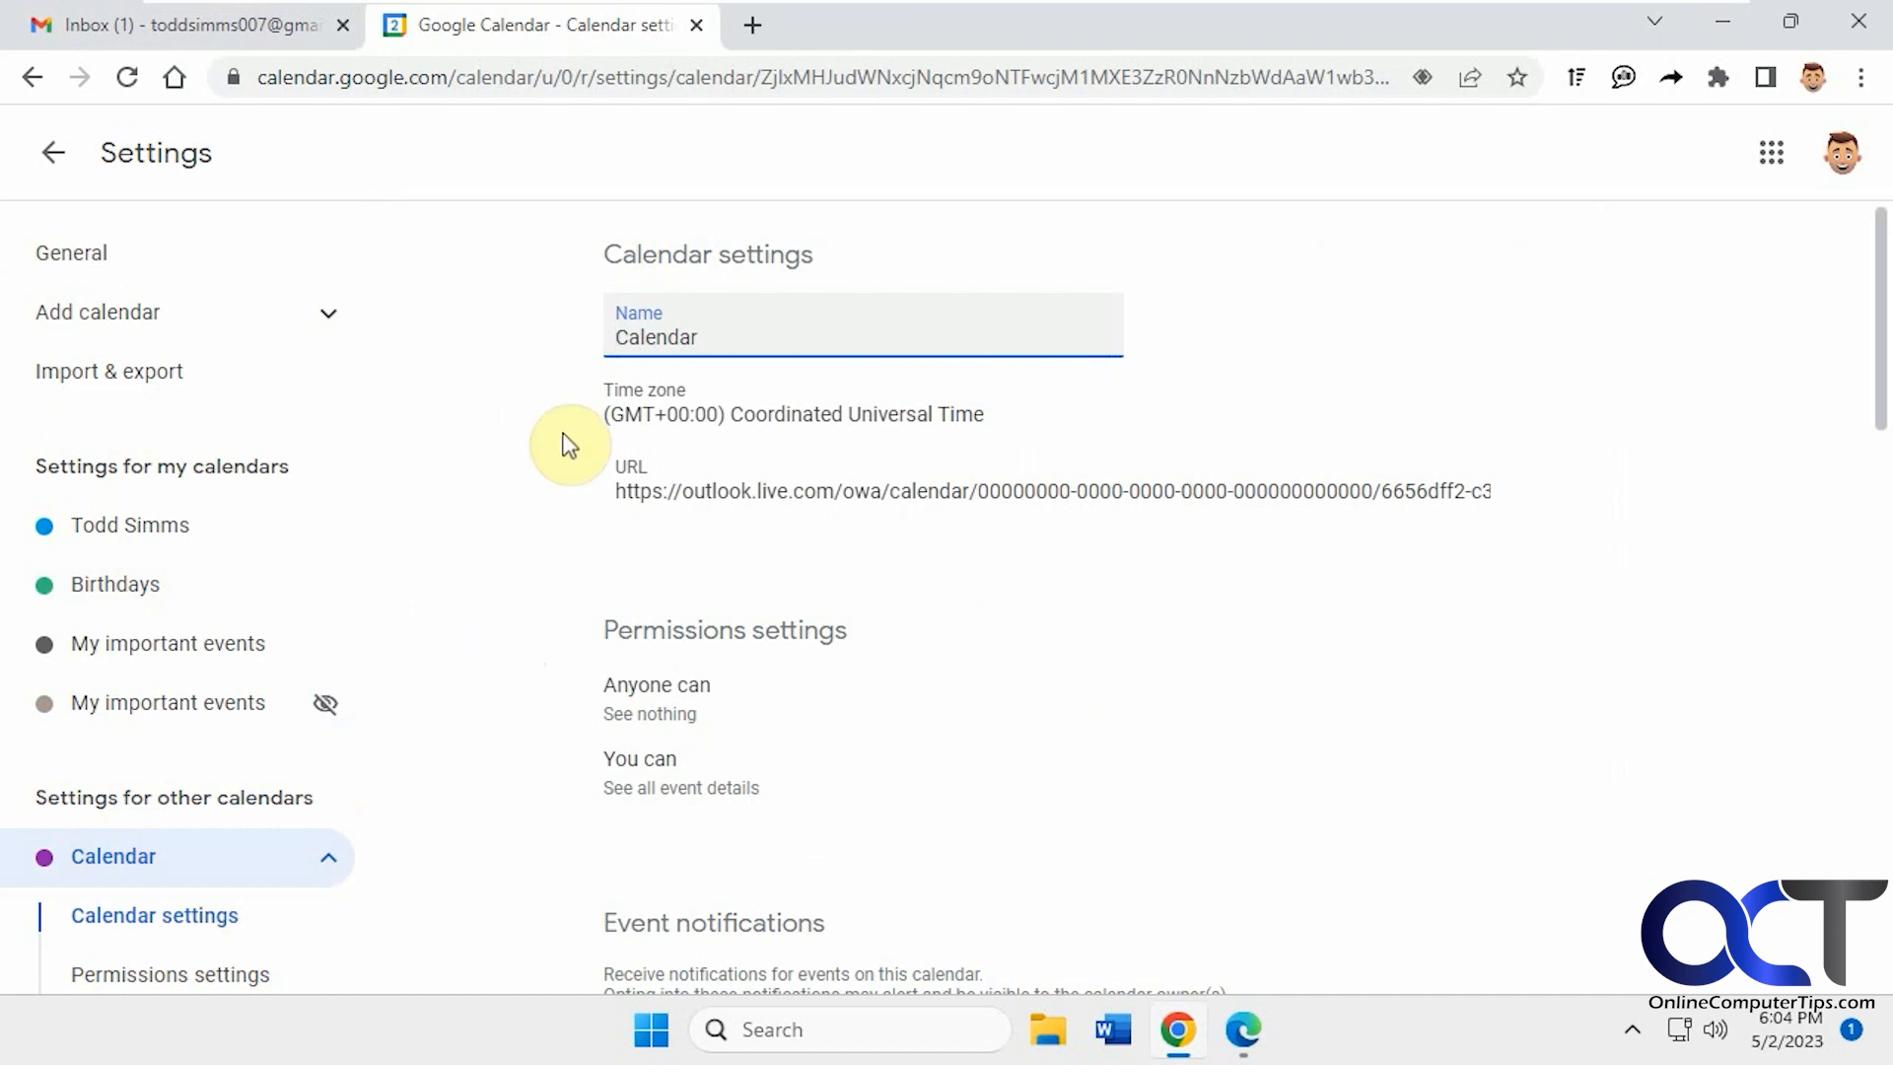
text(Outlook)
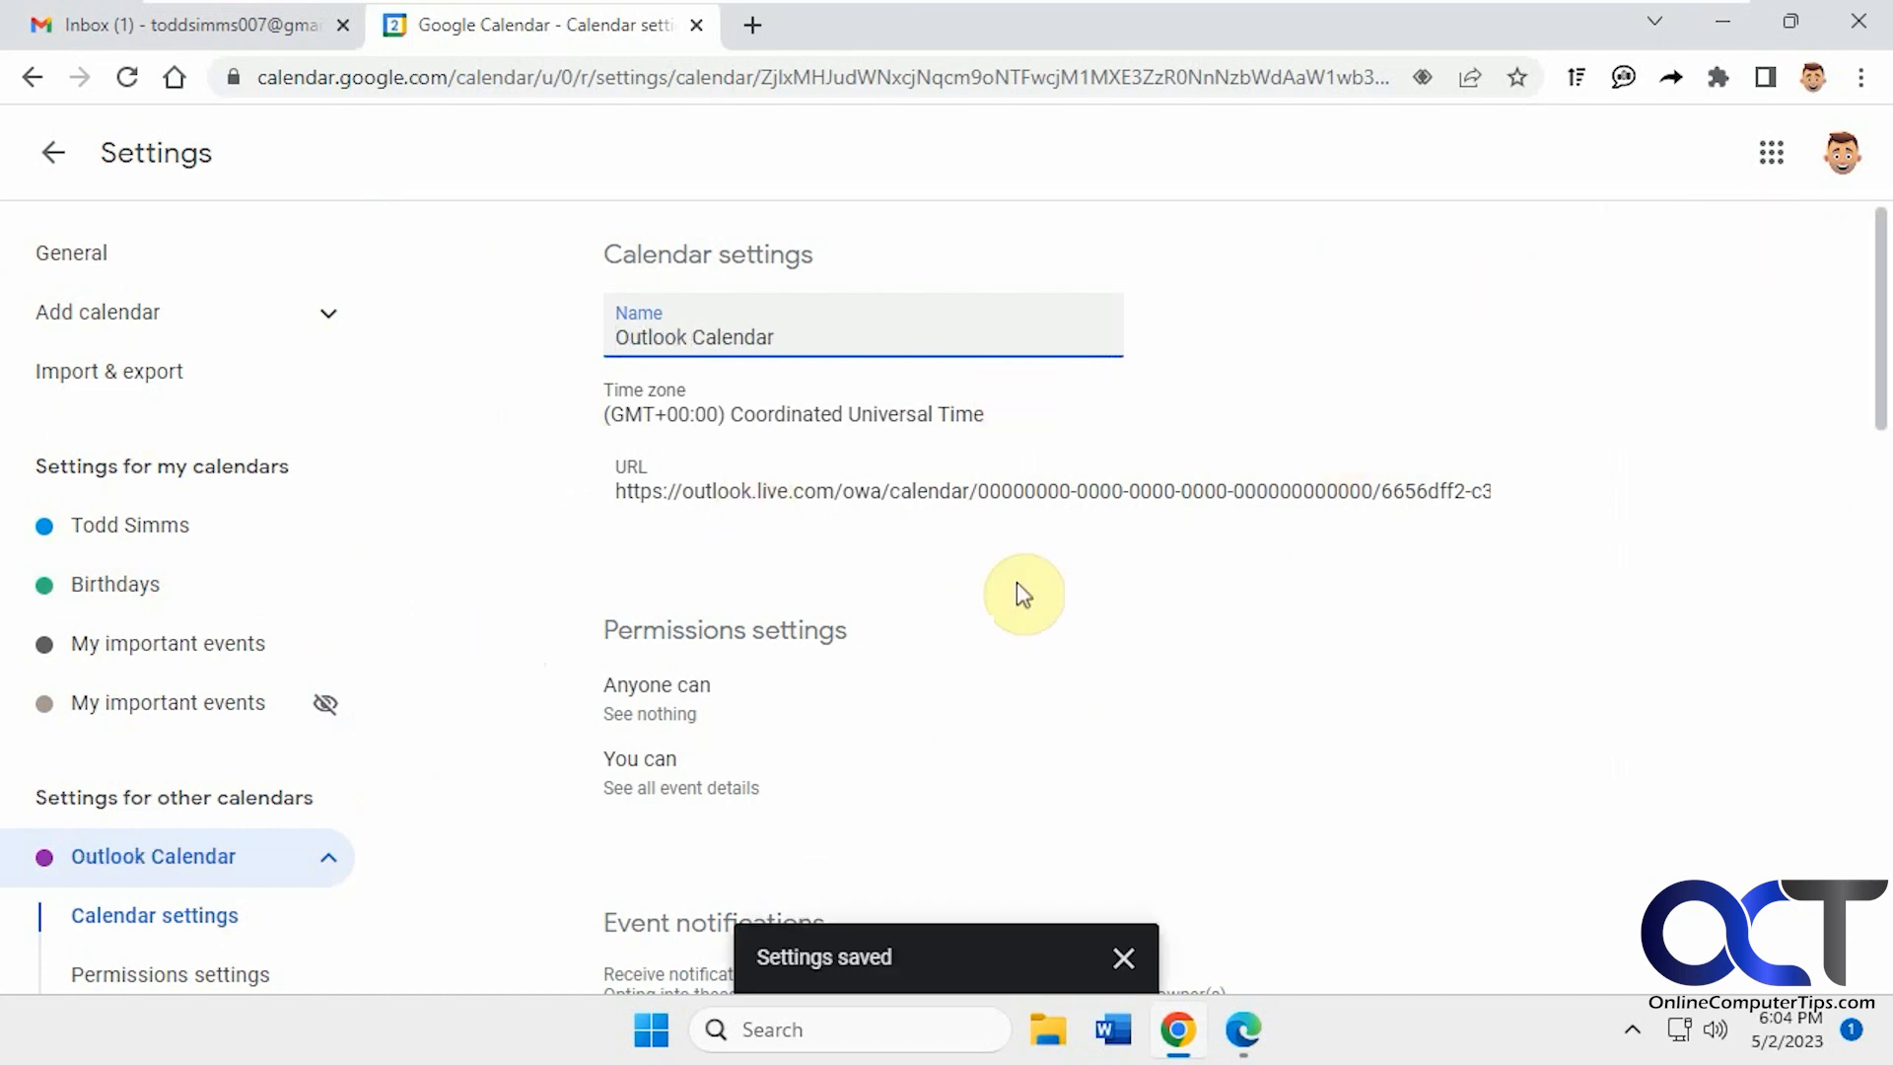
click(53, 152)
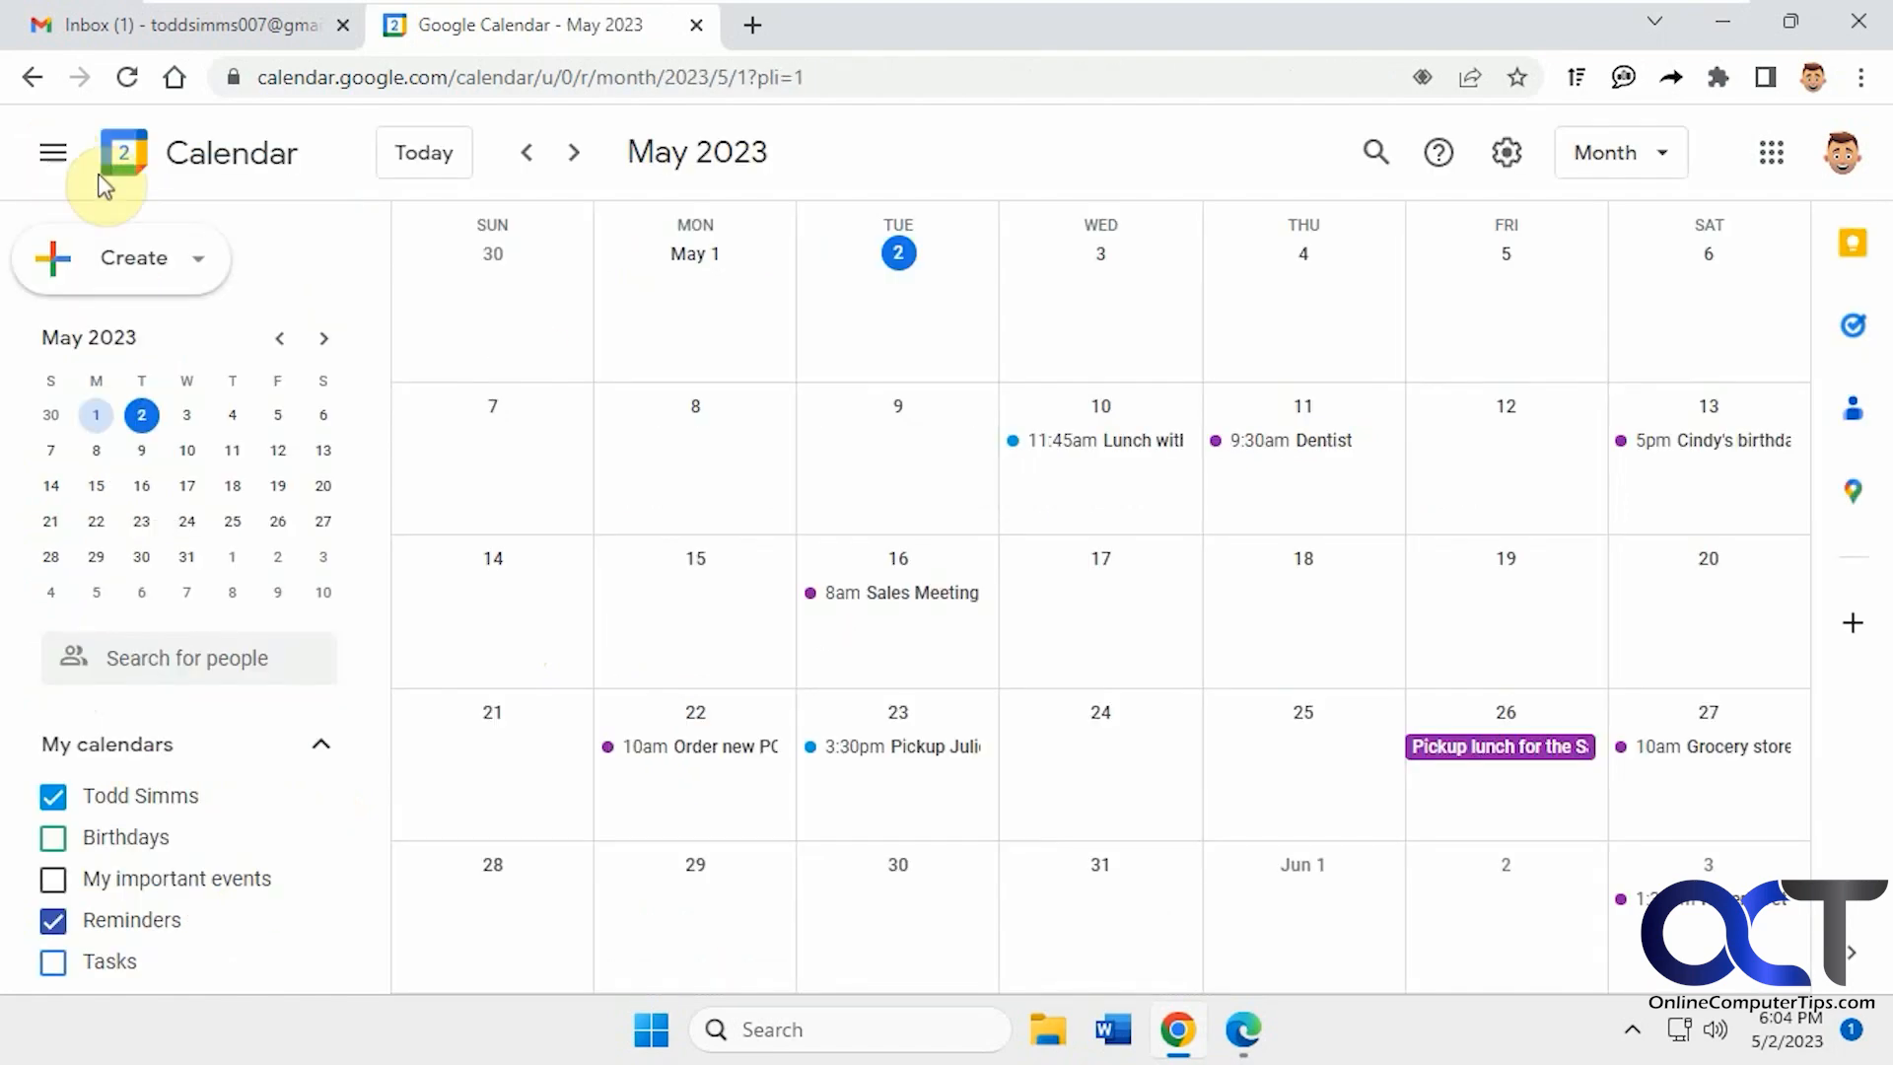
scroll(down, 3)
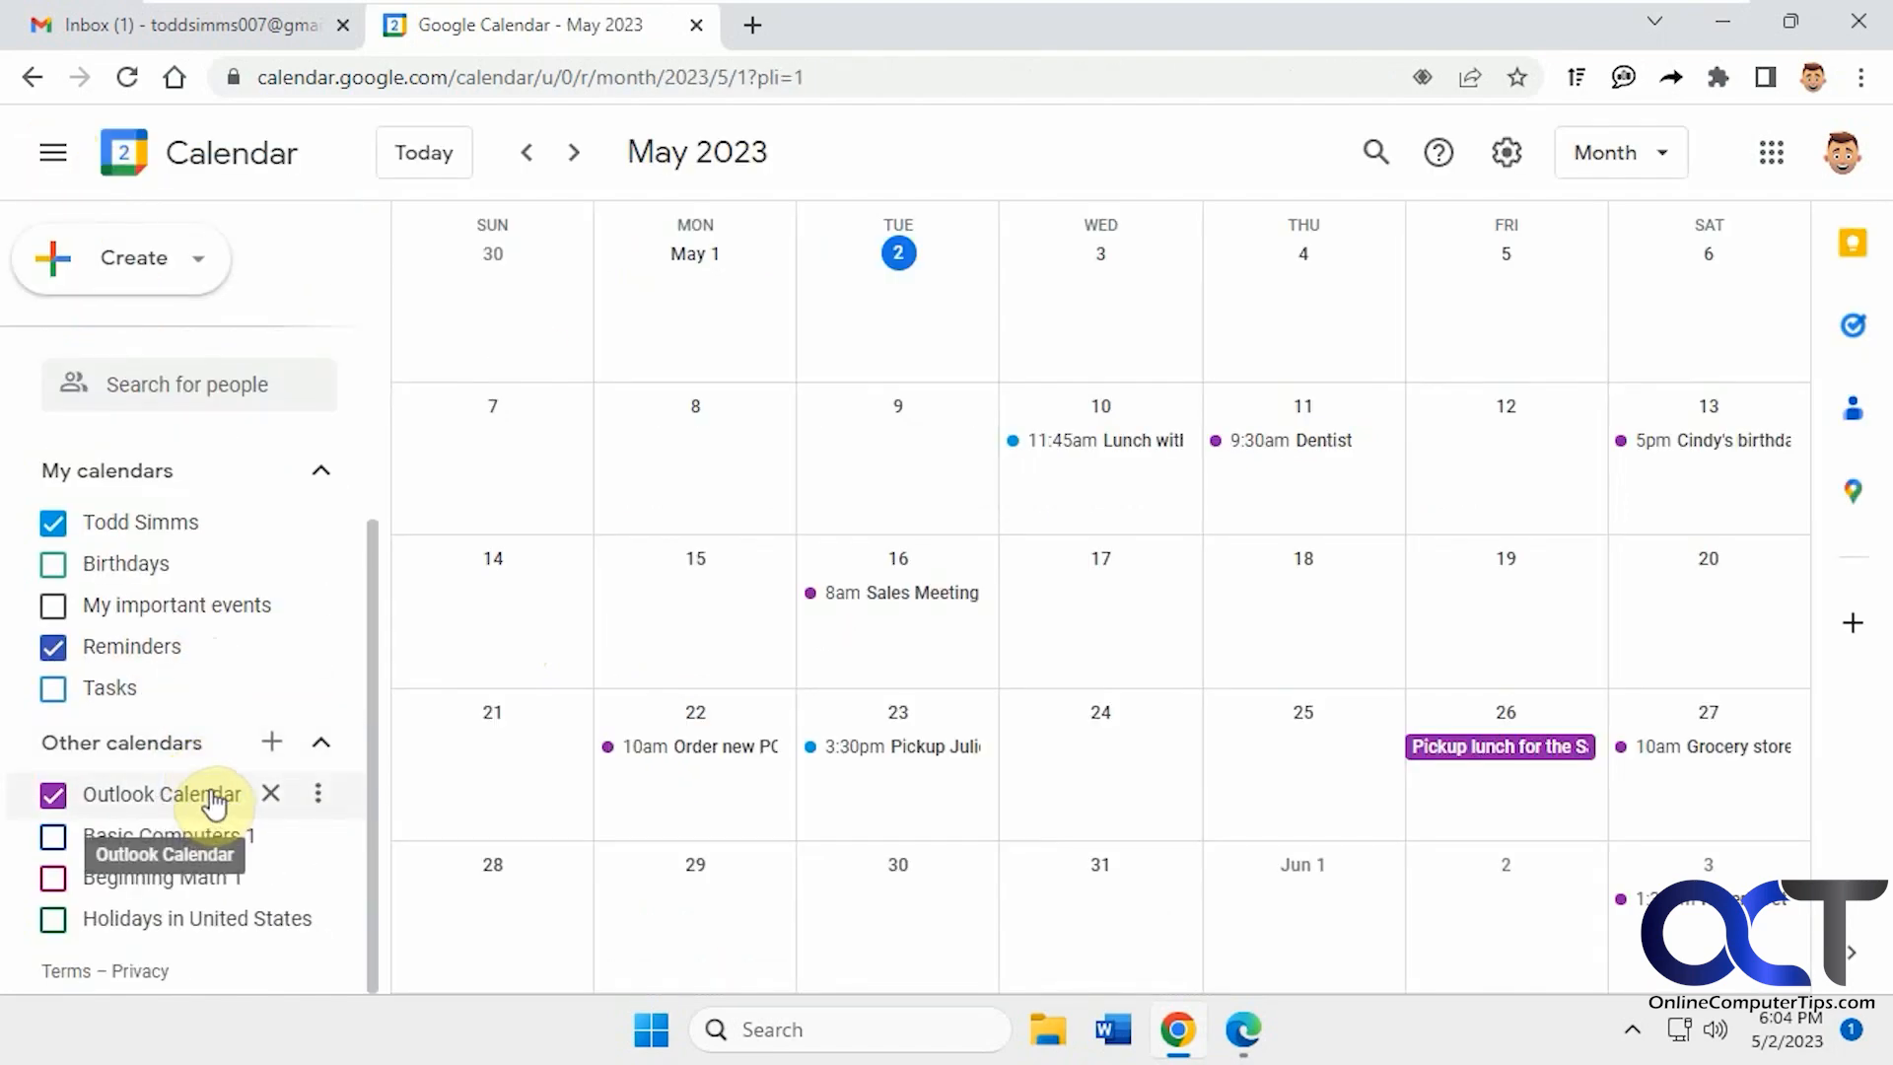
mouse_move(1289, 471)
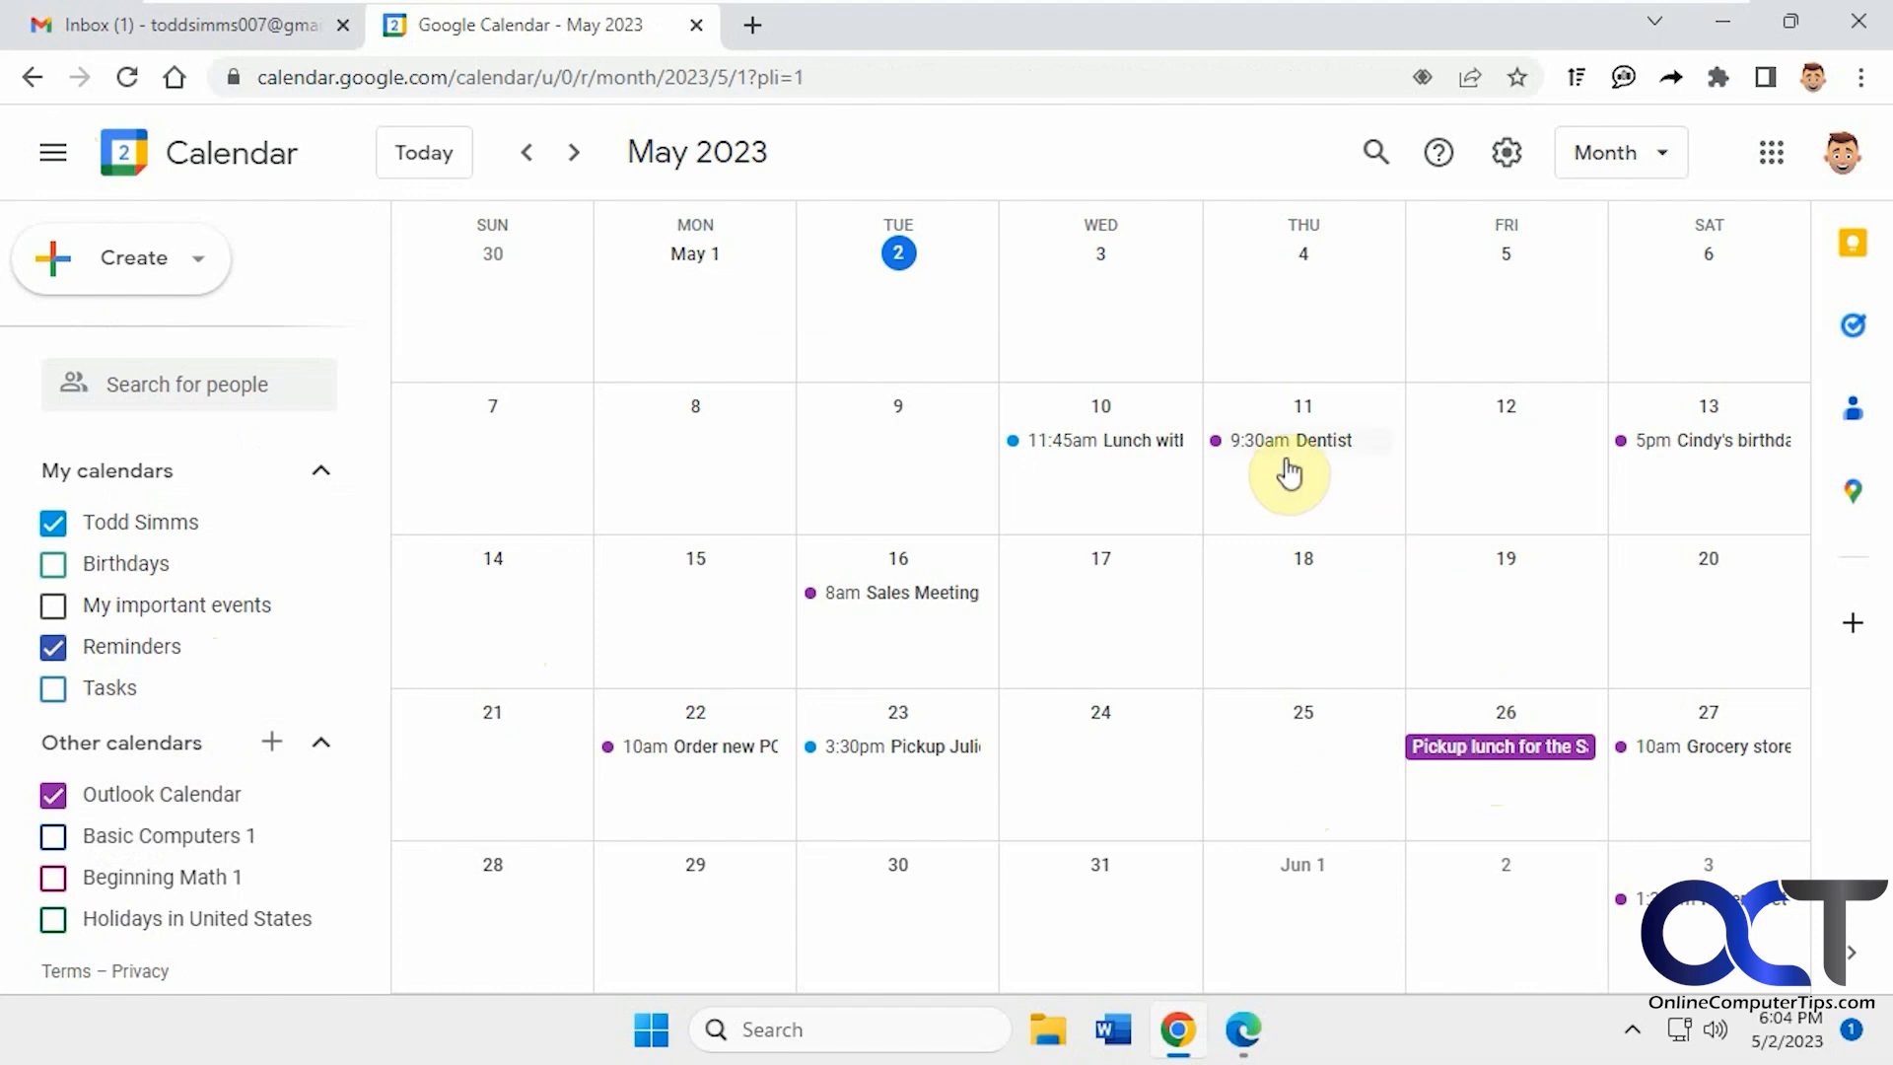
mouse_move(1033, 458)
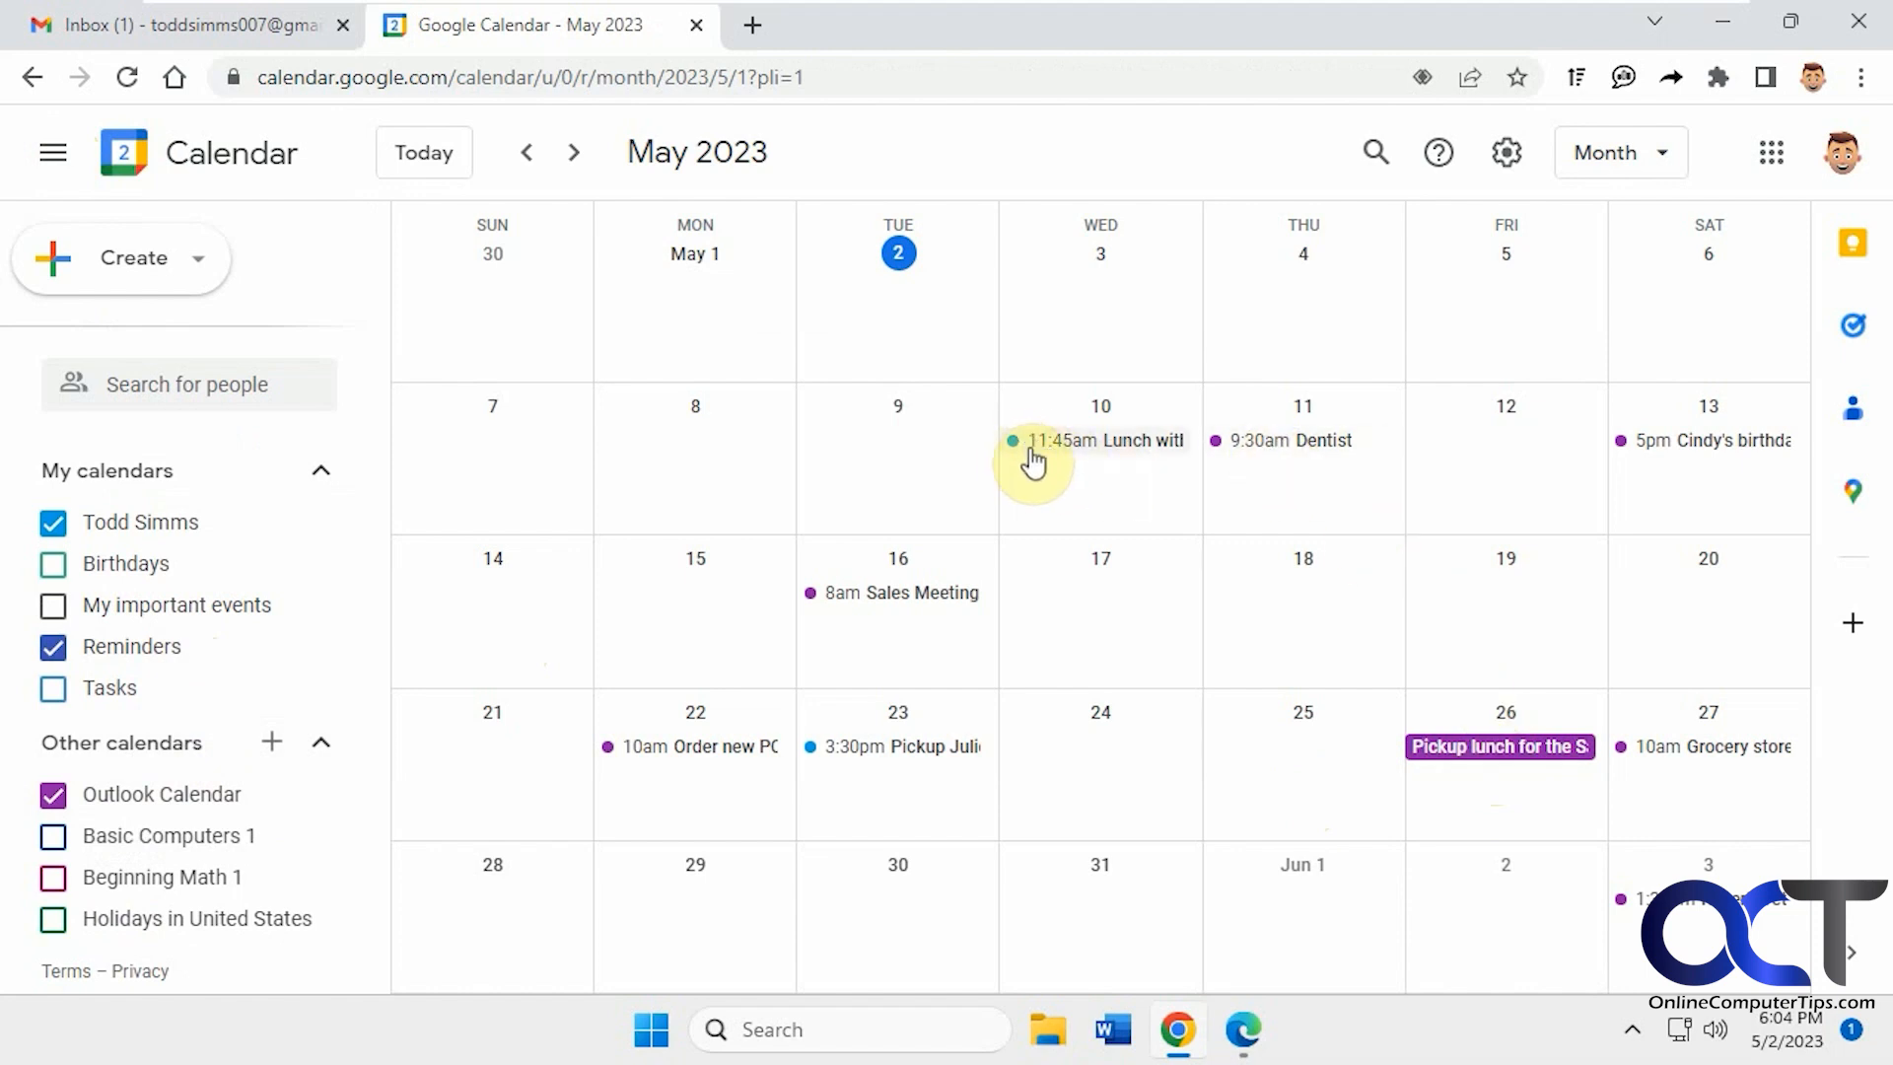
mouse_move(1497, 746)
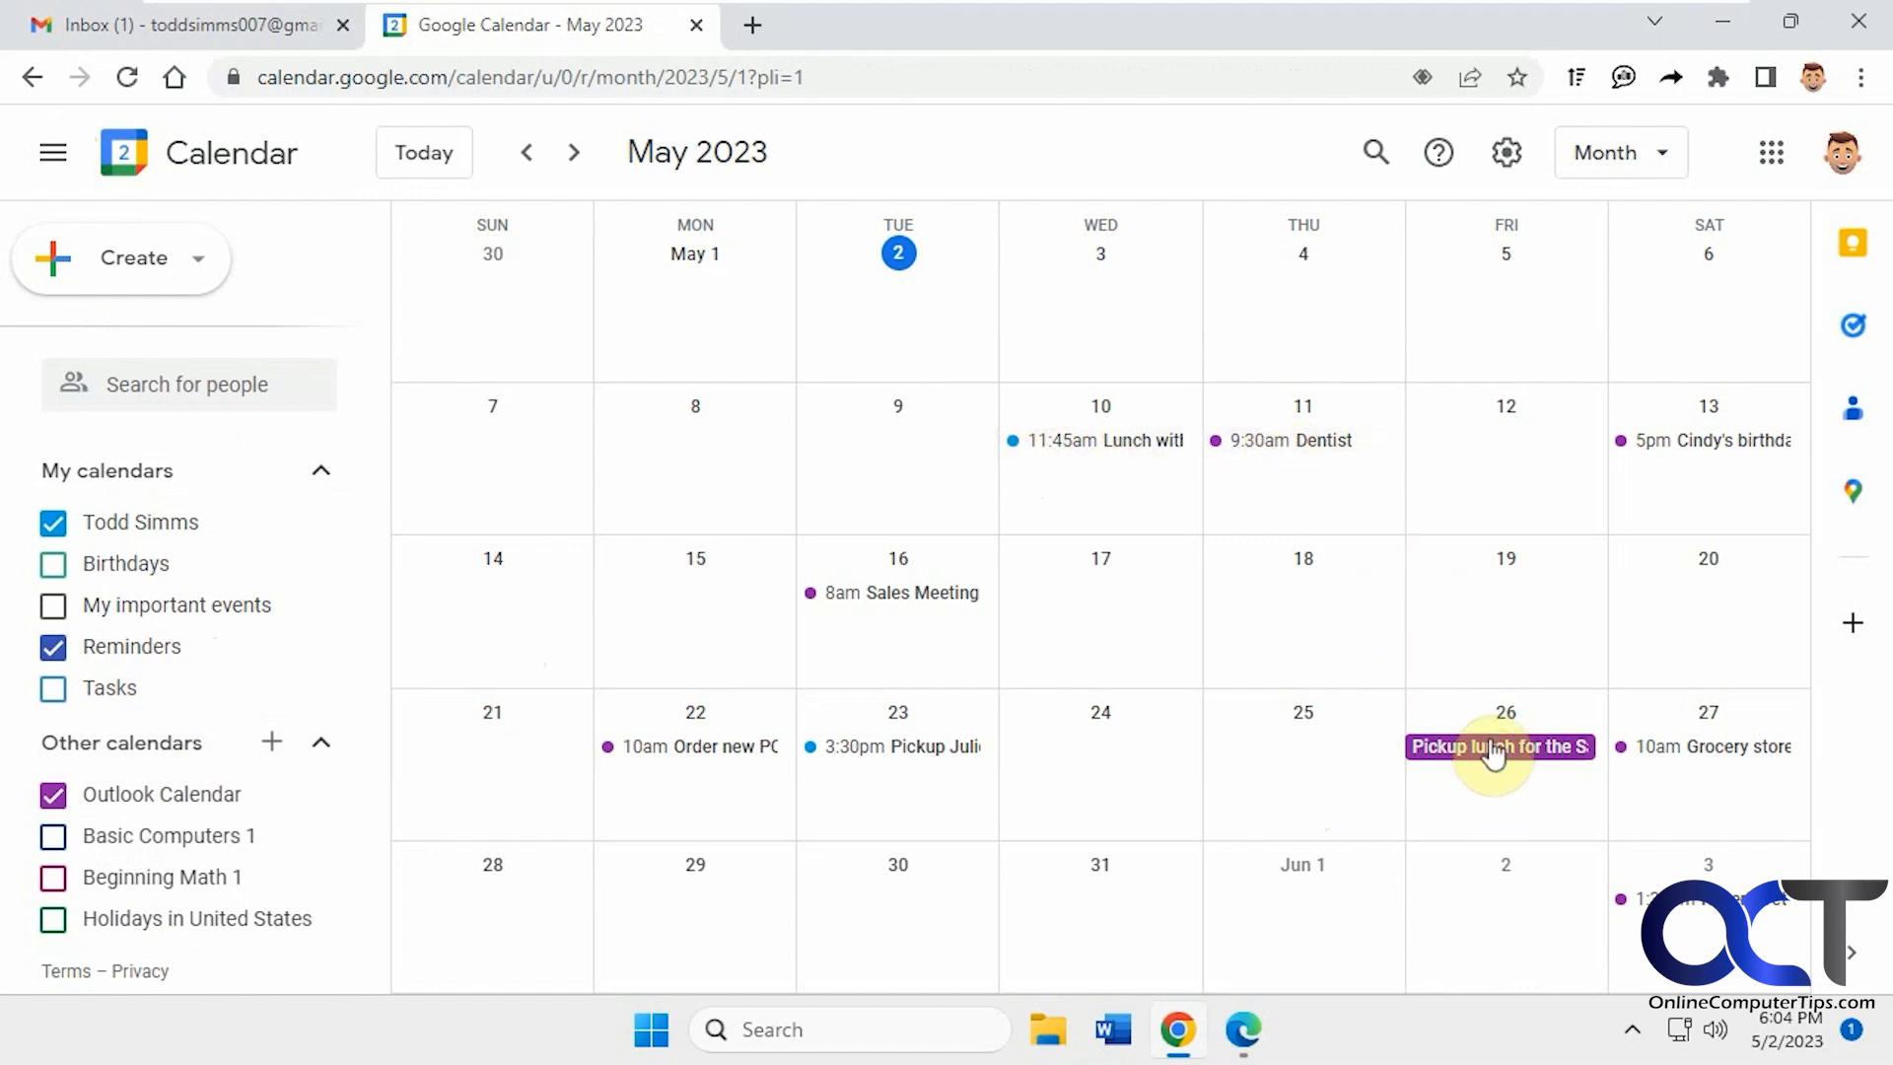
mouse_move(151, 521)
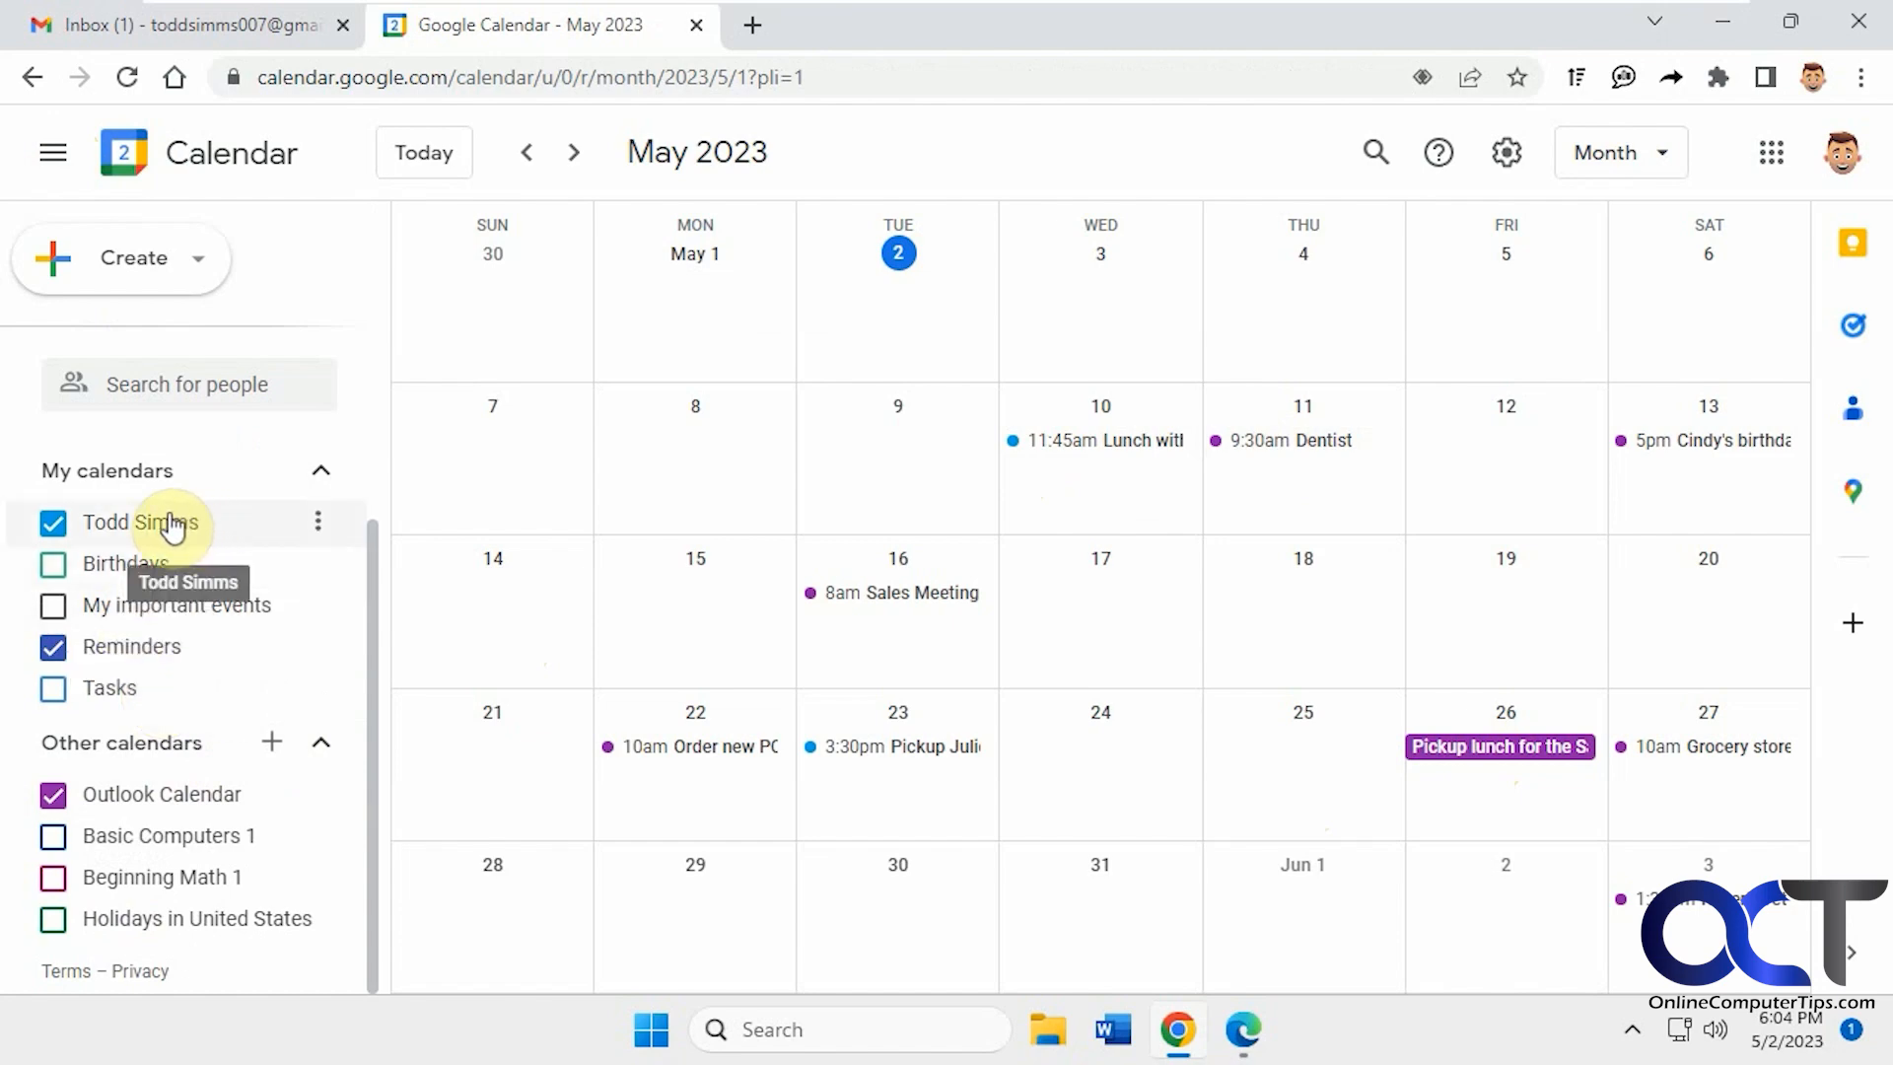
mouse_move(962, 619)
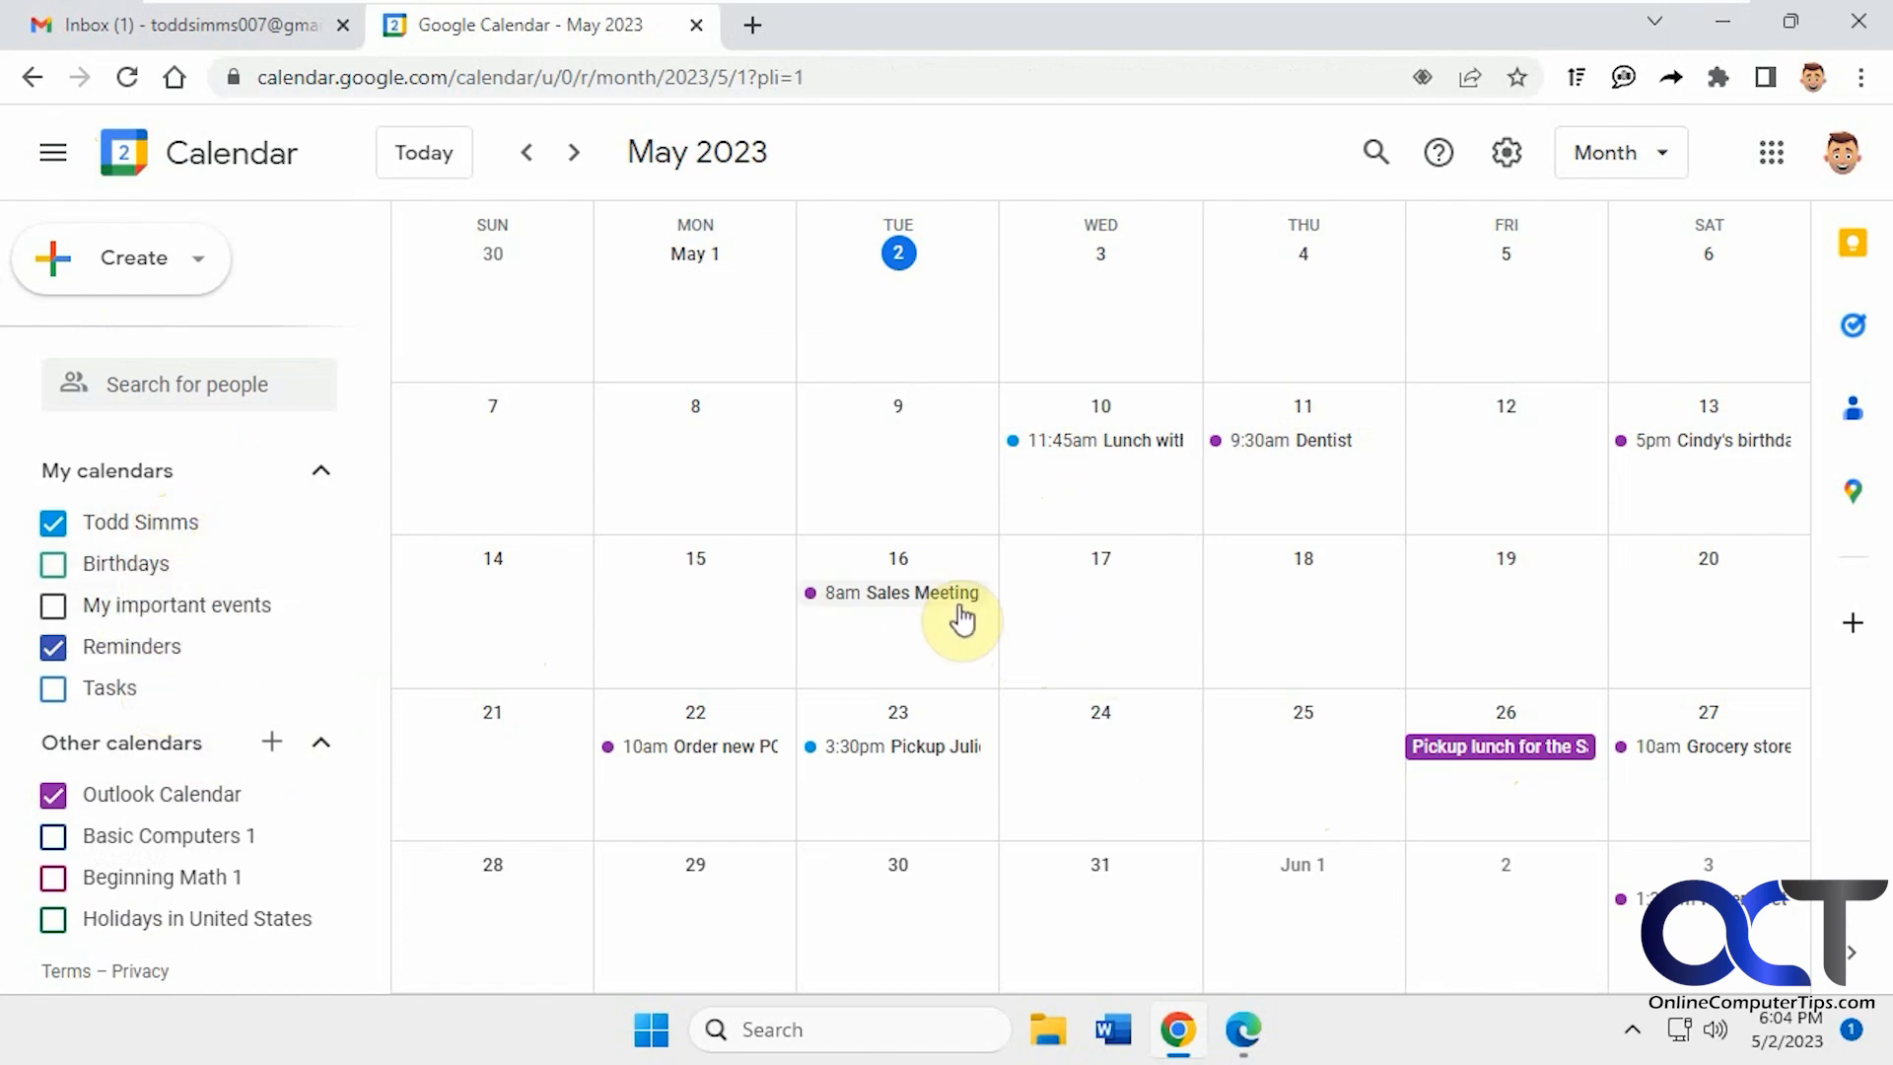
mouse_move(1262, 1026)
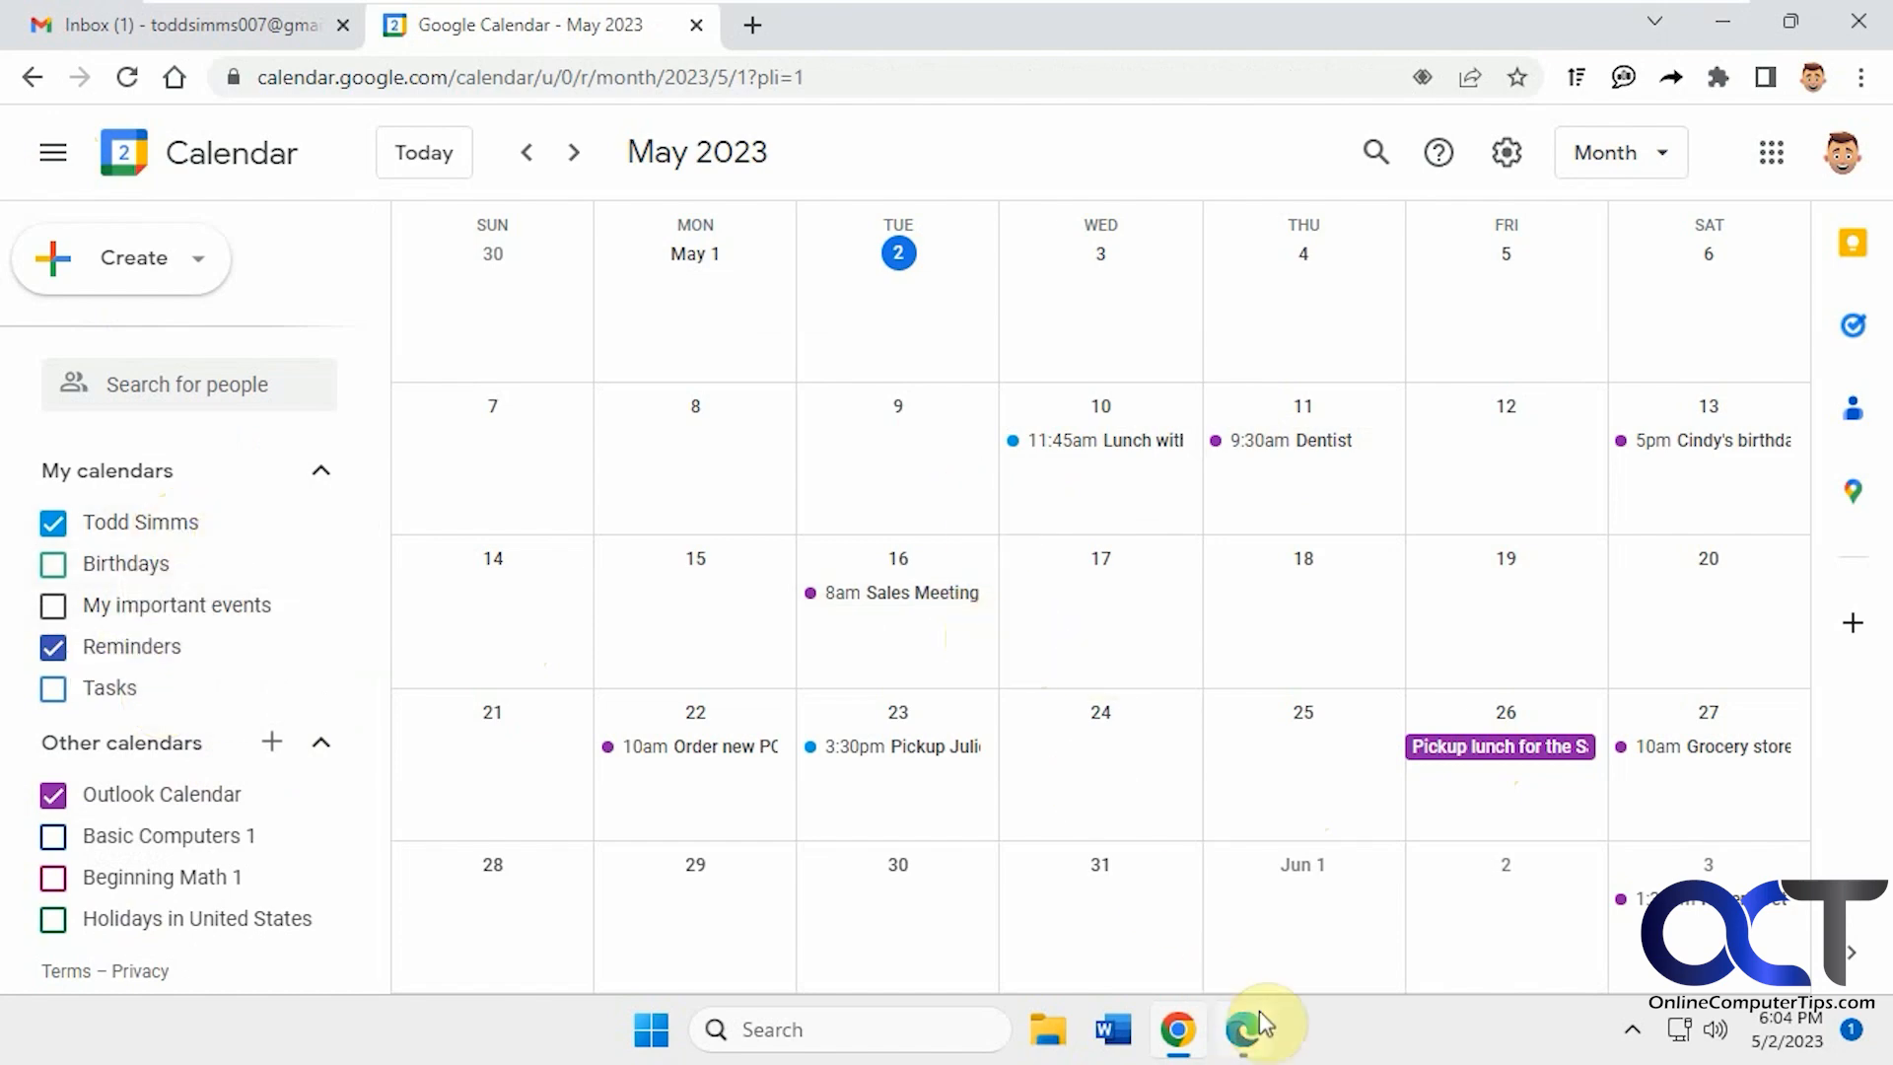
Create an 11 AM 'Lunch' event on Wednesday, May 24 in Outlook
click(1242, 1029)
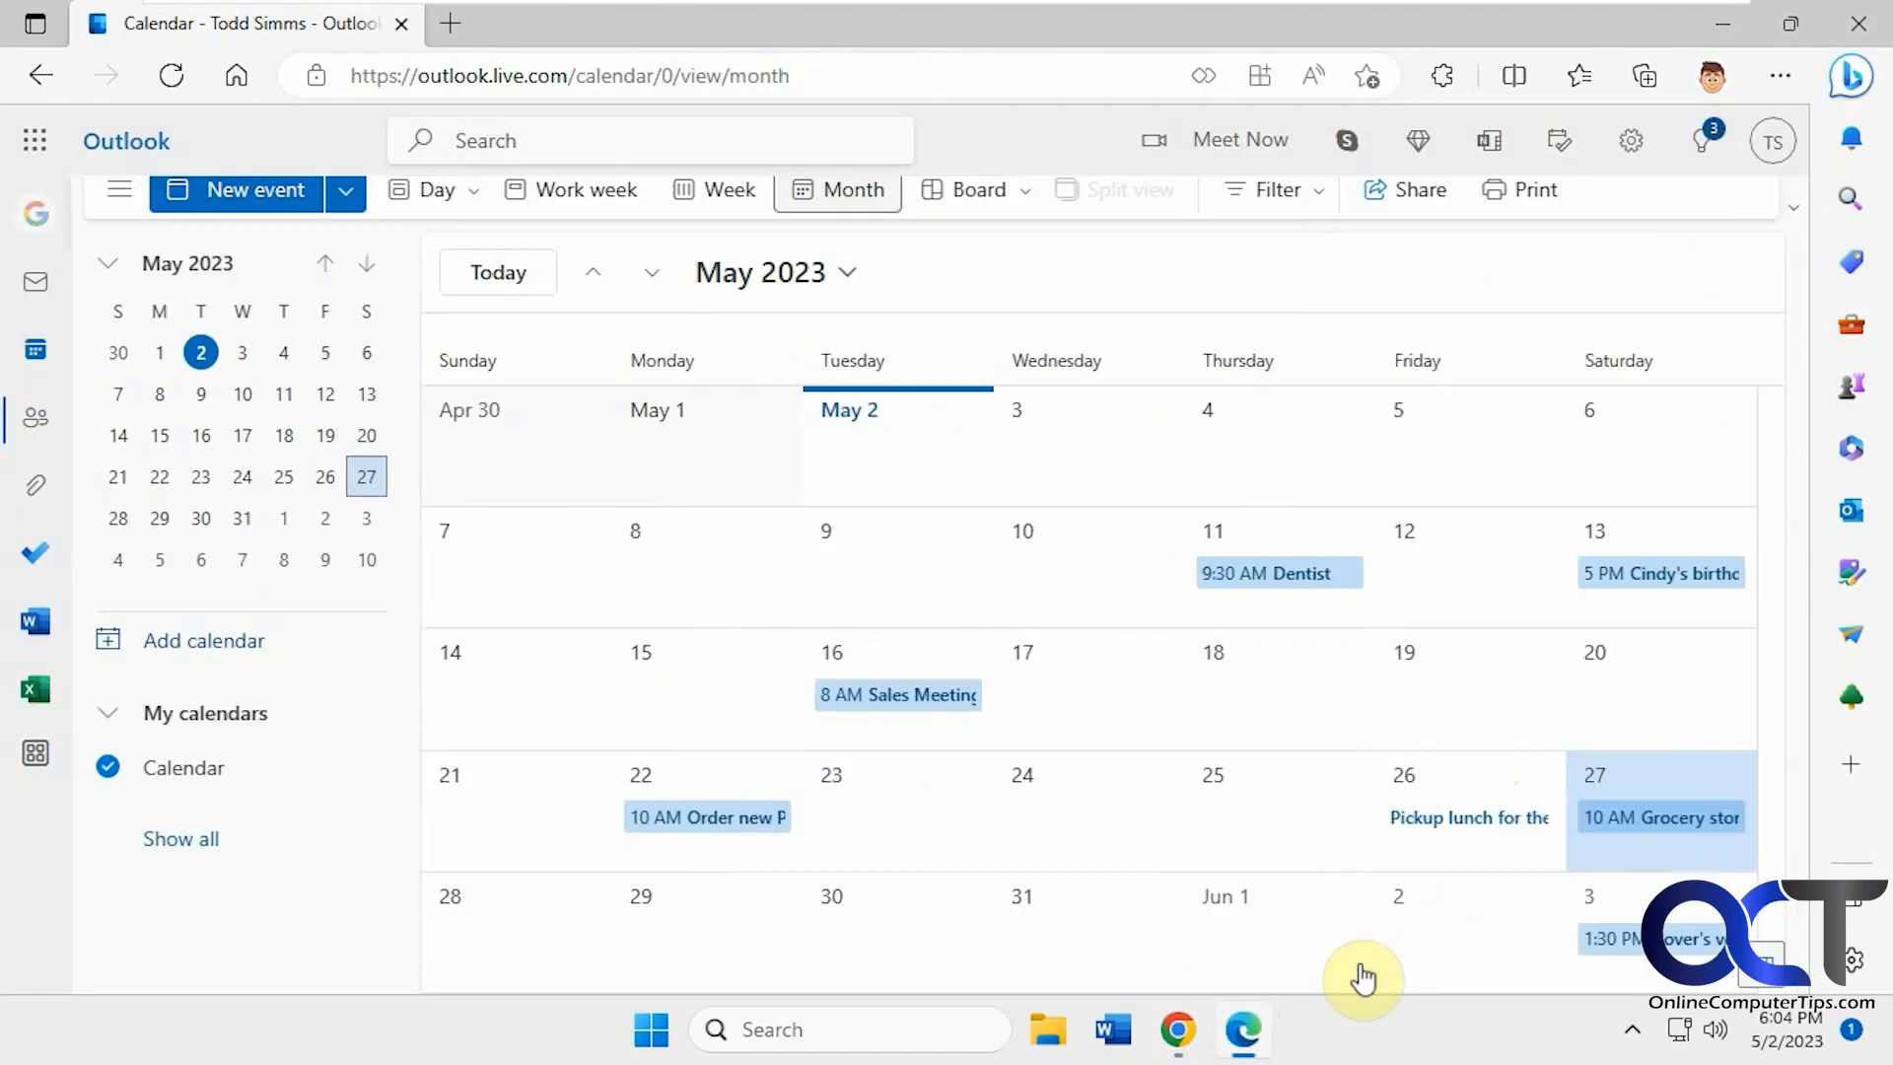
mouse_move(1626, 689)
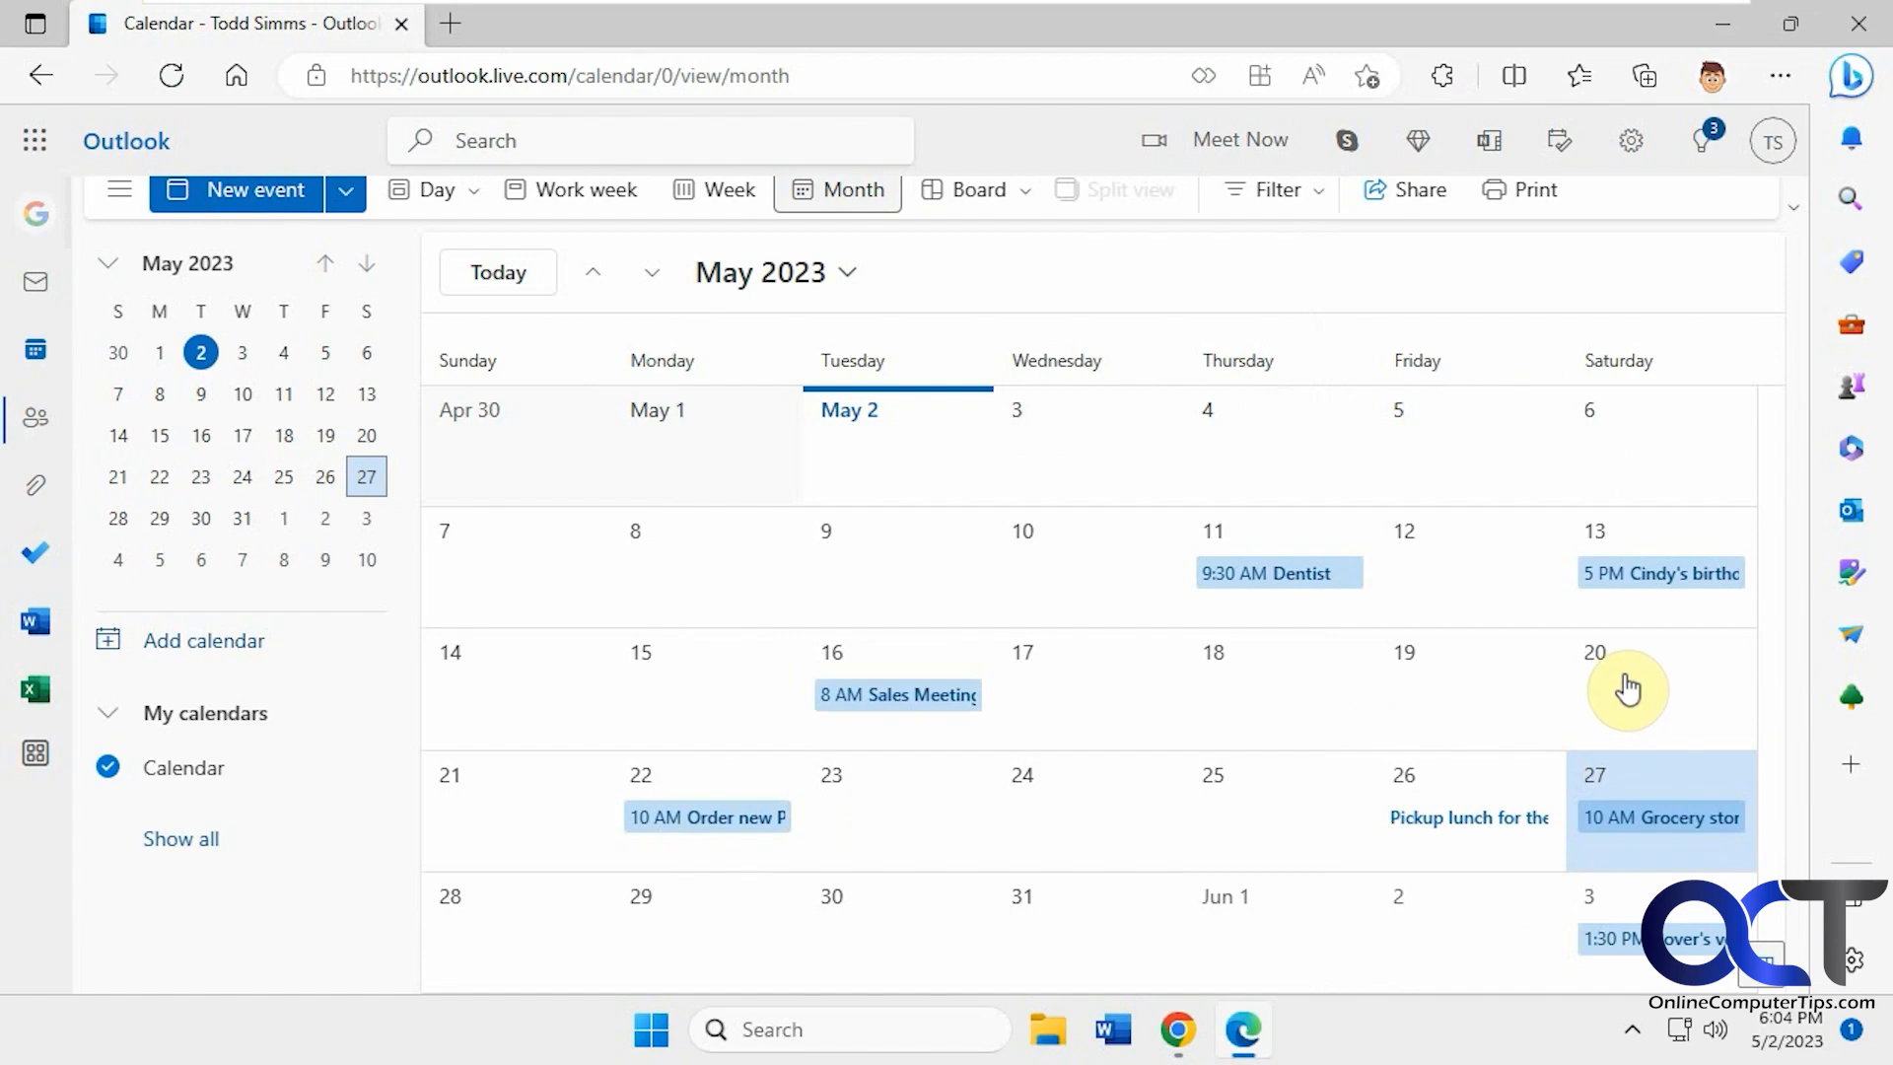
click(1088, 808)
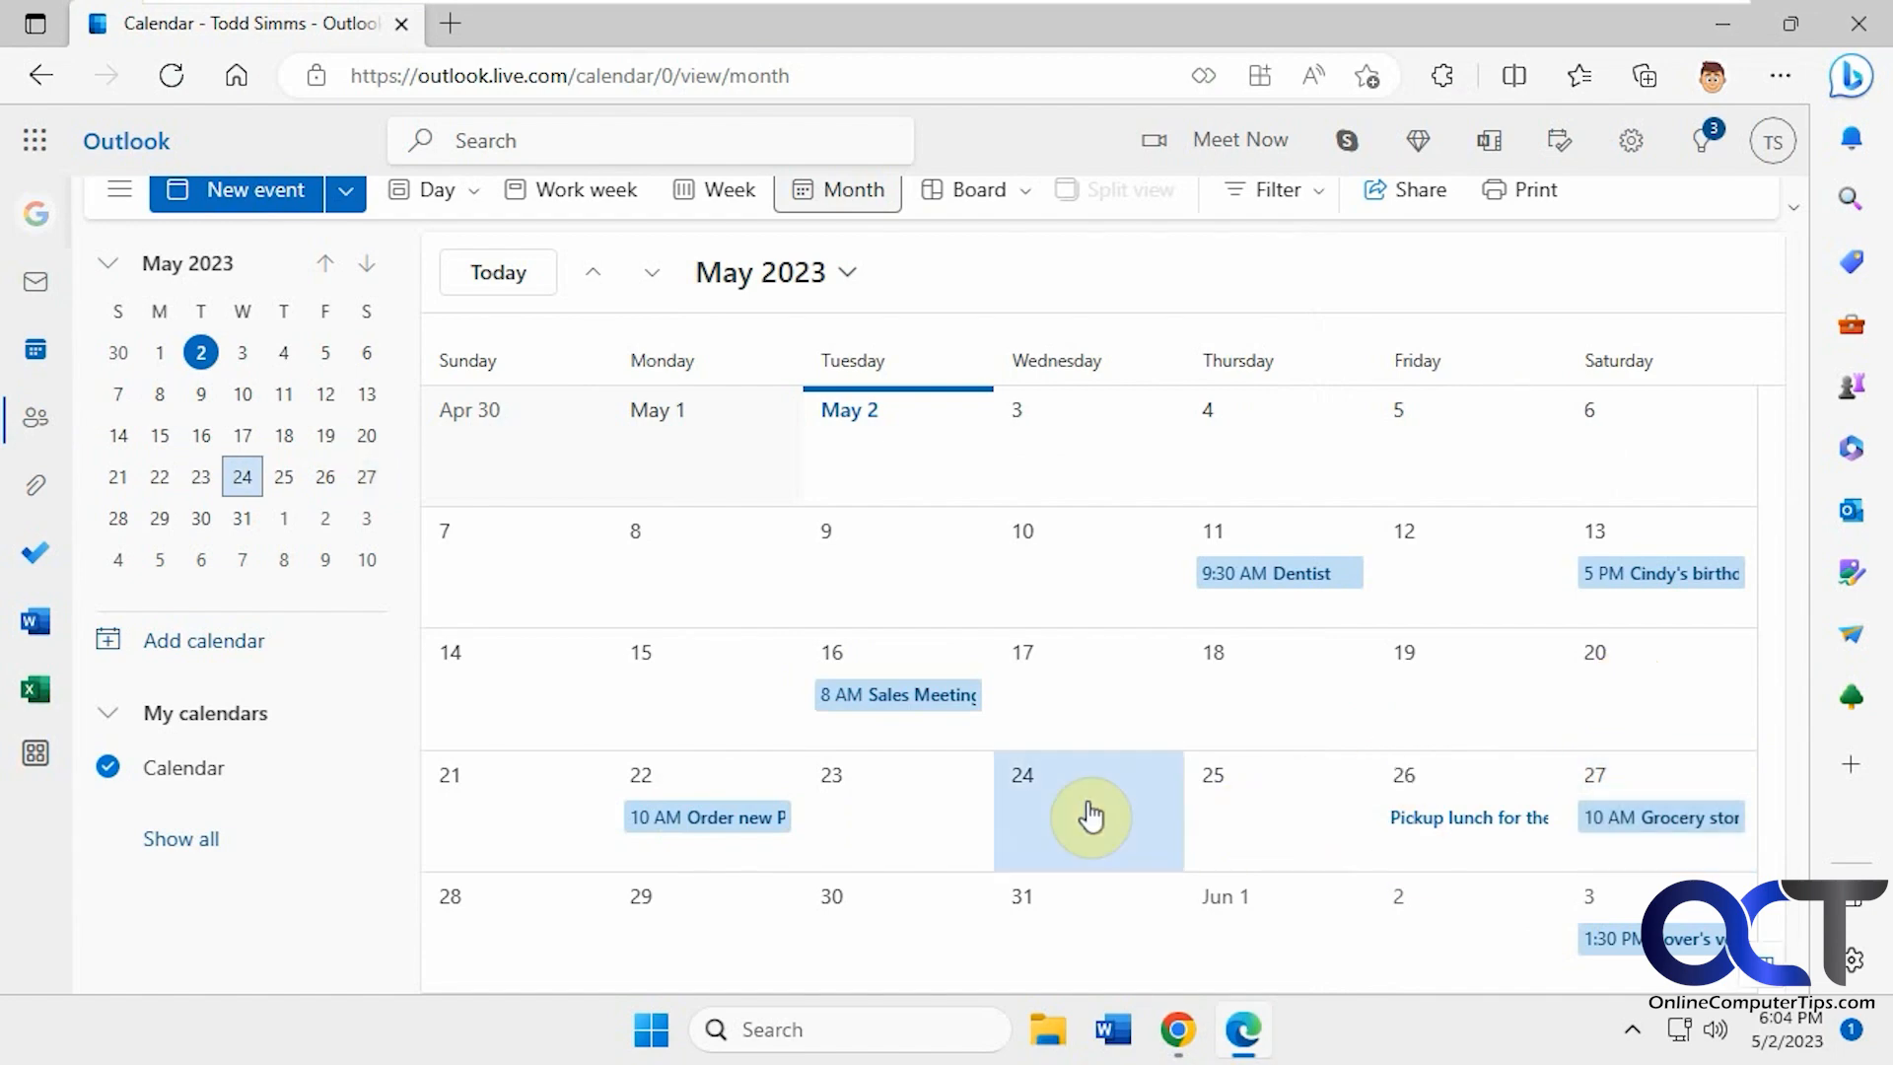
click(1086, 811)
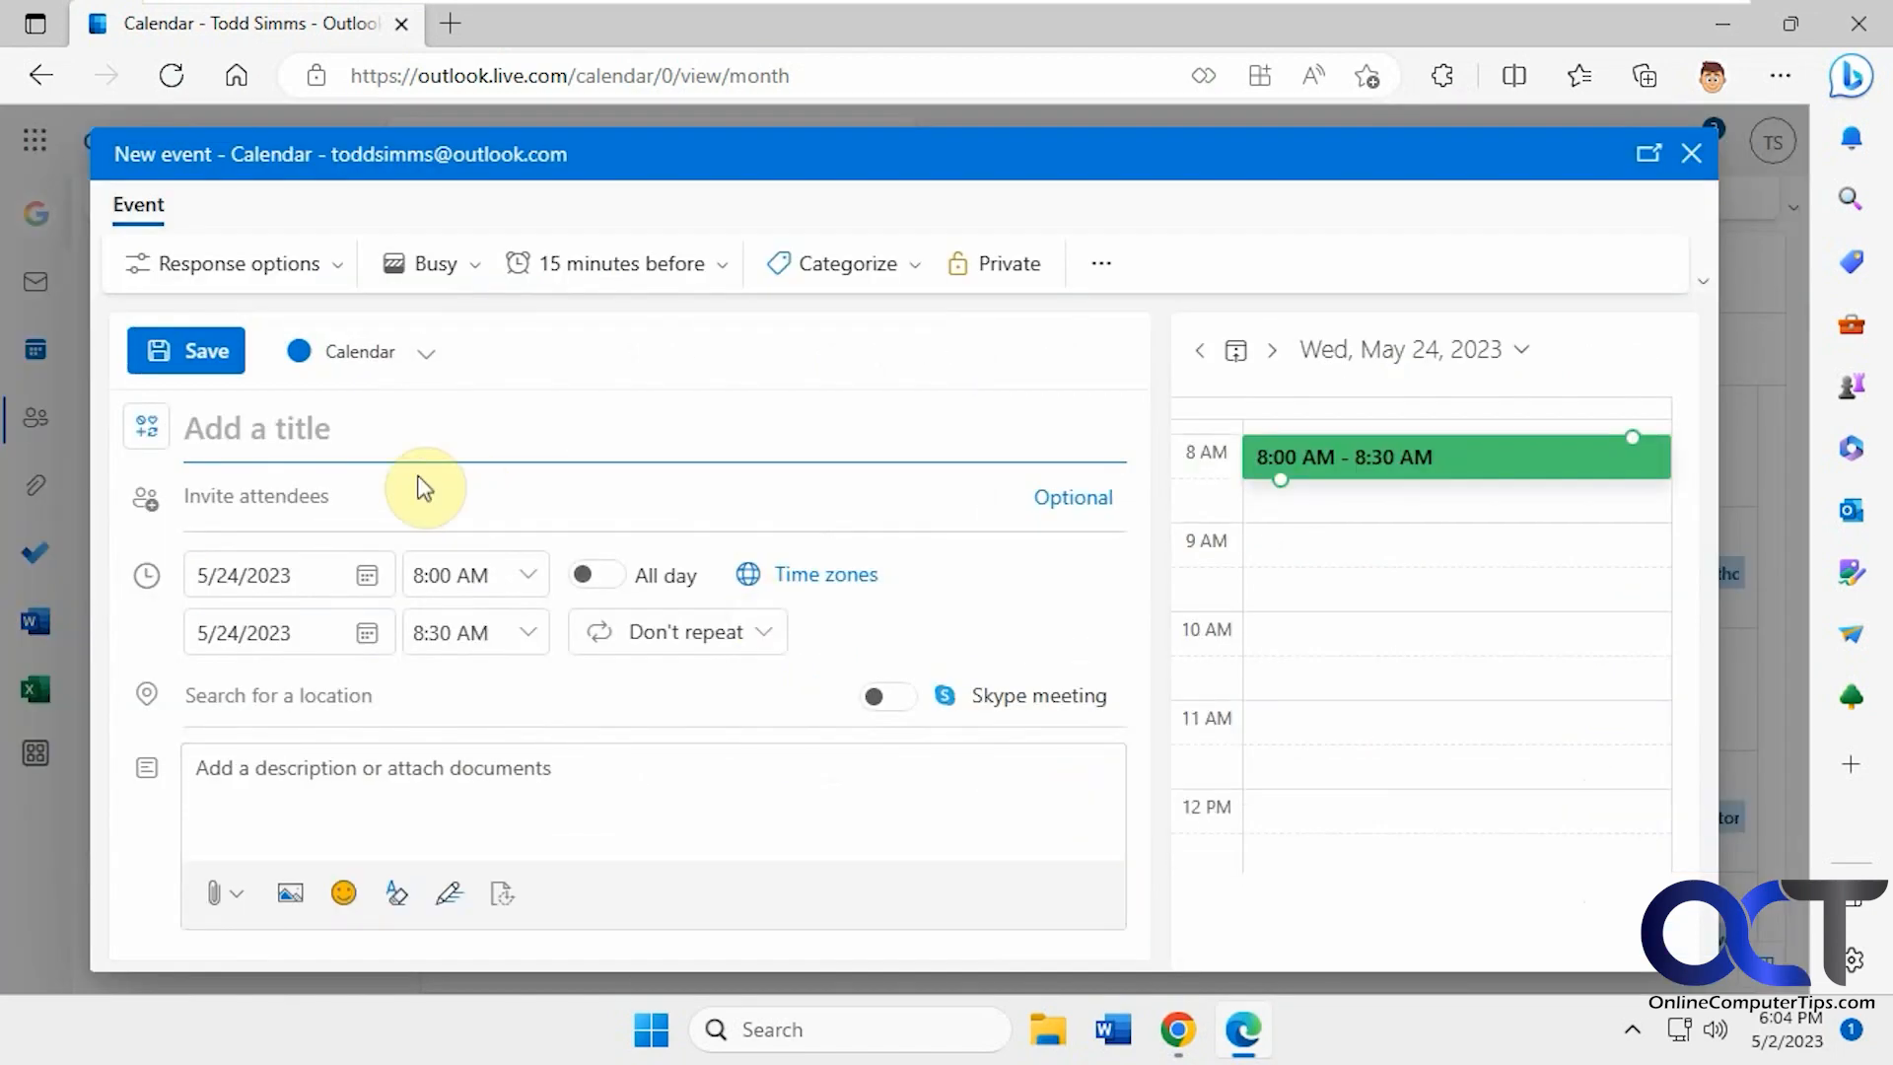
text(L)
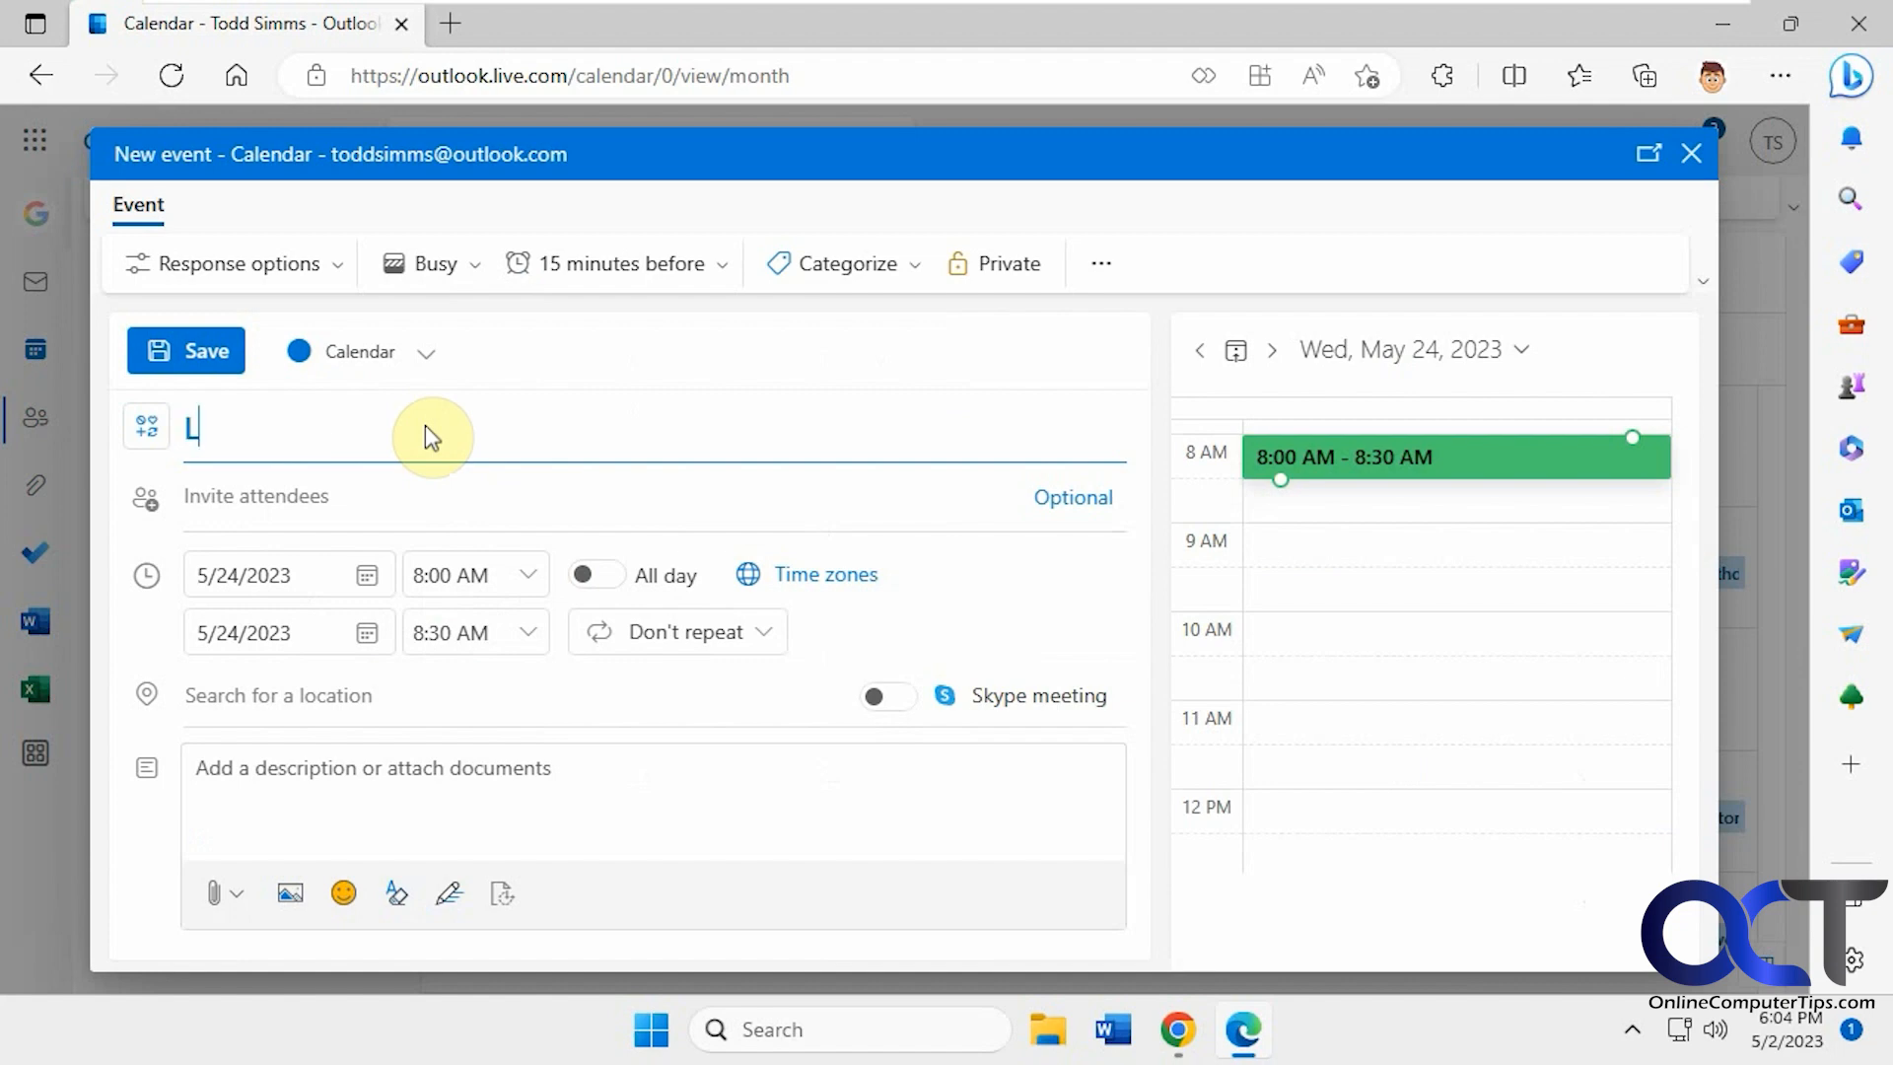
text(unch)
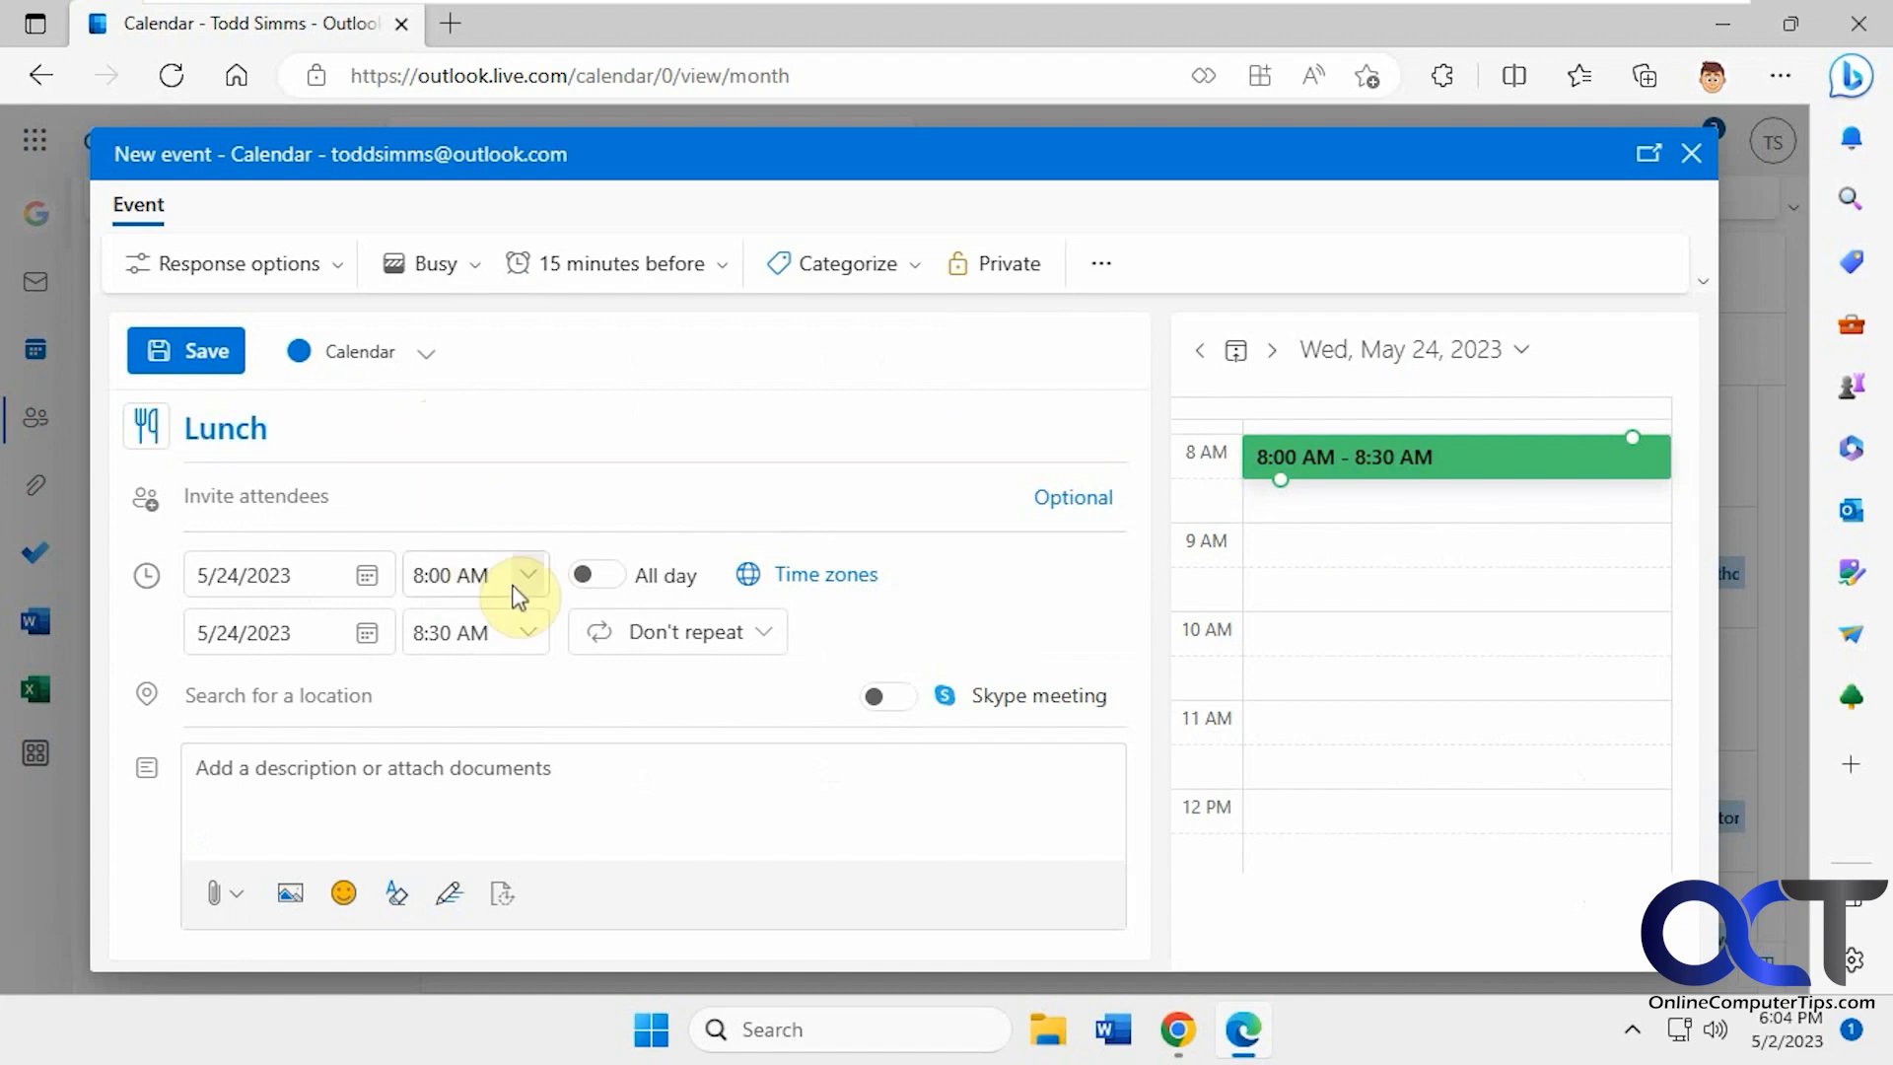
click(526, 574)
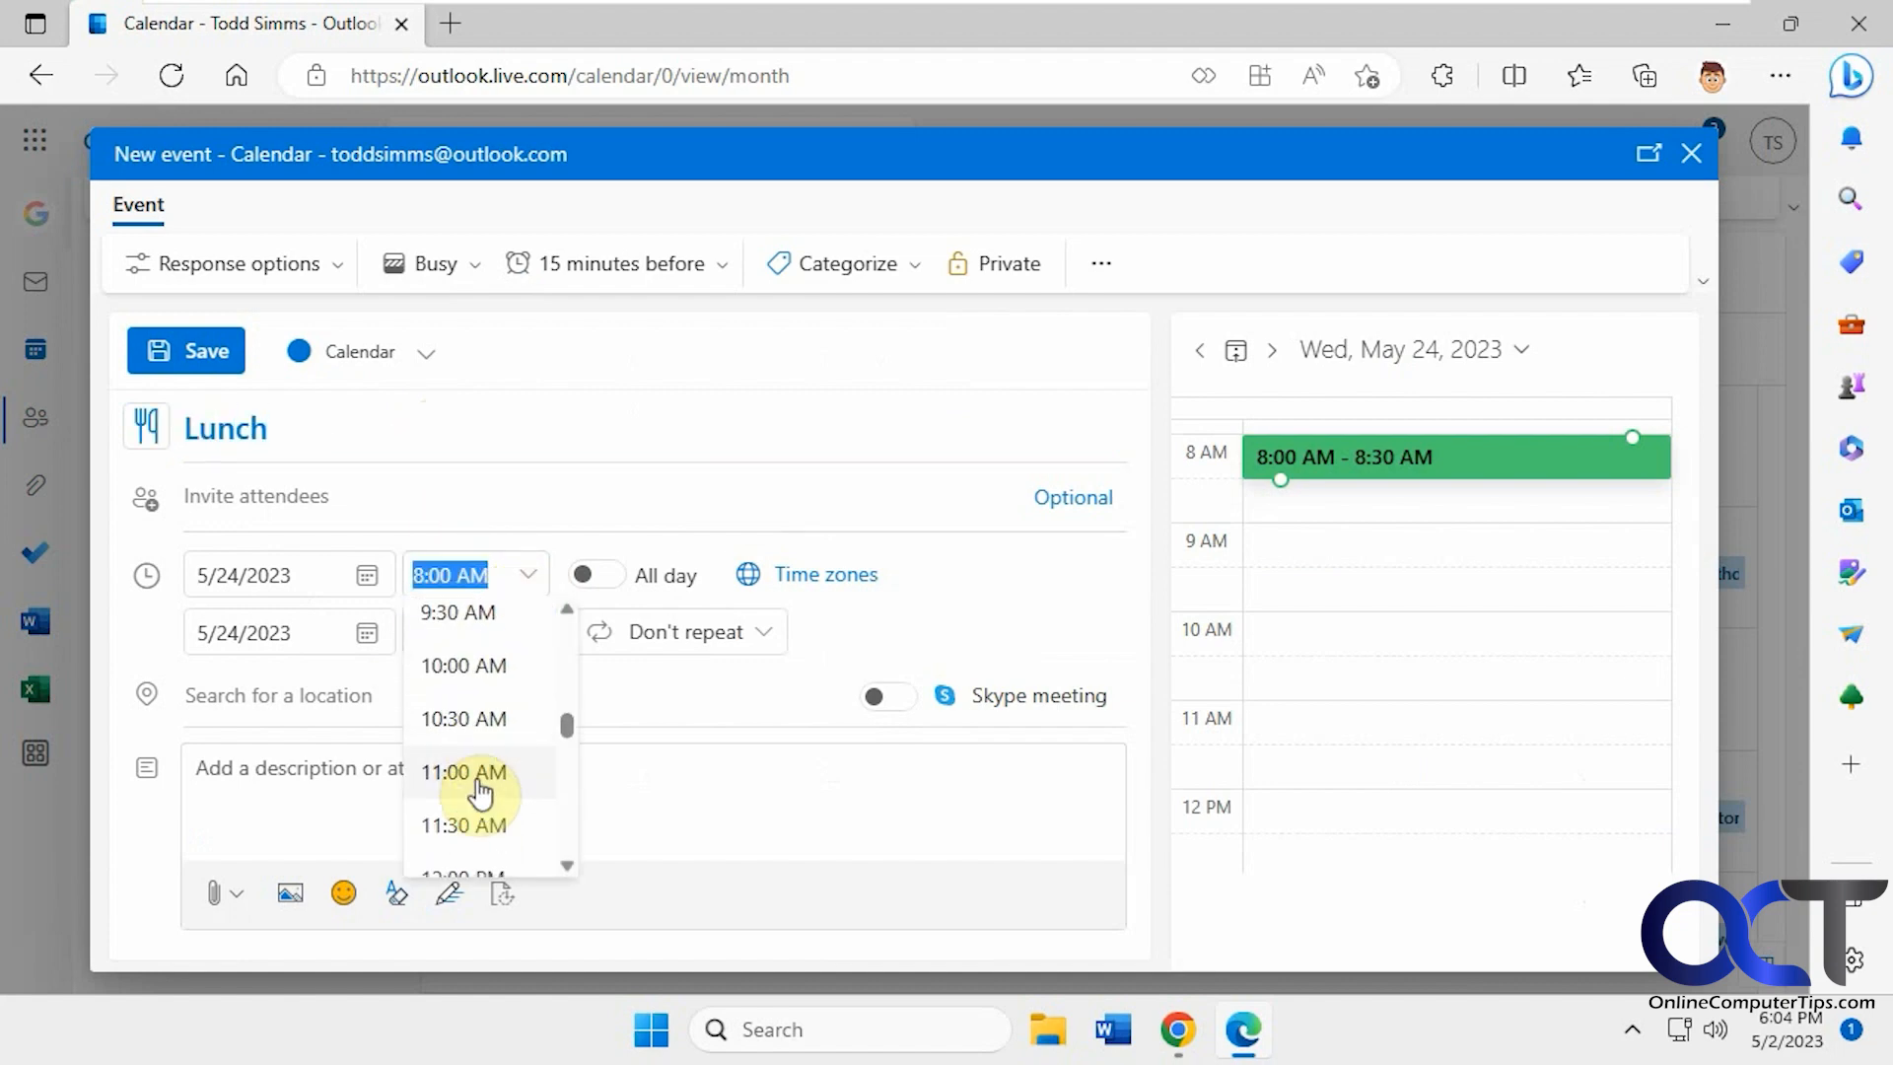
click(186, 350)
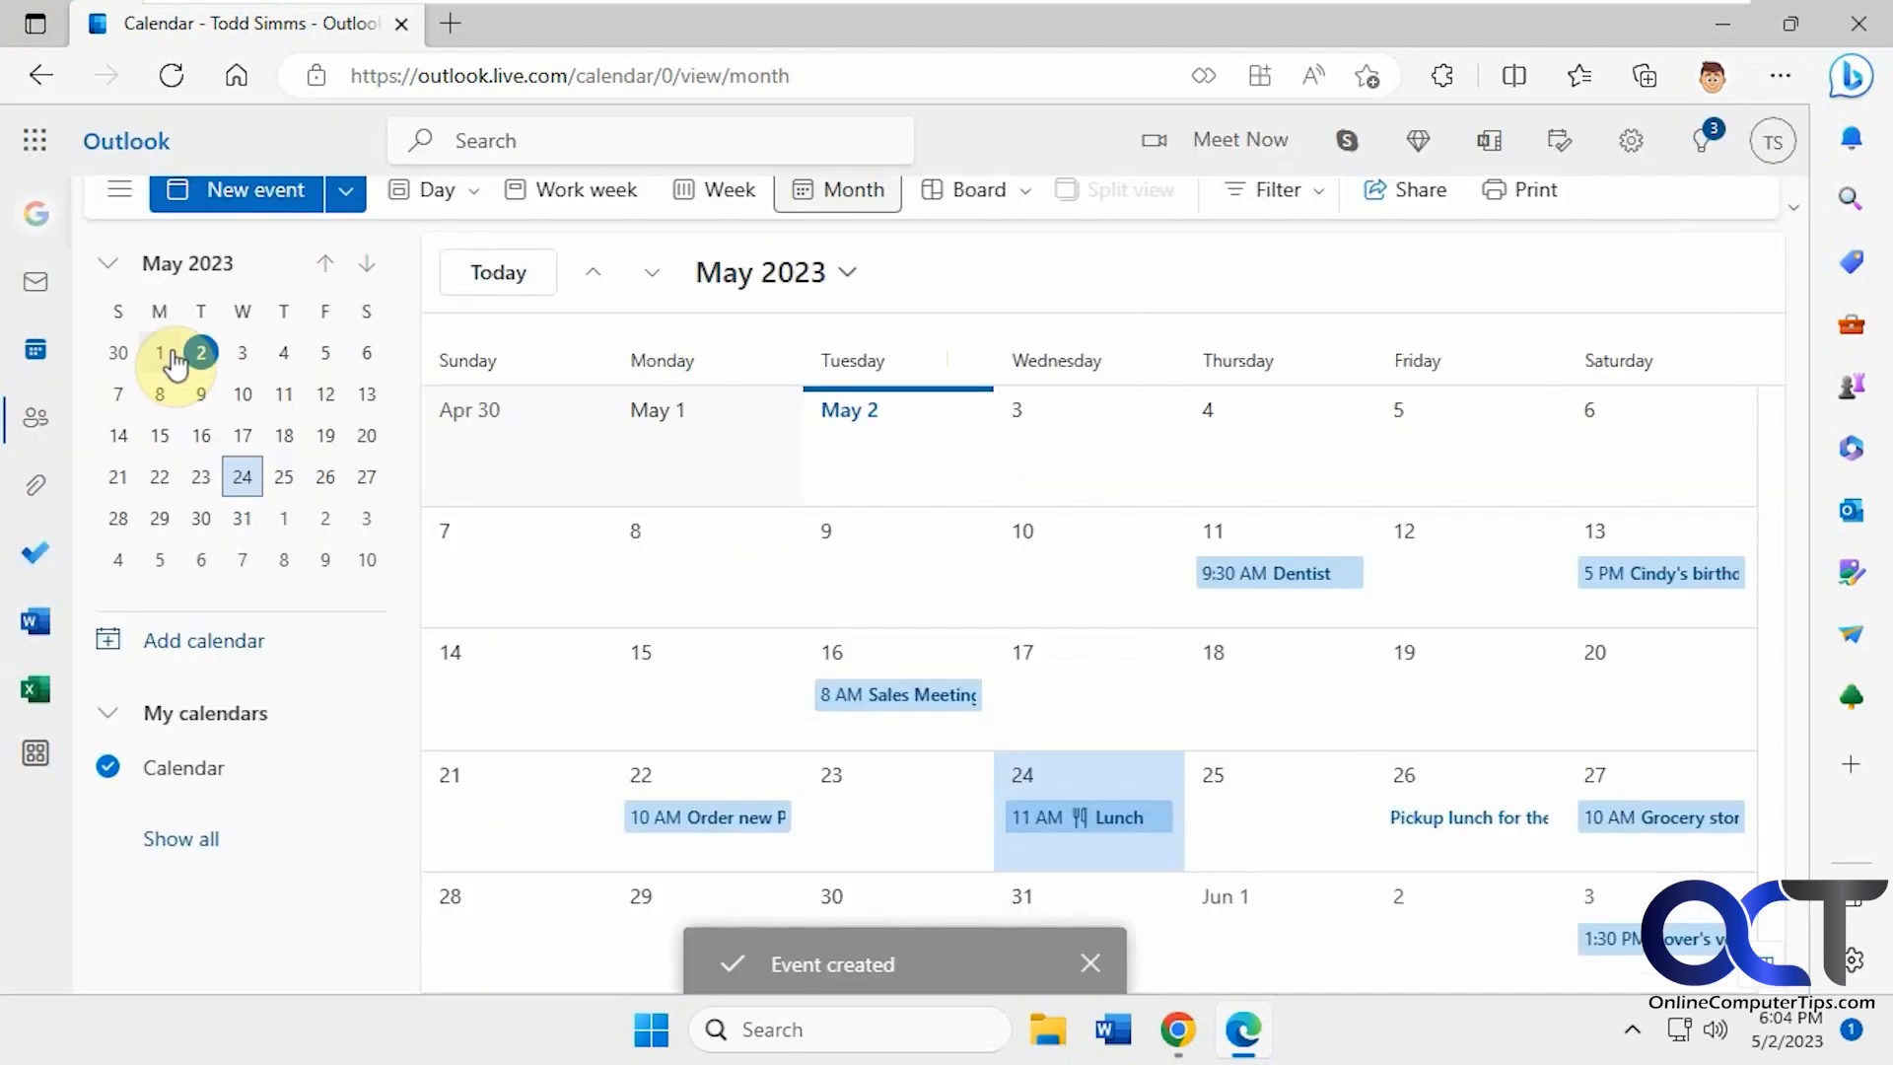
mouse_move(1111, 797)
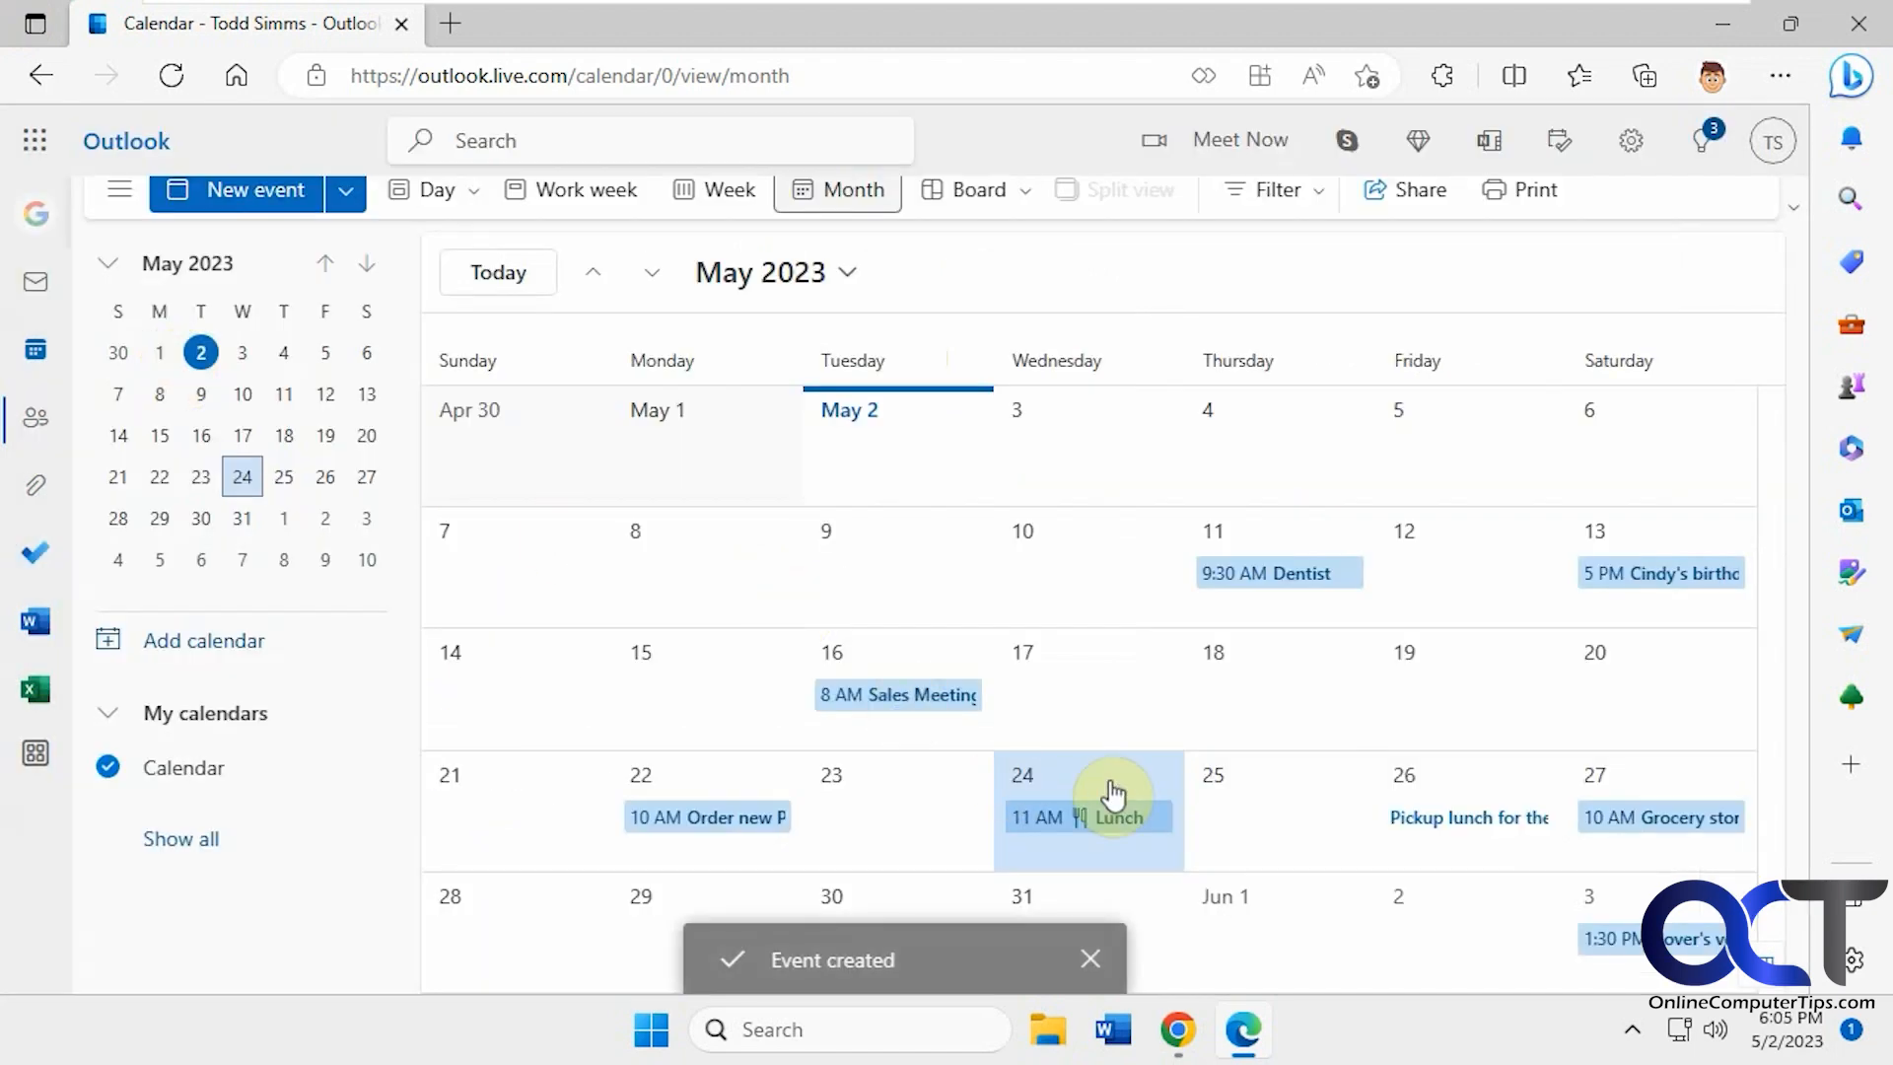
click(519, 24)
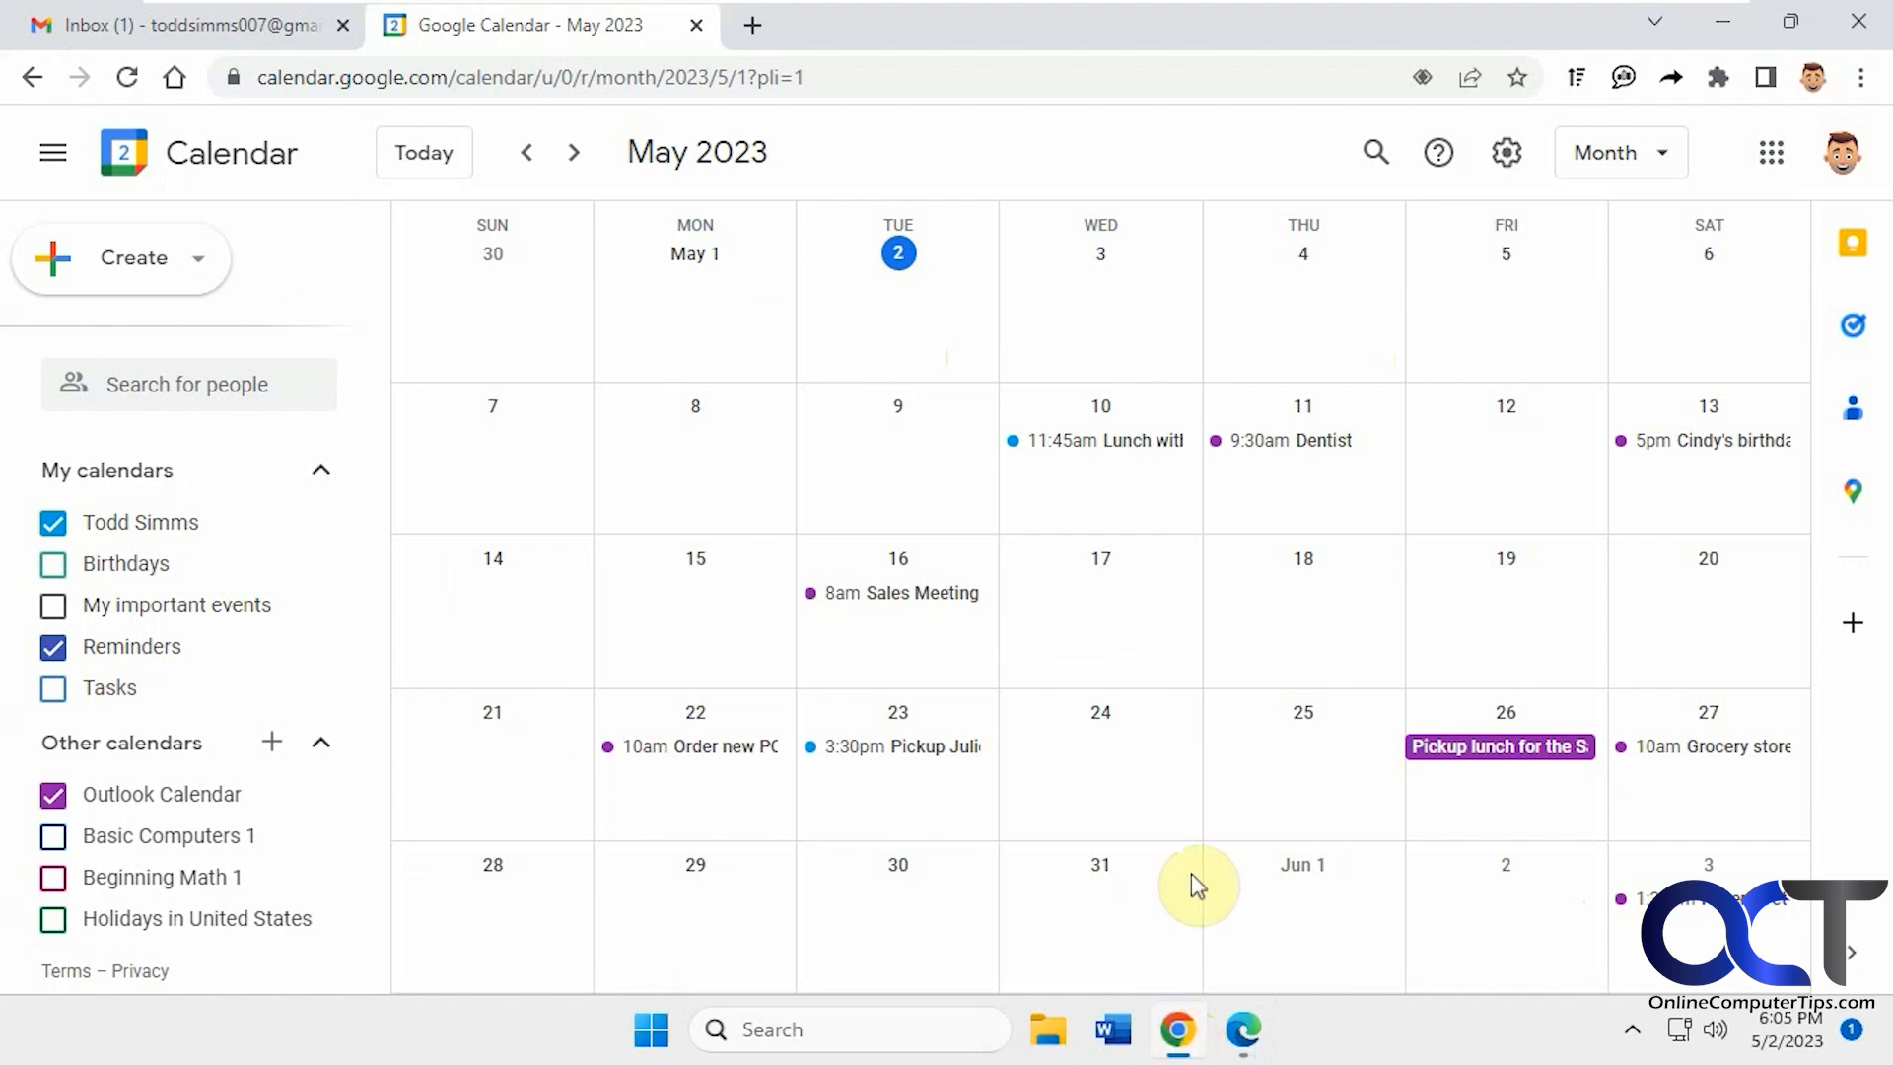
mouse_move(1118, 773)
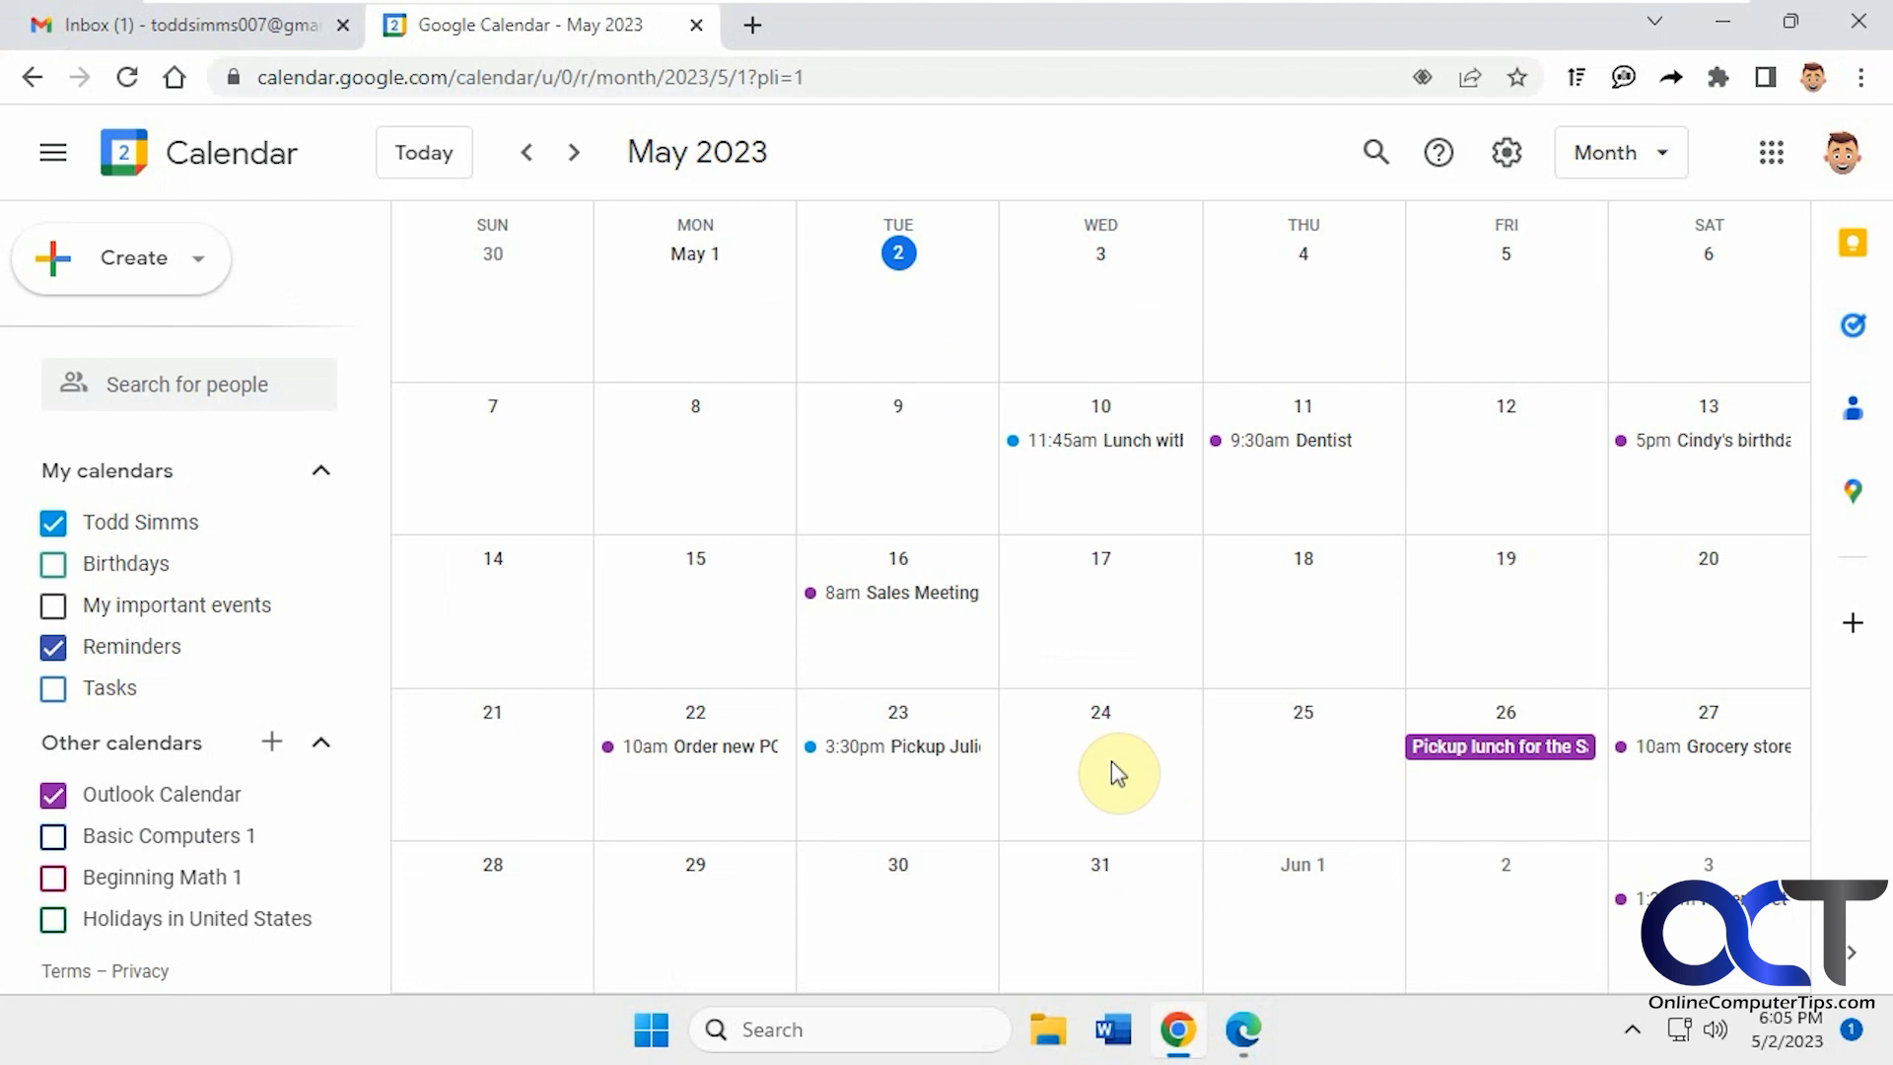
mouse_move(1162, 762)
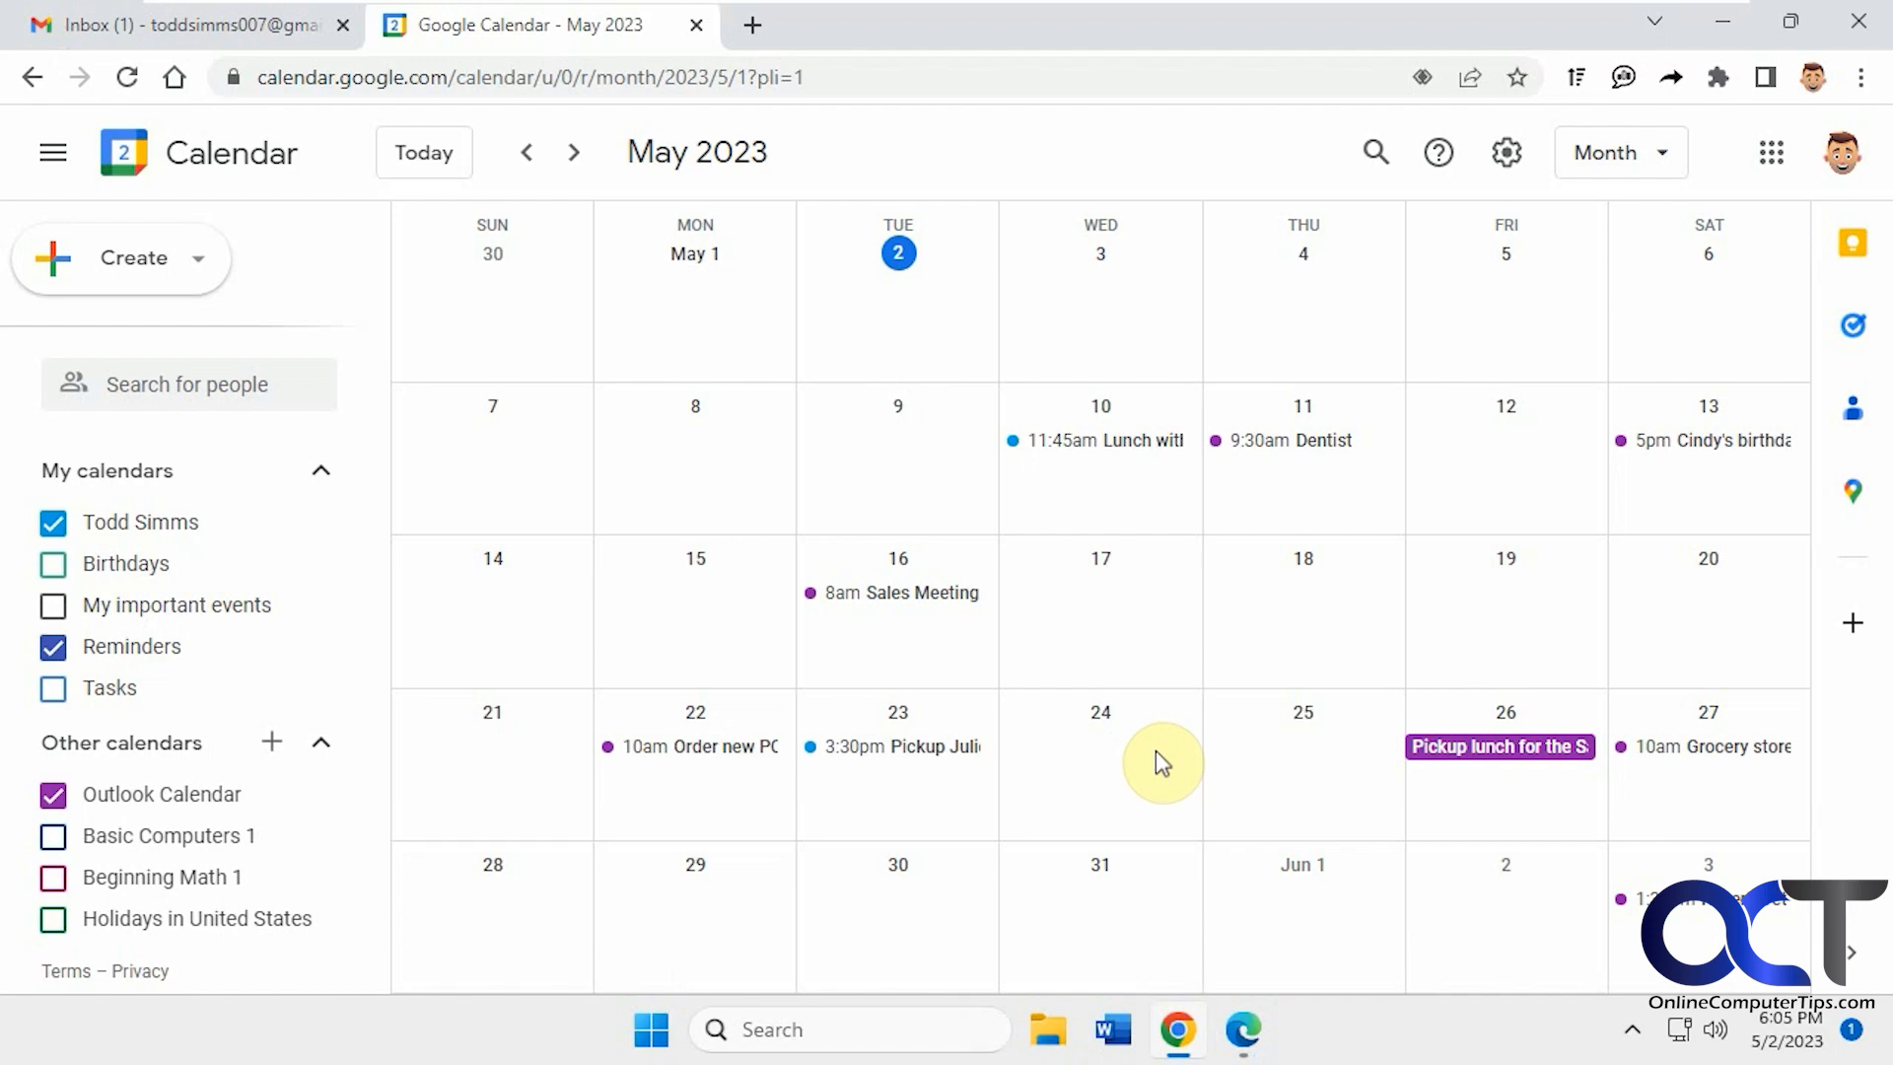
mouse_move(1166, 797)
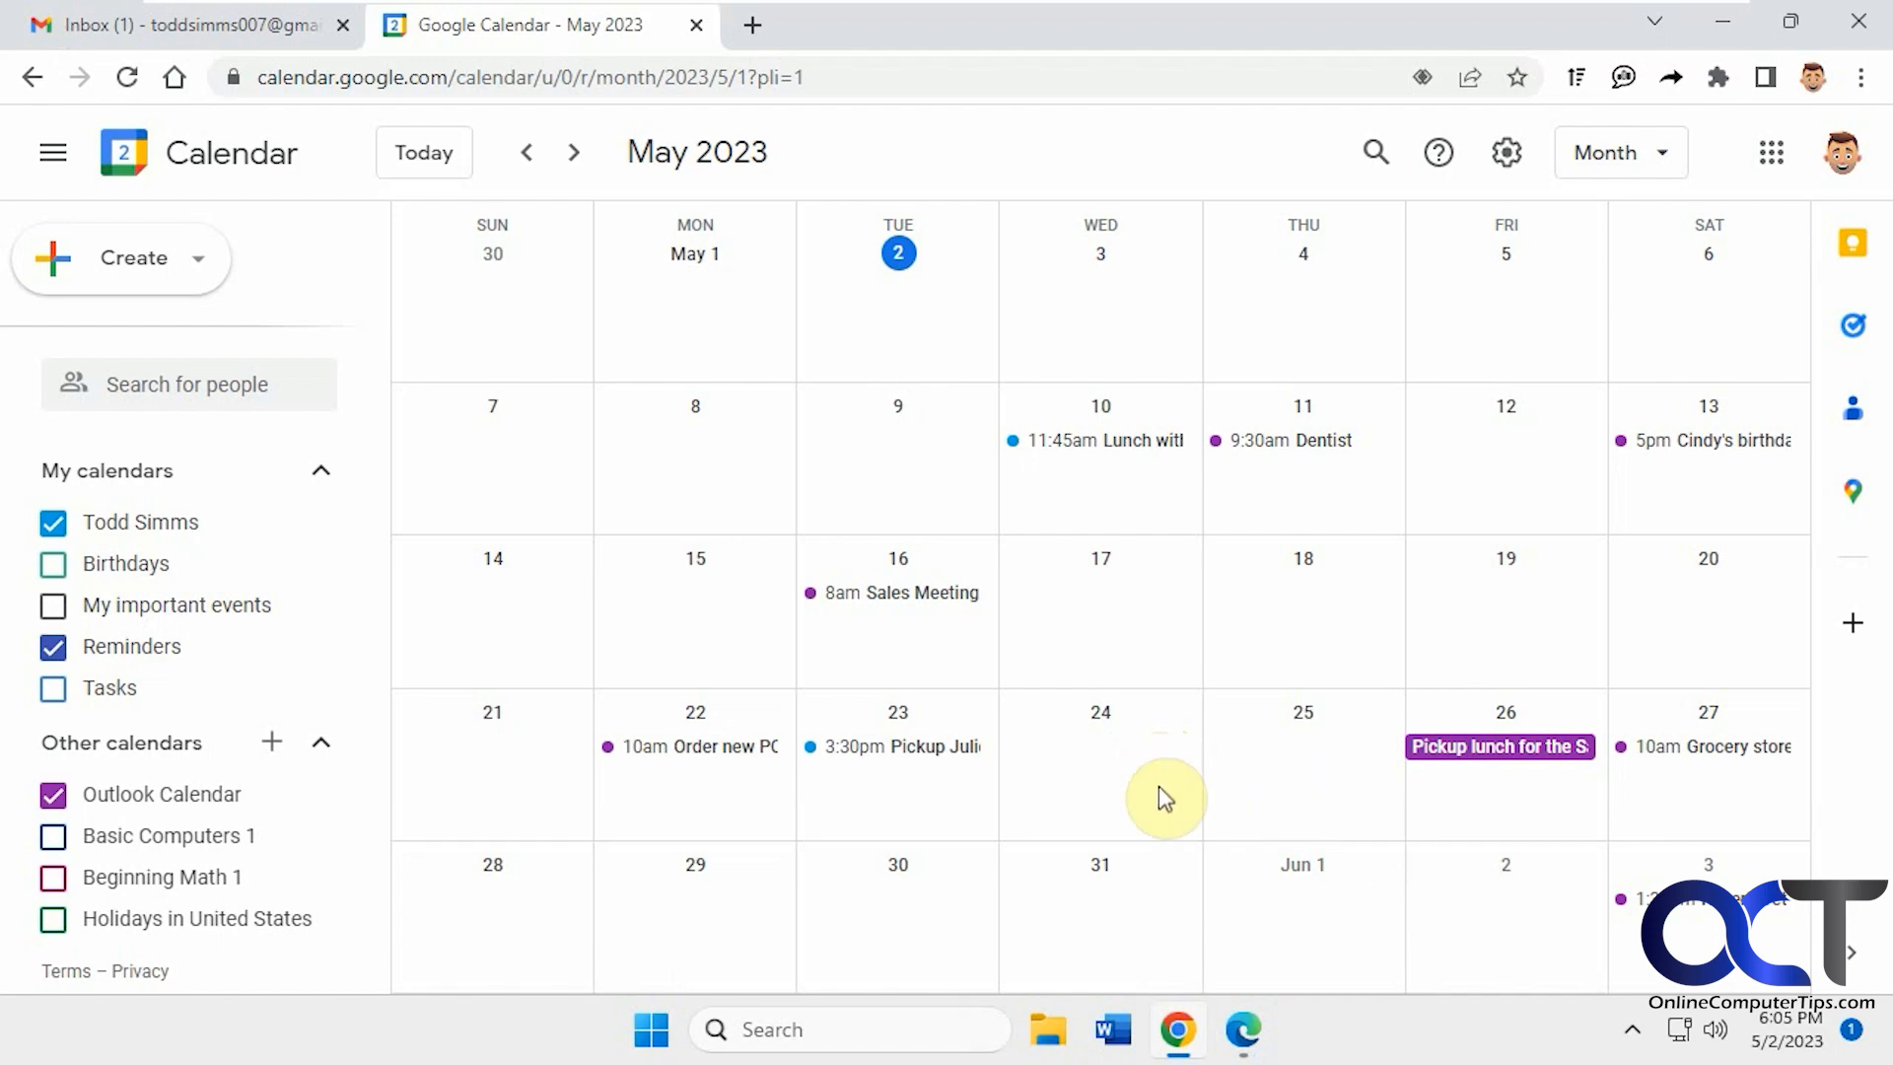
mouse_move(1247, 1001)
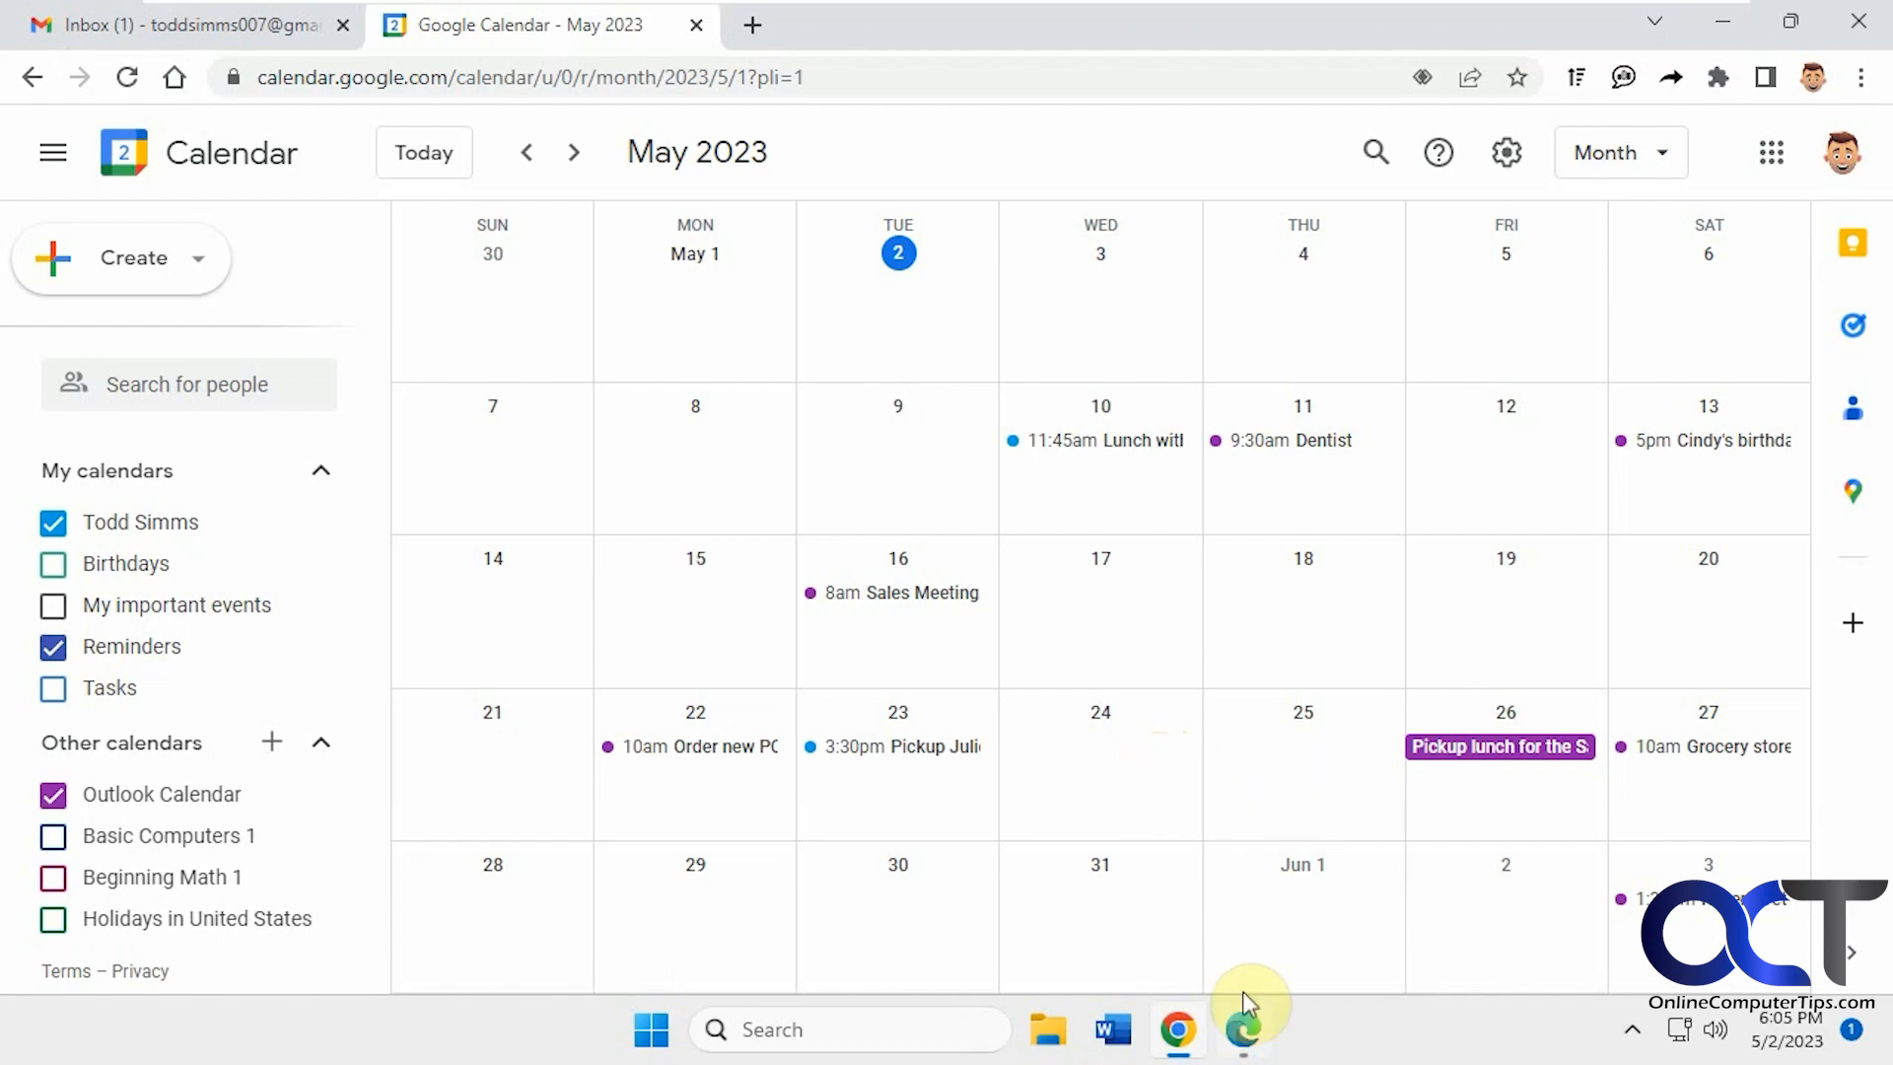
Open Outlook's Calendar > Shared calendars settings and scroll to the published calendar
click(1242, 1030)
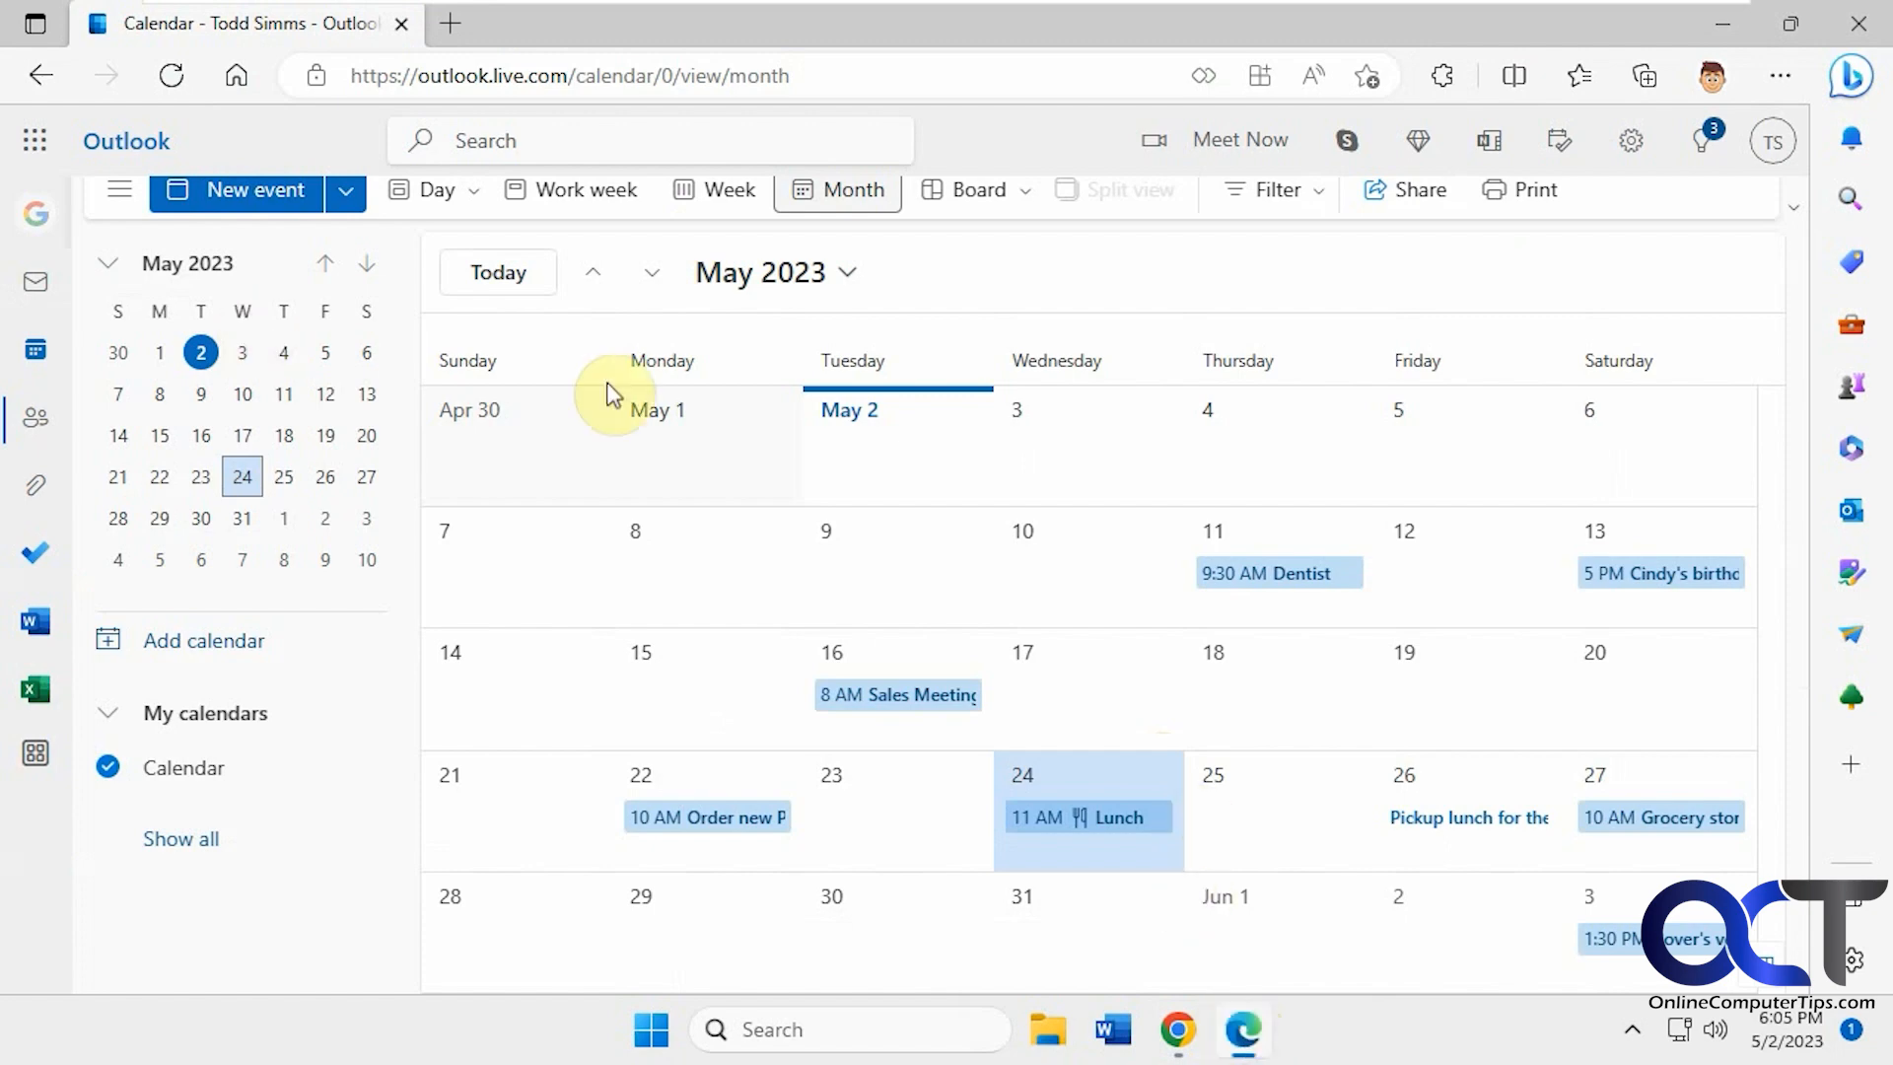
click(1630, 140)
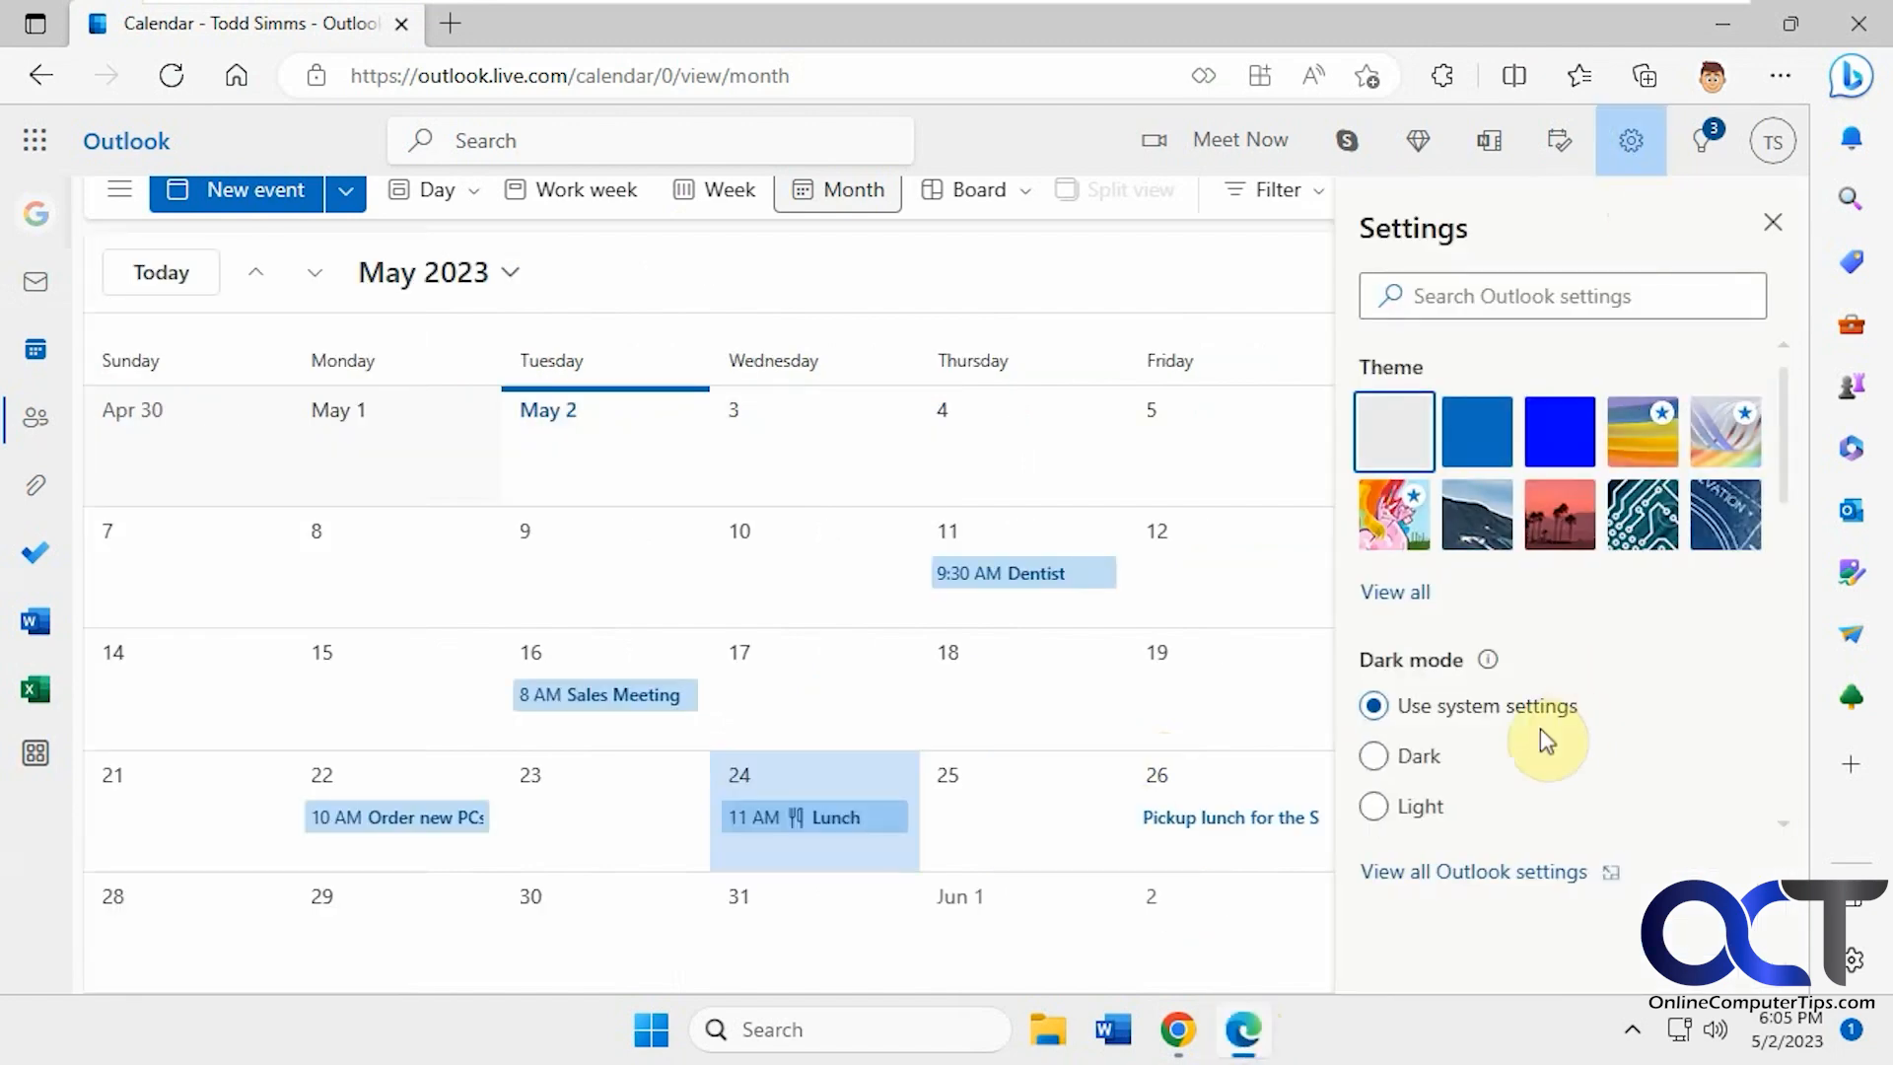
click(1473, 871)
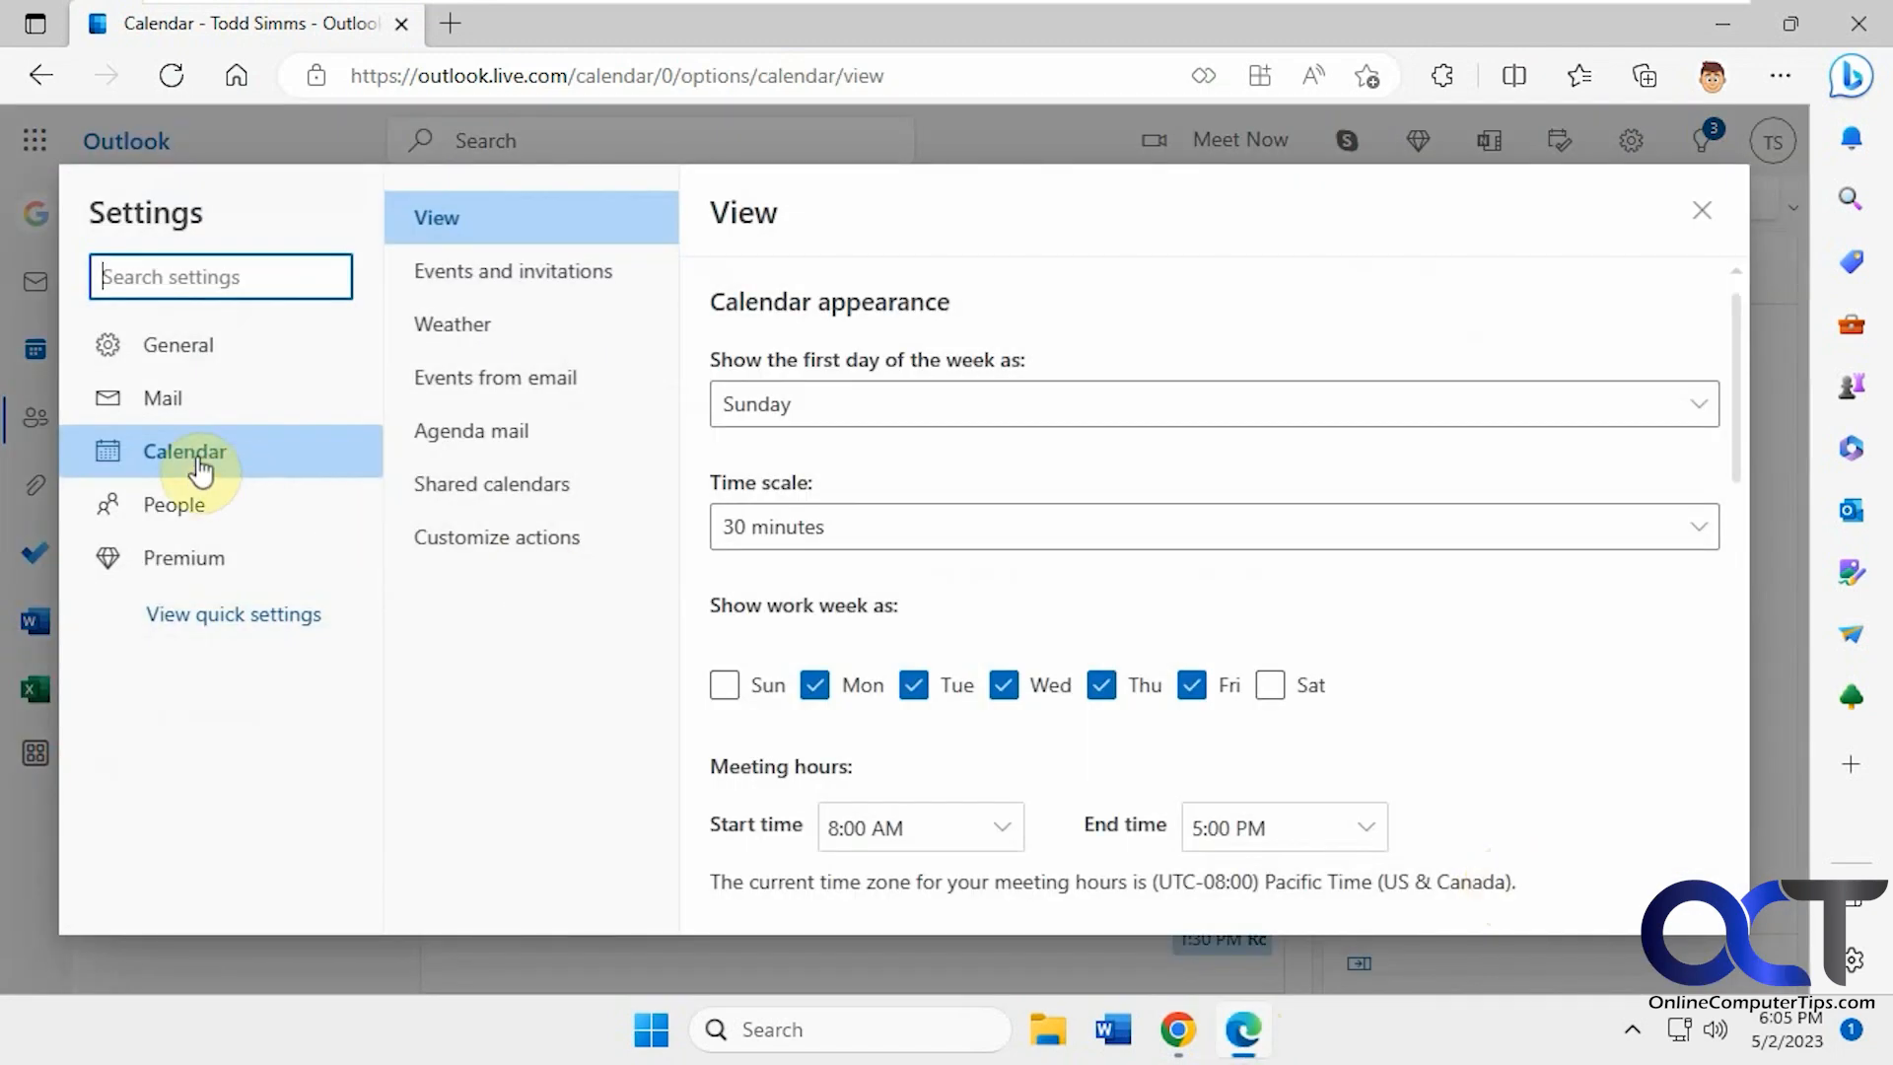
click(491, 483)
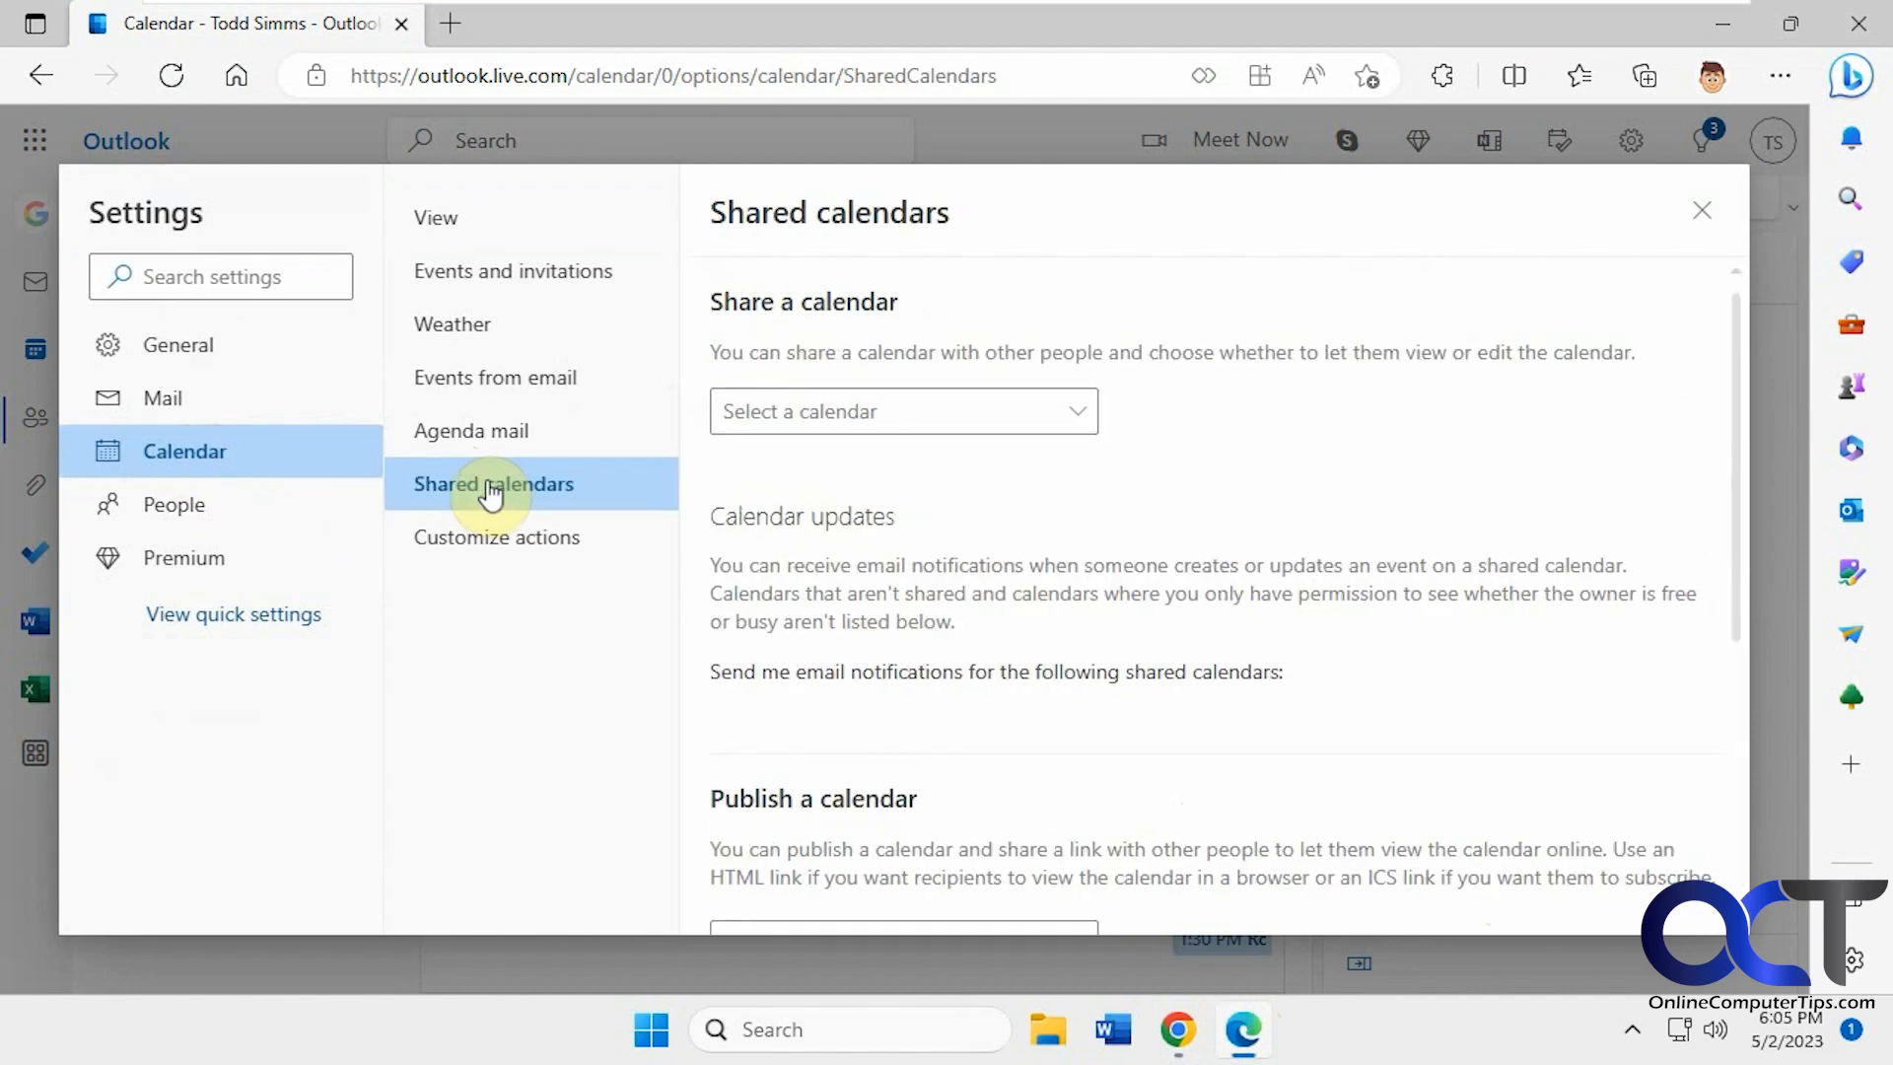
scroll(down, 3)
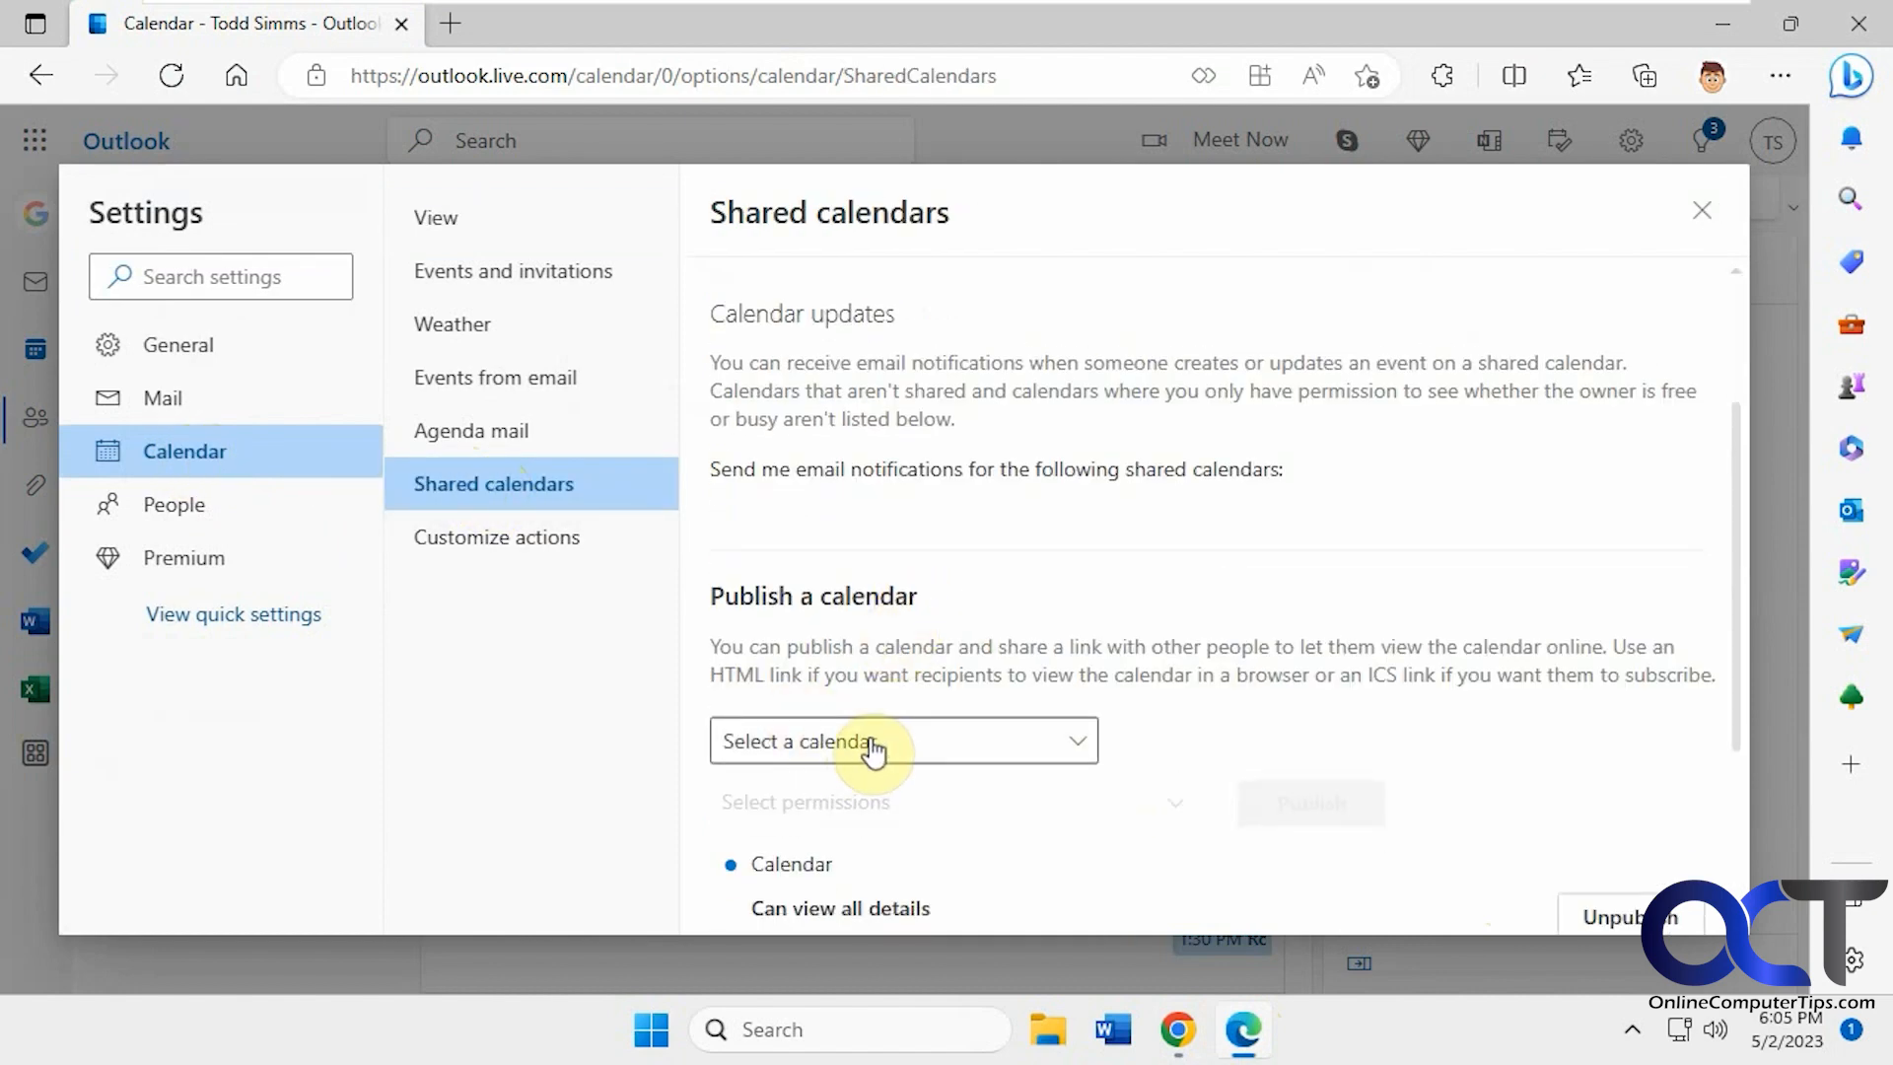
scroll(down, 3)
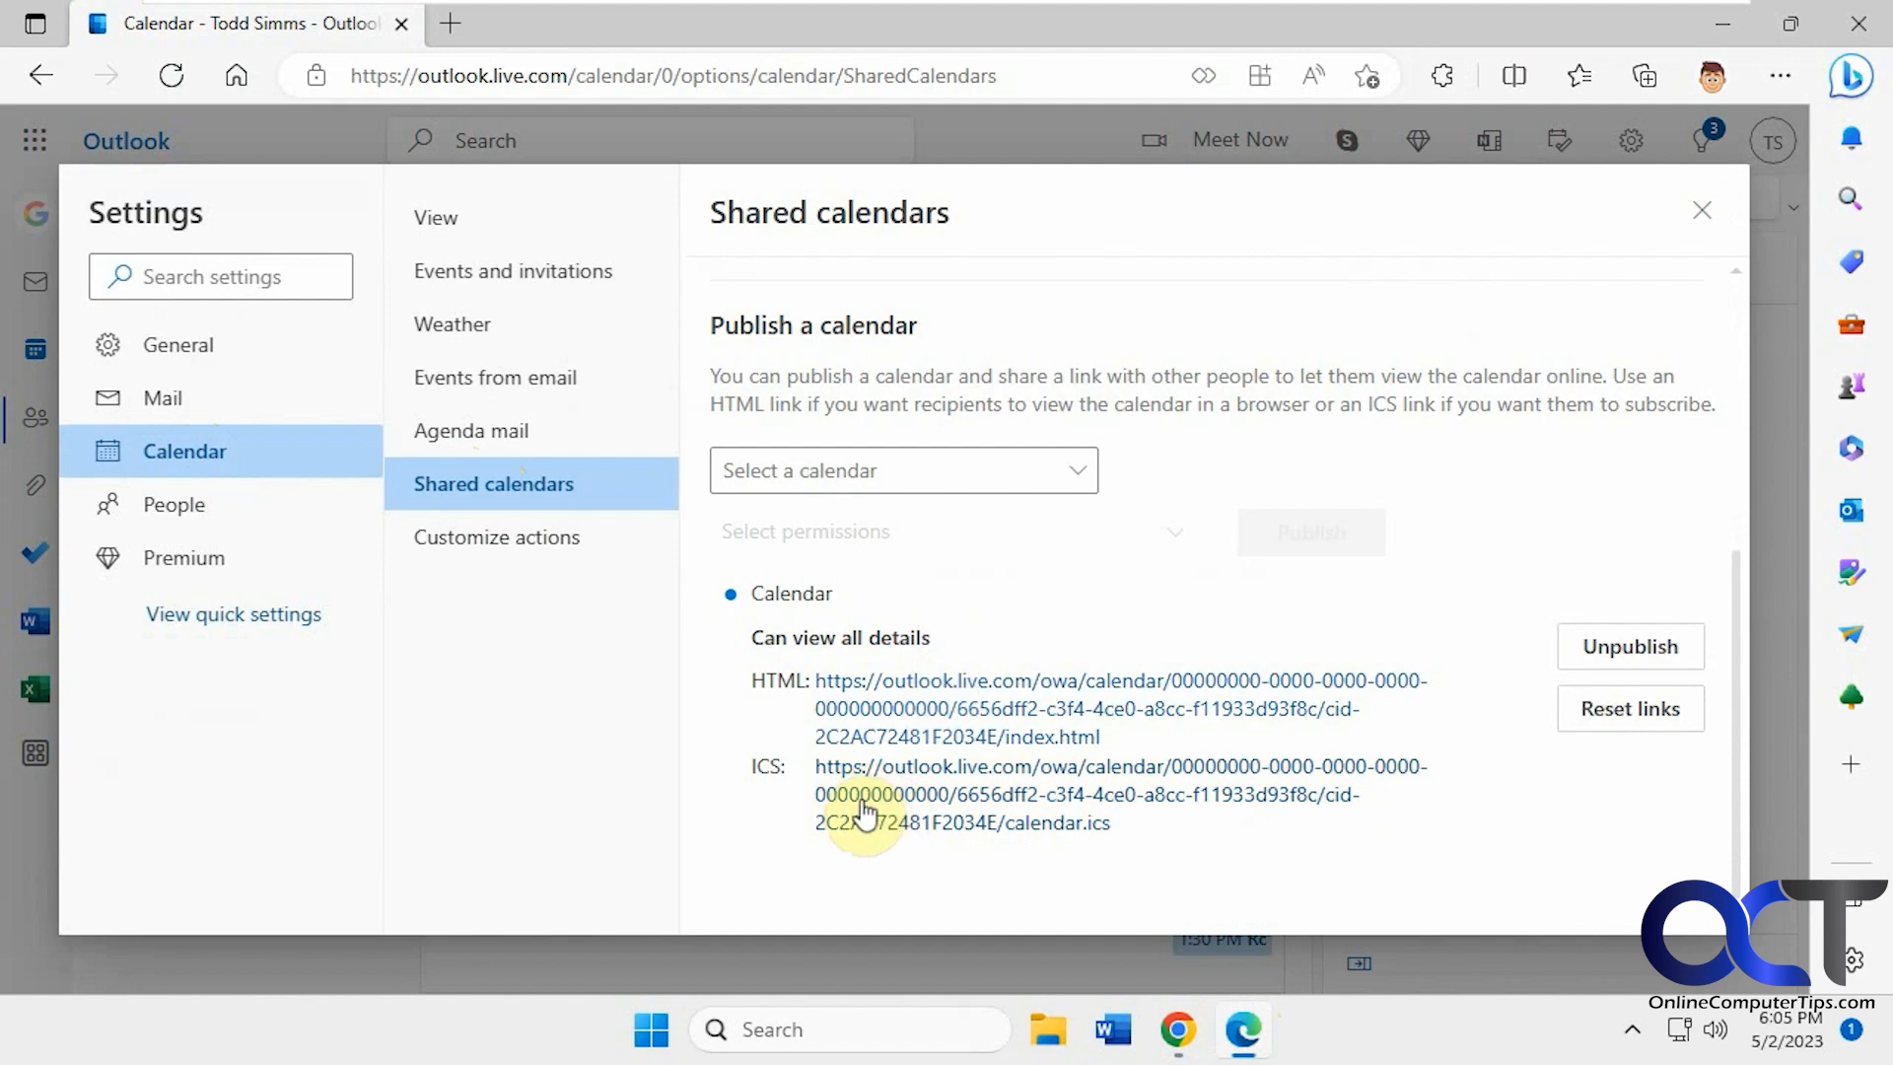
Copy the published calendar's ICS link and return to Google Calendar
right_click(864, 795)
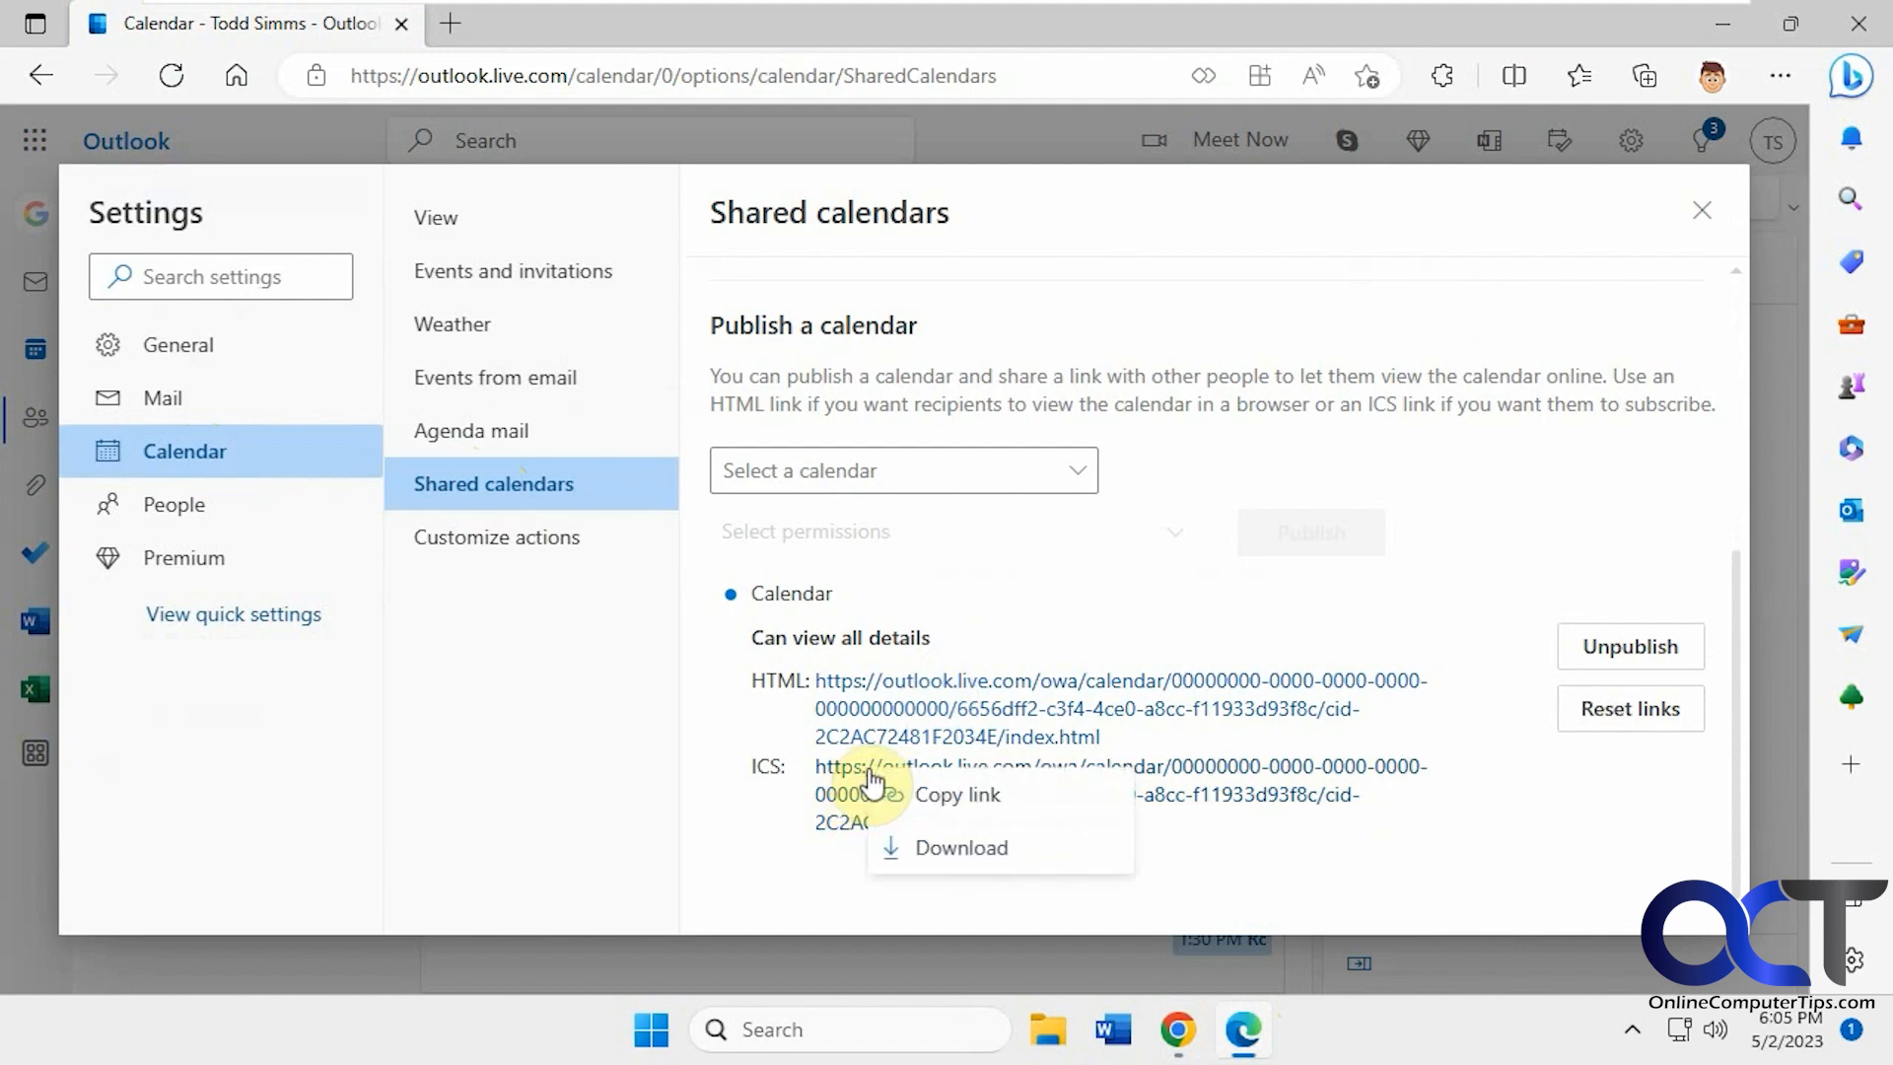
click(956, 795)
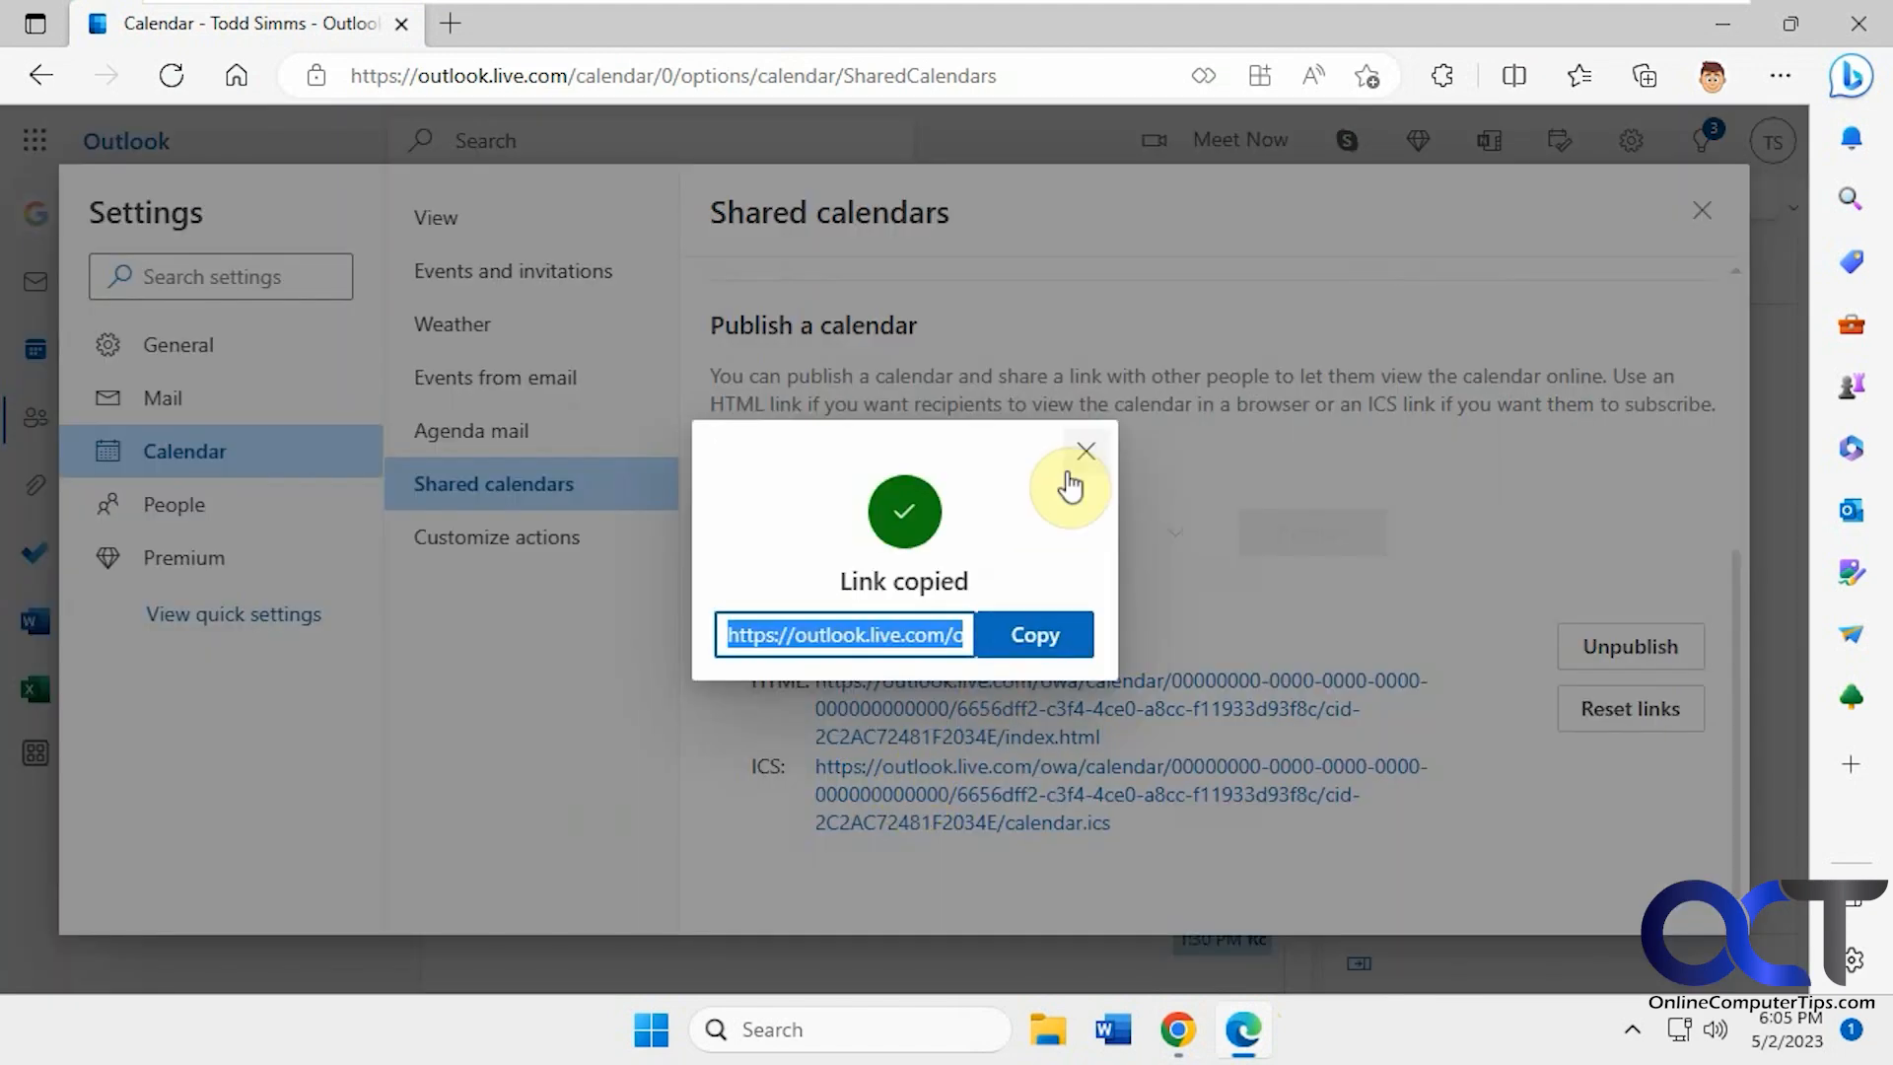
click(1084, 450)
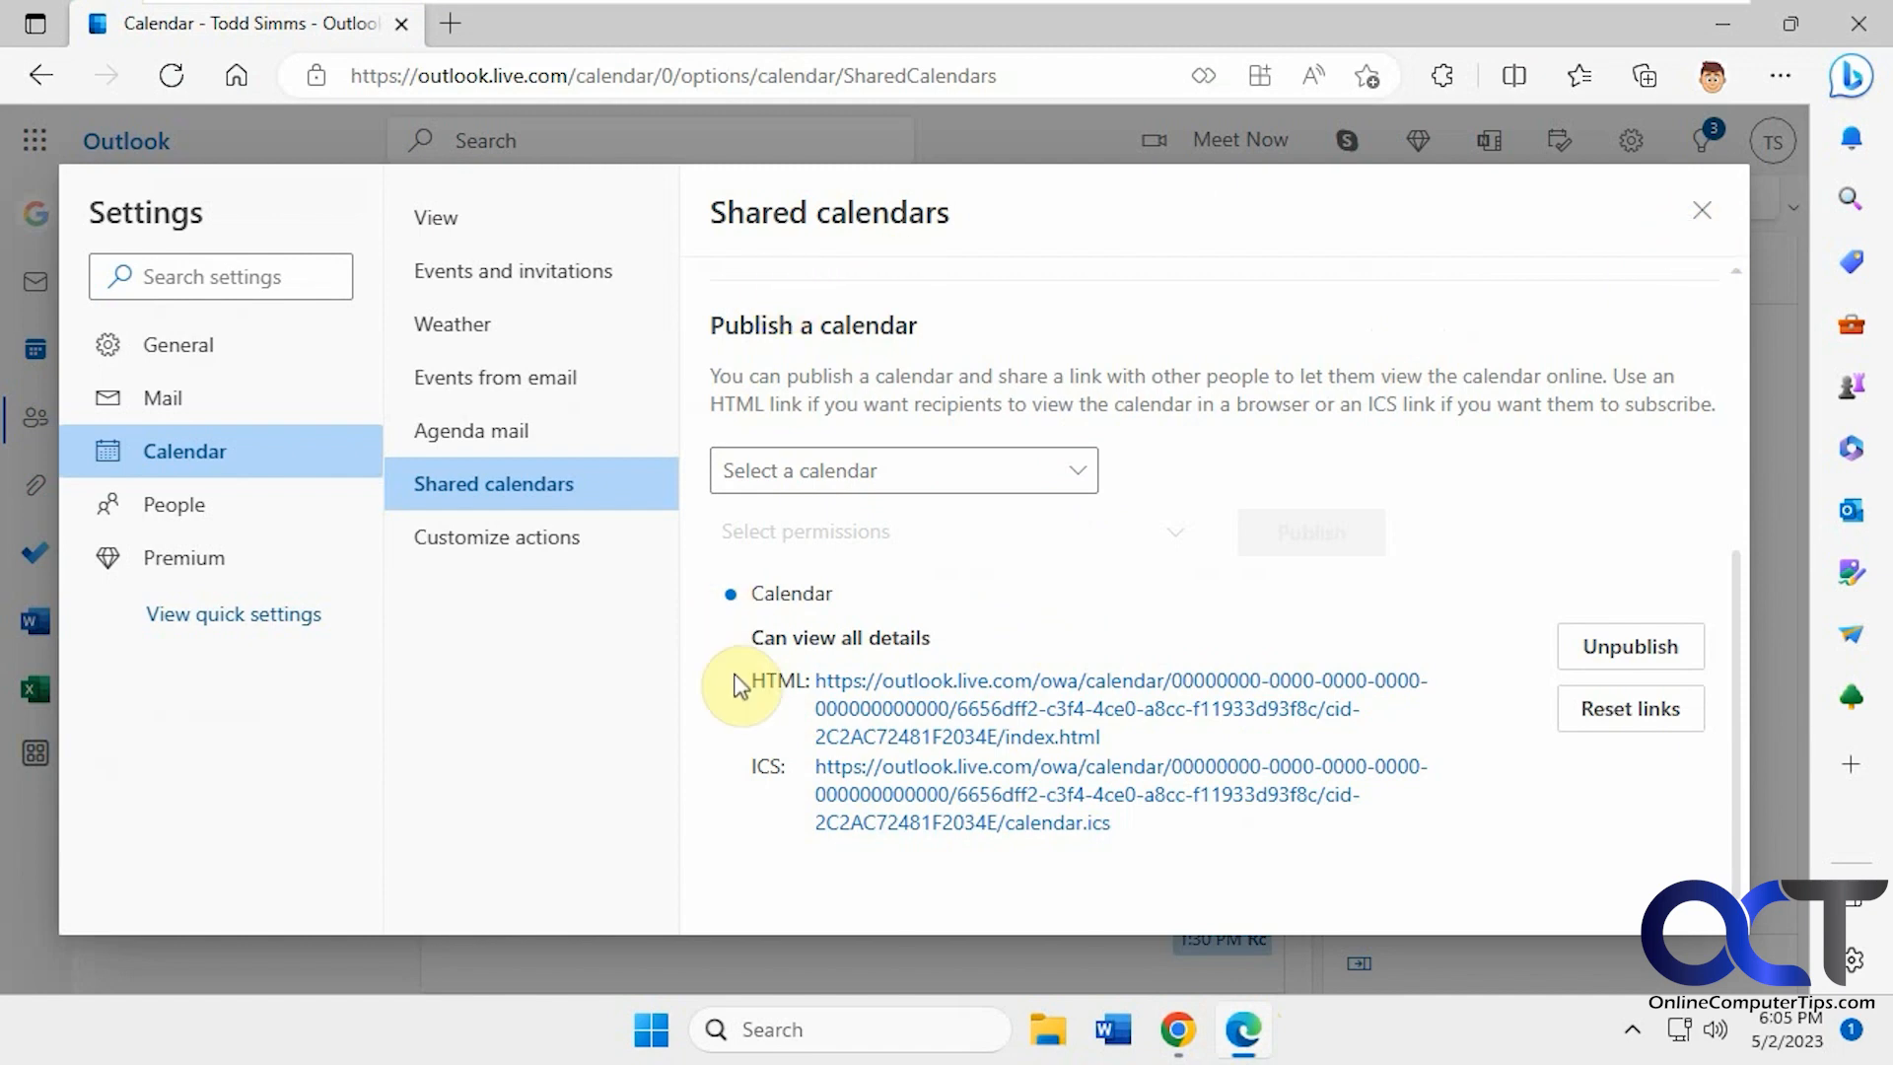
click(513, 24)
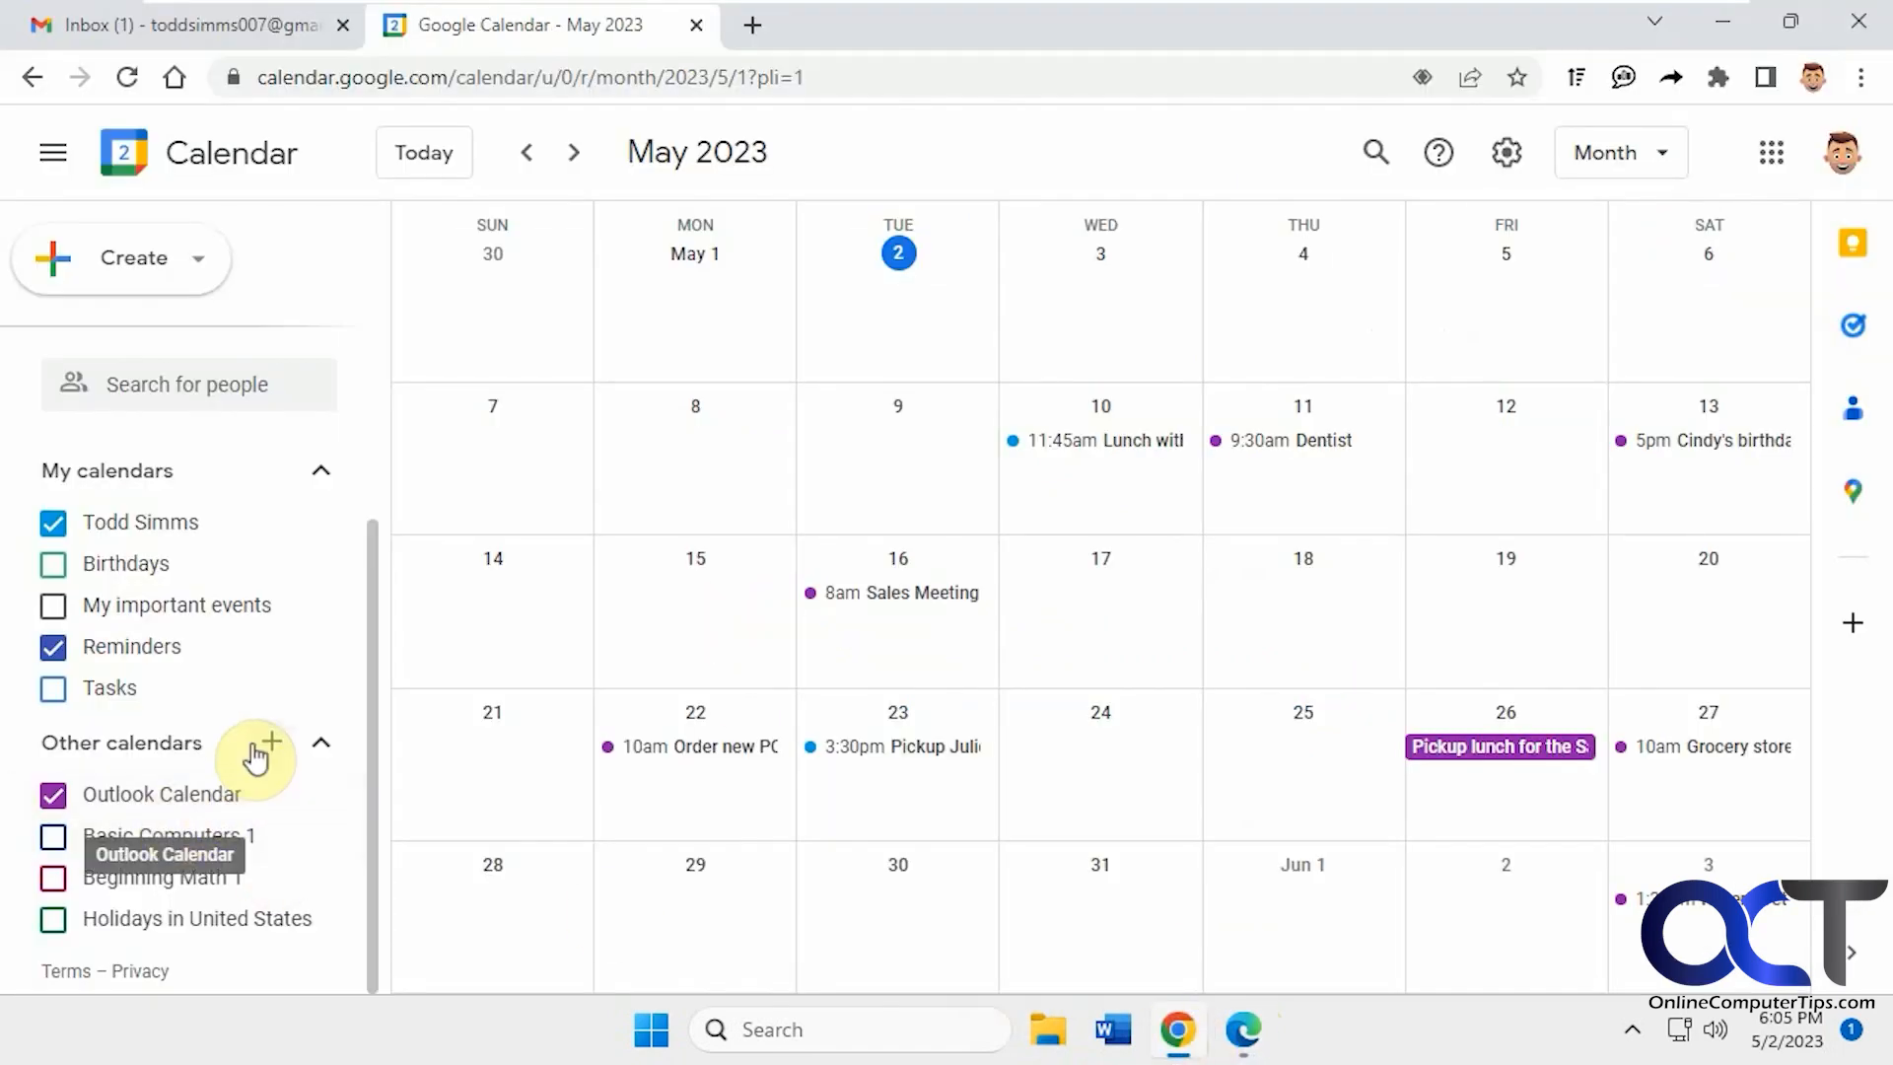
Choose From URL in the Other calendars + menu
click(270, 741)
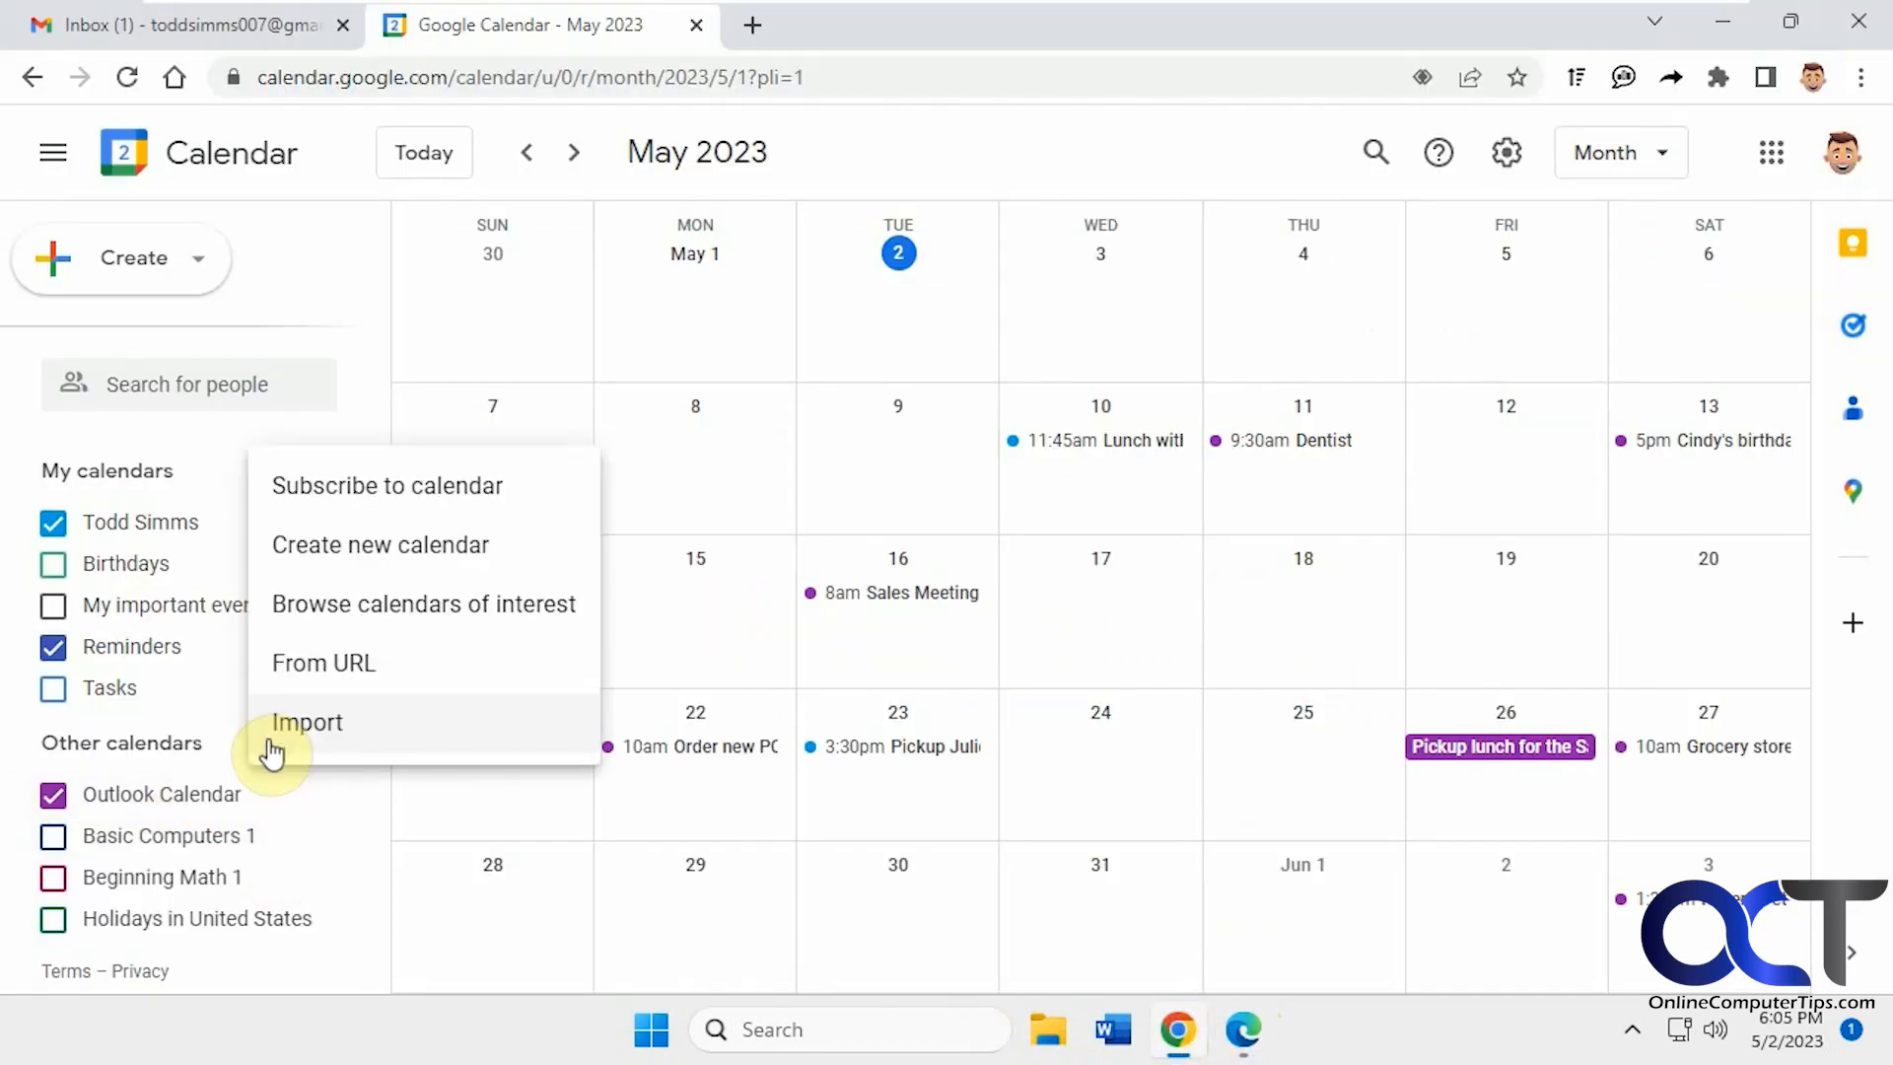
click(323, 662)
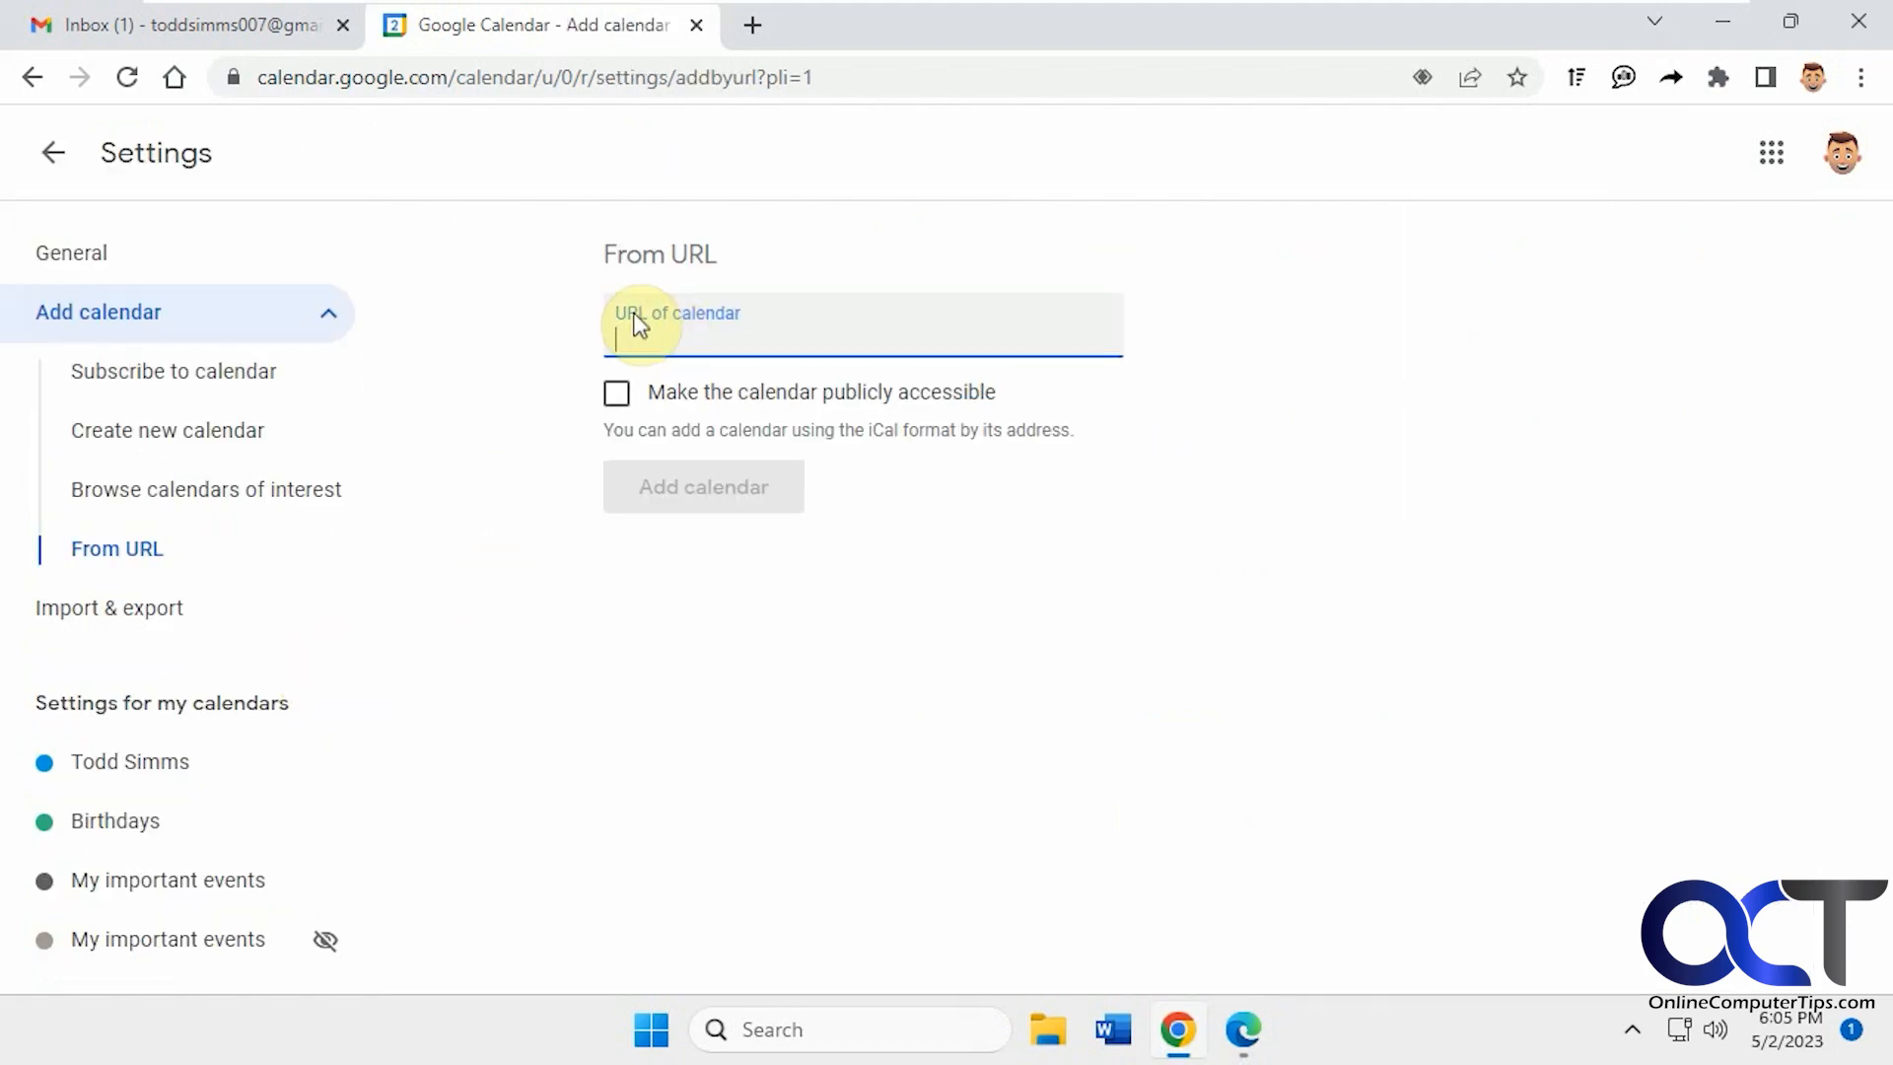
mouse_move(828, 329)
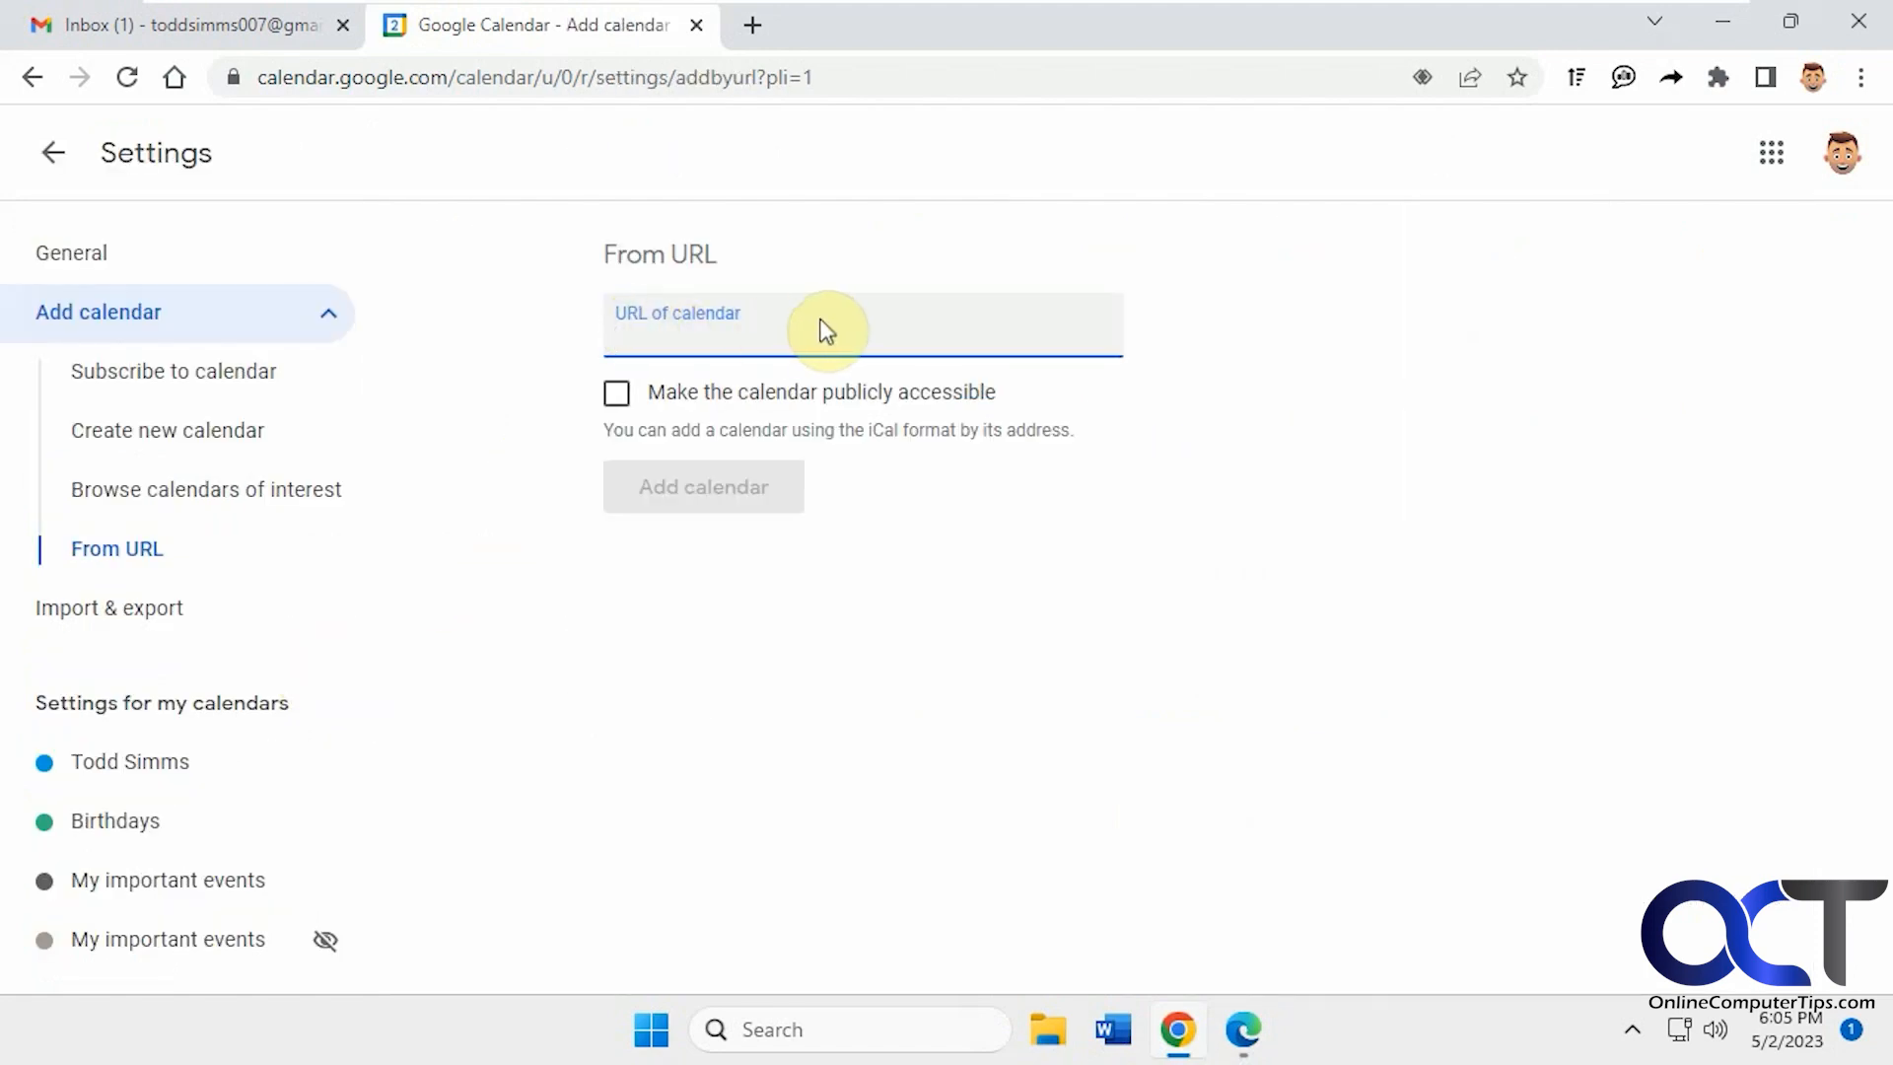
mouse_move(741, 431)
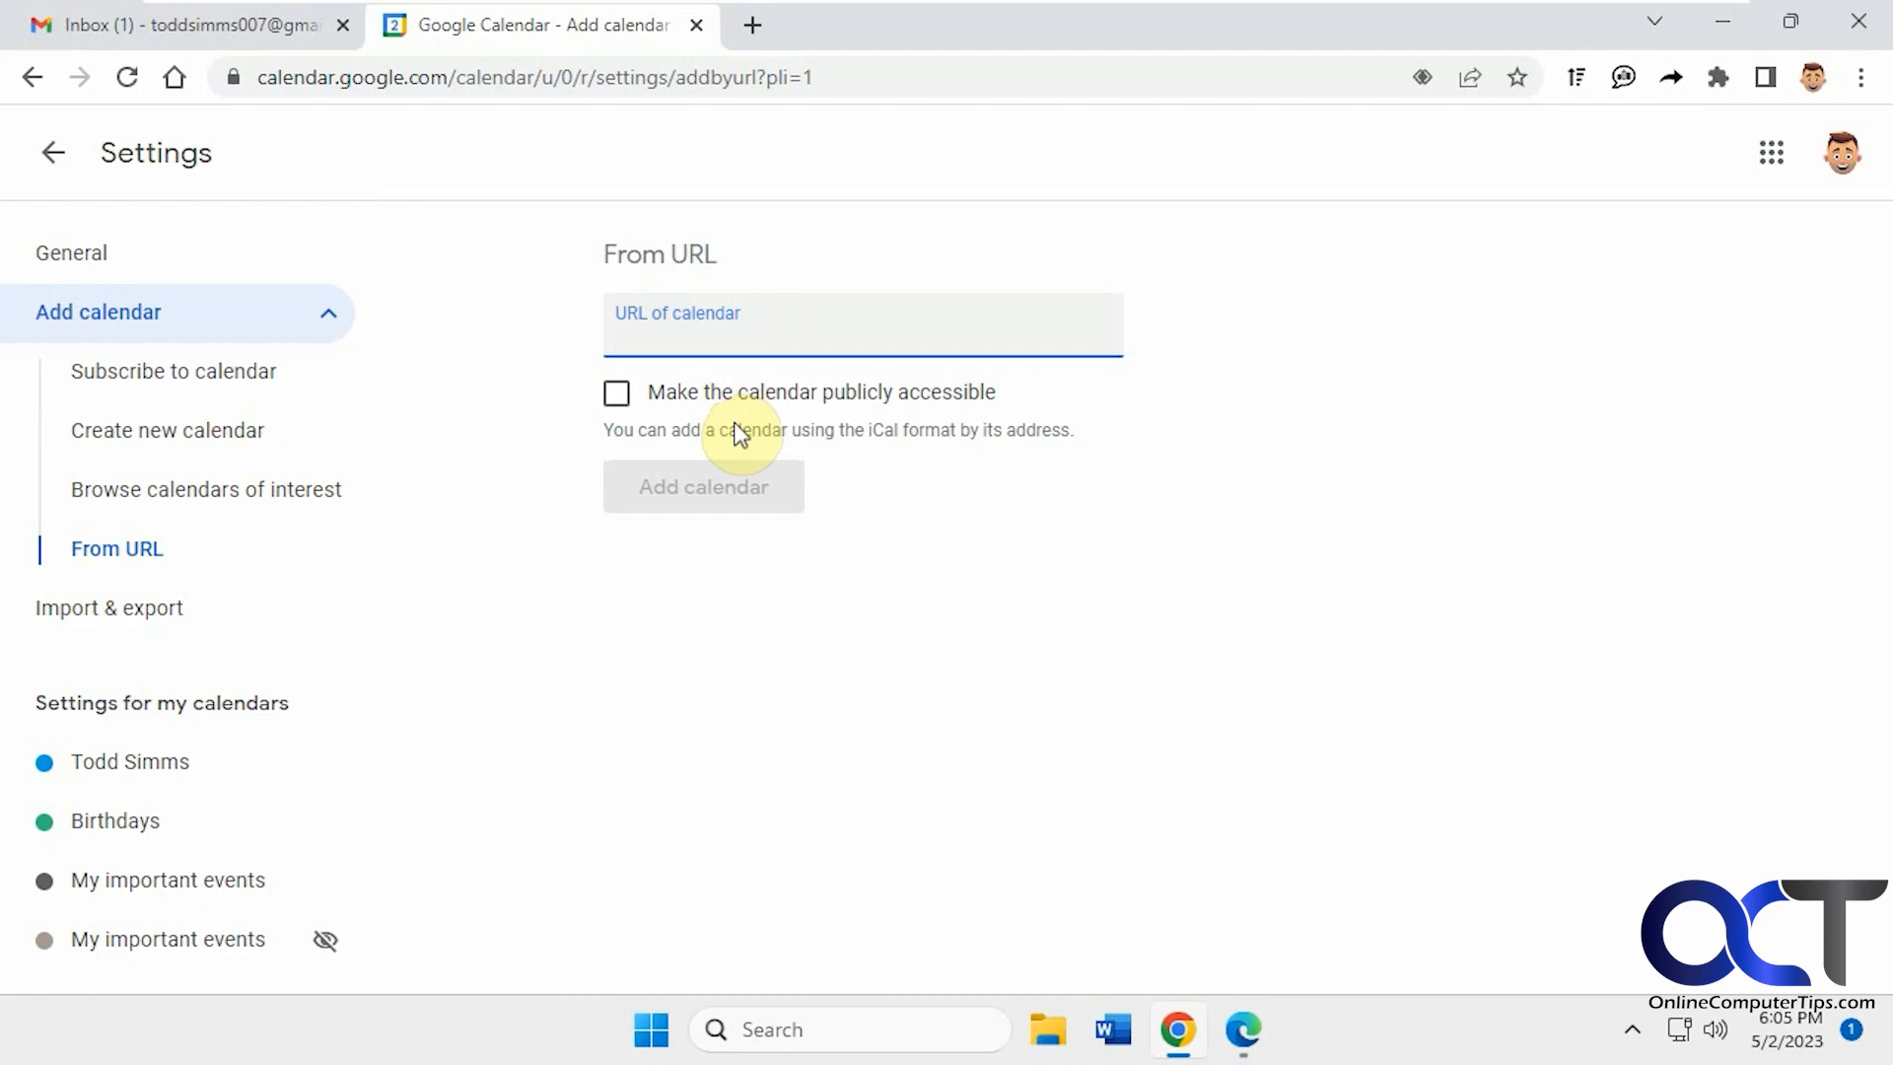